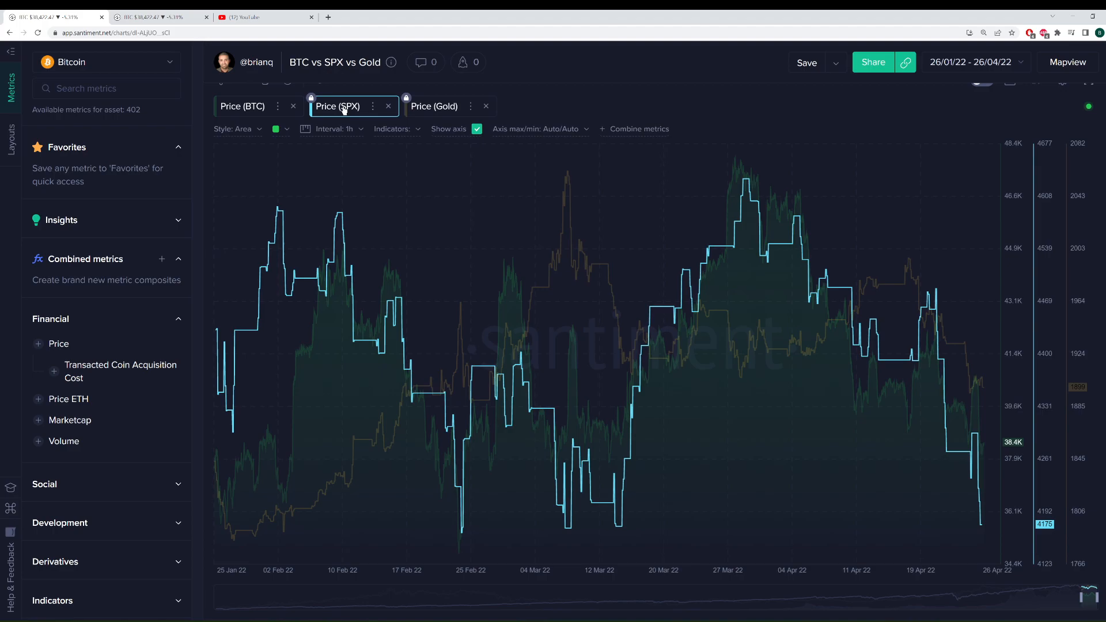
mouse_move(324, 110)
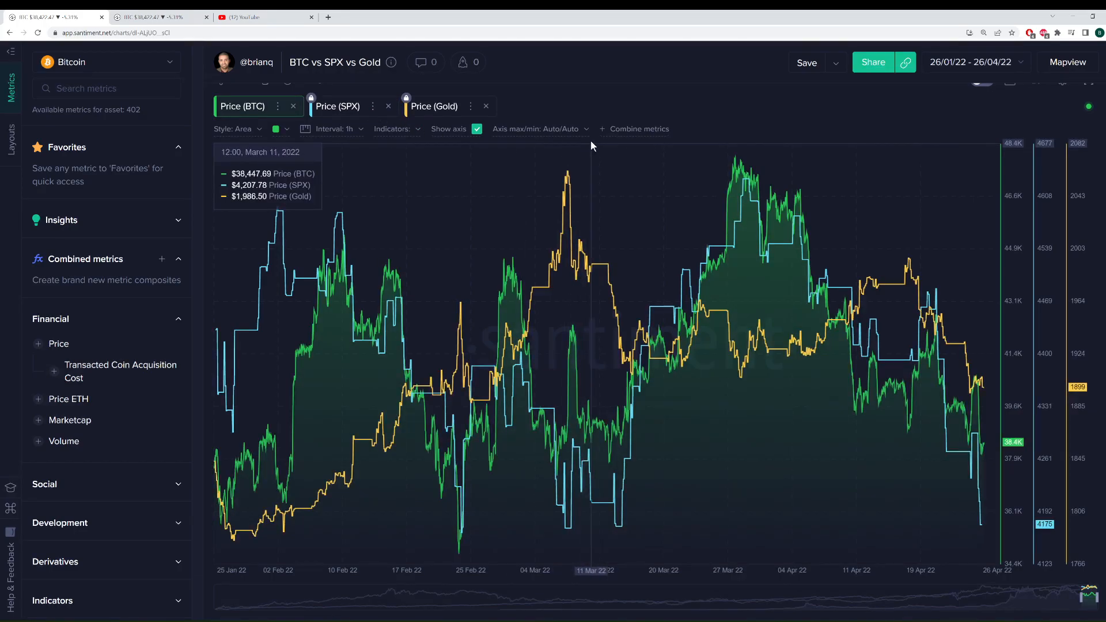
mouse_move(580, 399)
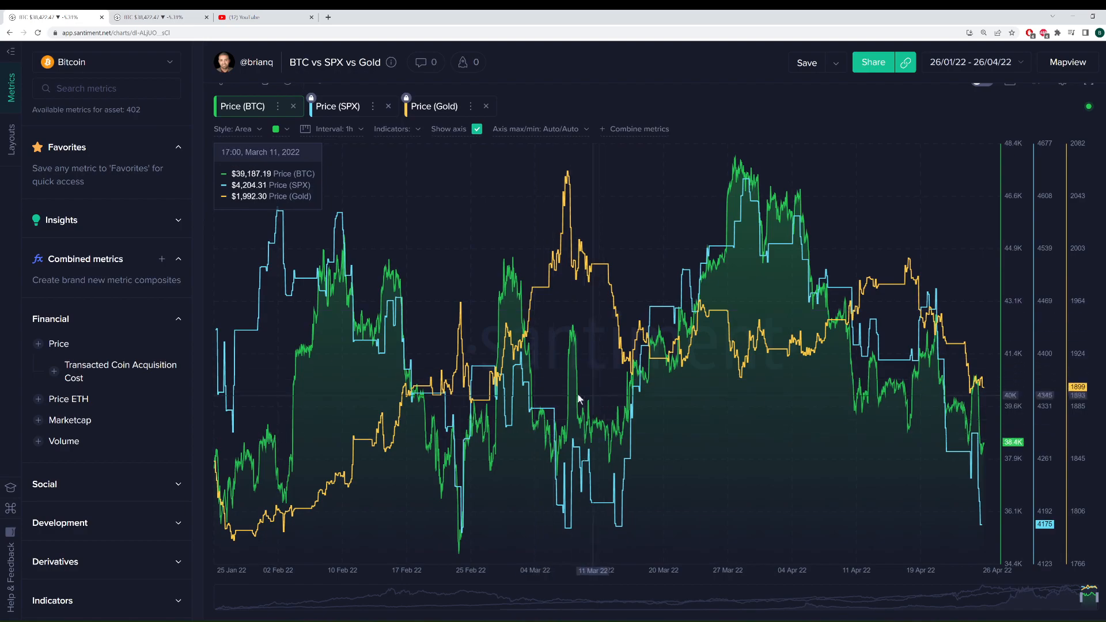
mouse_move(572, 433)
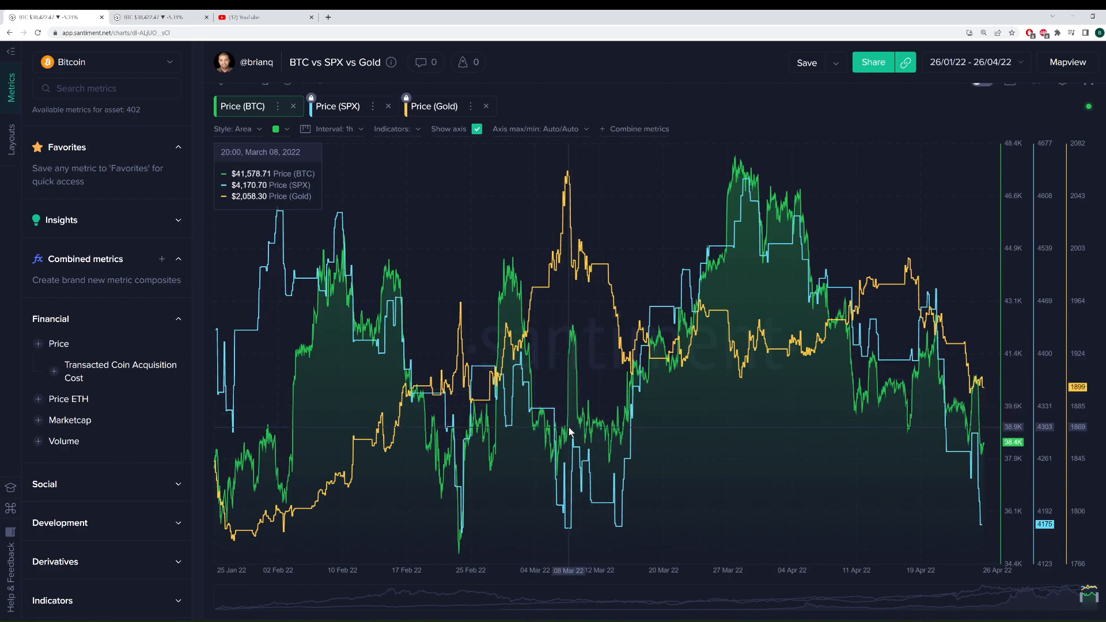
mouse_move(569, 435)
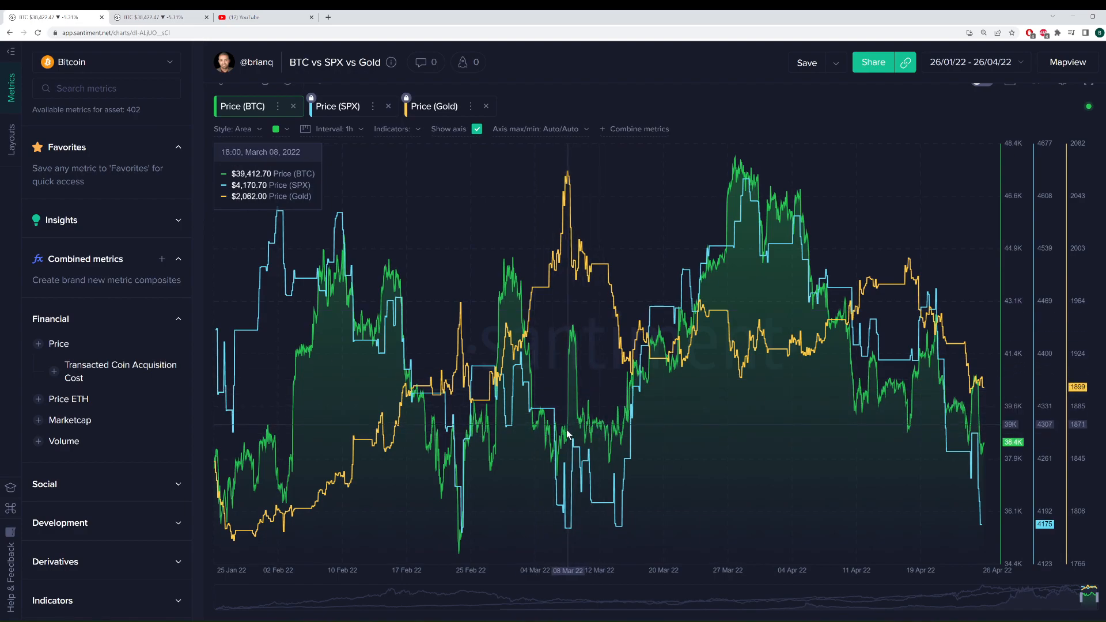
mouse_move(568, 443)
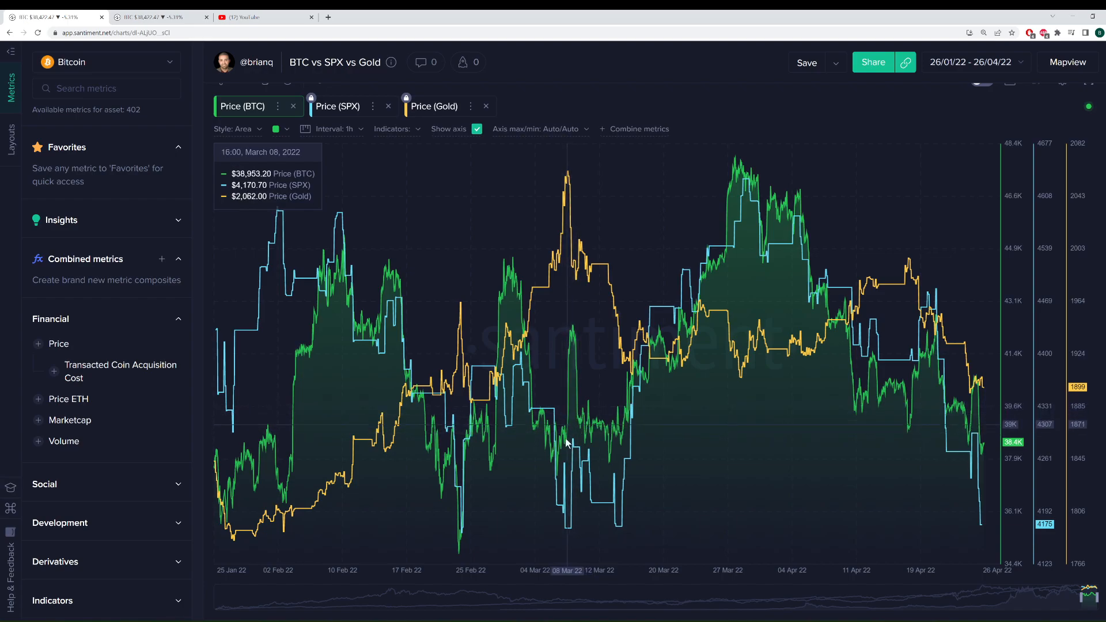
mouse_move(592, 502)
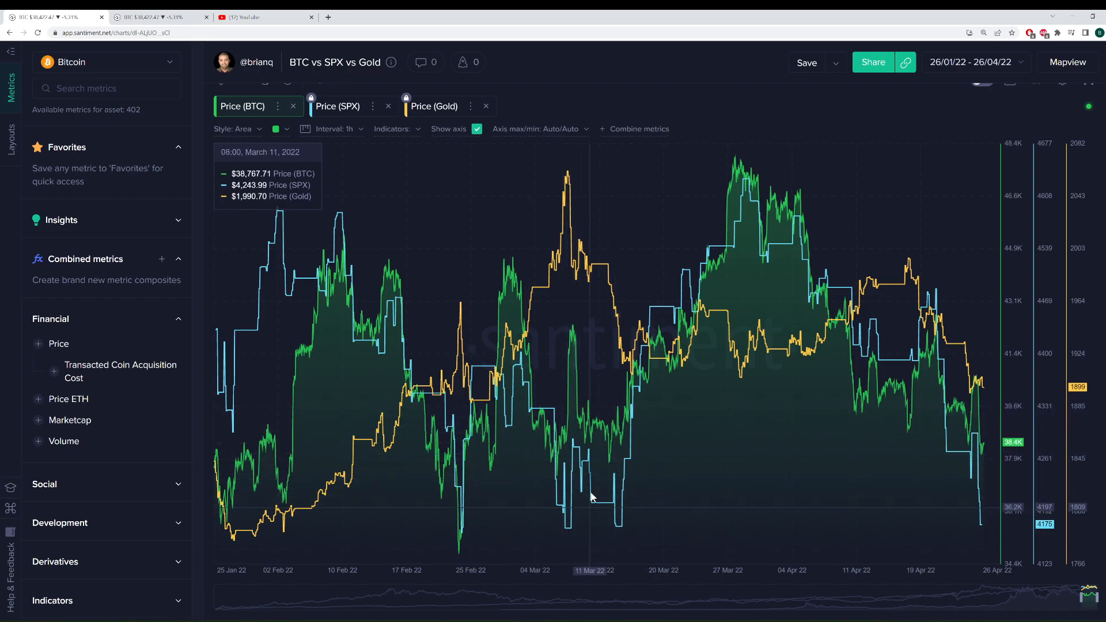
mouse_move(569, 317)
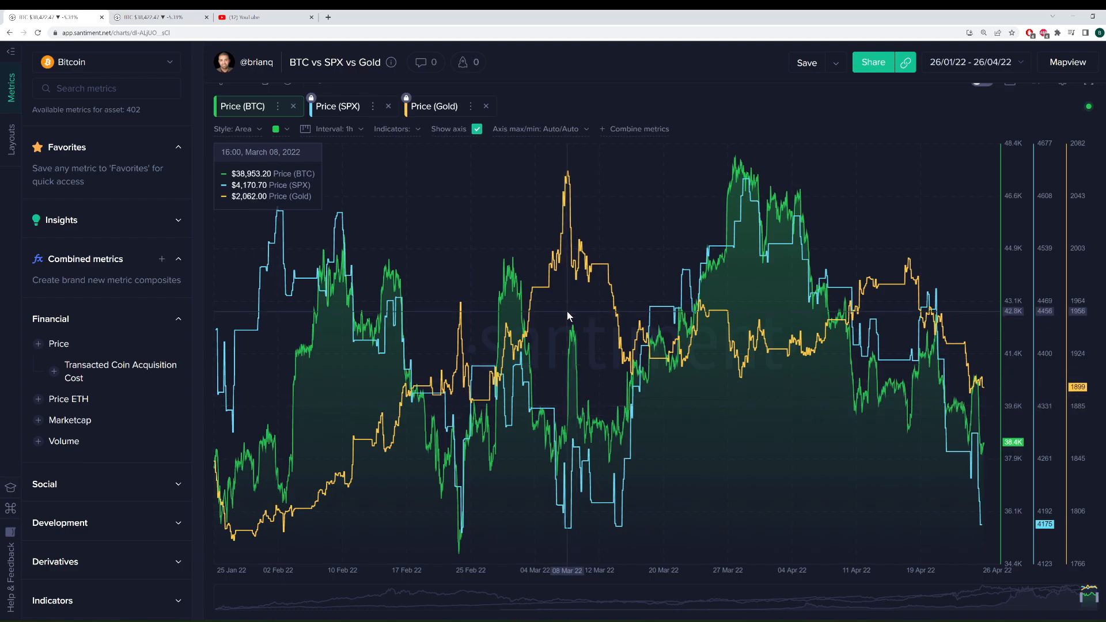
mouse_move(562, 226)
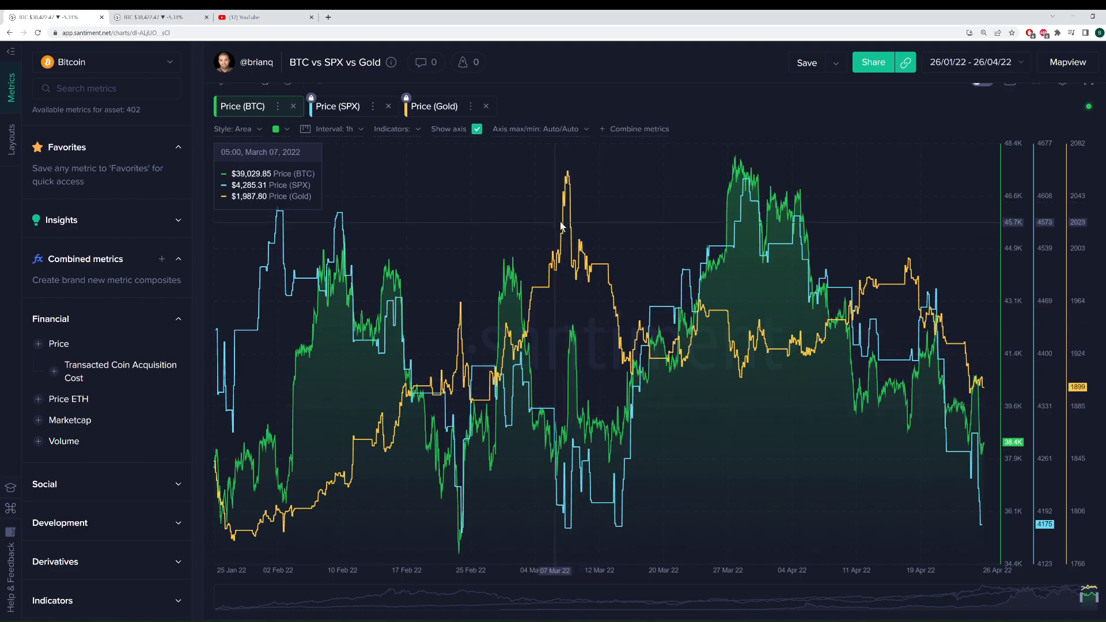
mouse_move(562, 397)
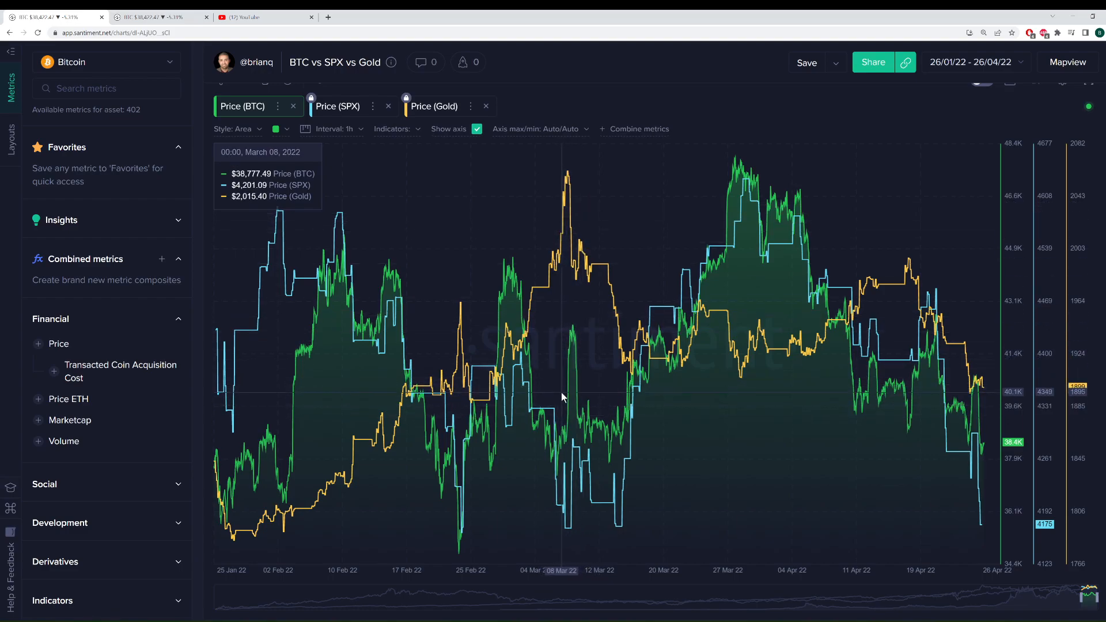
mouse_move(653, 387)
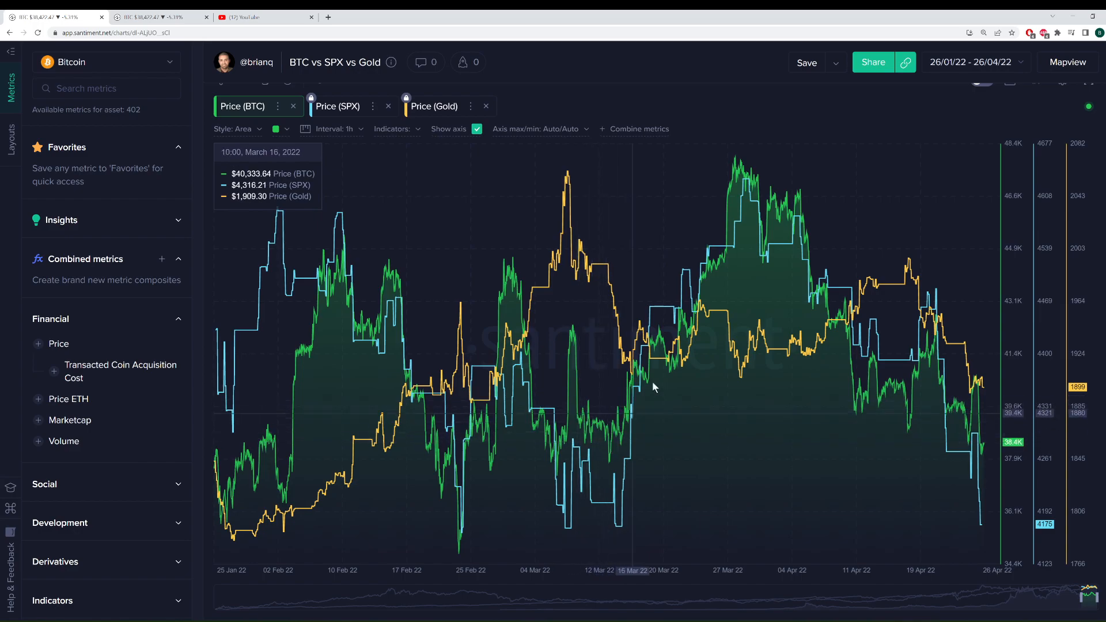
mouse_move(940, 416)
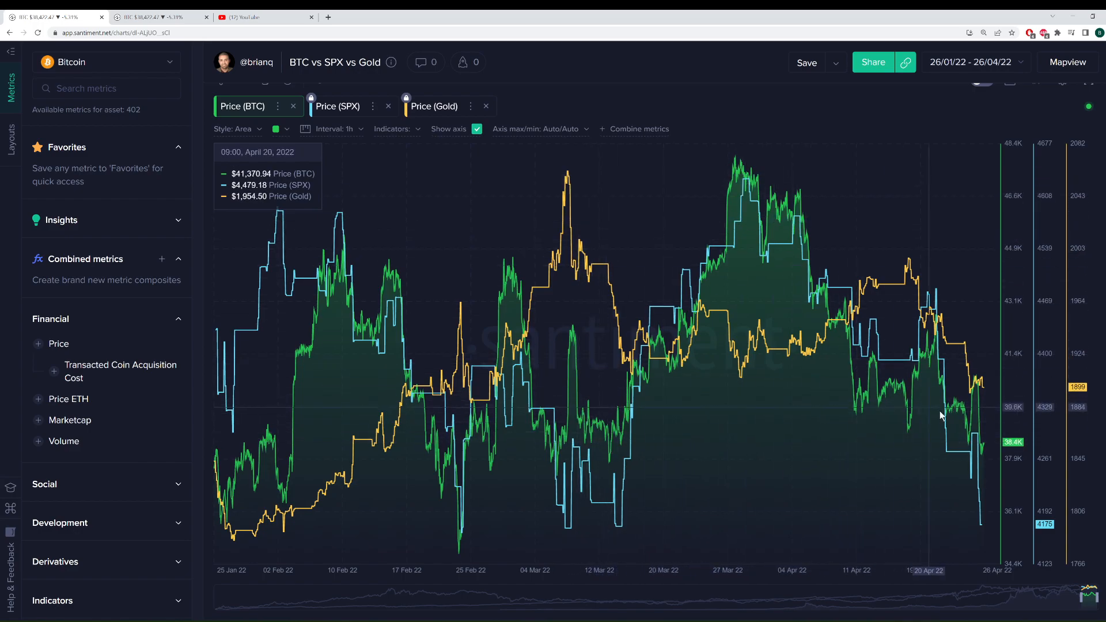
mouse_move(979, 451)
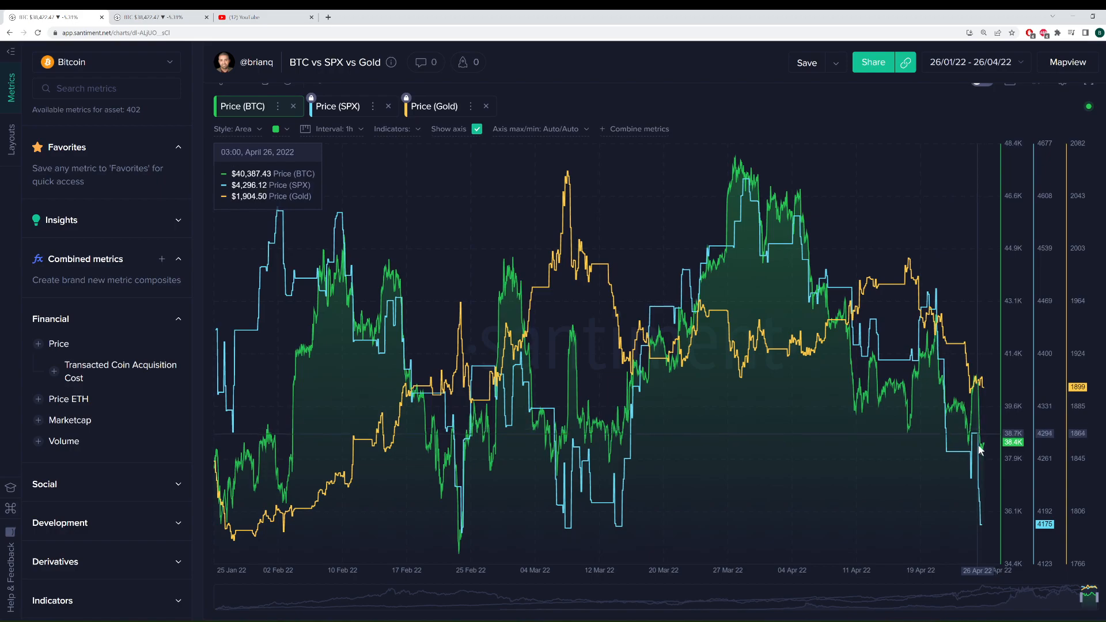
mouse_move(985, 472)
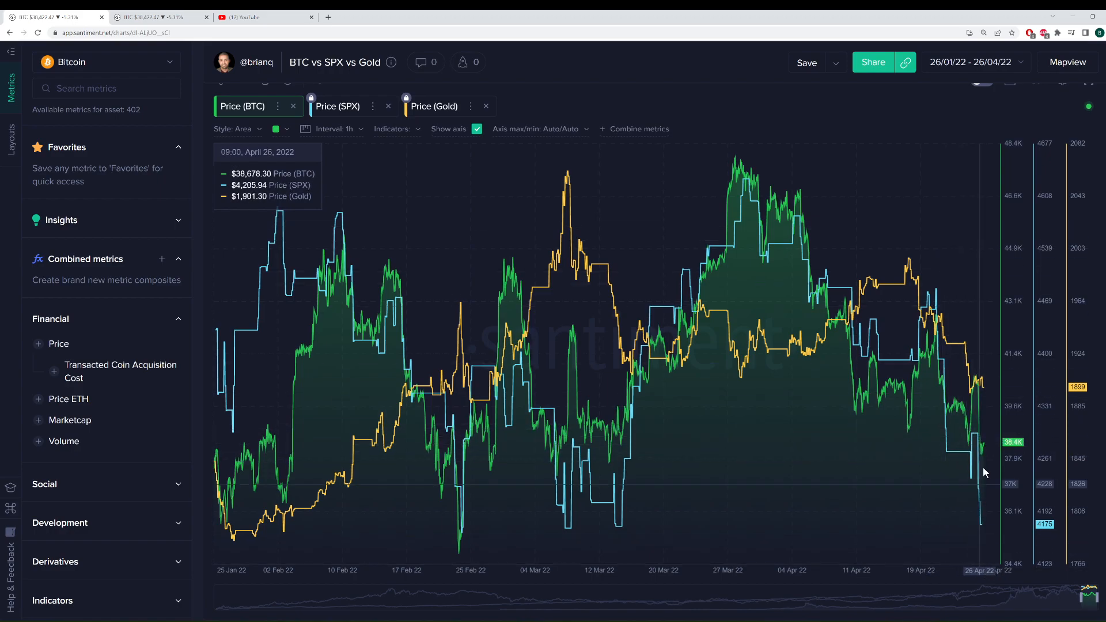
mouse_move(984, 453)
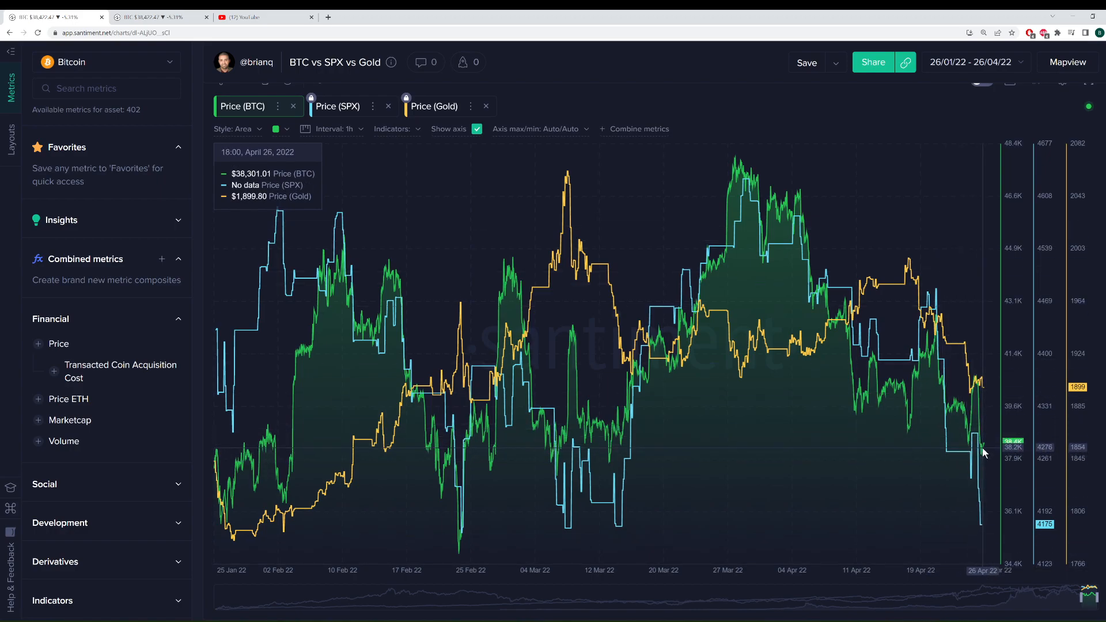
mouse_move(982, 461)
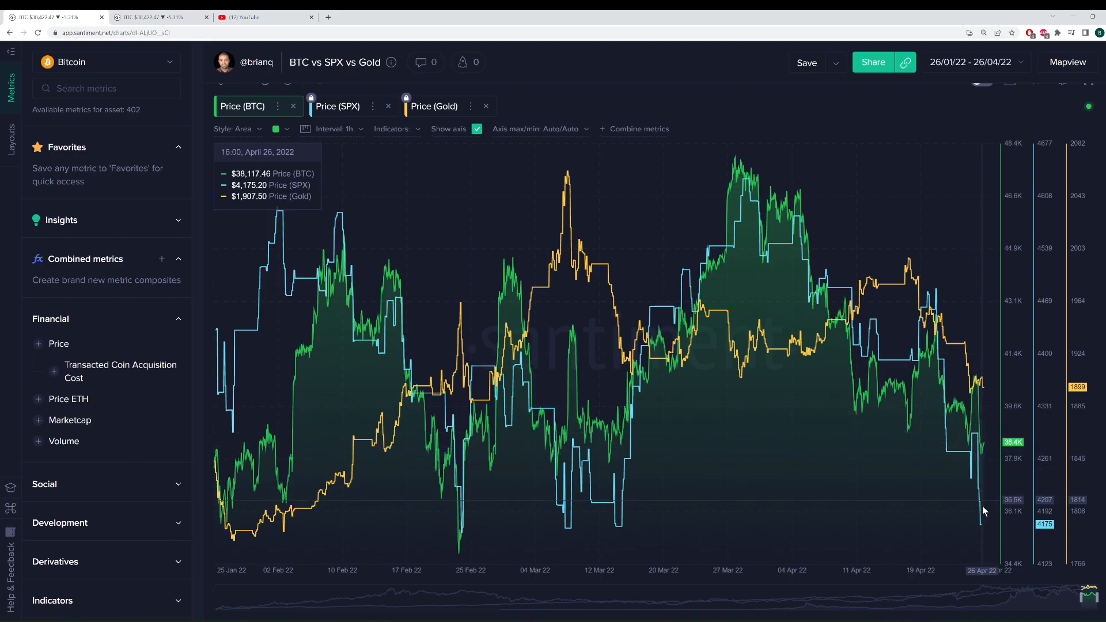
mouse_move(979, 432)
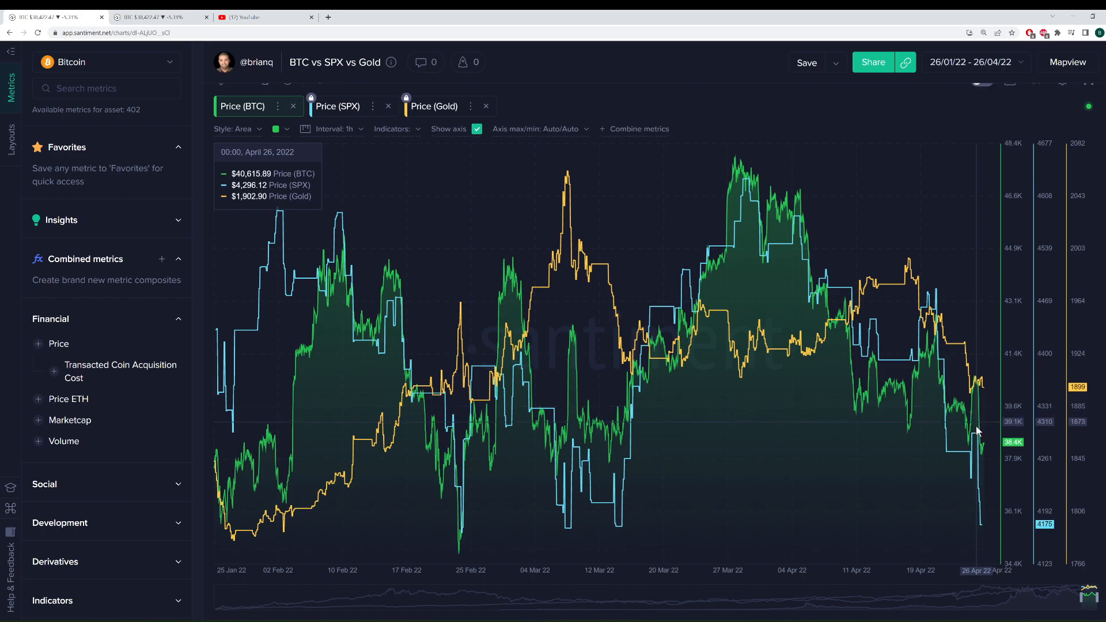
mouse_move(981, 461)
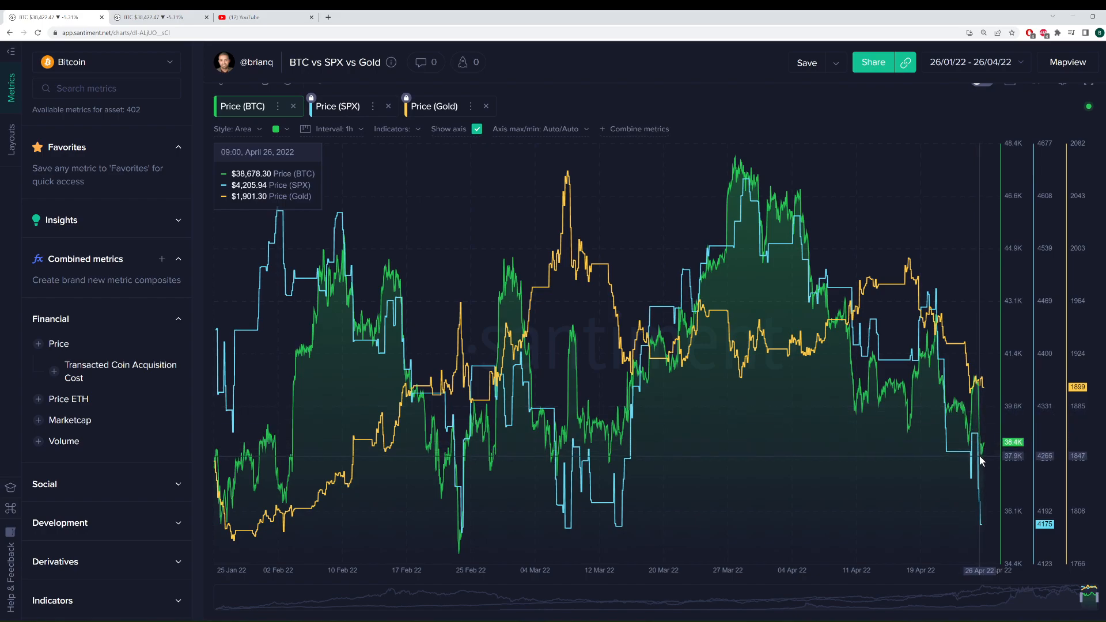
mouse_move(975, 459)
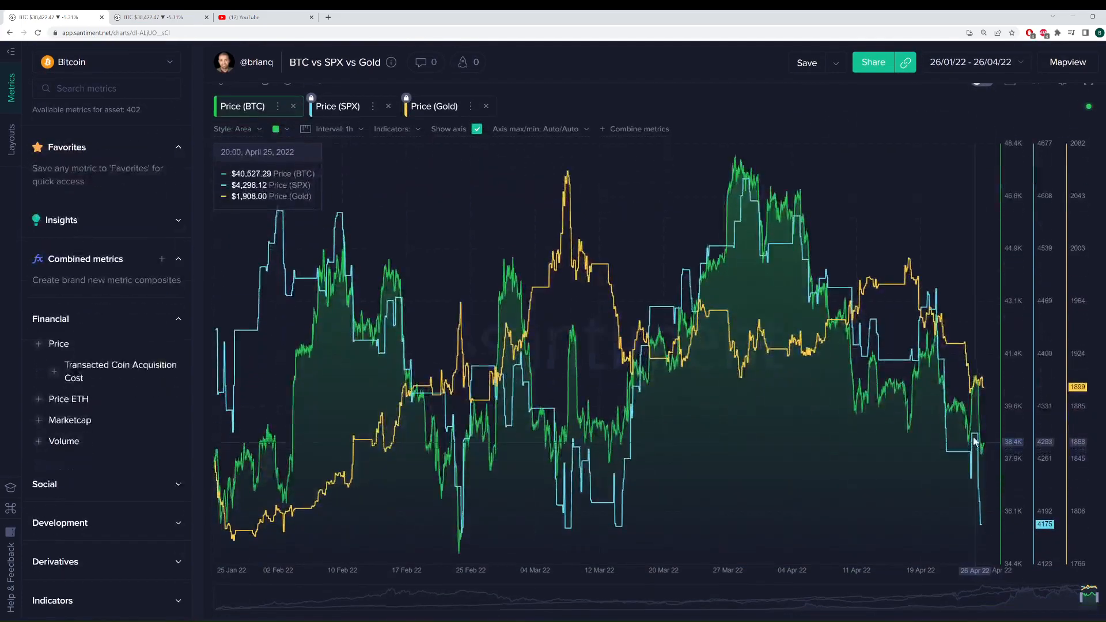
mouse_move(922, 406)
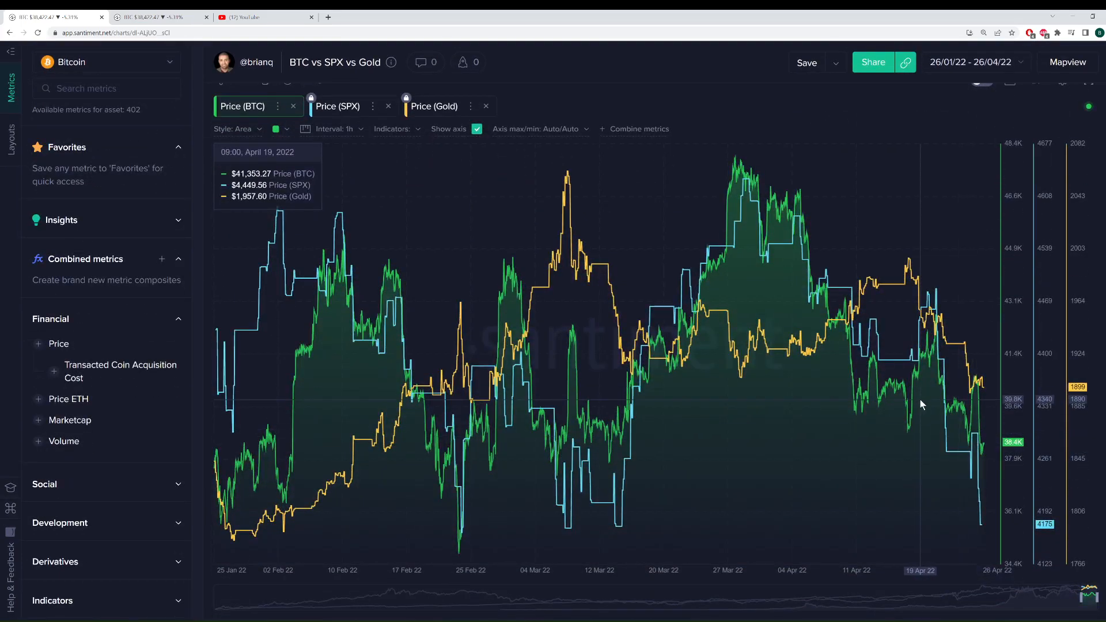
mouse_move(912, 396)
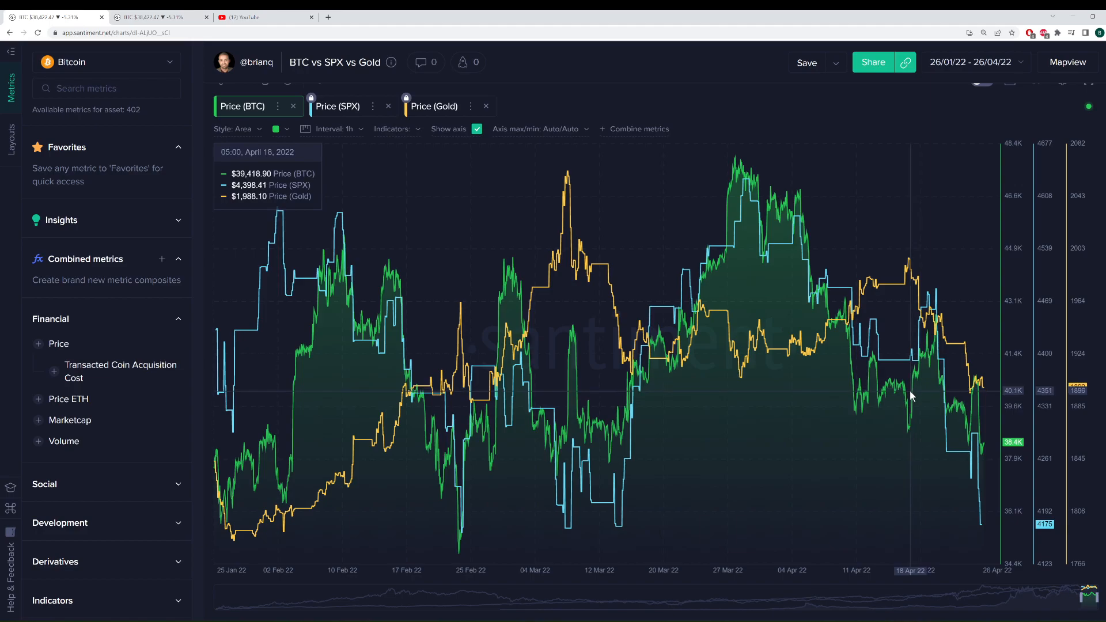
mouse_move(758, 101)
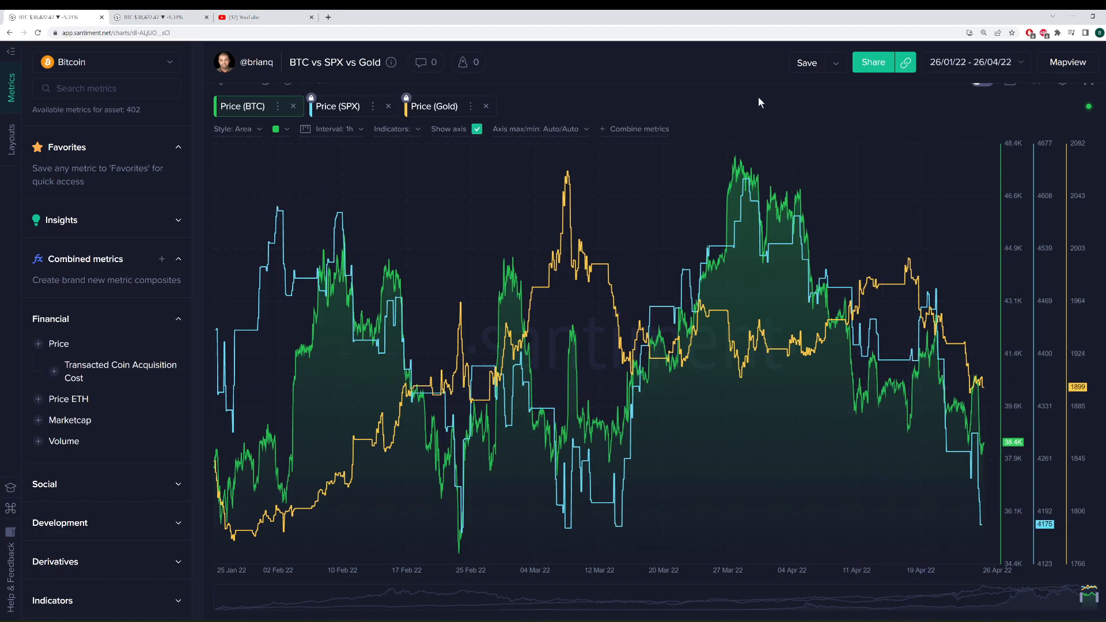
mouse_move(775, 121)
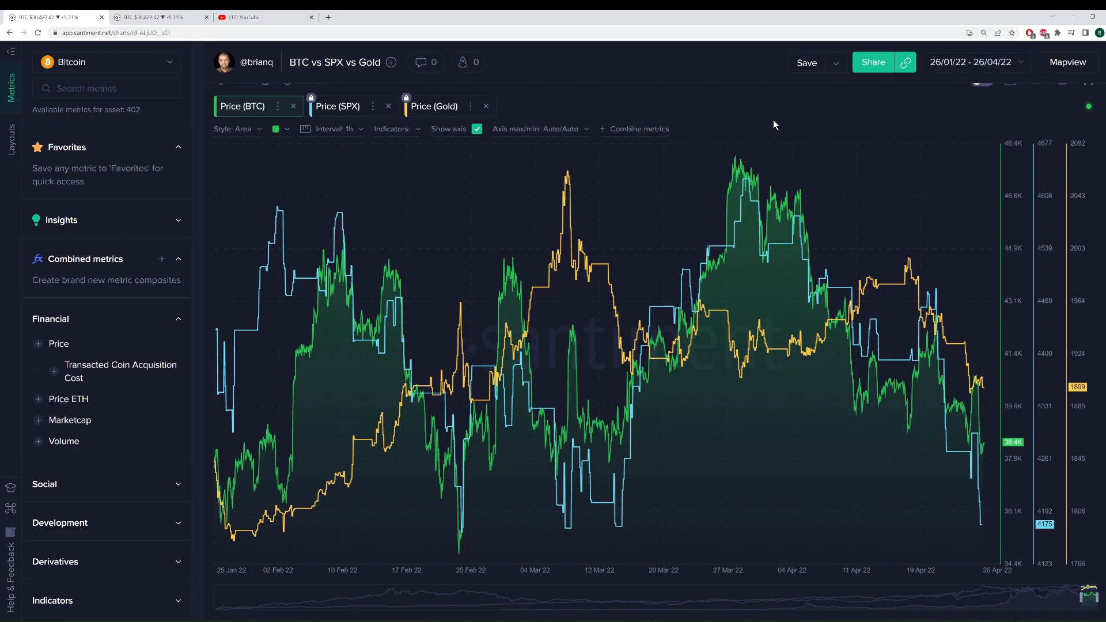
mouse_move(783, 159)
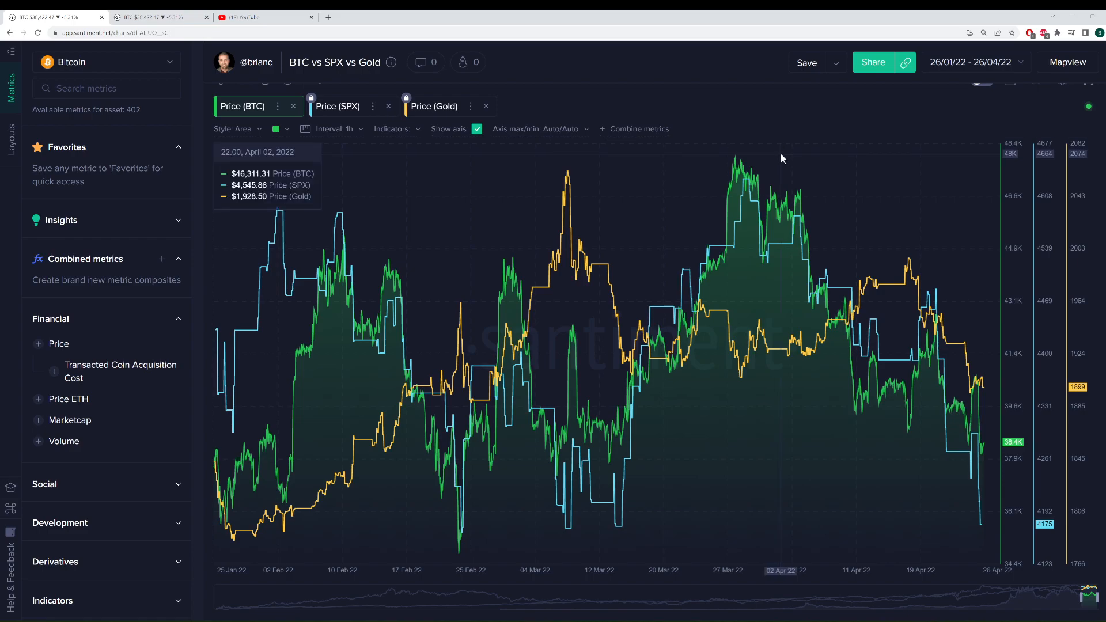
mouse_move(984, 458)
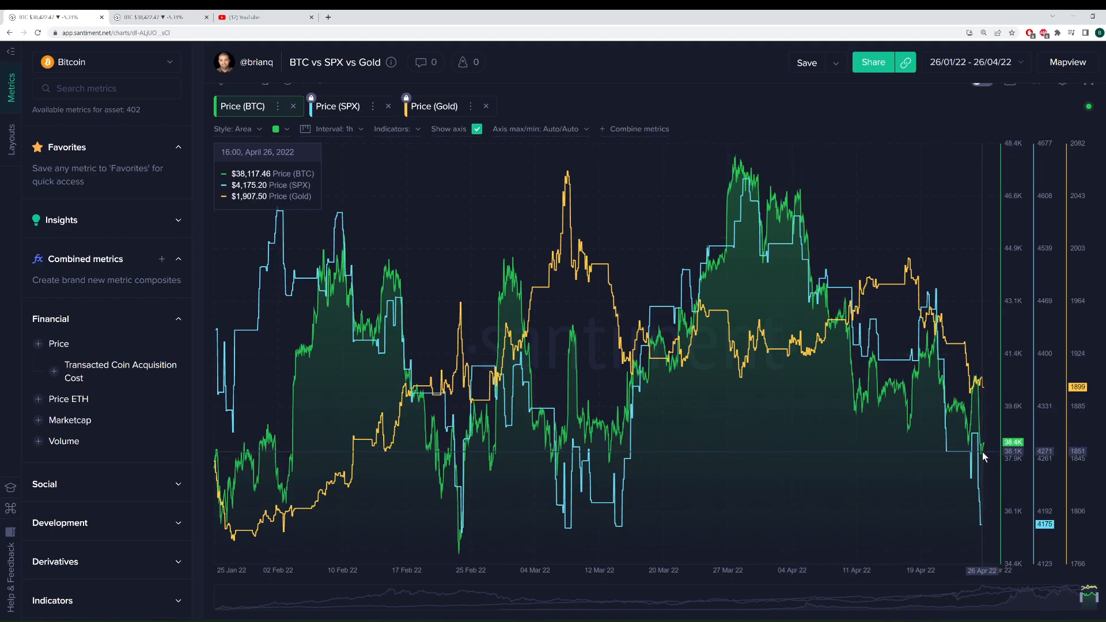
mouse_move(992, 417)
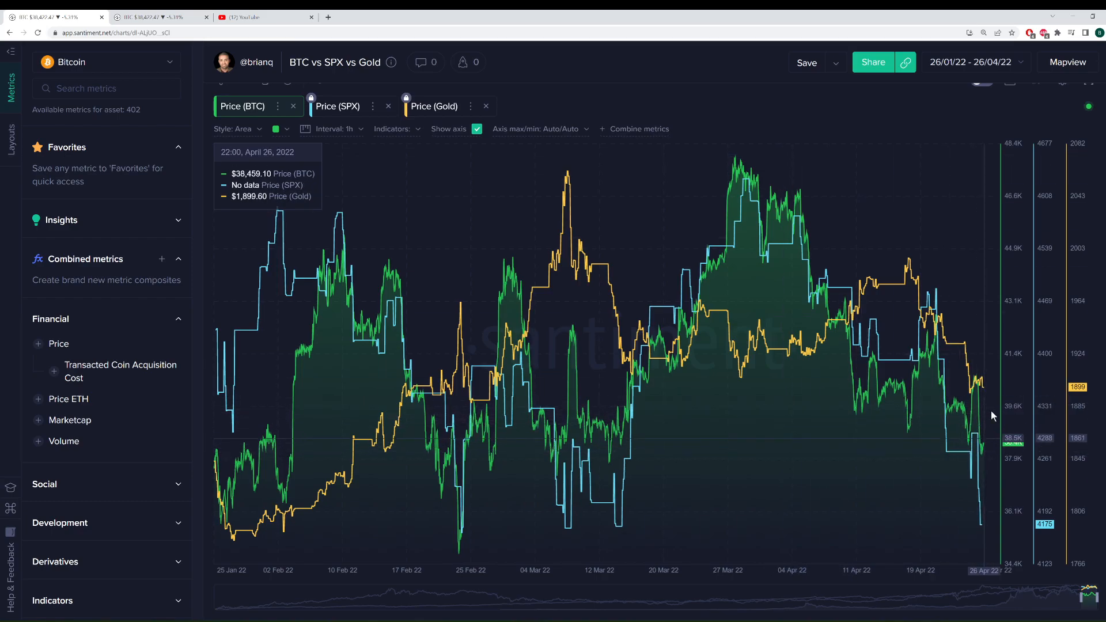
mouse_move(979, 444)
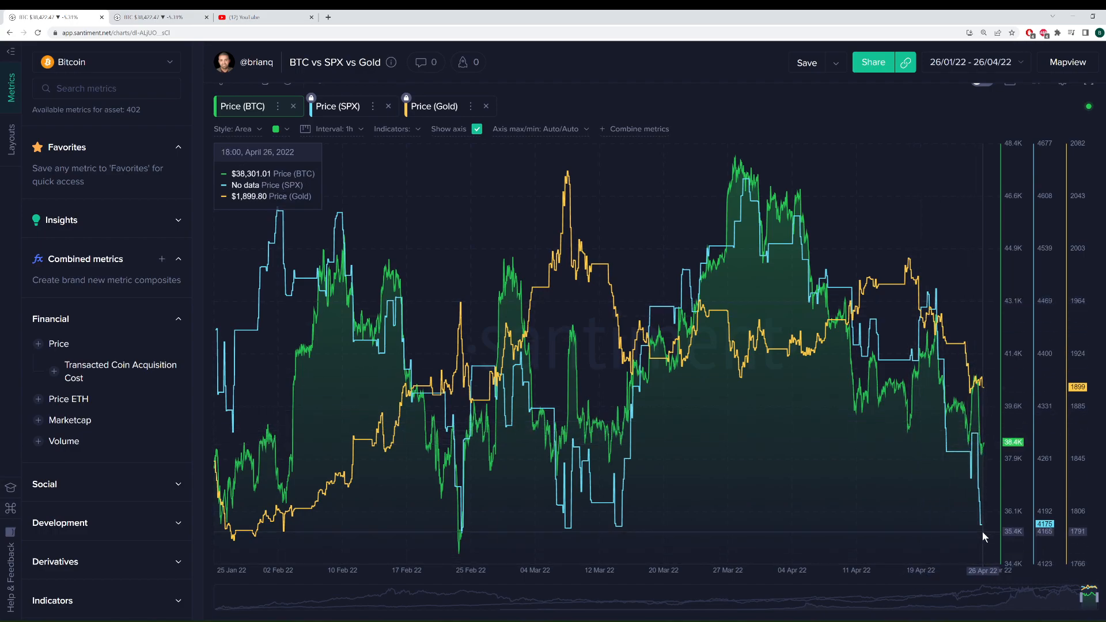
mouse_move(755, 89)
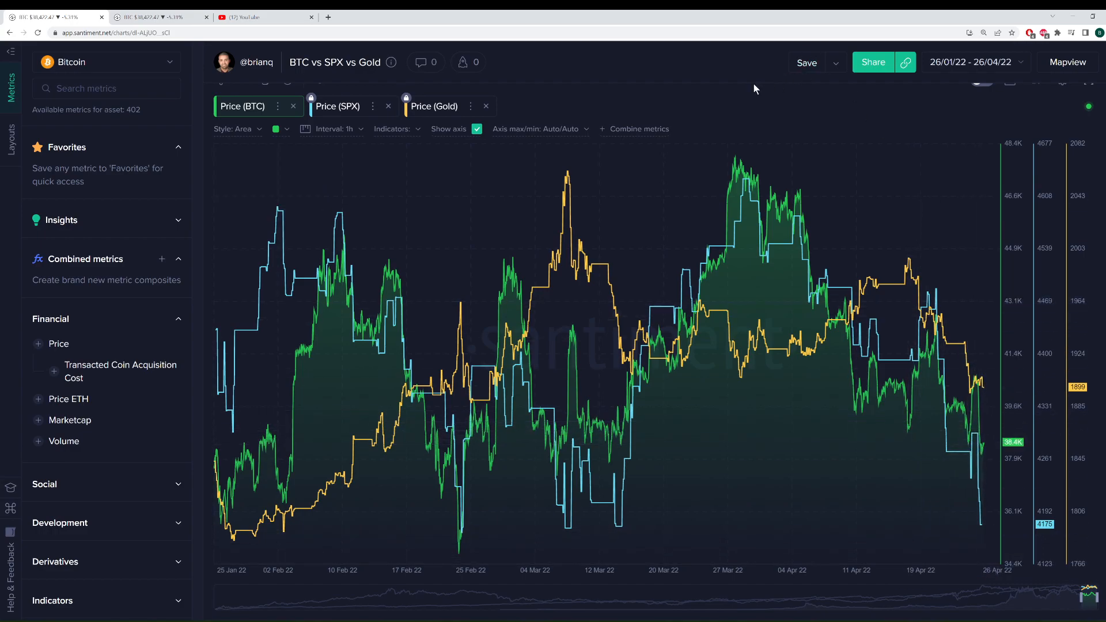
mouse_move(749, 83)
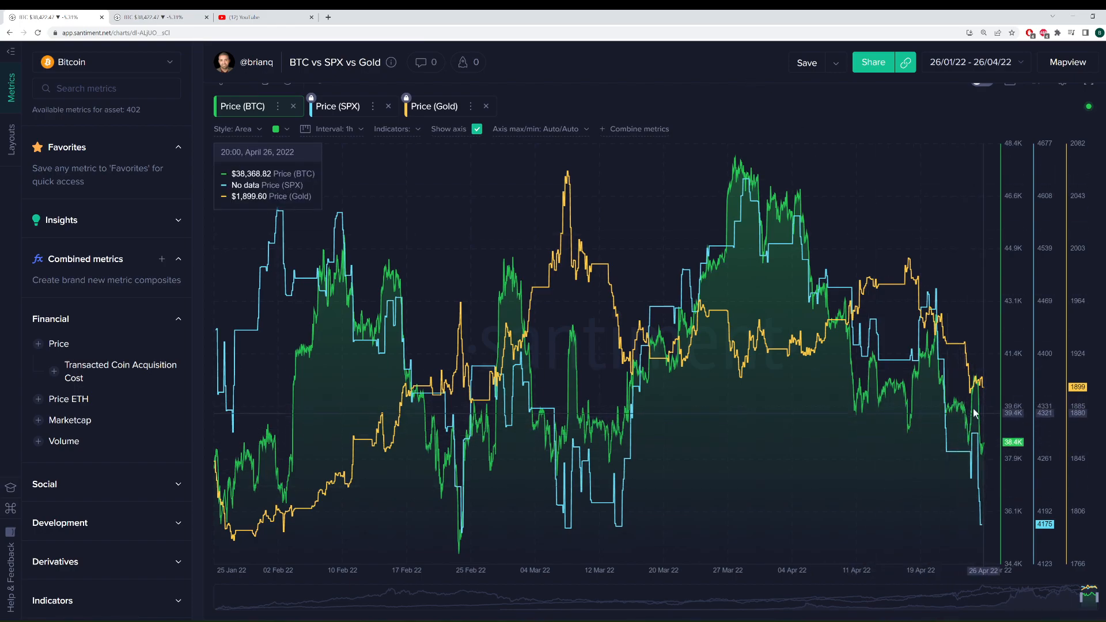
mouse_move(973, 432)
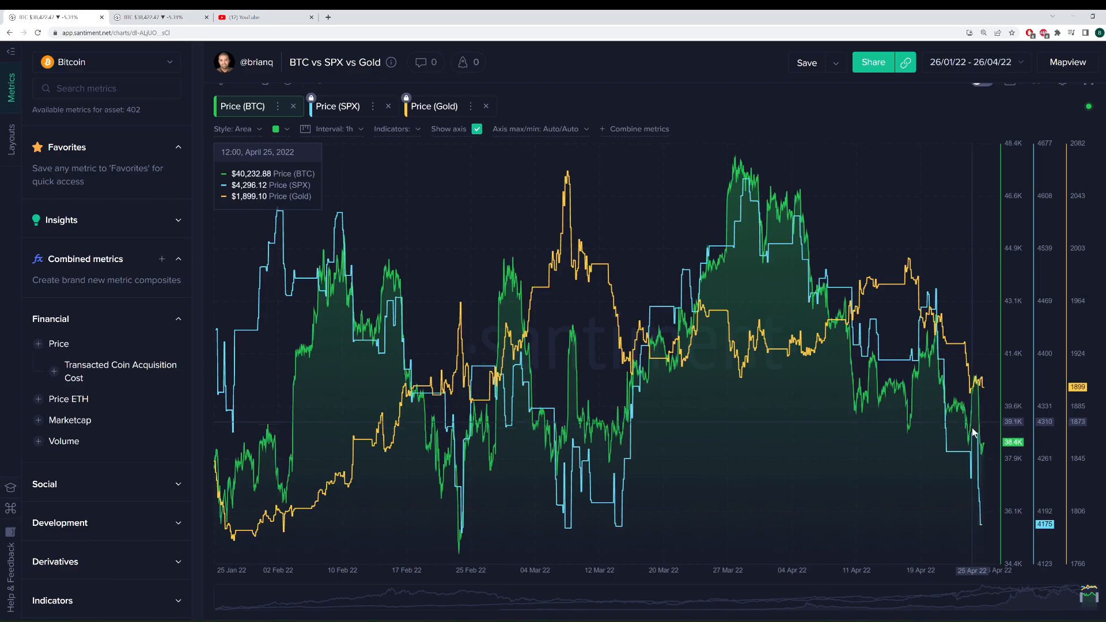
mouse_move(980, 536)
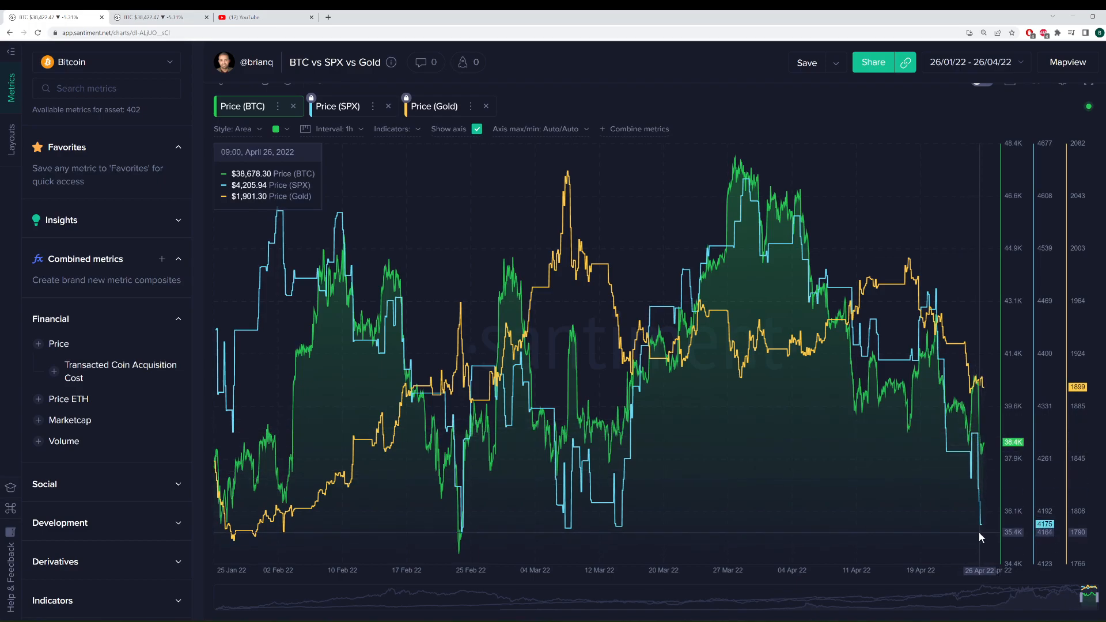
mouse_move(898, 130)
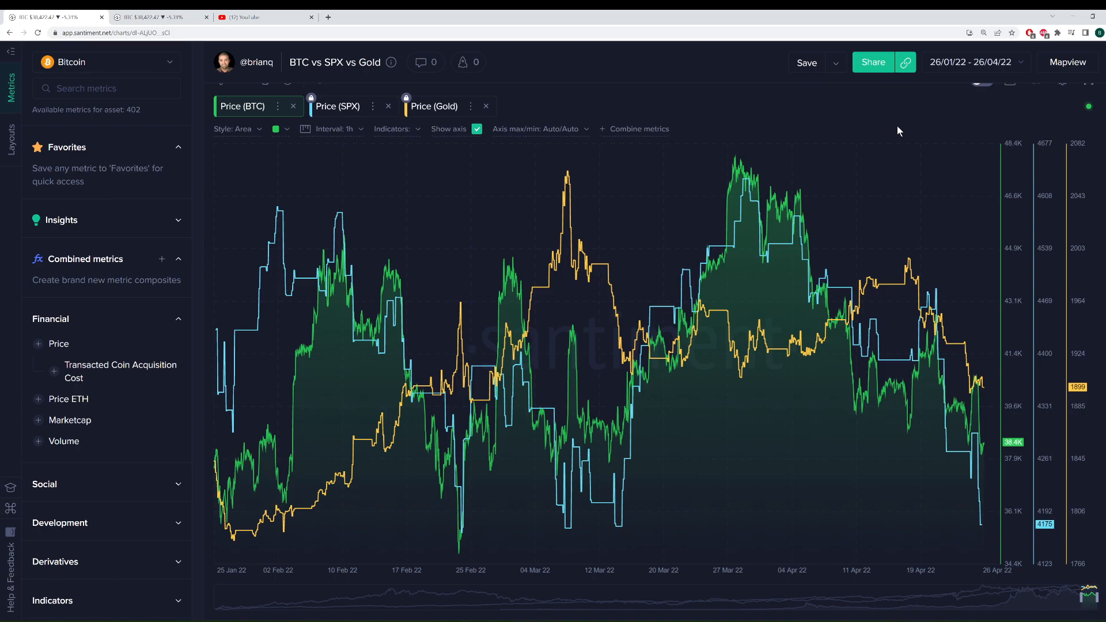
mouse_move(948, 406)
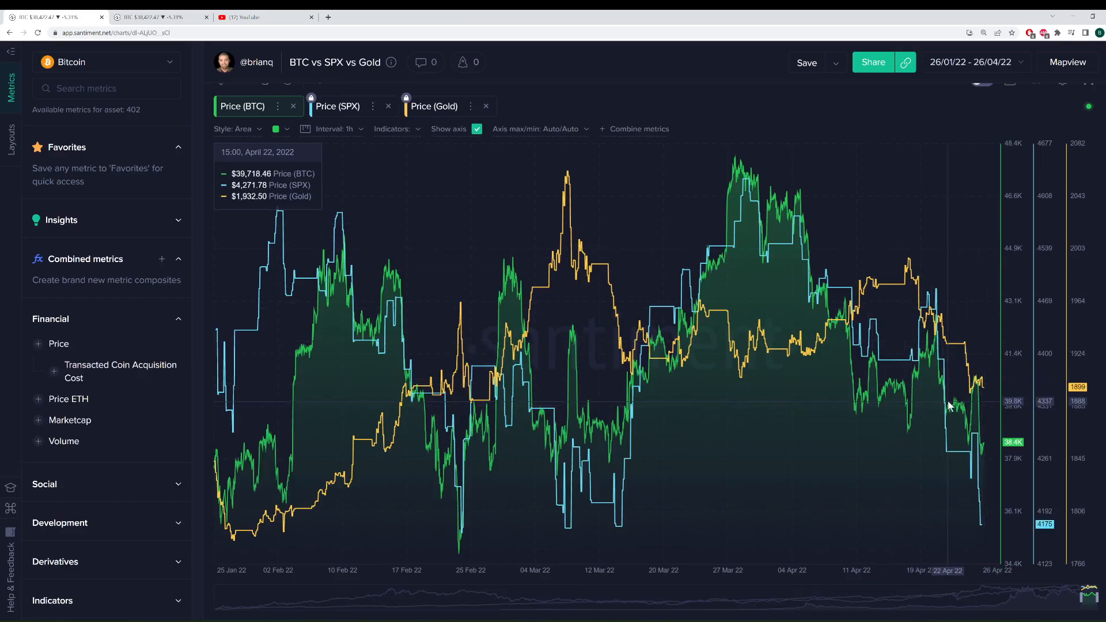
mouse_move(737, 228)
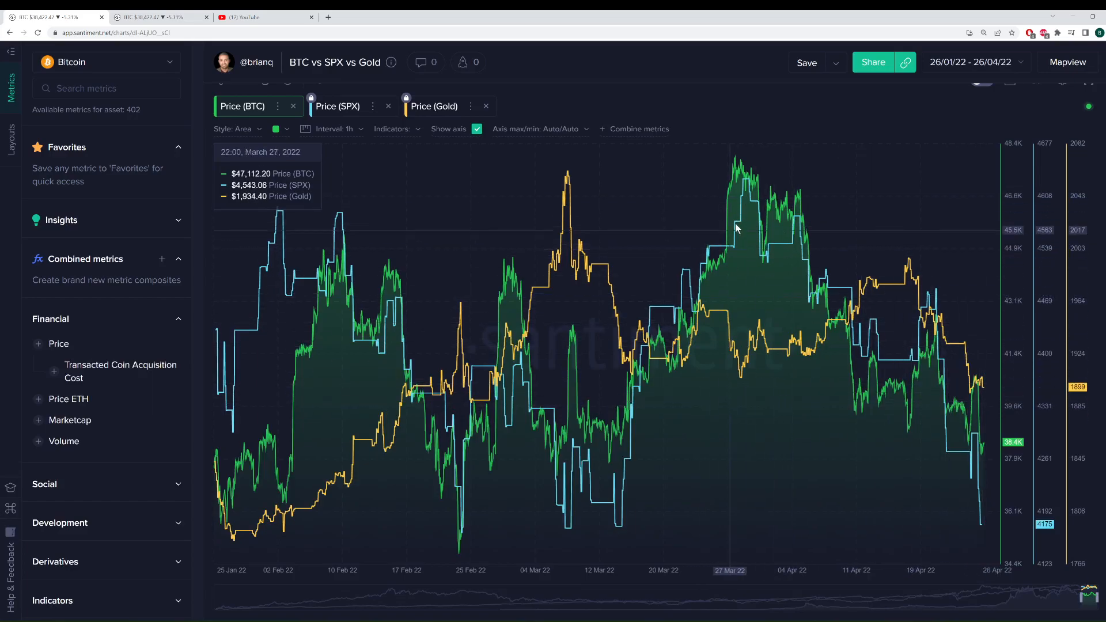
mouse_move(742, 200)
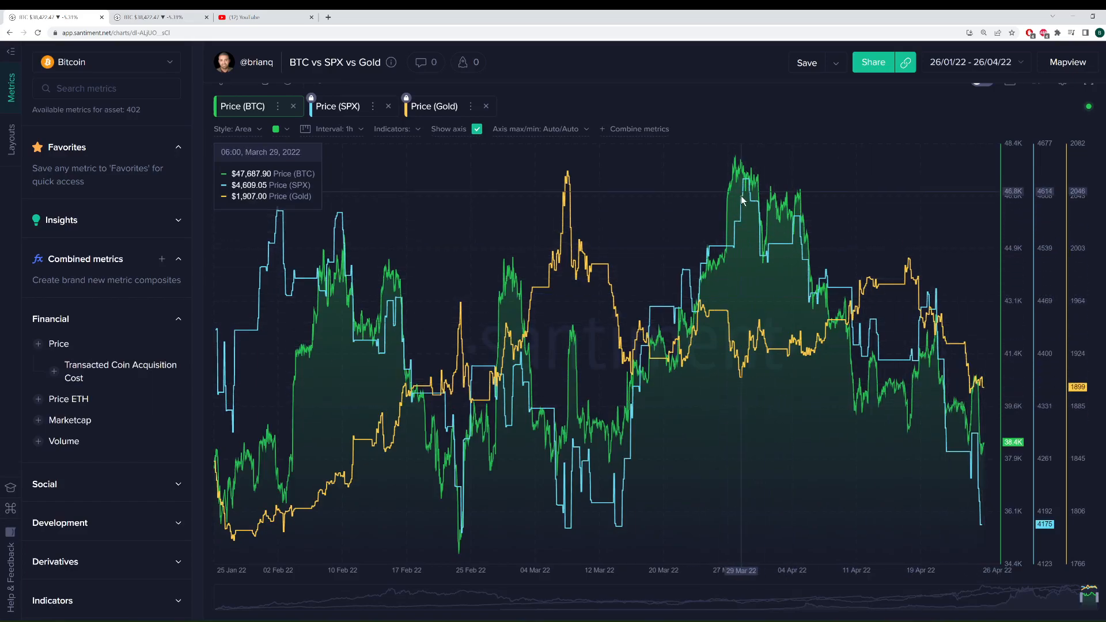
mouse_move(851, 327)
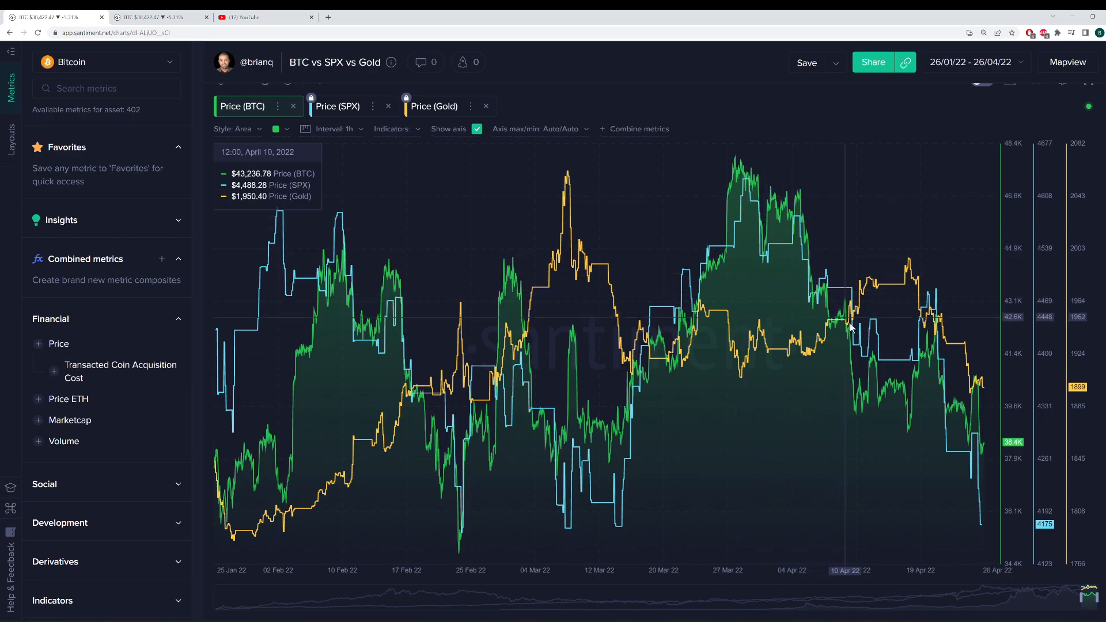
mouse_move(746, 186)
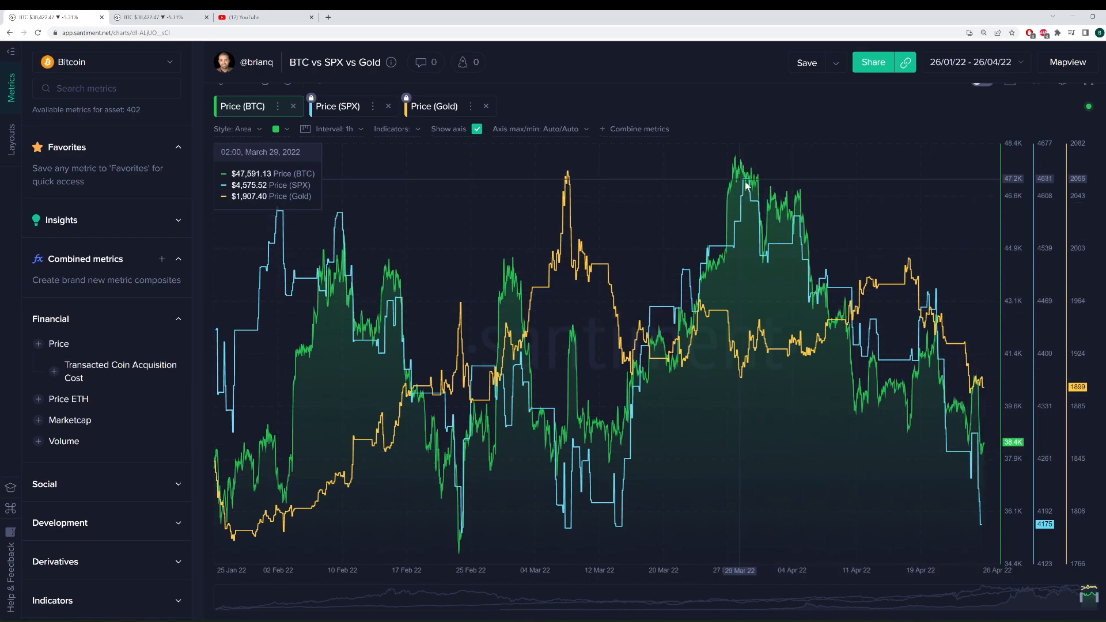
mouse_move(747, 165)
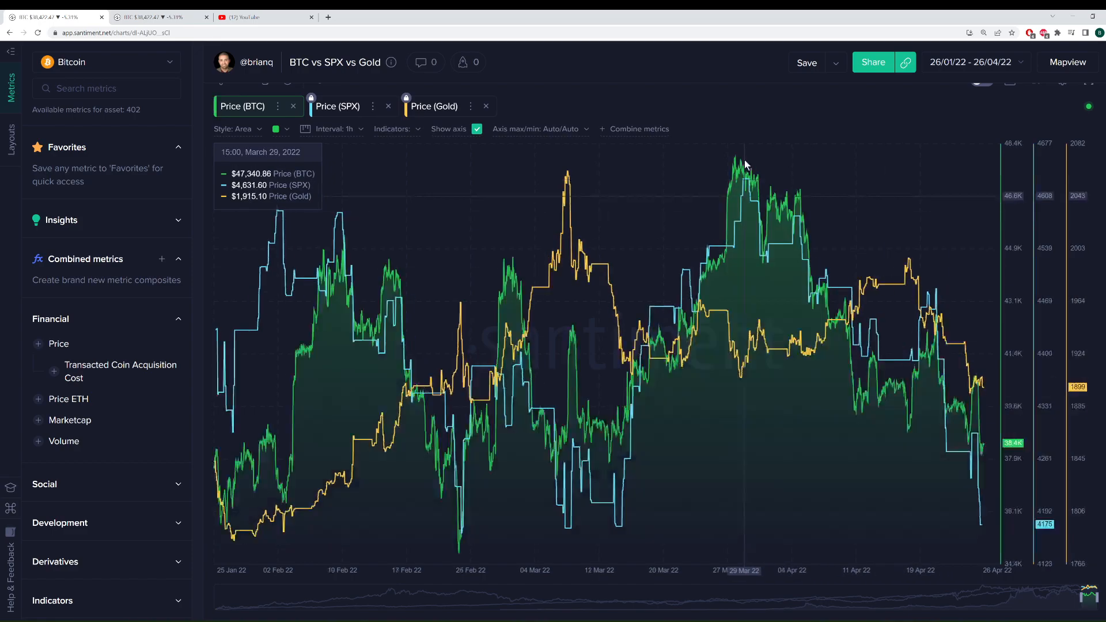
mouse_move(854, 320)
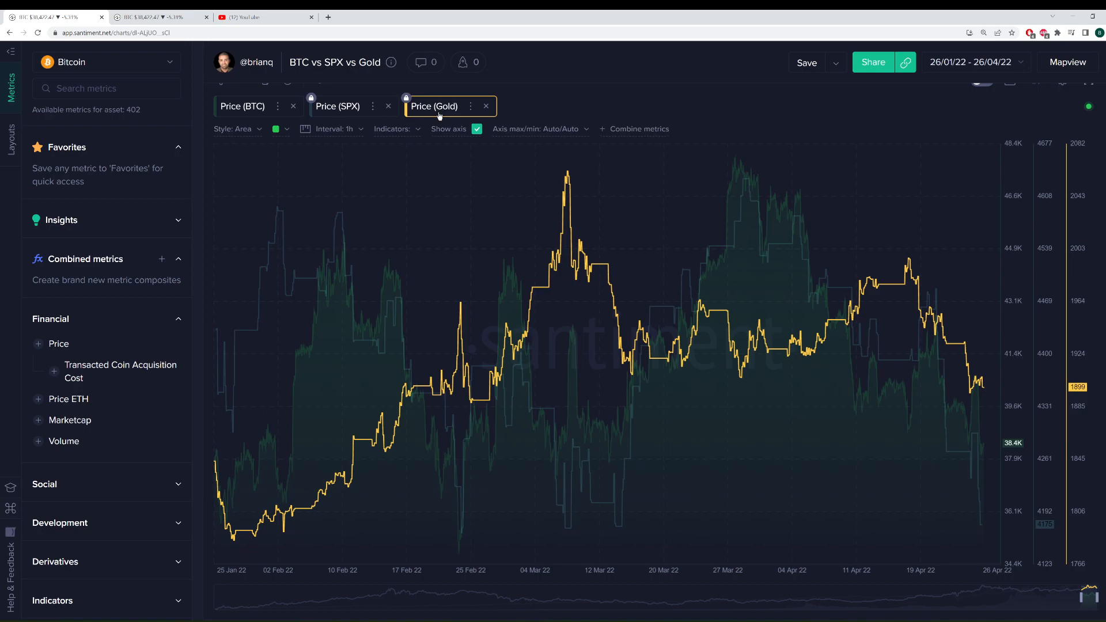
mouse_move(447, 102)
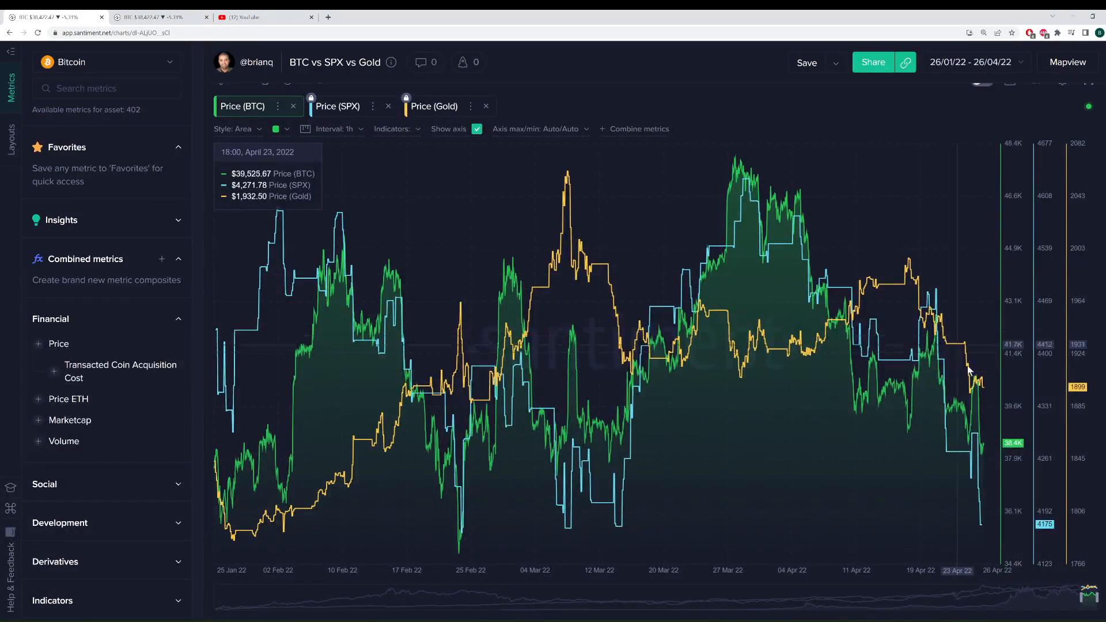
mouse_move(961, 410)
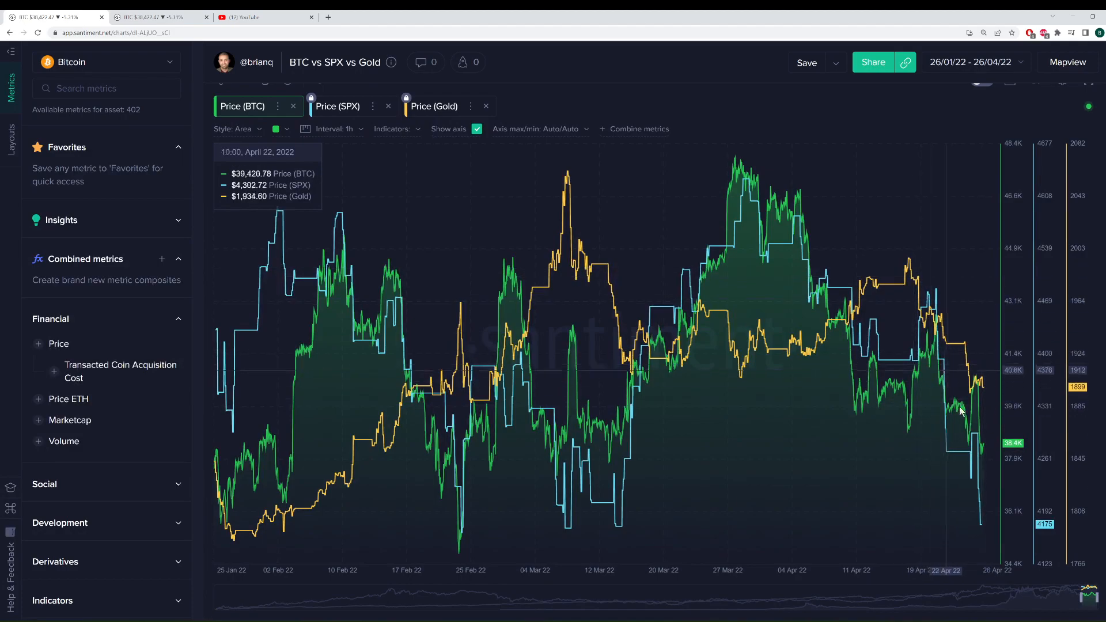
mouse_move(991, 412)
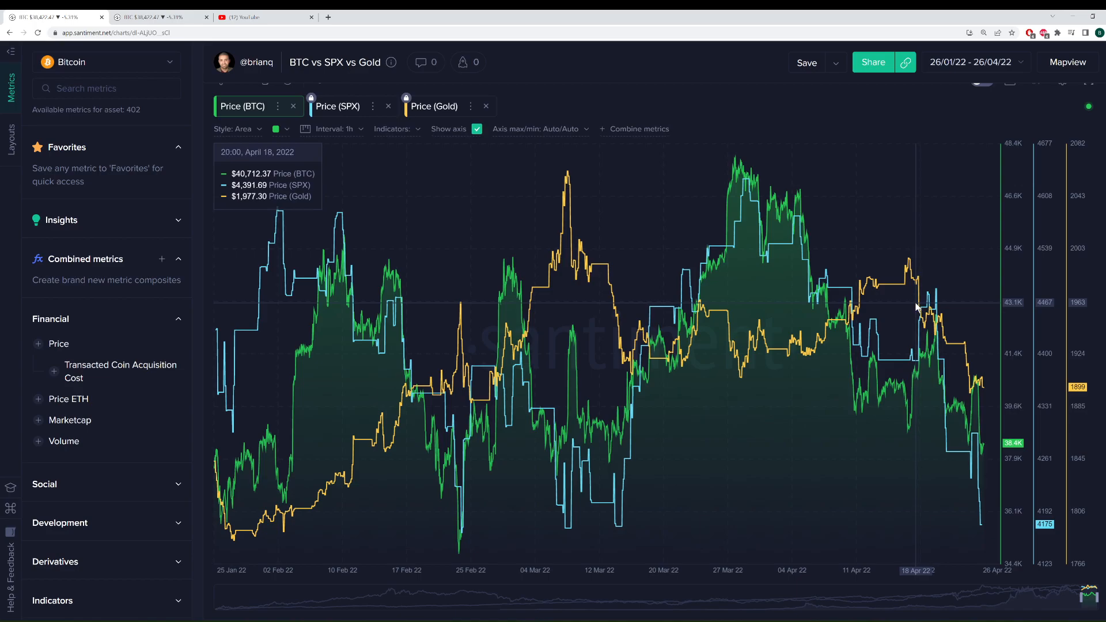
mouse_move(917, 321)
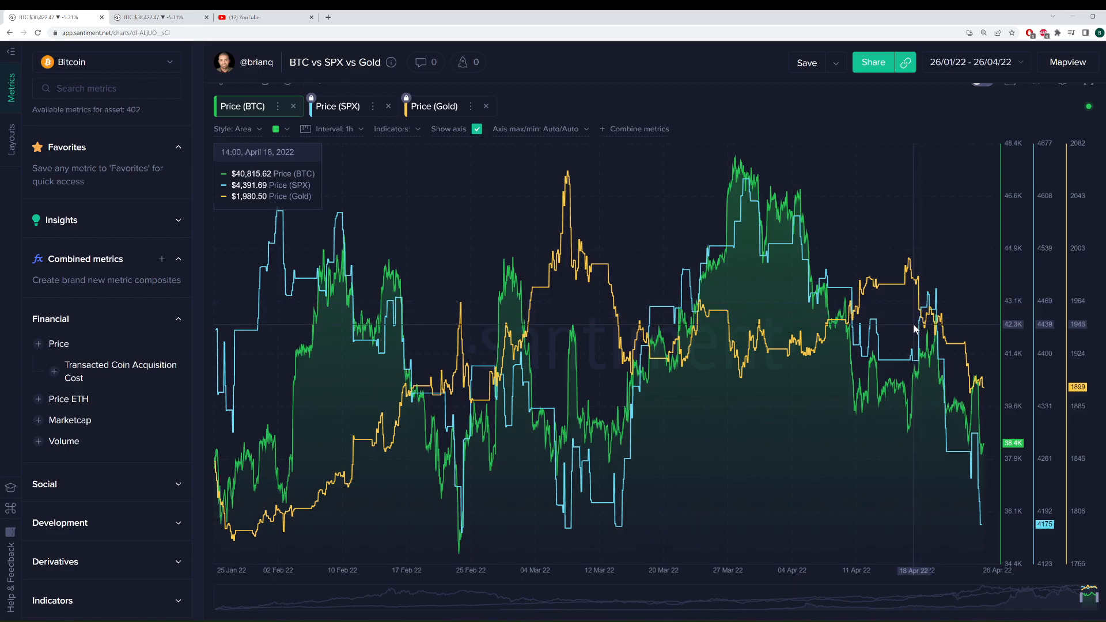
mouse_move(762, 136)
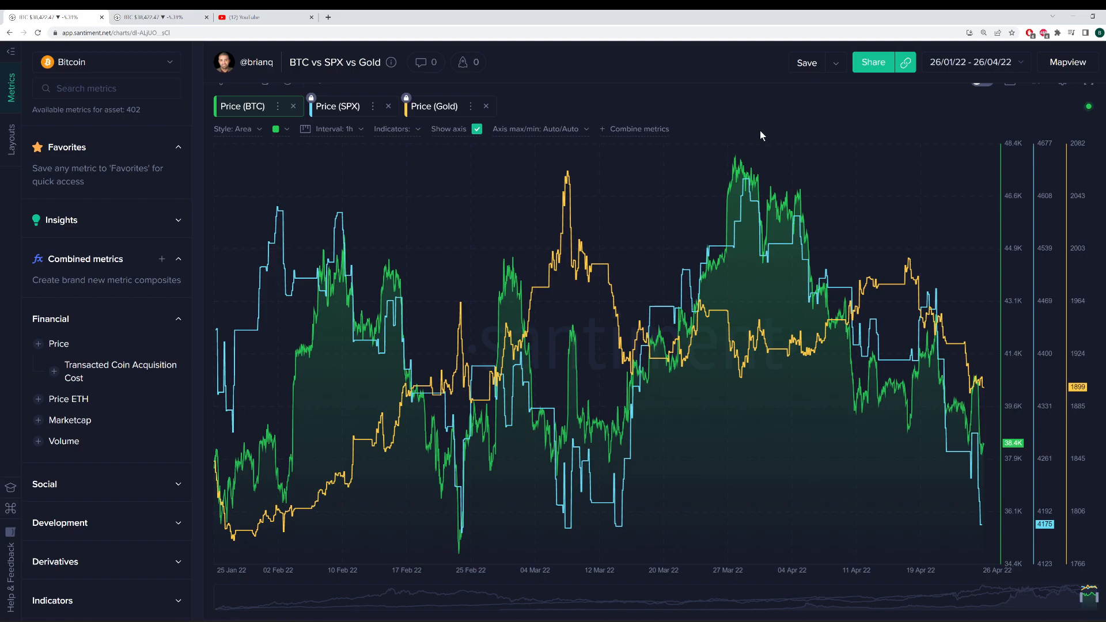
mouse_move(757, 131)
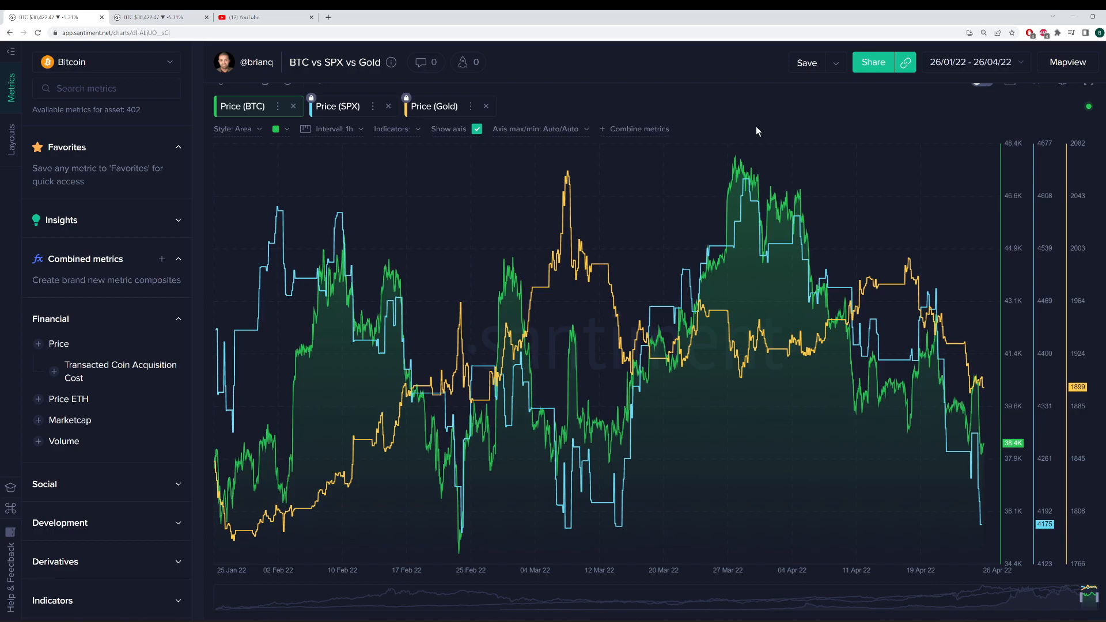
mouse_move(731, 124)
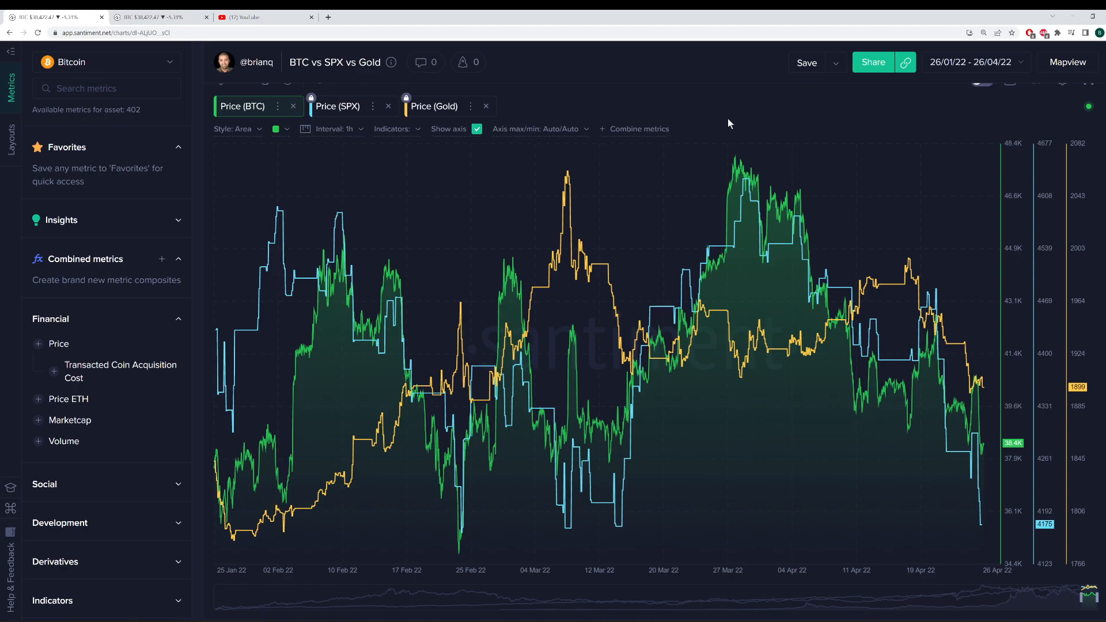
mouse_move(811, 110)
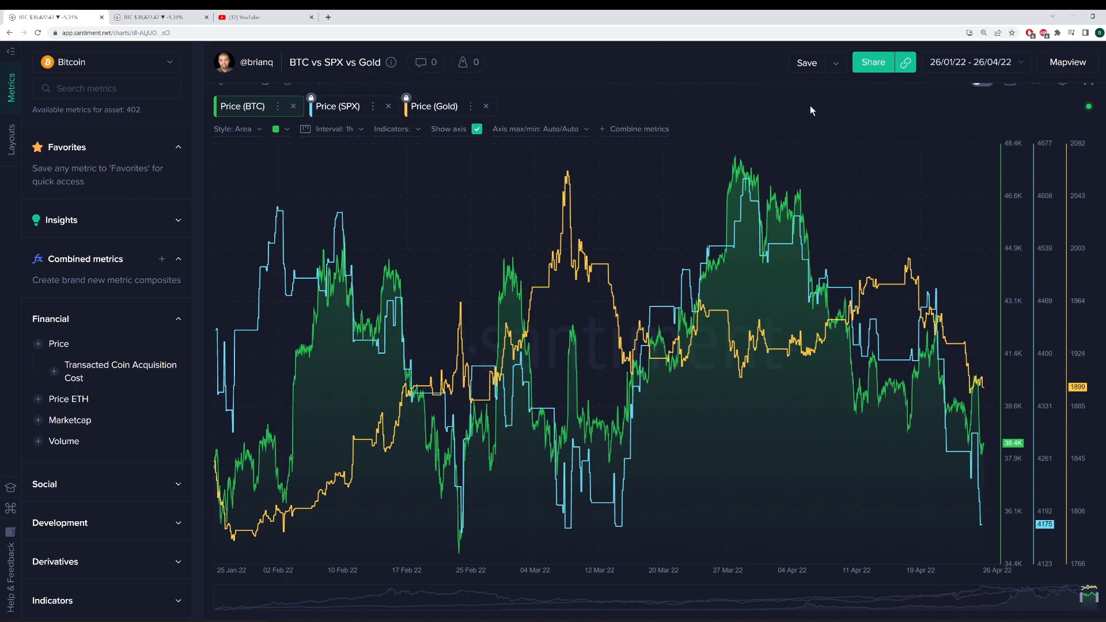
mouse_move(754, 92)
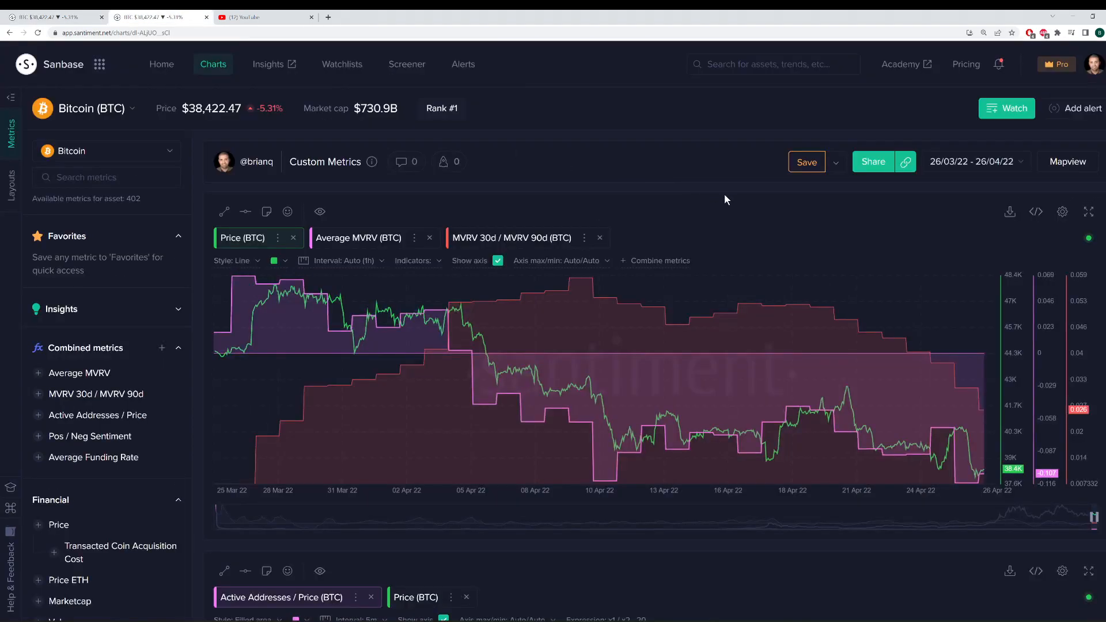
mouse_move(767, 213)
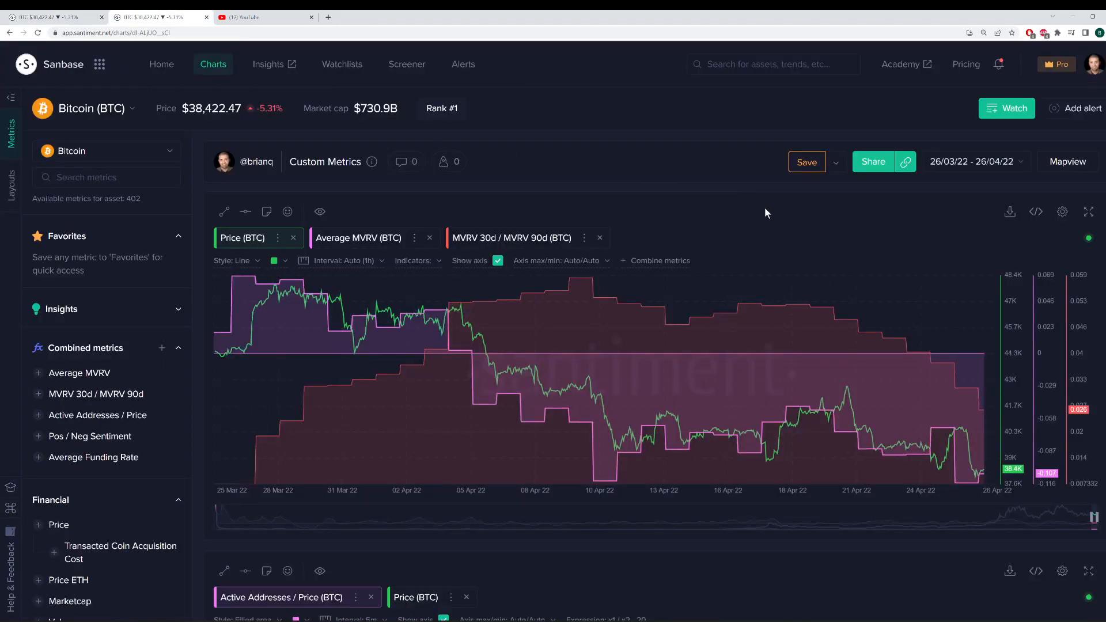
Expand the BTC price versus MVRV Custom Metrics chart to full screen.
left_click(1087, 212)
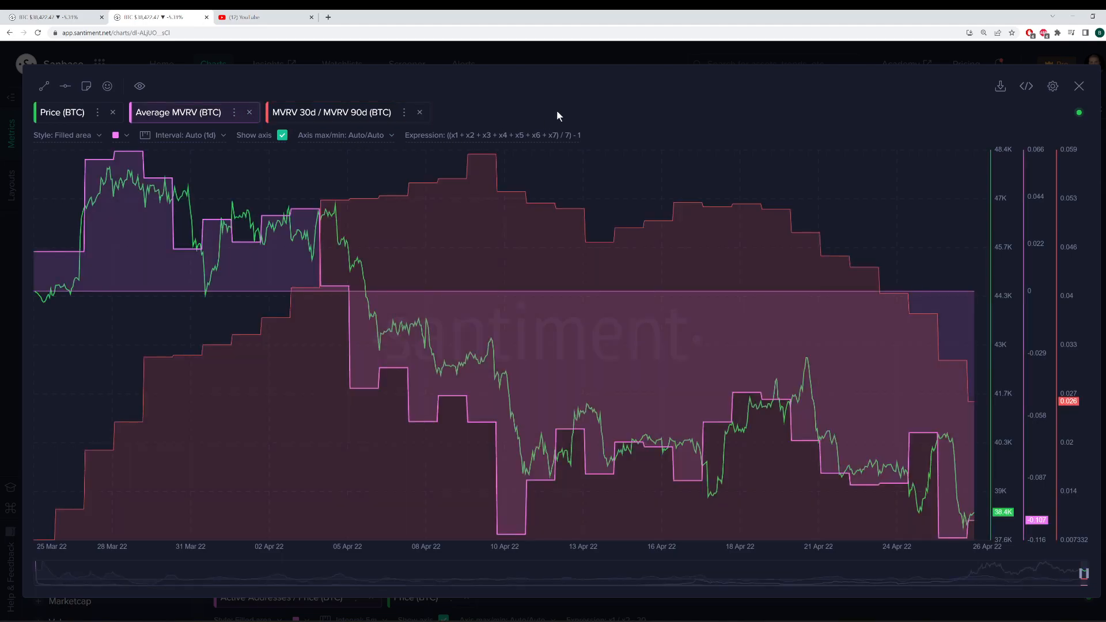
mouse_move(557, 138)
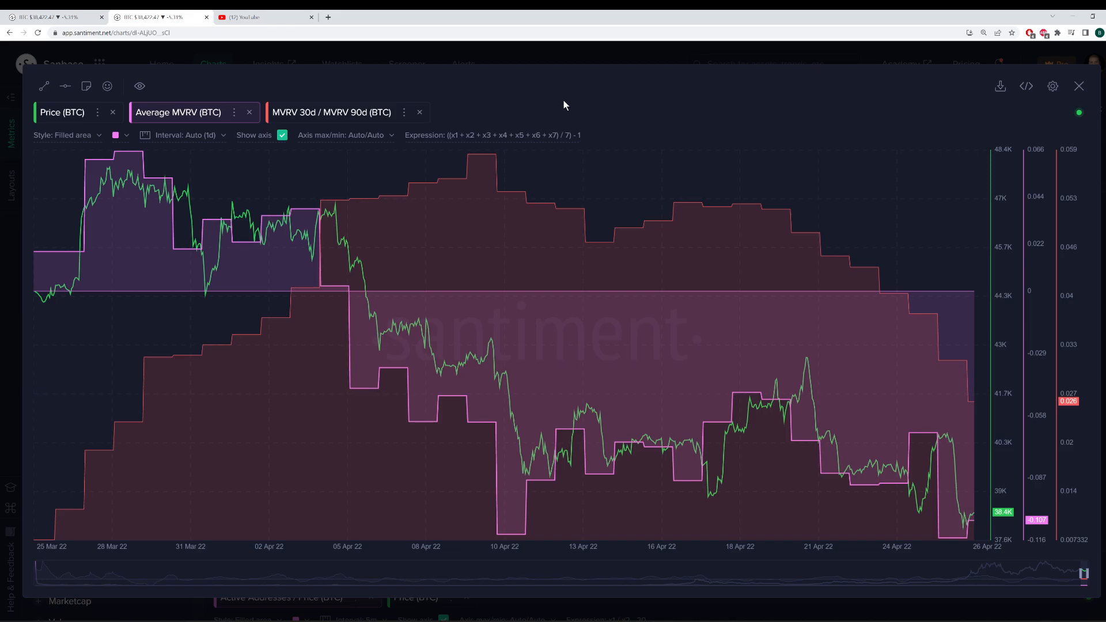
mouse_move(81, 169)
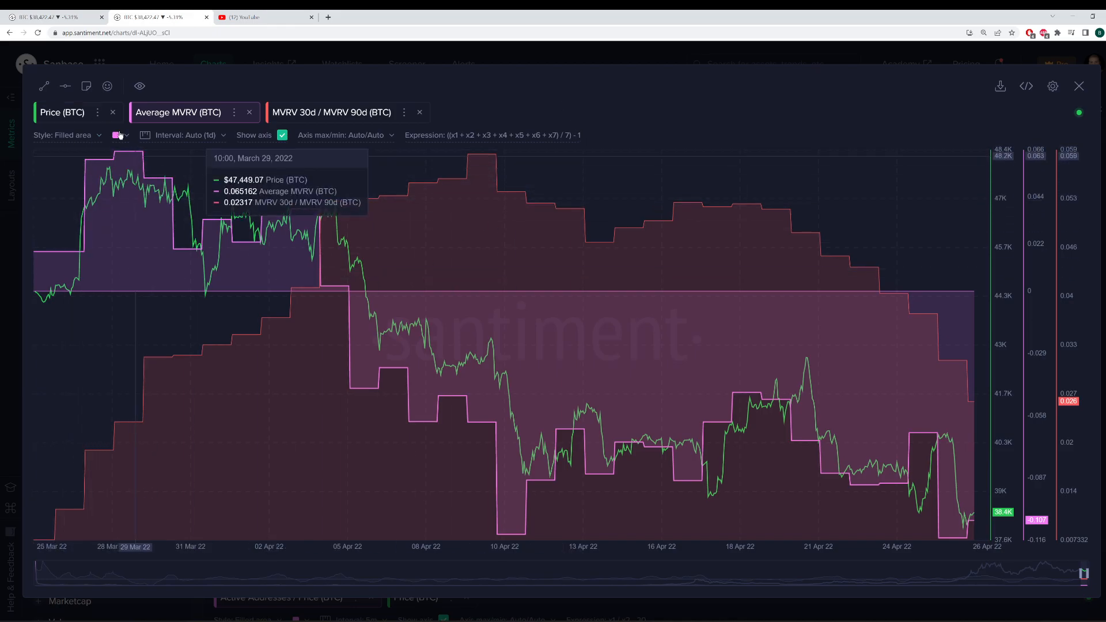
mouse_move(571, 417)
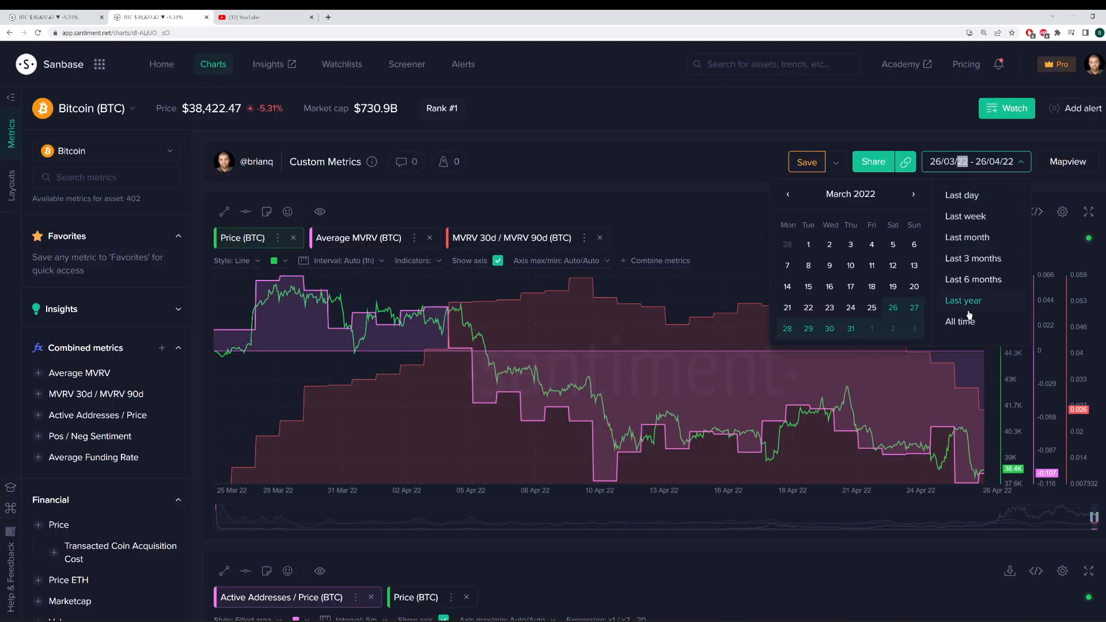
left_click(963, 301)
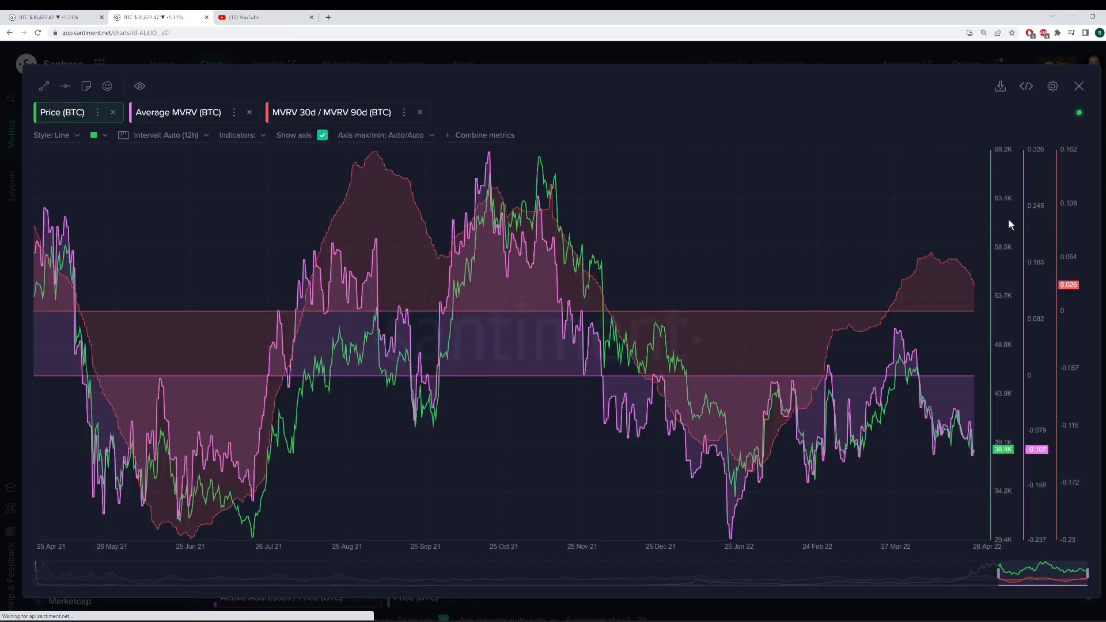
mouse_move(52, 235)
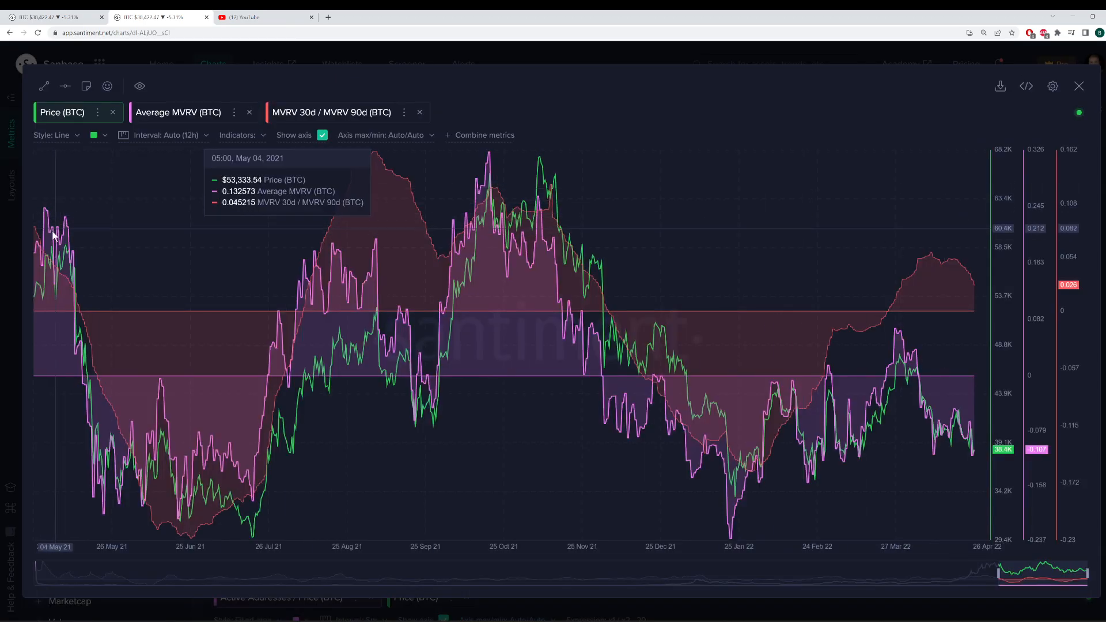
mouse_move(193, 474)
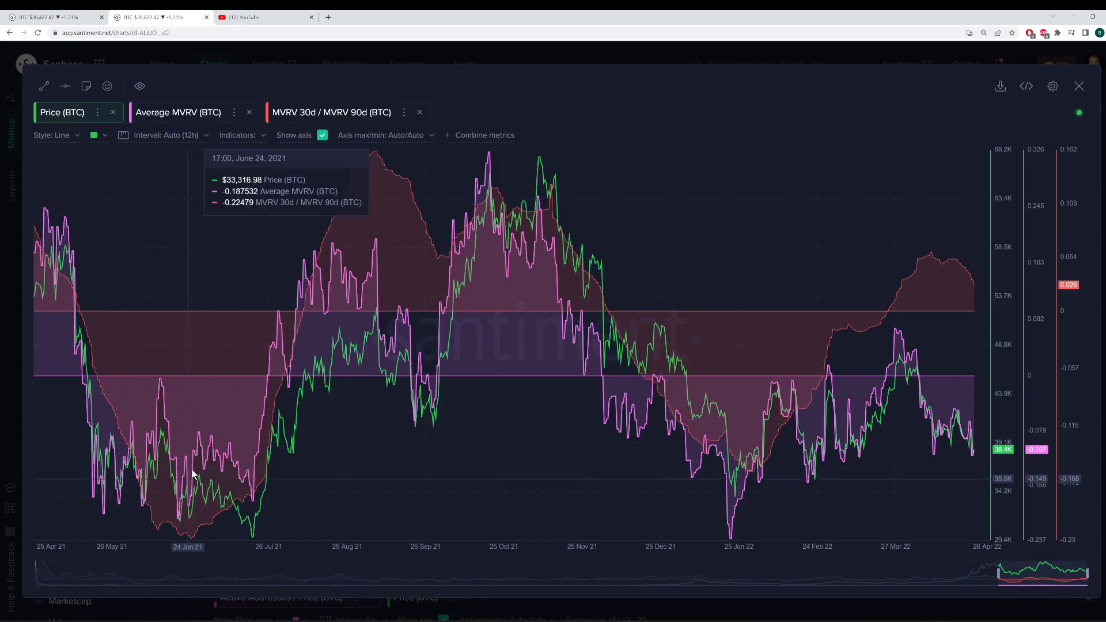
mouse_move(256, 417)
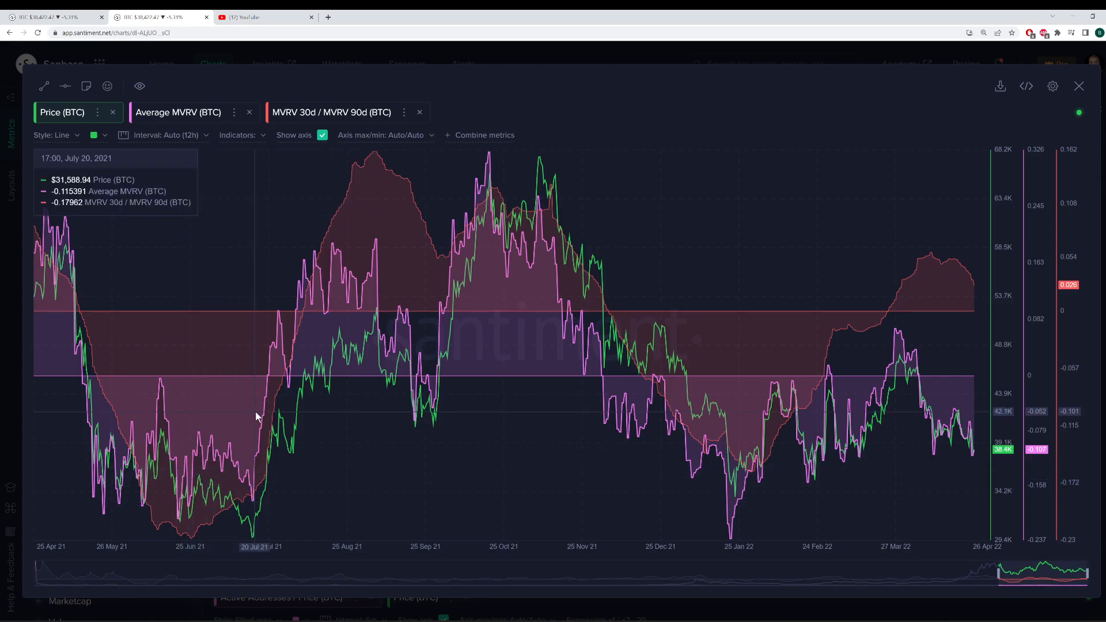
mouse_move(772, 383)
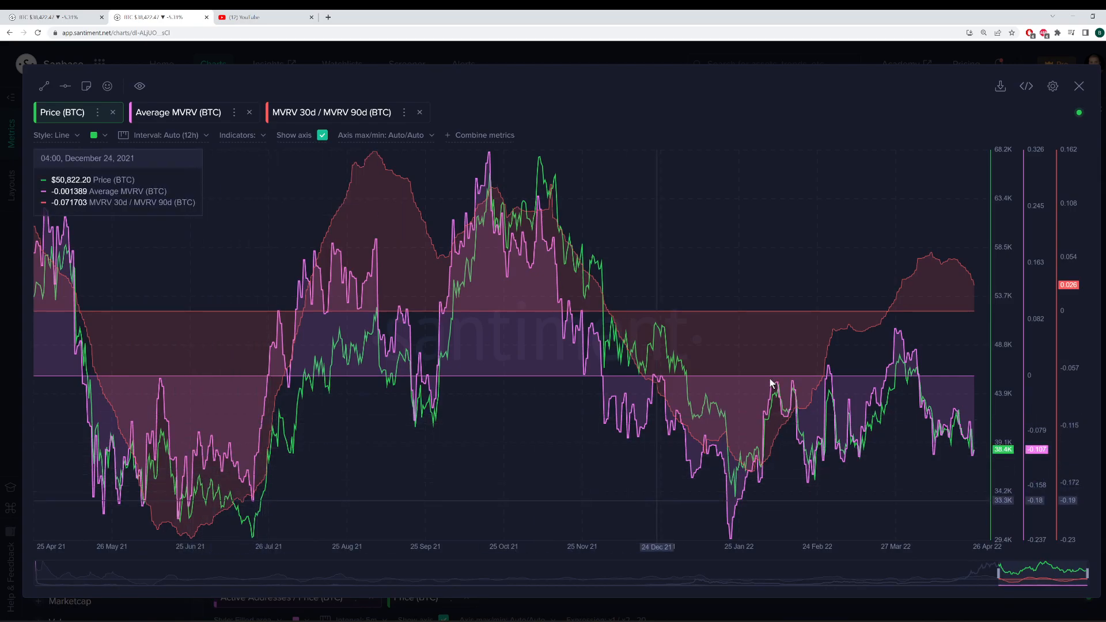
mouse_move(753, 383)
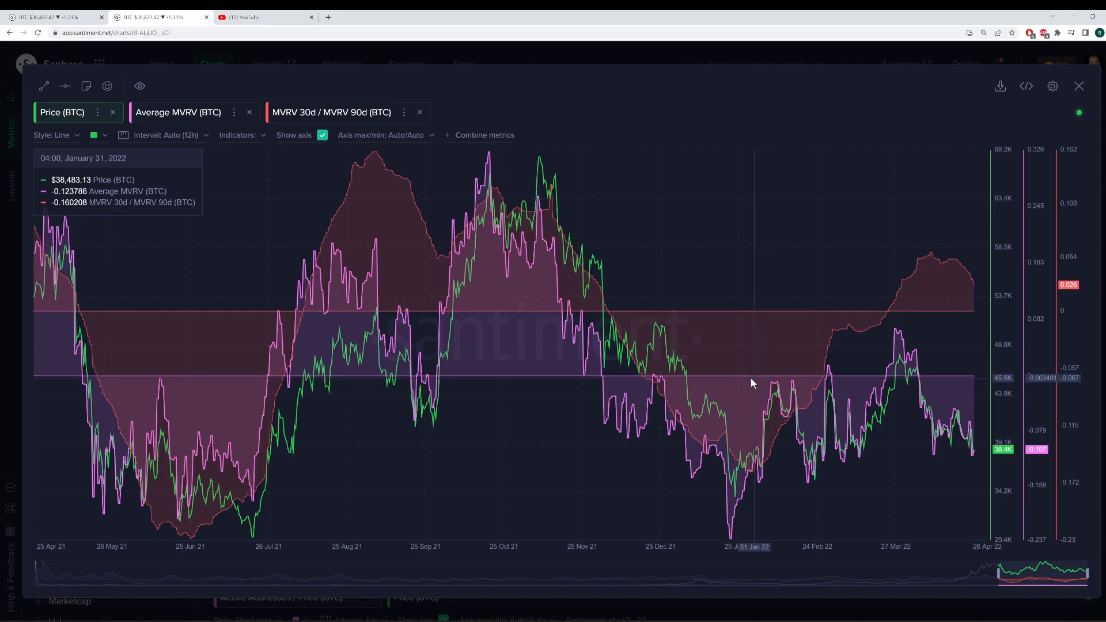
mouse_move(742, 389)
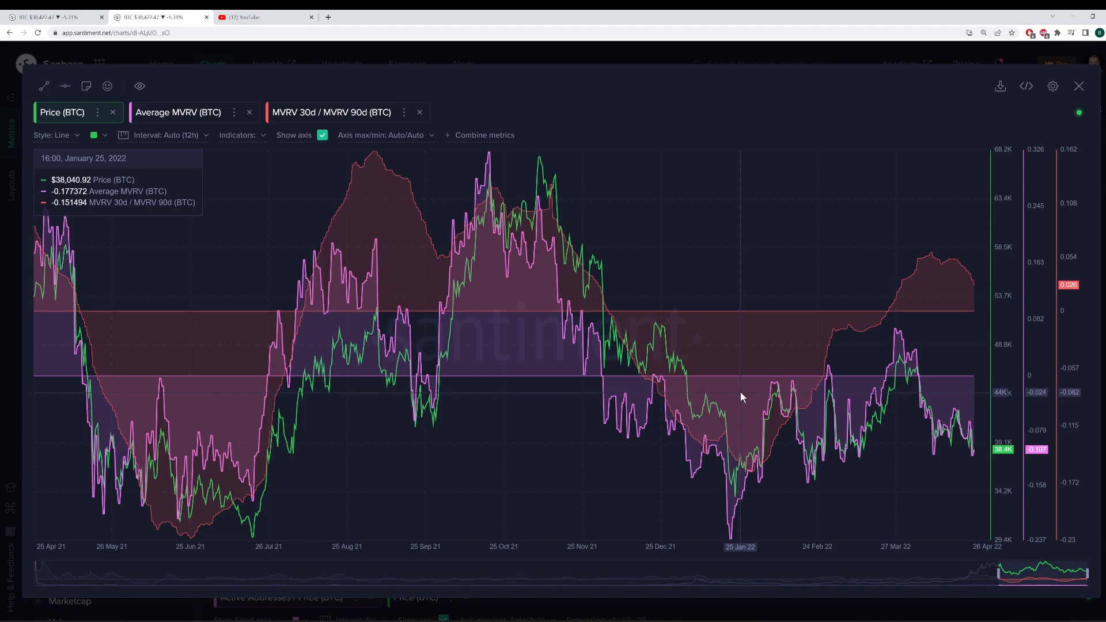
mouse_move(747, 417)
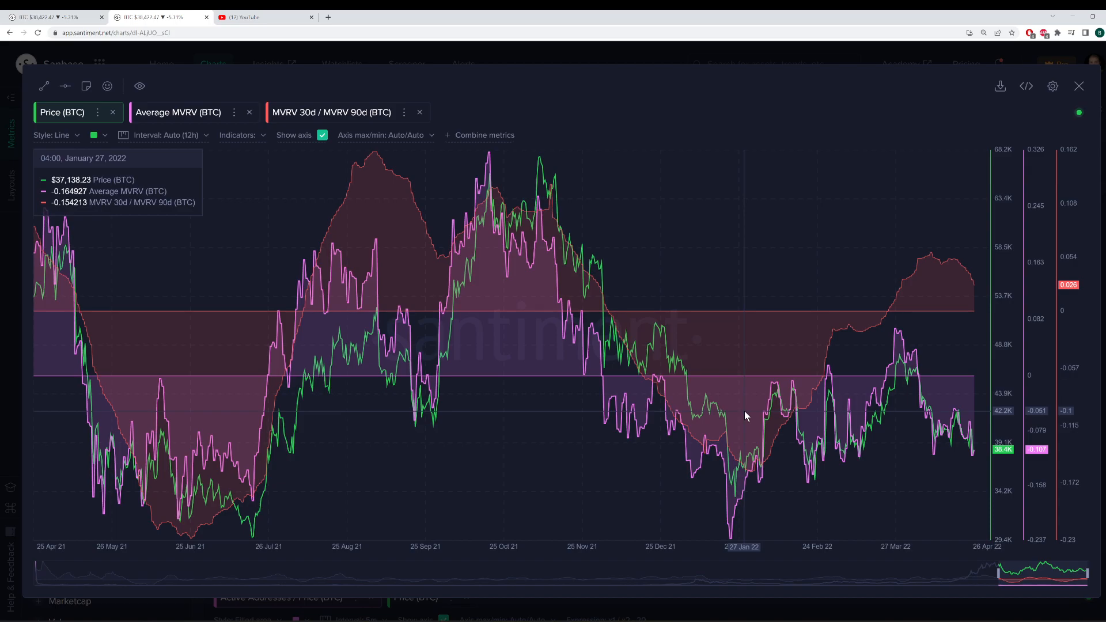
mouse_move(838, 438)
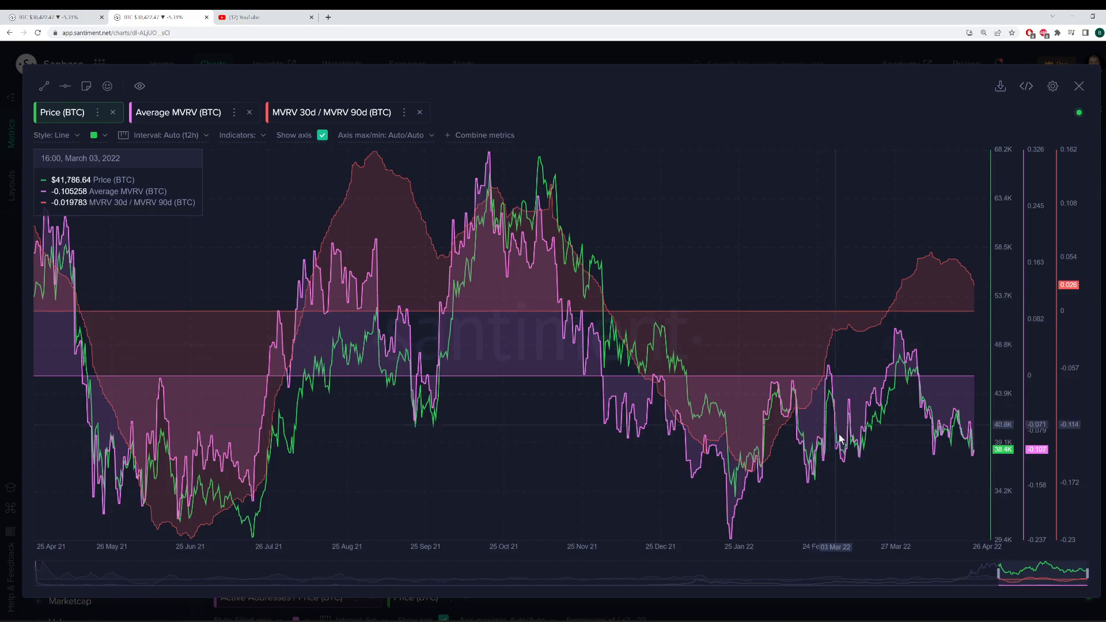
mouse_move(976, 456)
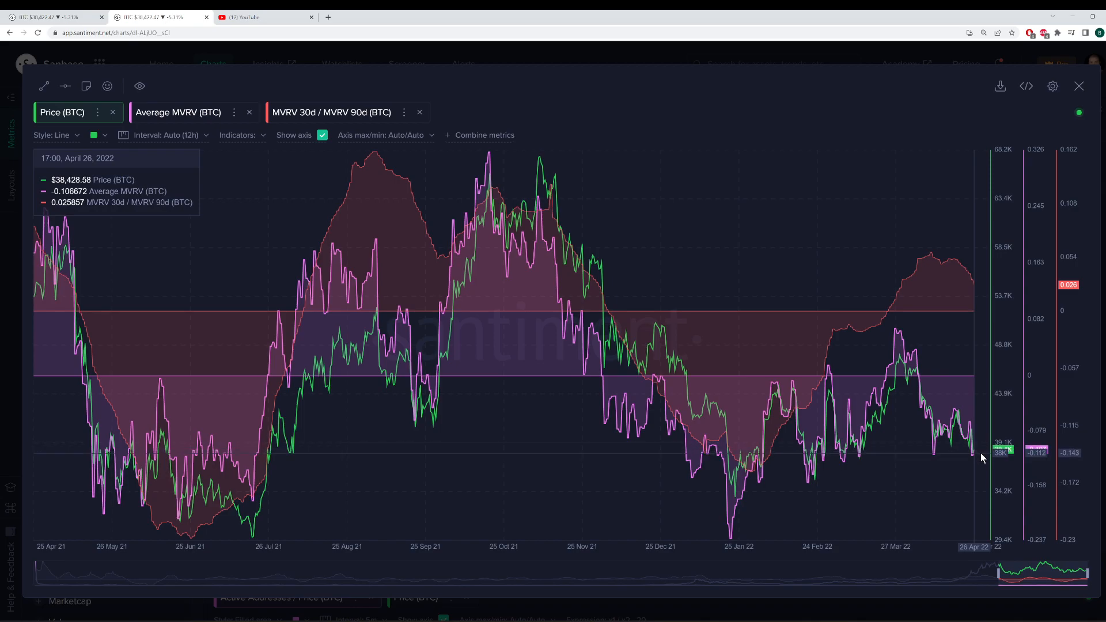
mouse_move(899, 369)
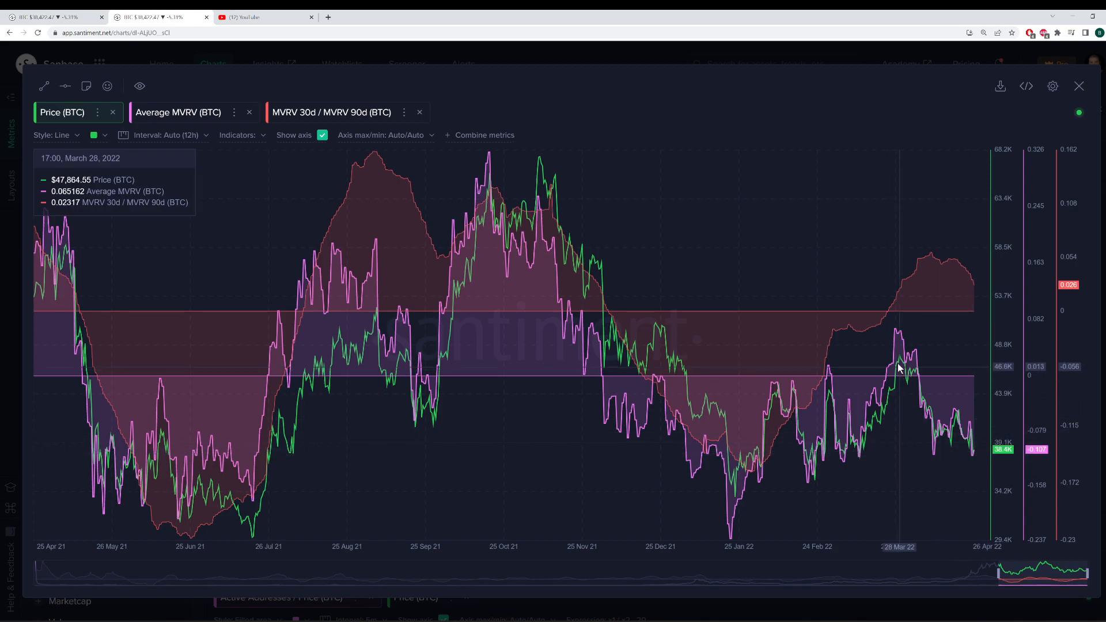
mouse_move(898, 353)
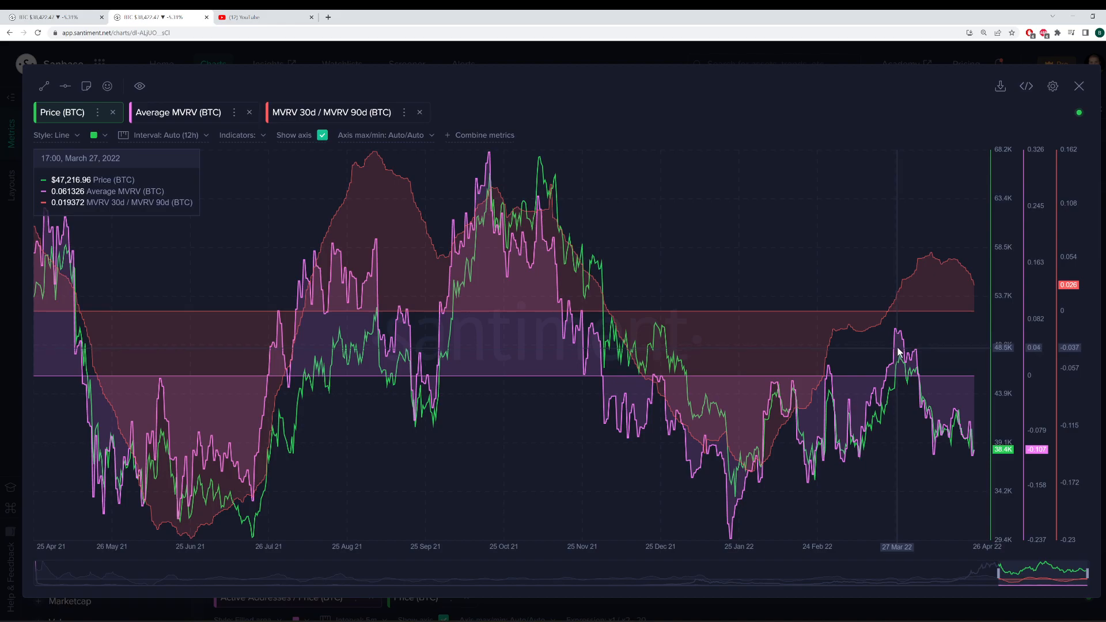
mouse_move(905, 350)
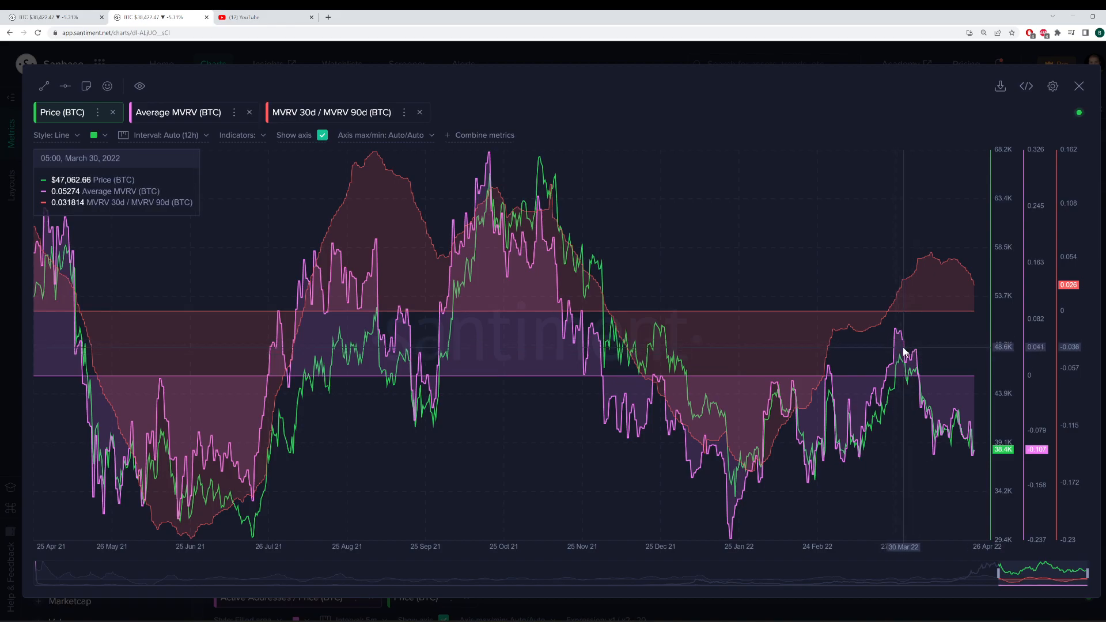
mouse_move(913, 387)
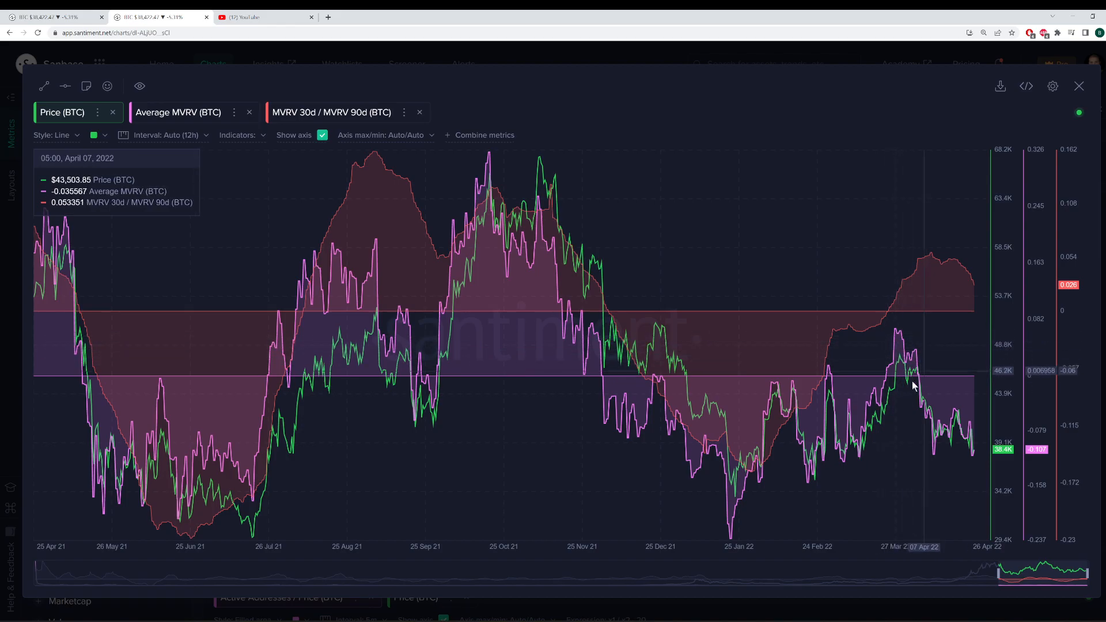
mouse_move(884, 357)
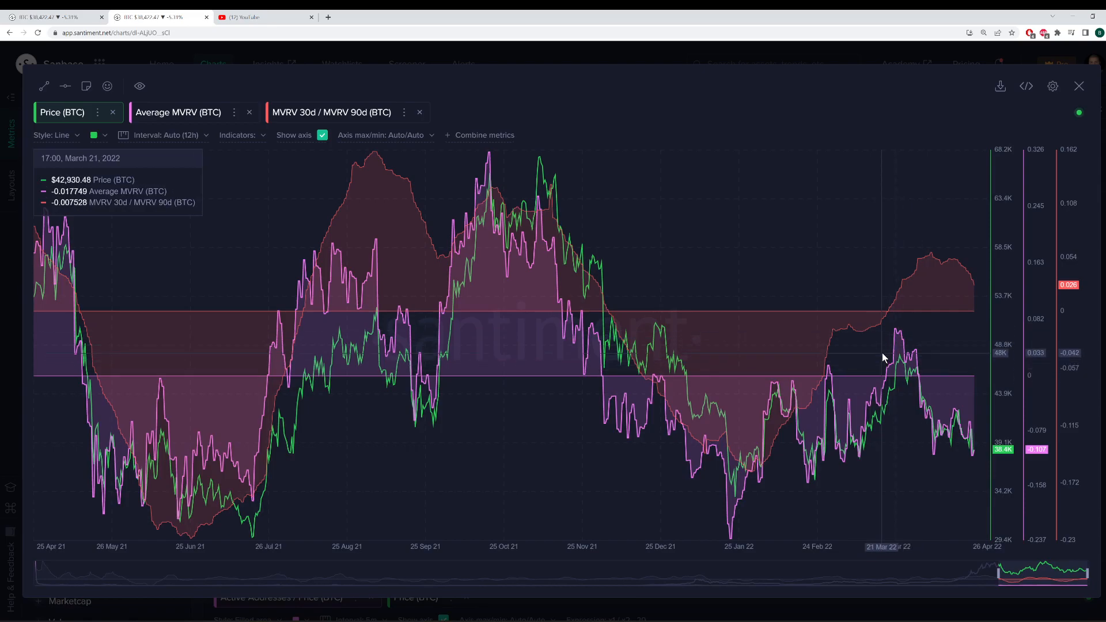
mouse_move(882, 350)
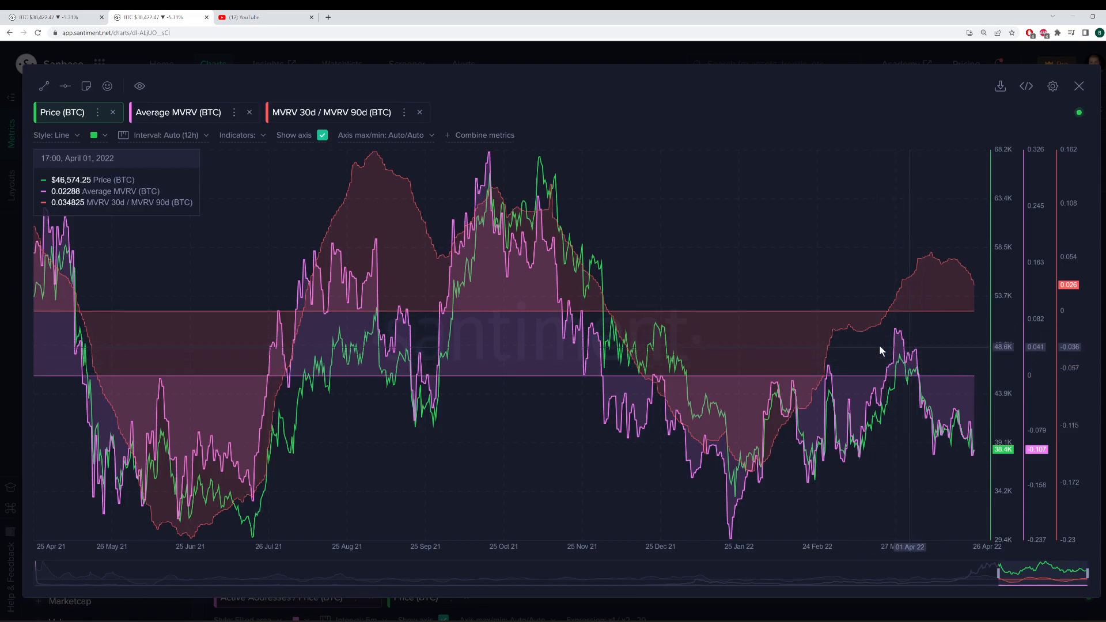
mouse_move(859, 376)
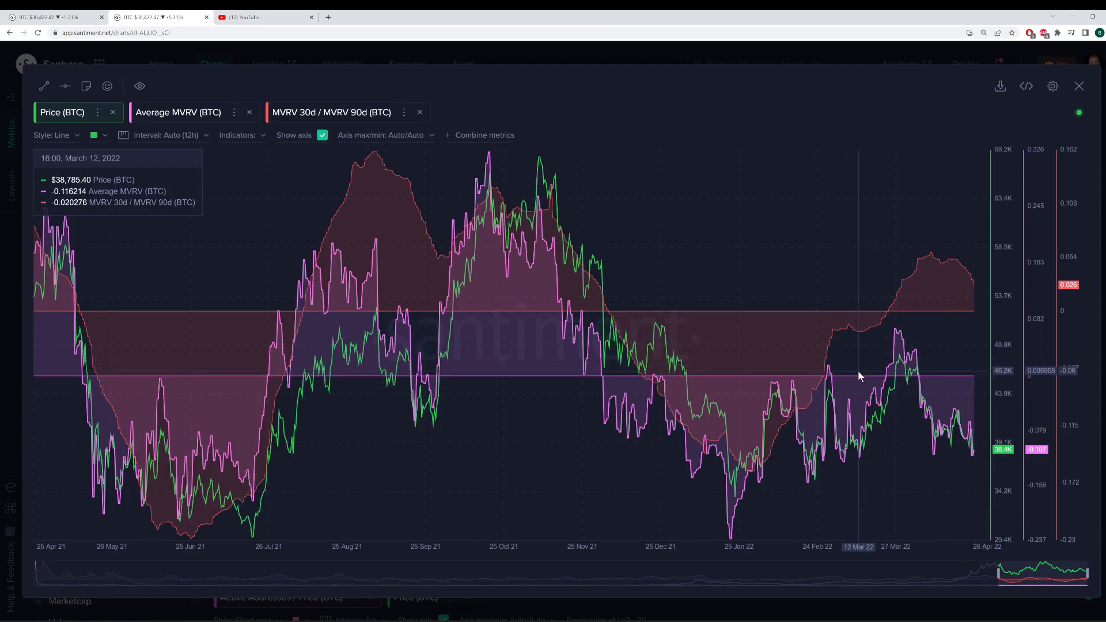
mouse_move(920, 405)
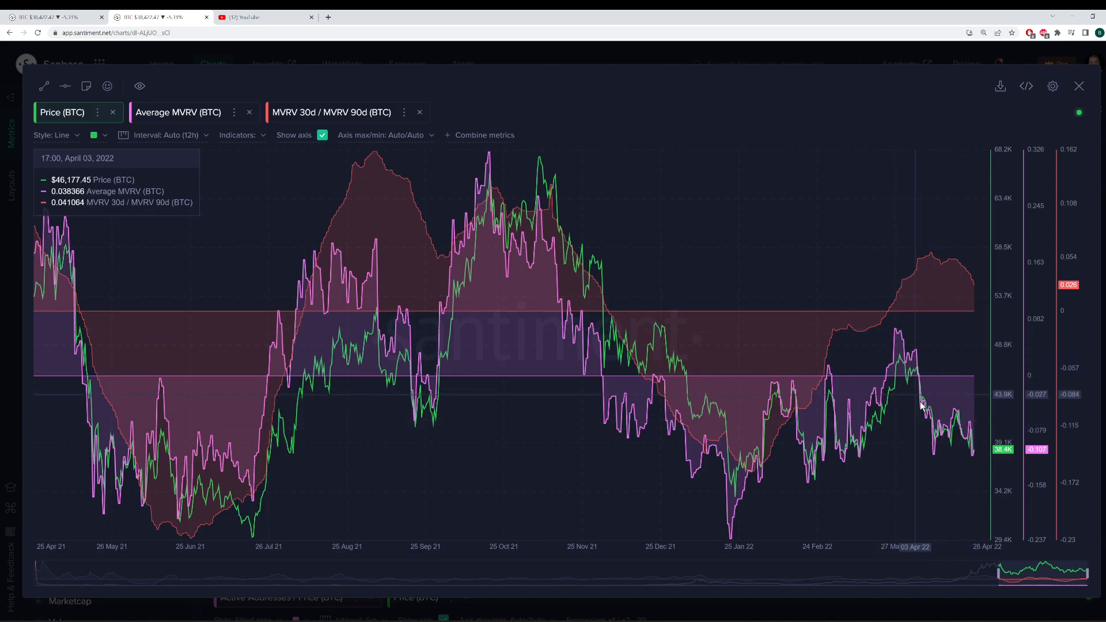
mouse_move(972, 459)
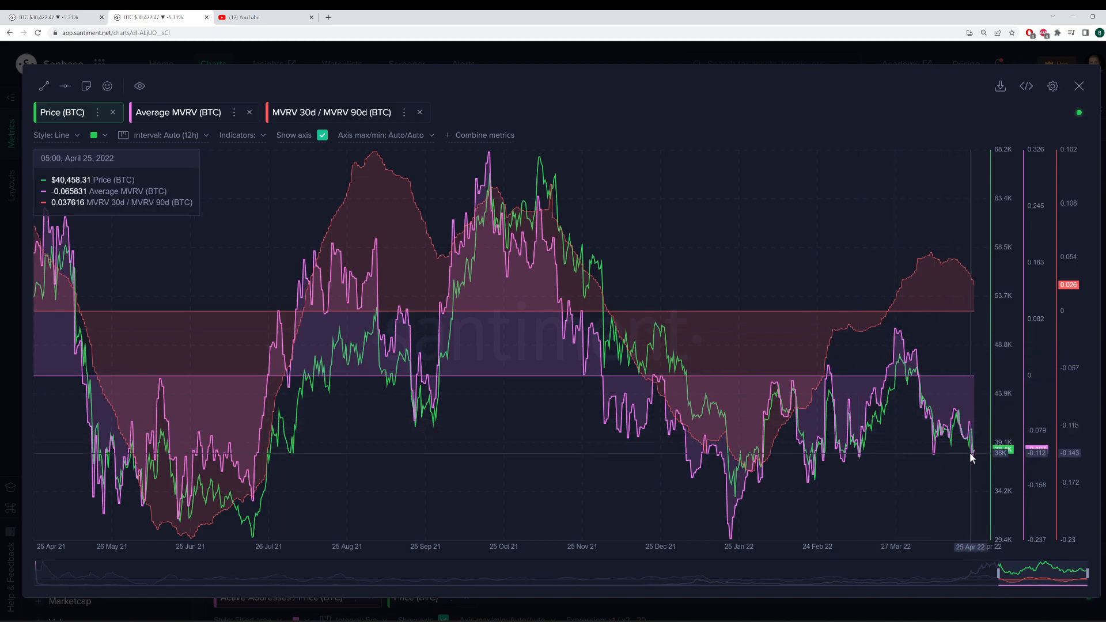
mouse_move(957, 454)
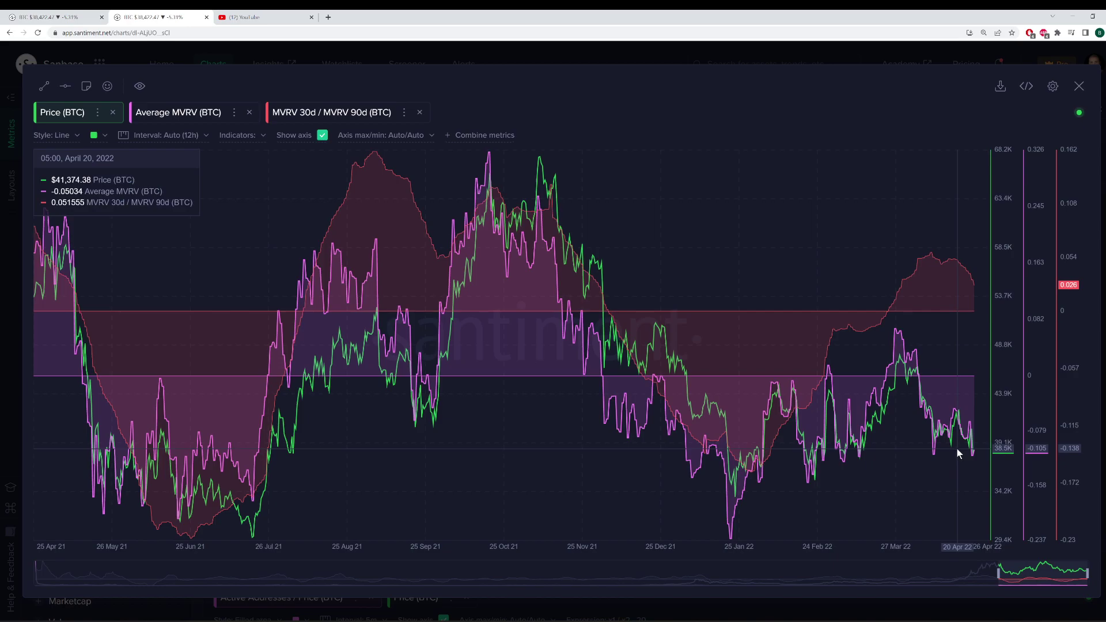
mouse_move(970, 456)
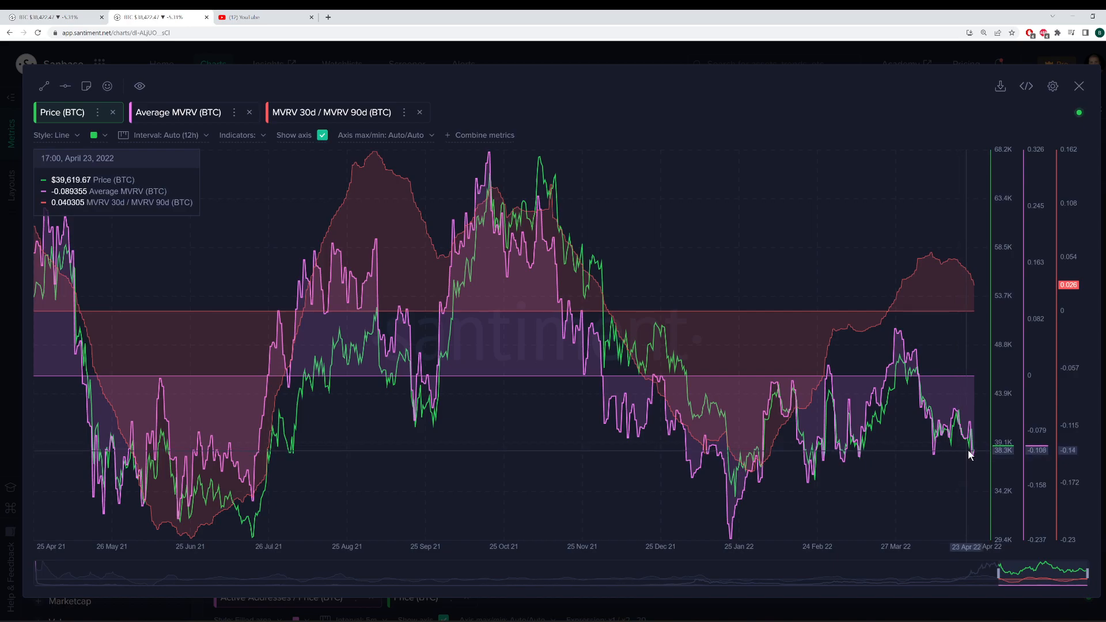
mouse_move(981, 458)
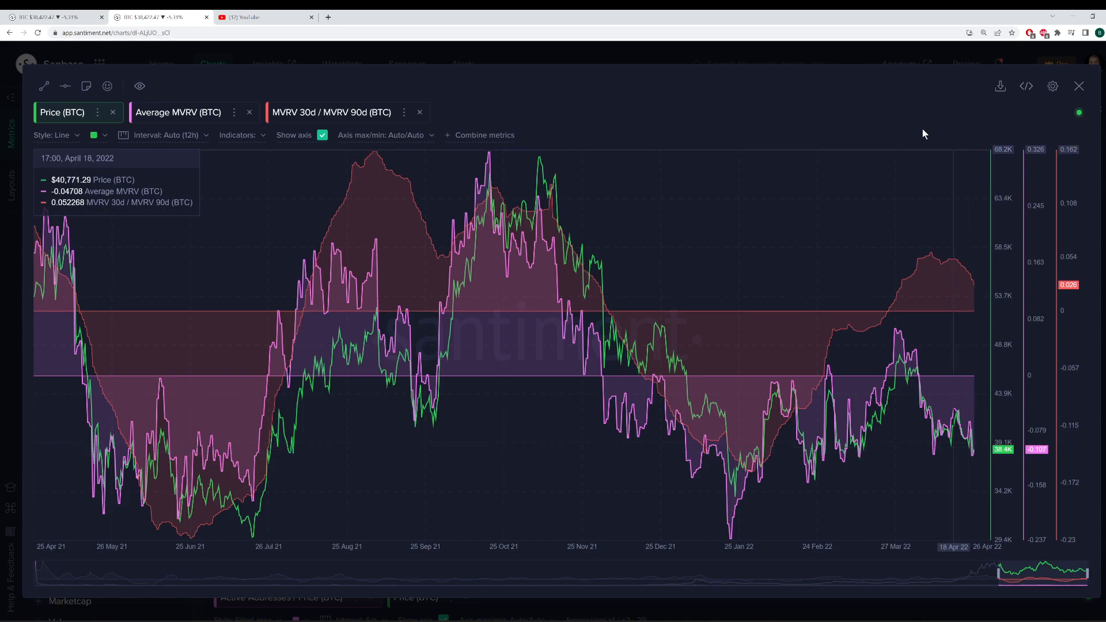
mouse_move(875, 110)
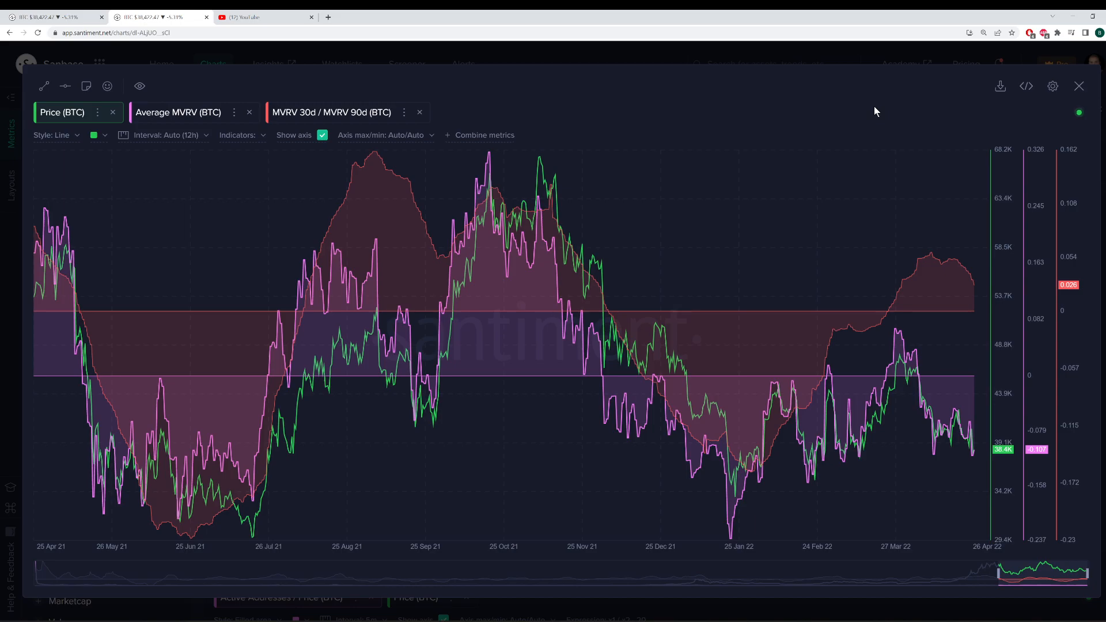
mouse_move(937, 445)
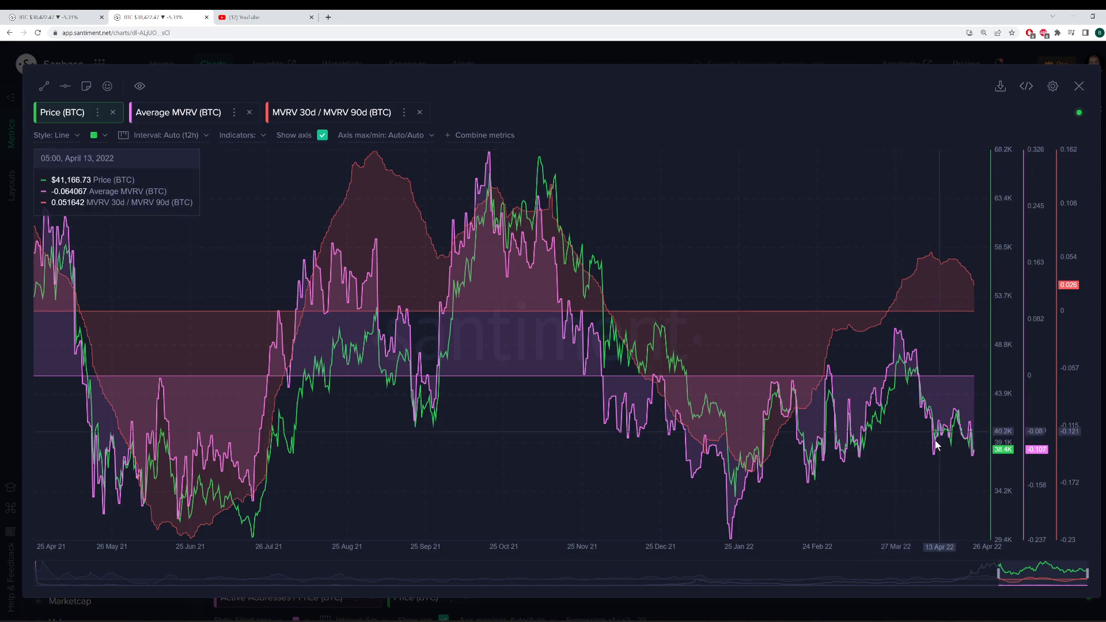
mouse_move(973, 453)
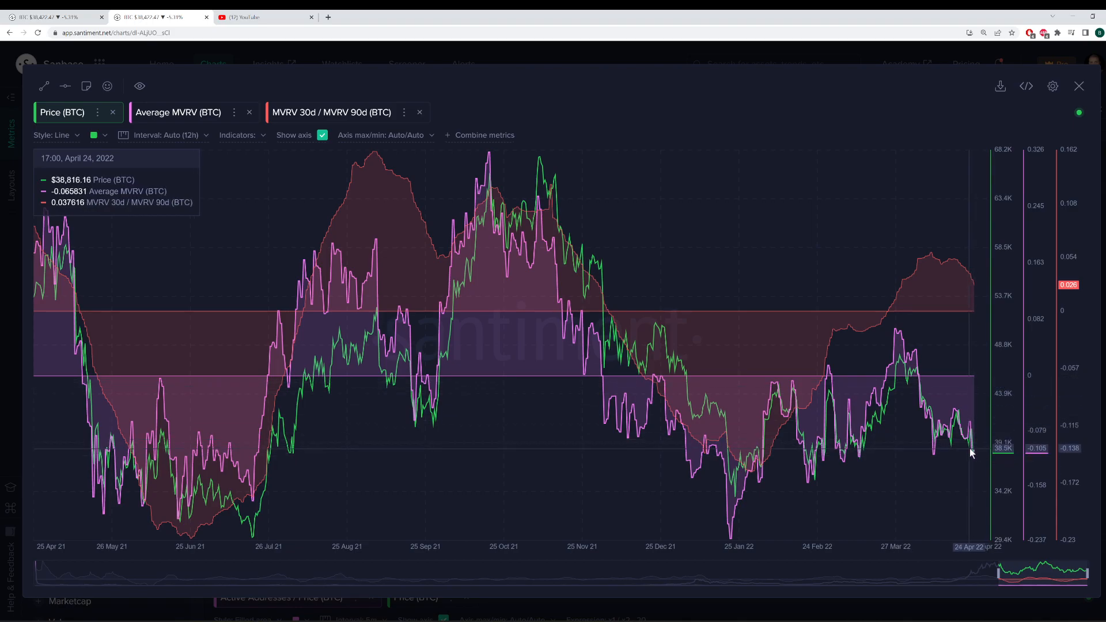
mouse_move(737, 534)
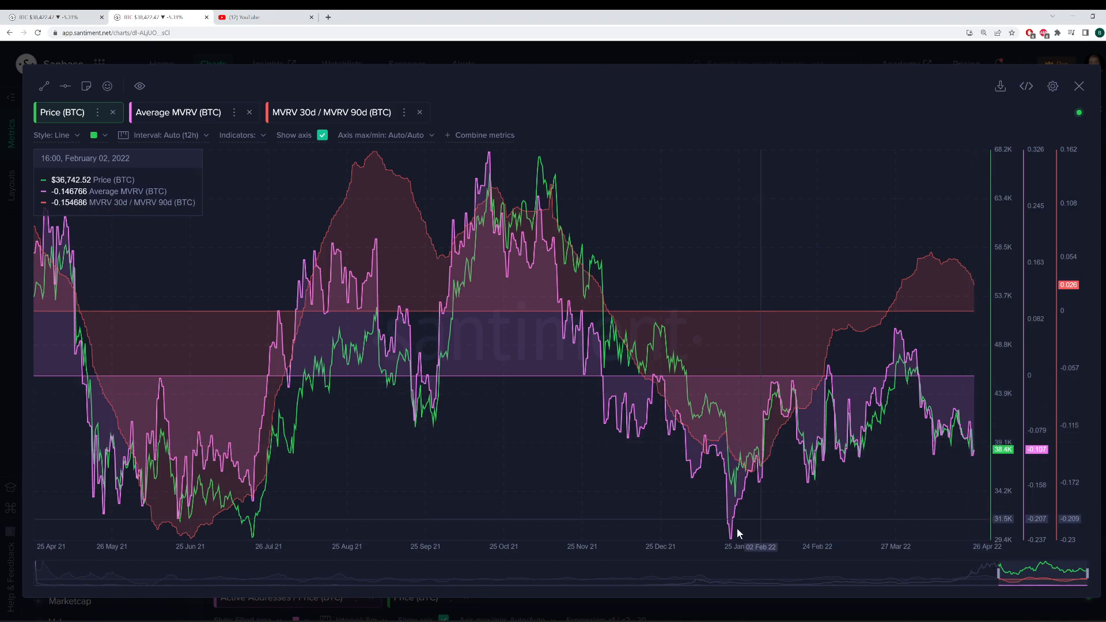
mouse_move(675, 490)
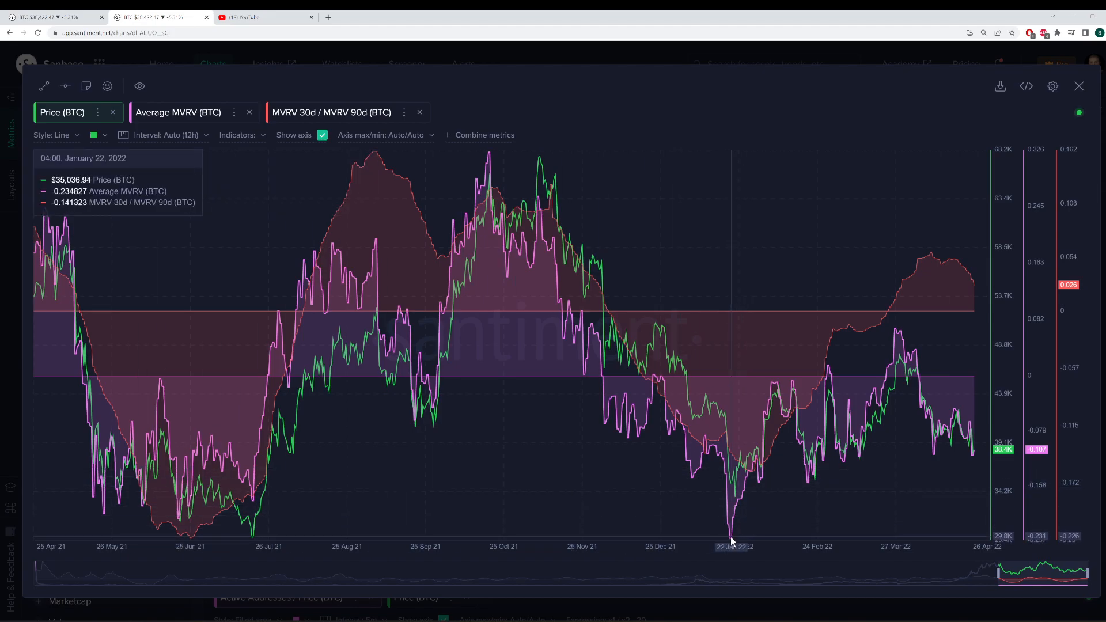
mouse_move(857, 506)
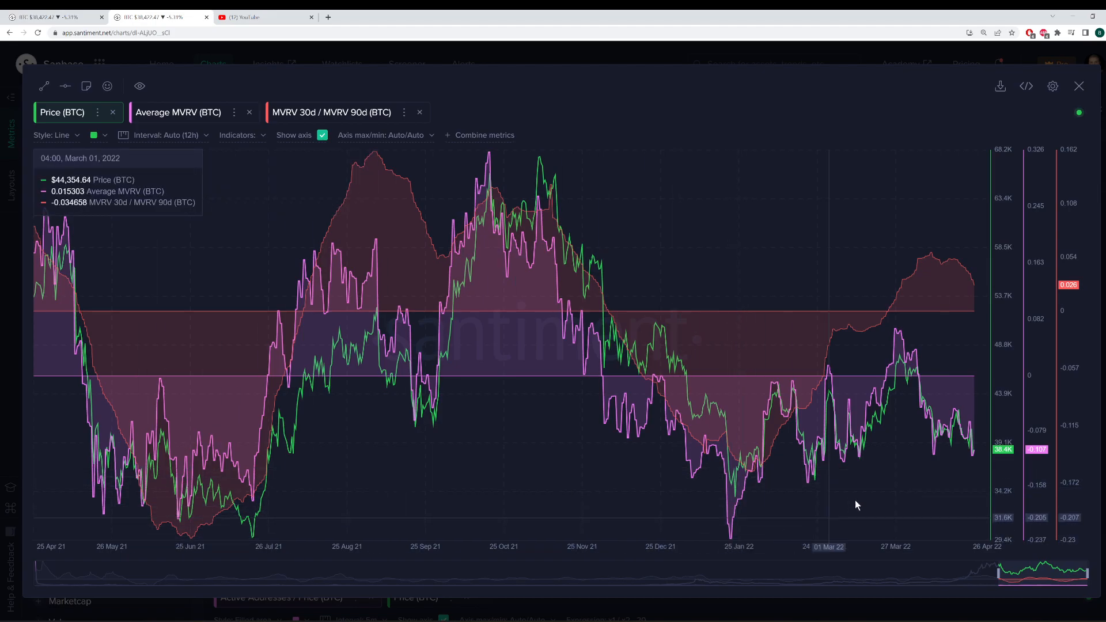
mouse_move(884, 470)
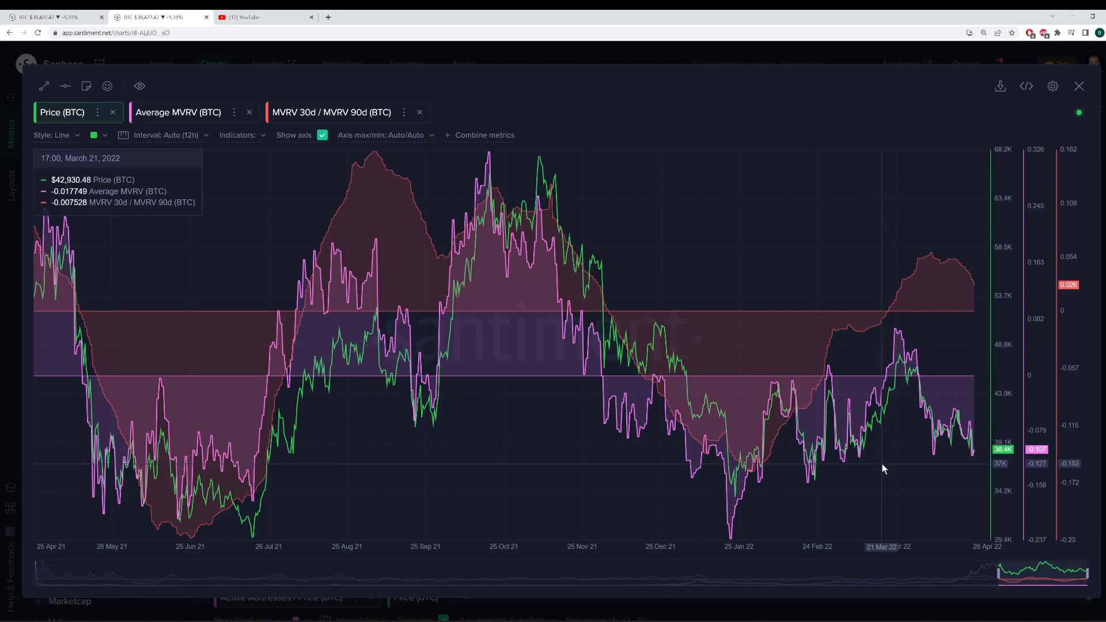
mouse_move(880, 475)
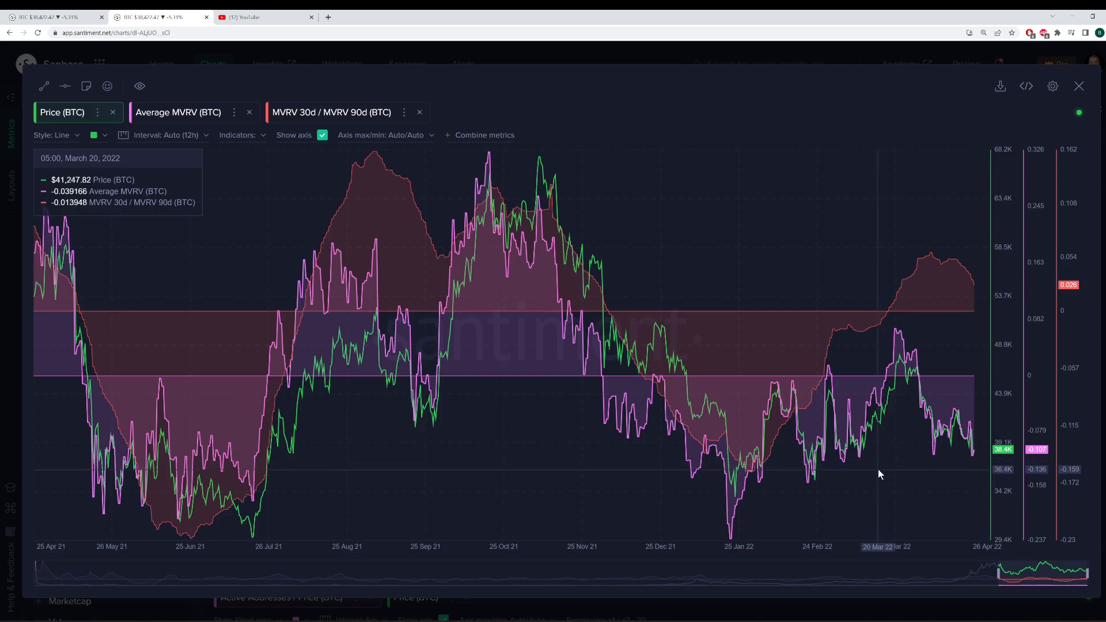
mouse_move(880, 464)
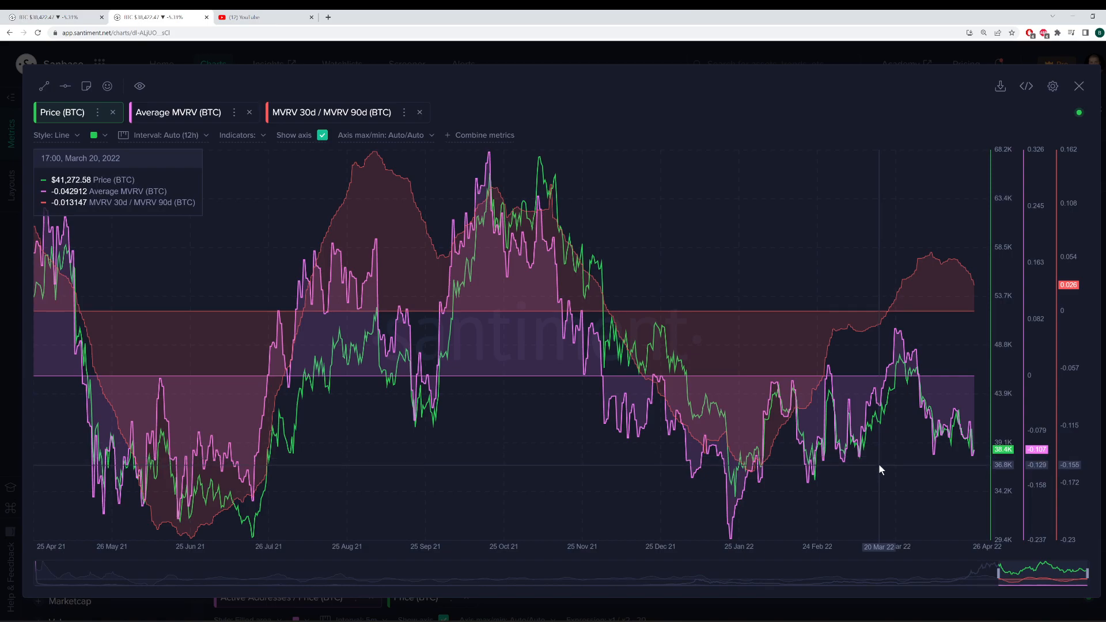
mouse_move(868, 114)
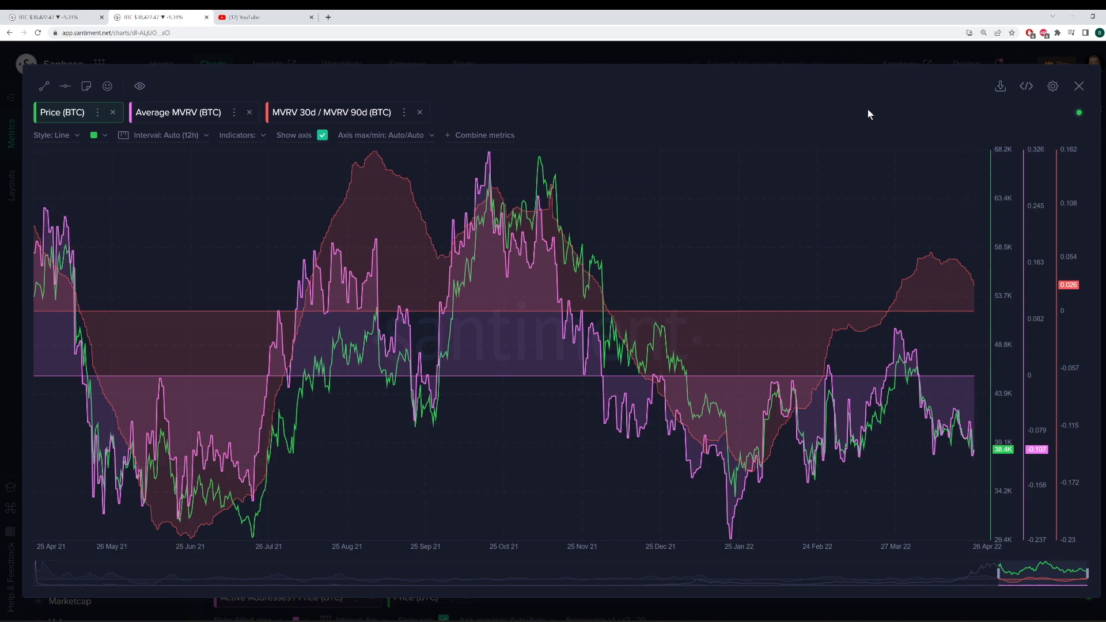
mouse_move(843, 145)
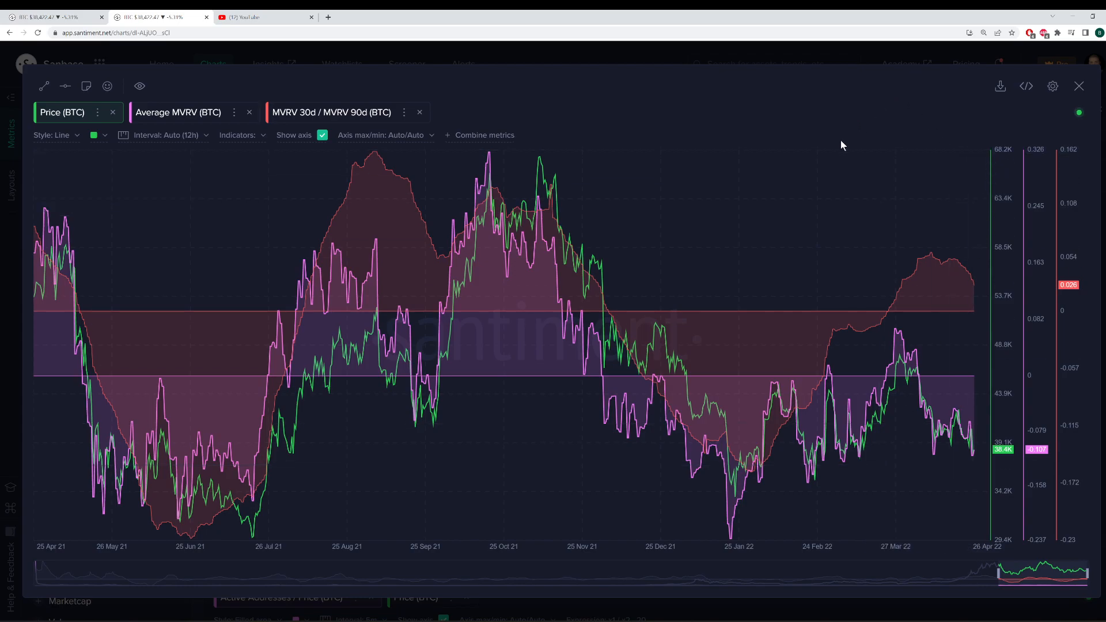
mouse_move(699, 406)
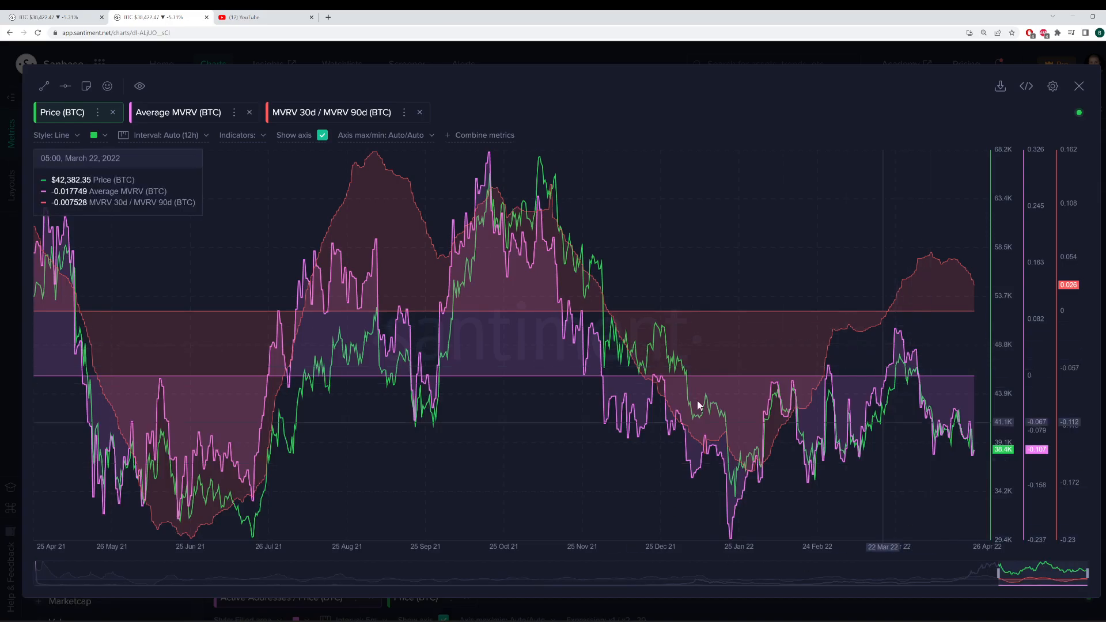
mouse_move(964, 454)
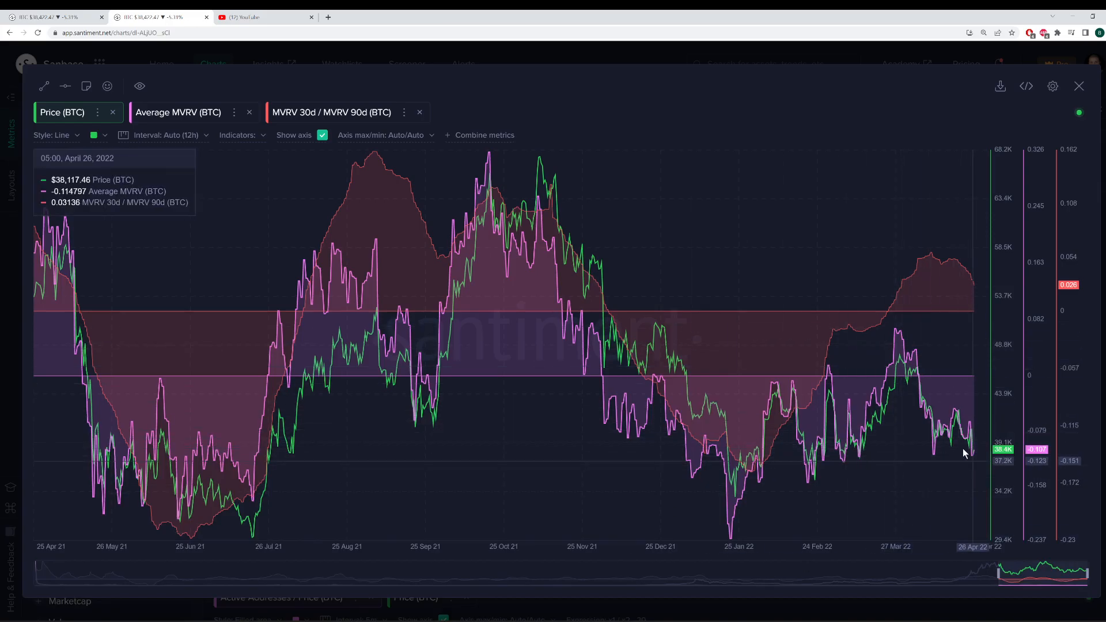
mouse_move(977, 454)
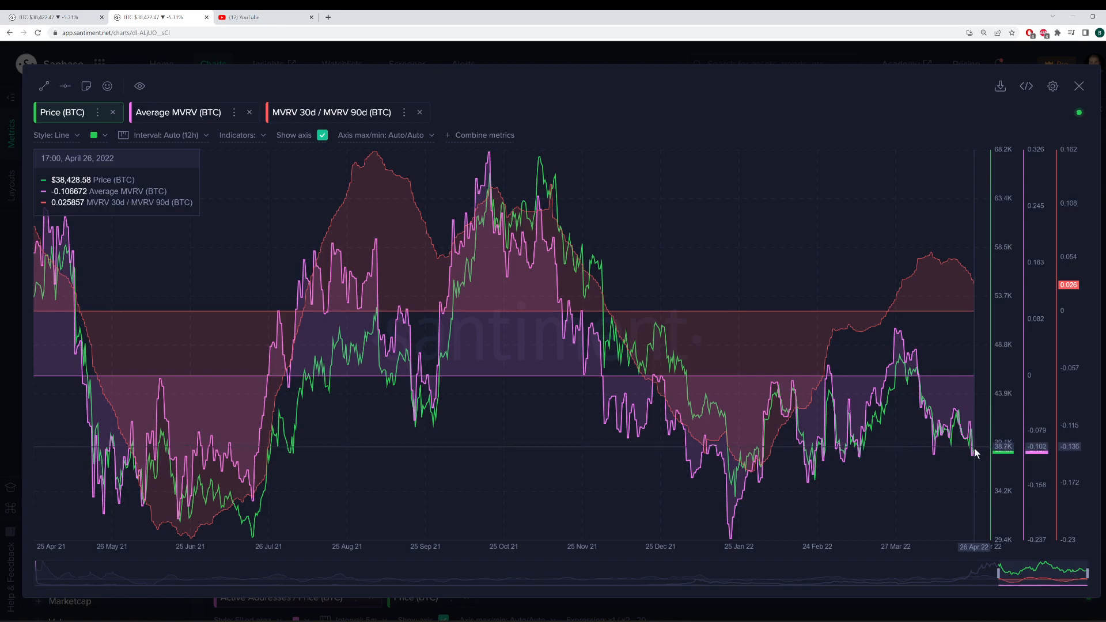
mouse_move(977, 442)
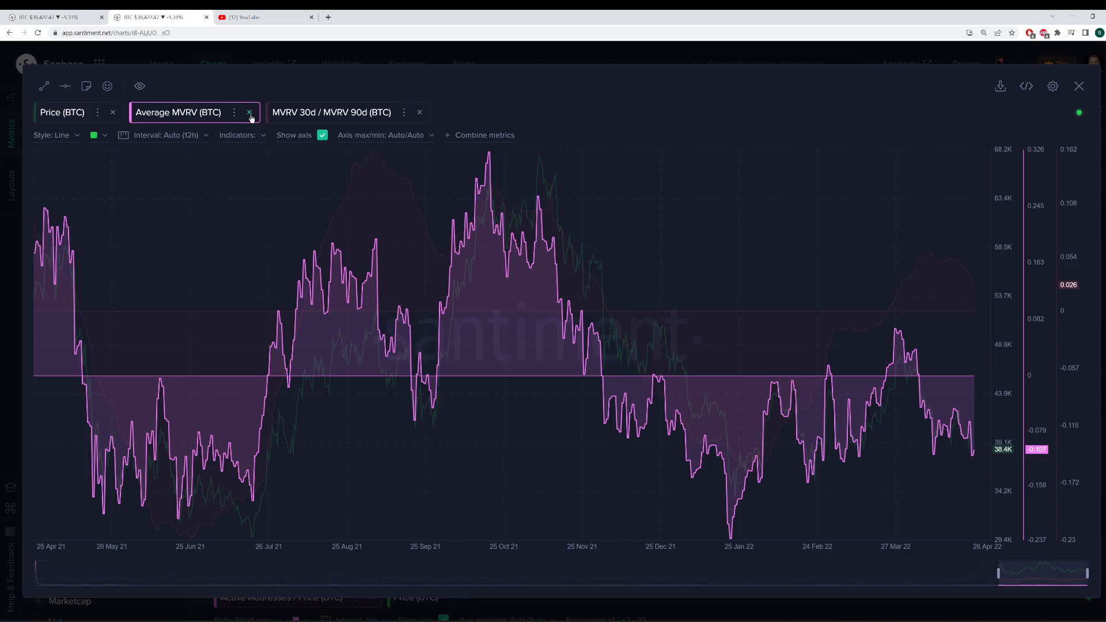
left_click(248, 113)
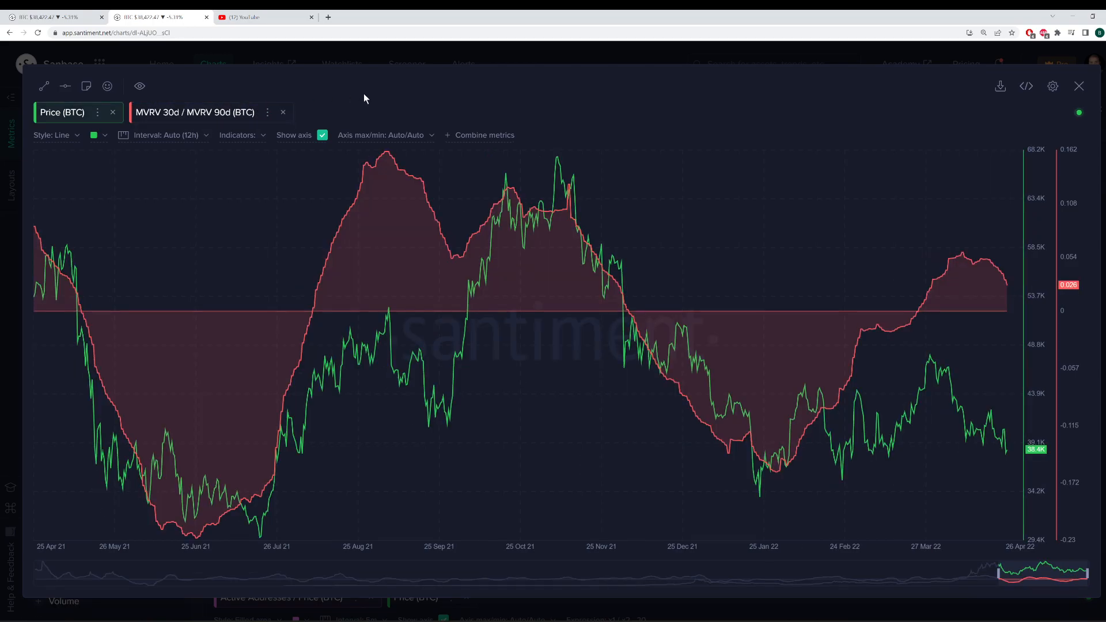
mouse_move(362, 101)
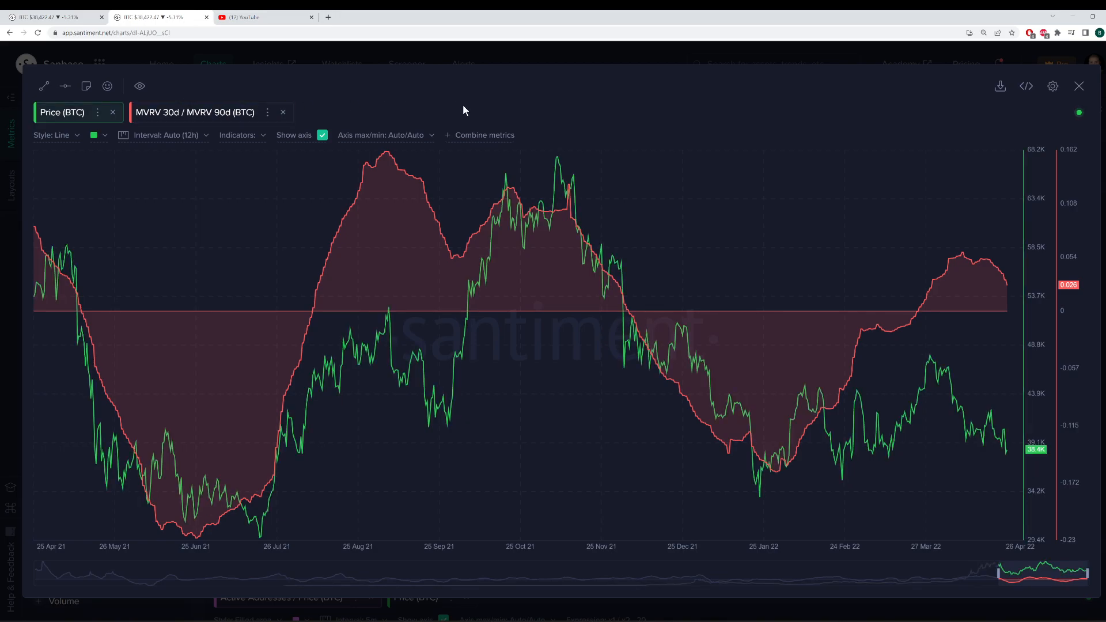
mouse_move(456, 110)
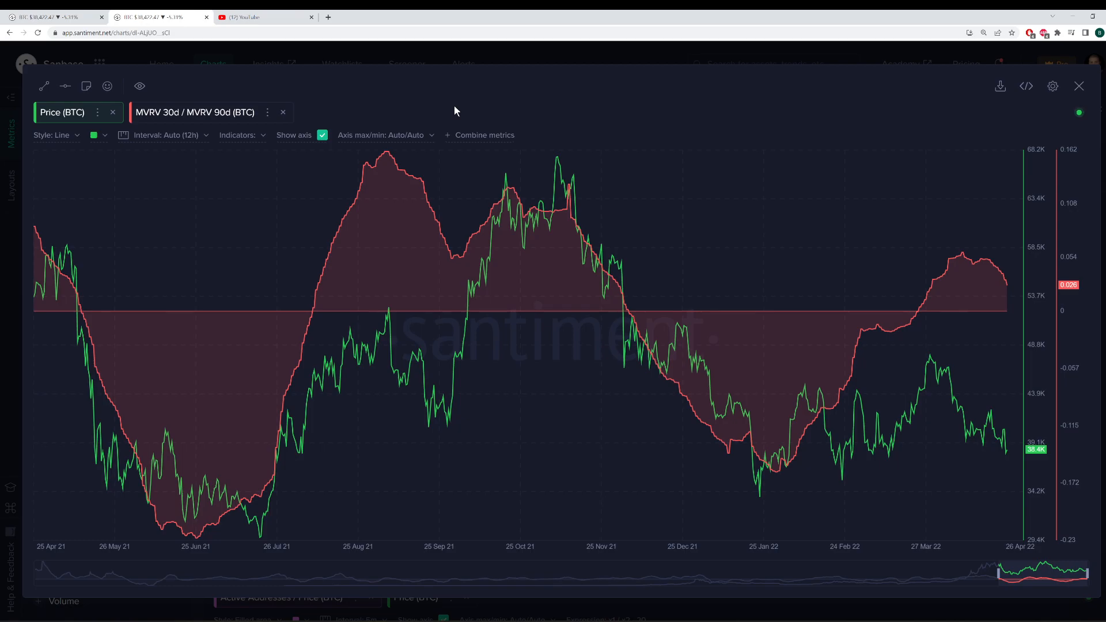
mouse_move(419, 220)
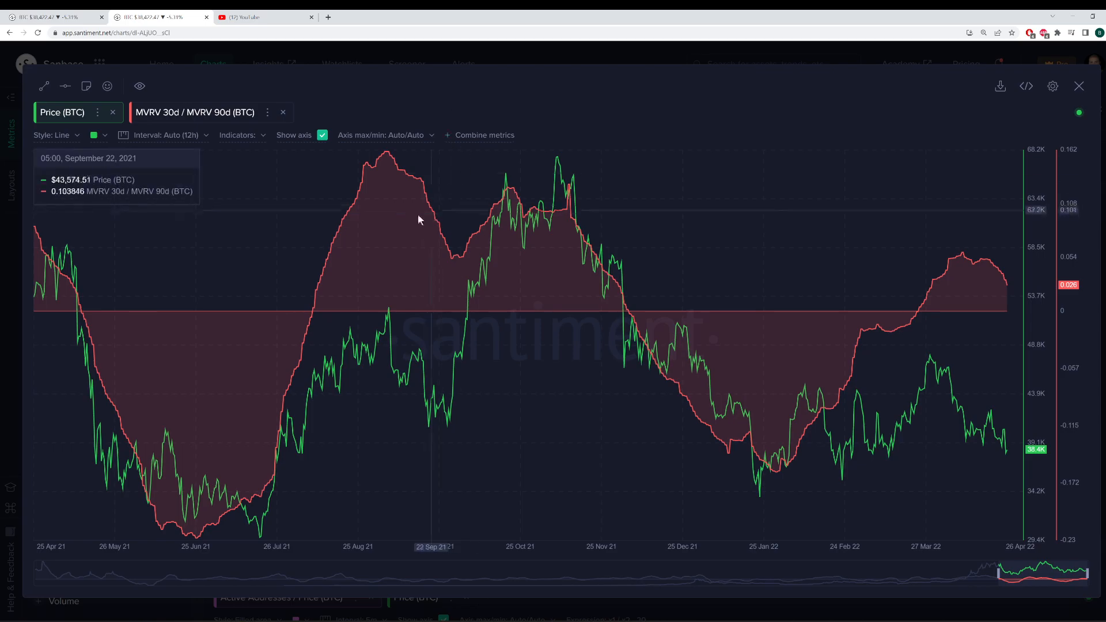
mouse_move(578, 179)
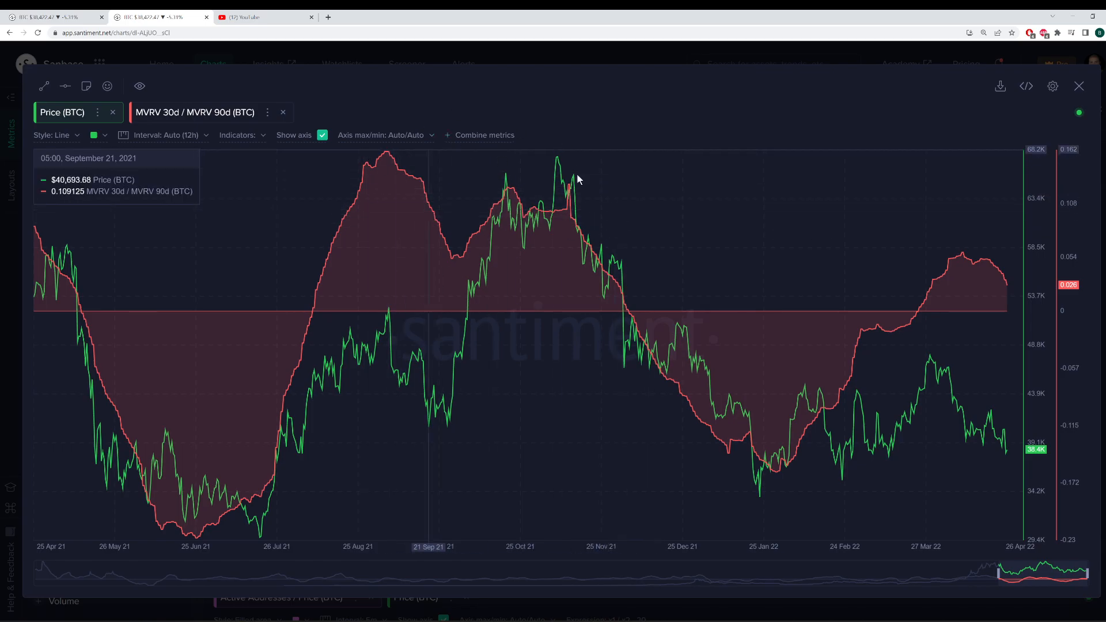
mouse_move(539, 196)
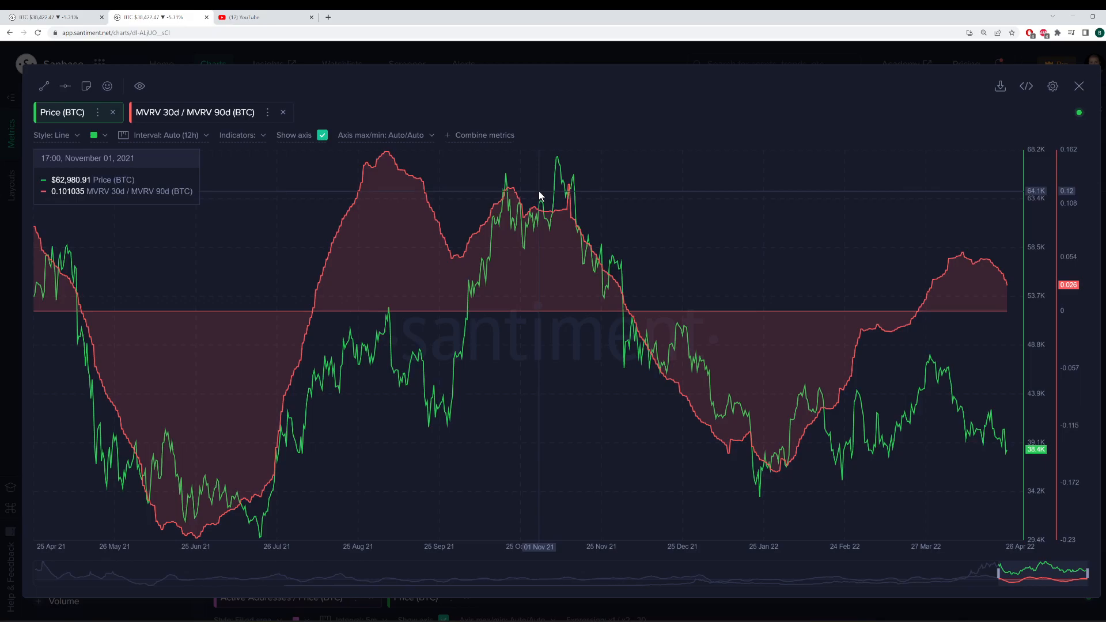
mouse_move(535, 223)
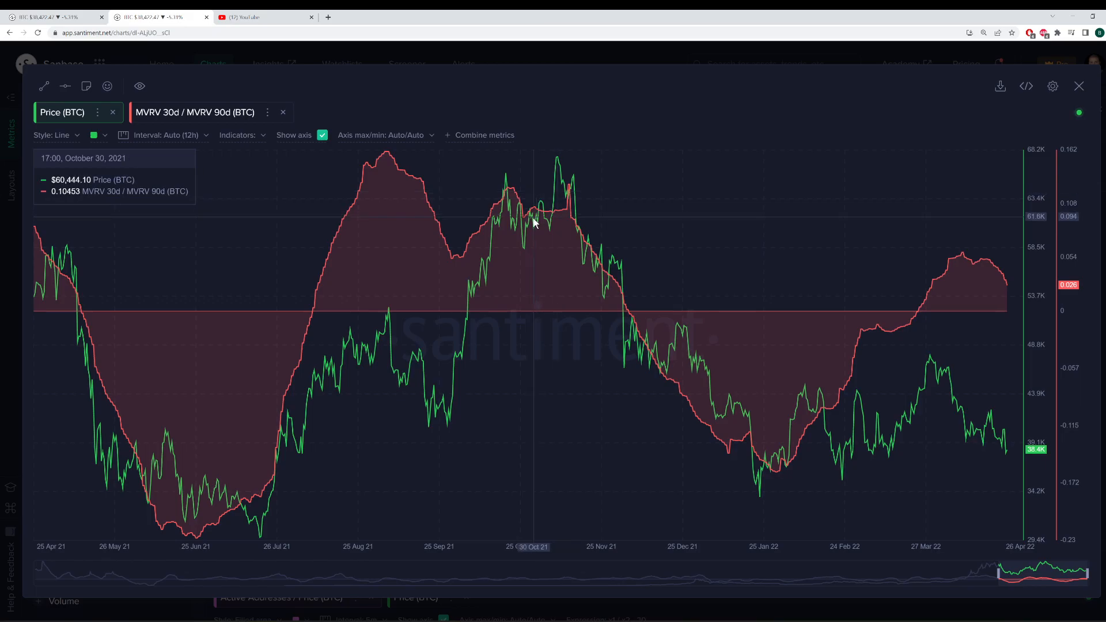
mouse_move(533, 233)
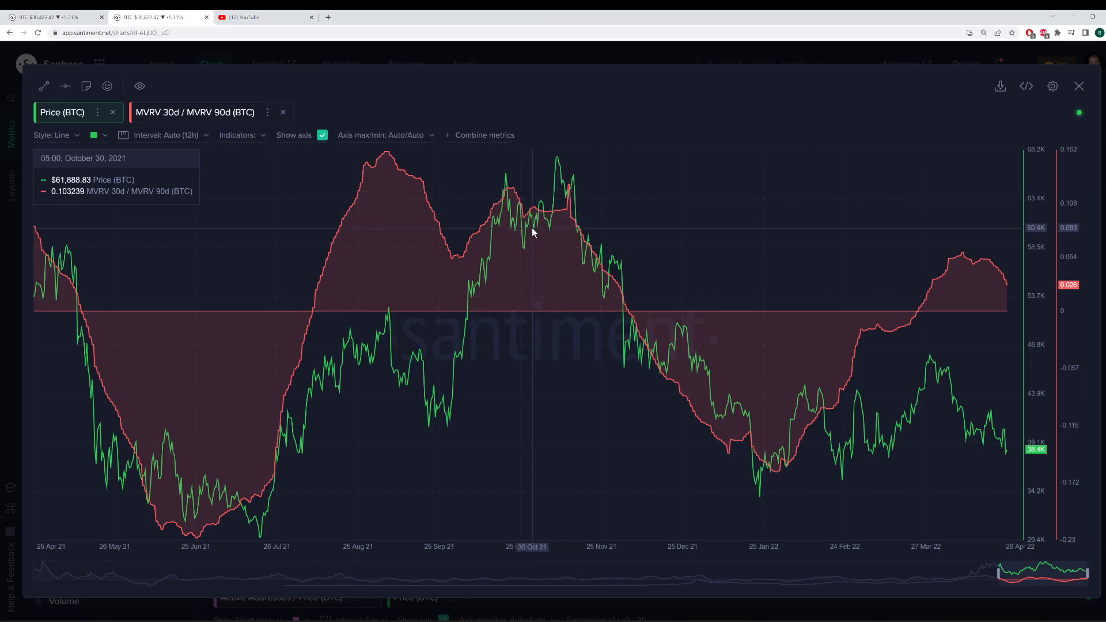
mouse_move(274, 348)
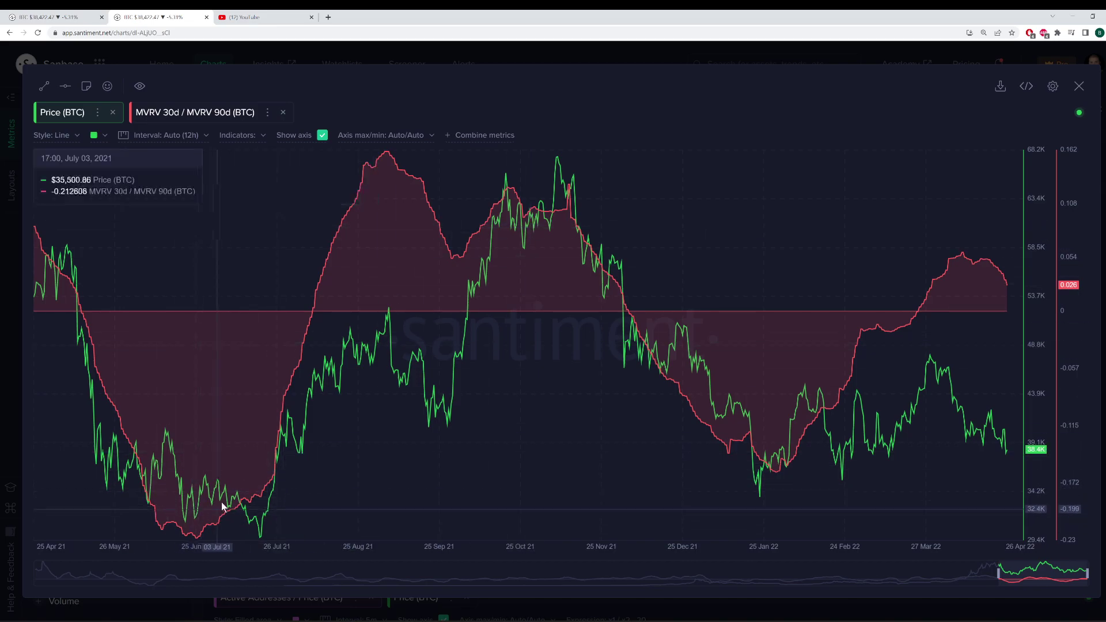
mouse_move(260, 507)
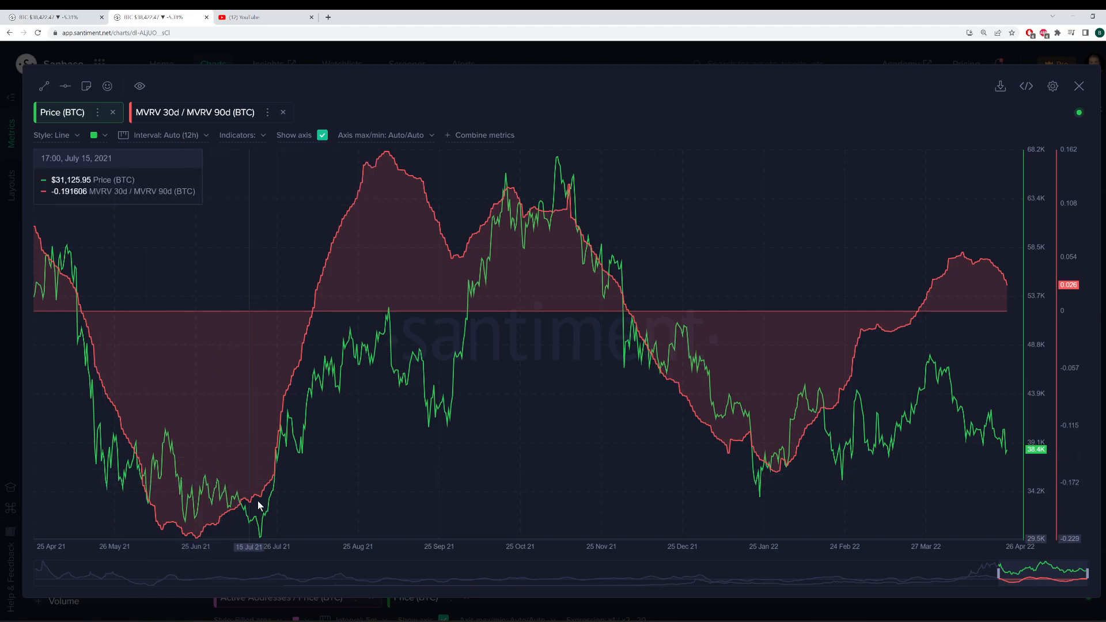
mouse_move(189, 490)
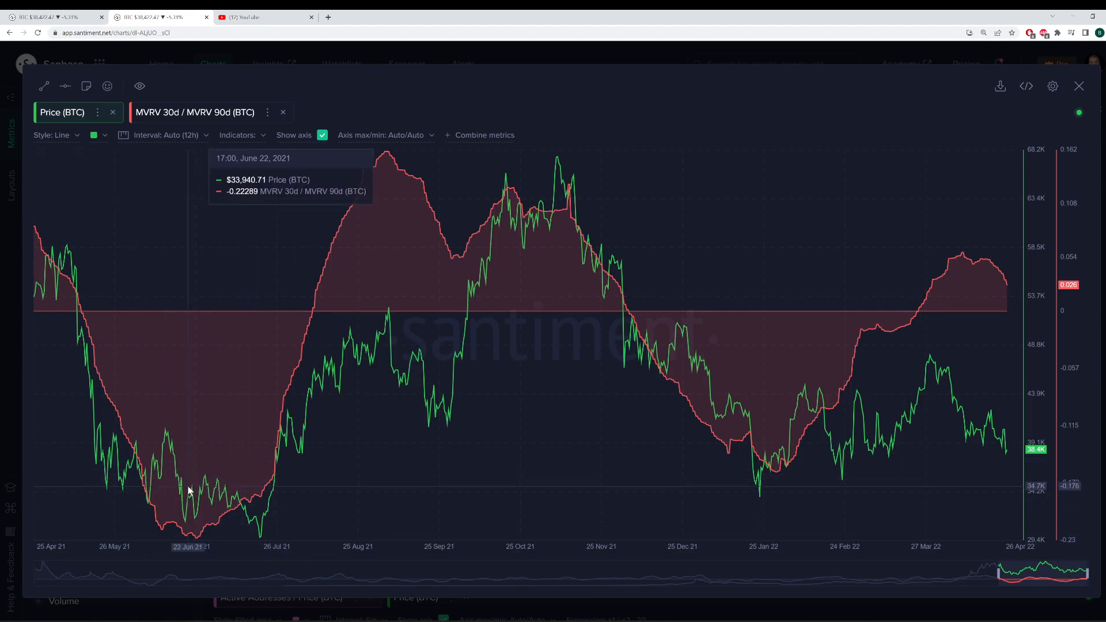
mouse_move(206, 514)
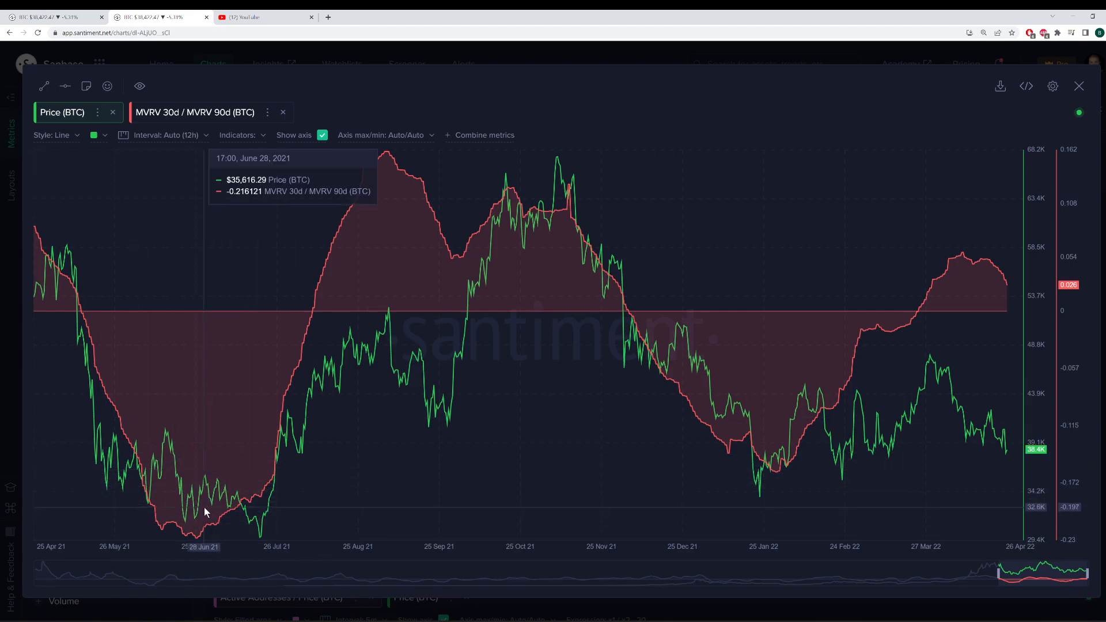
mouse_move(385, 178)
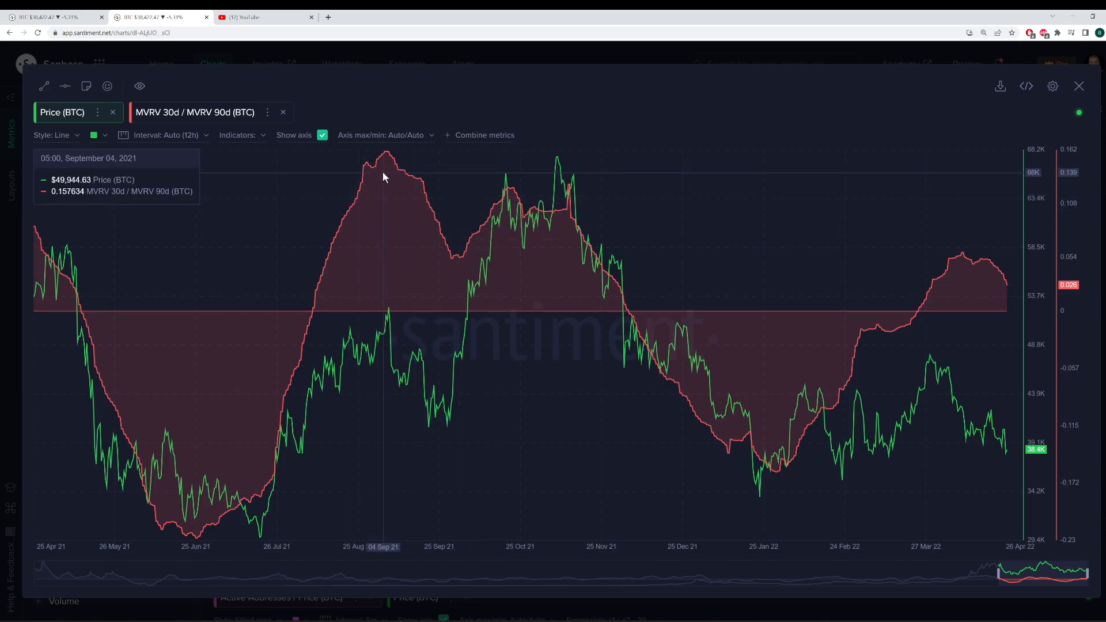
mouse_move(366, 177)
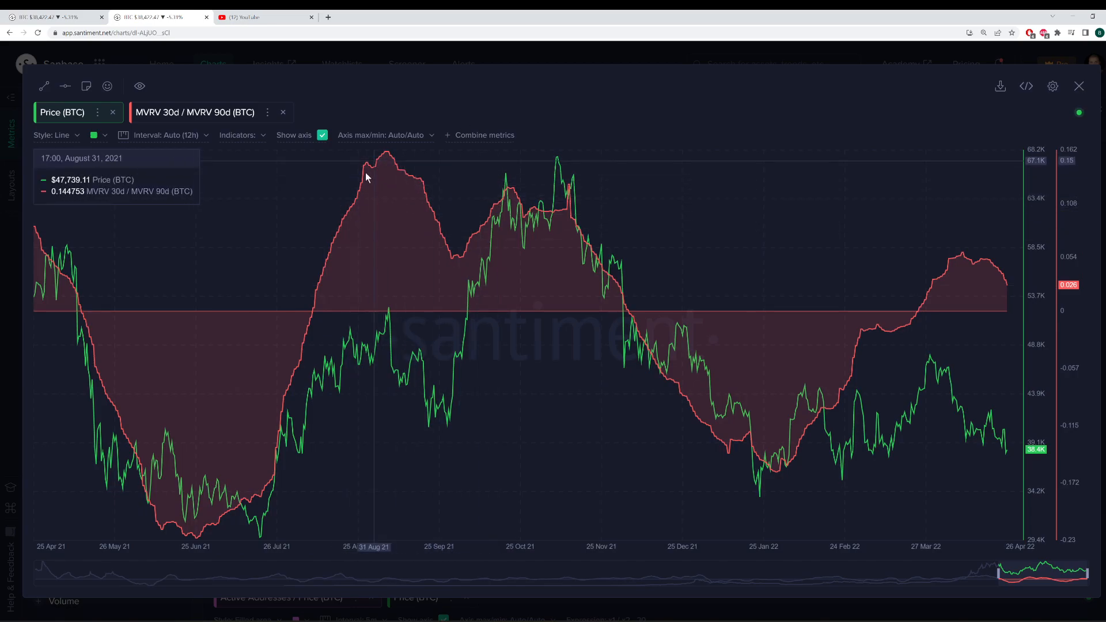
mouse_move(376, 302)
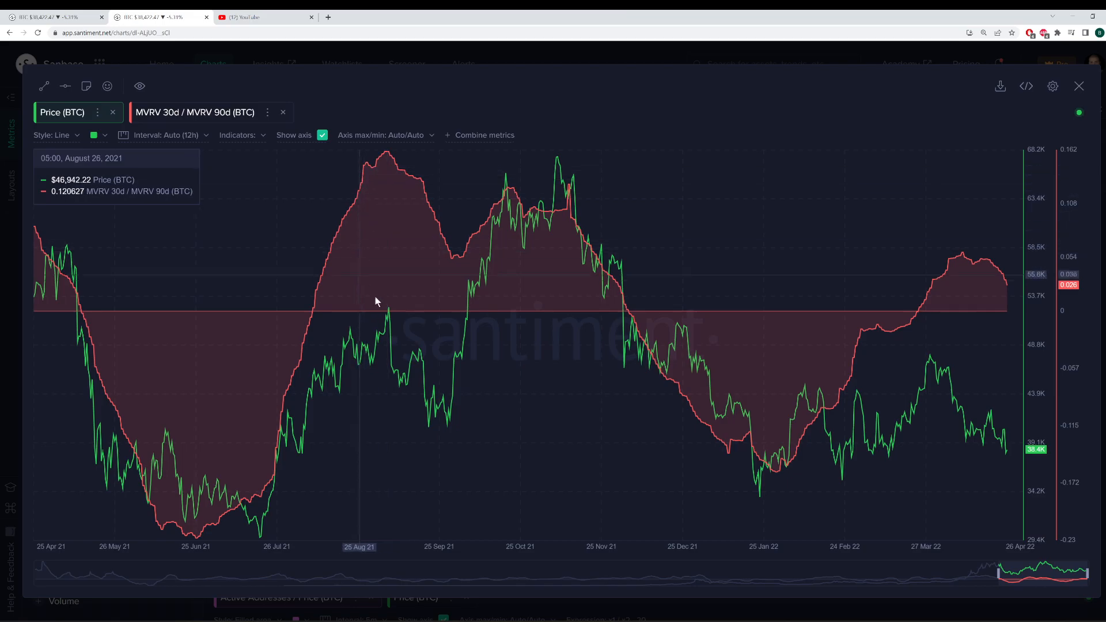
mouse_move(975, 254)
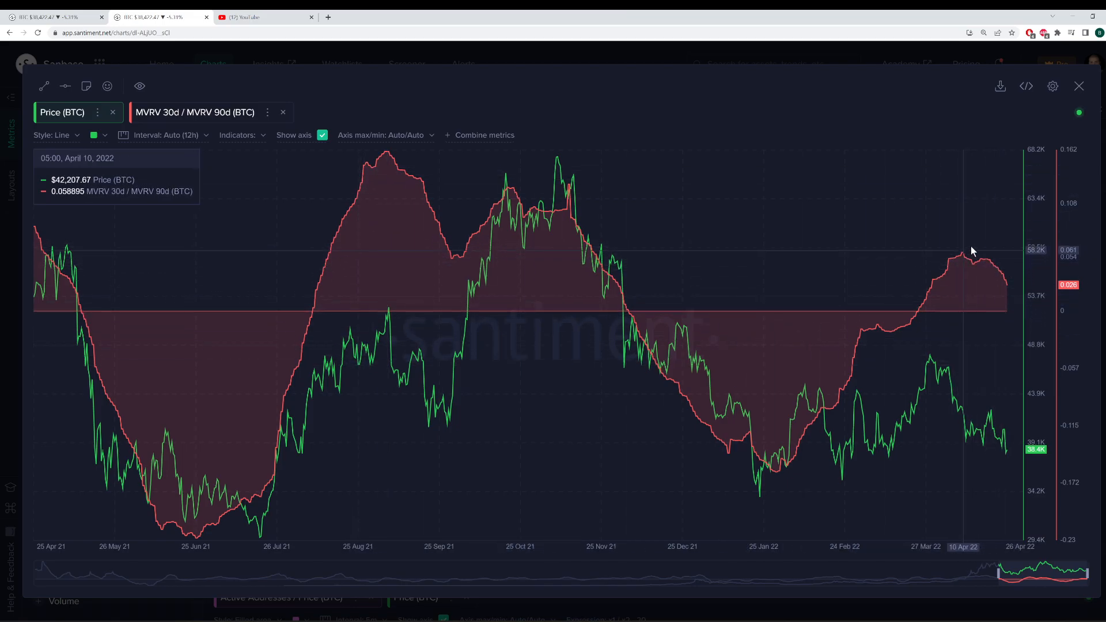
mouse_move(972, 308)
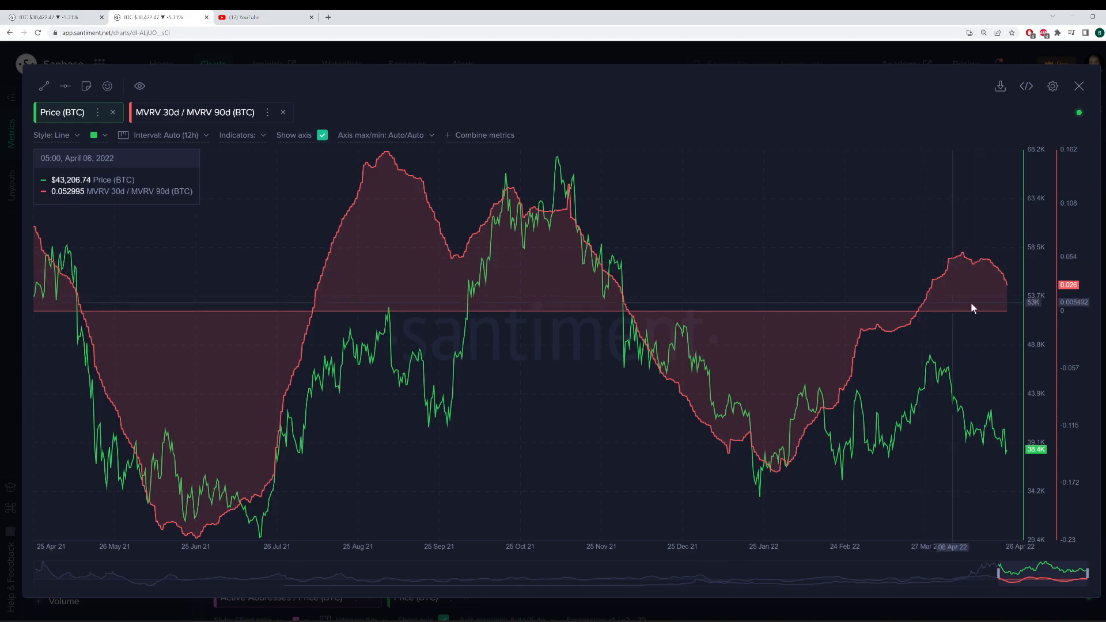
mouse_move(975, 290)
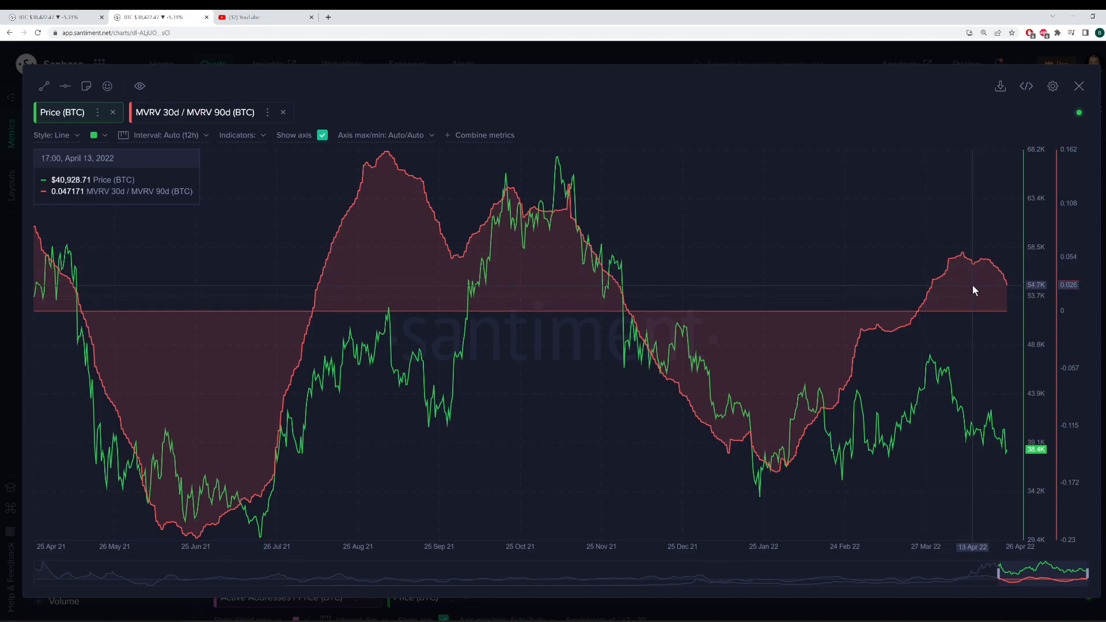
mouse_move(982, 280)
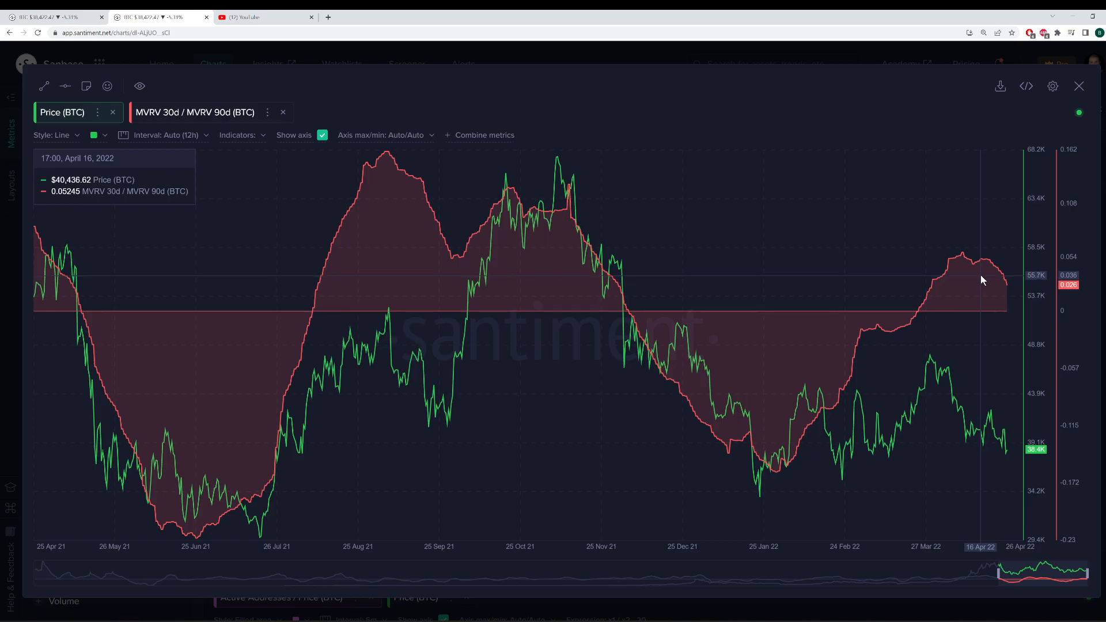
mouse_move(994, 288)
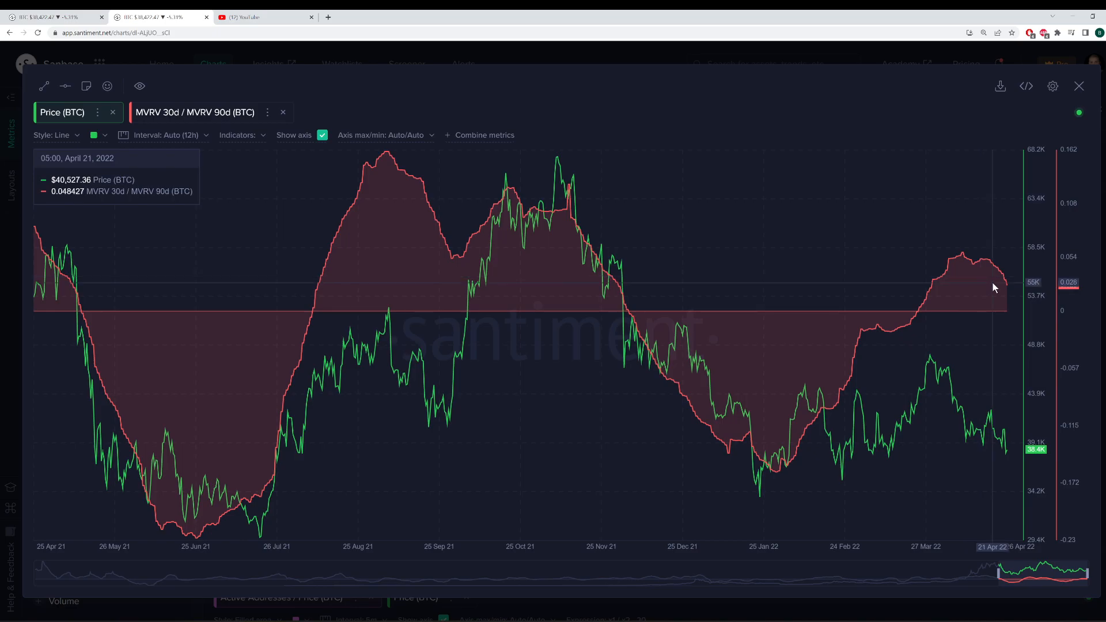
mouse_move(972, 288)
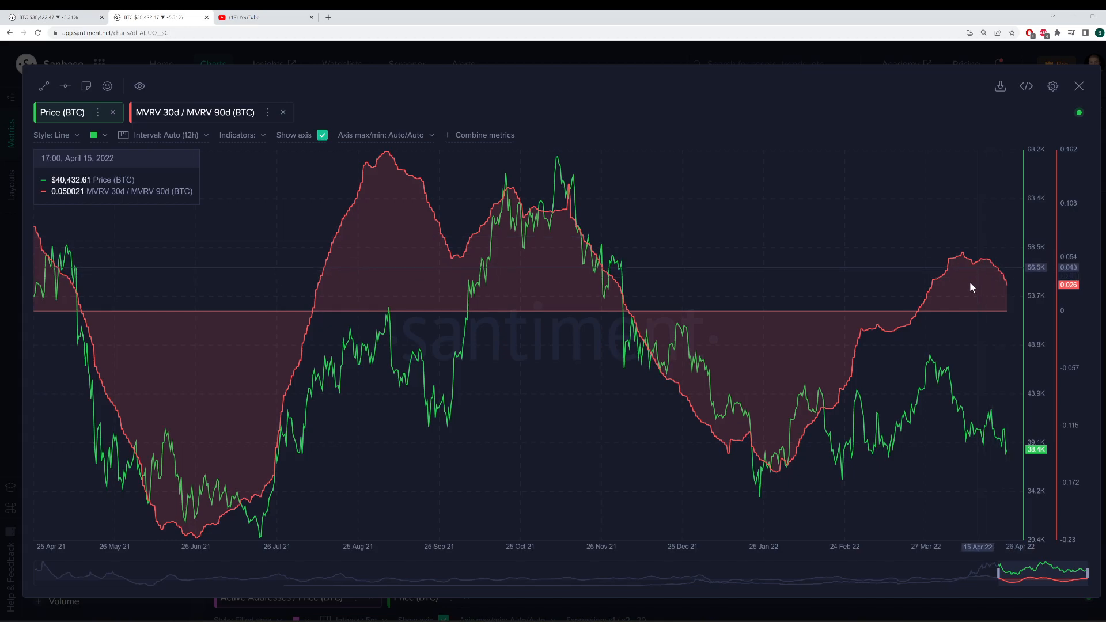
mouse_move(979, 277)
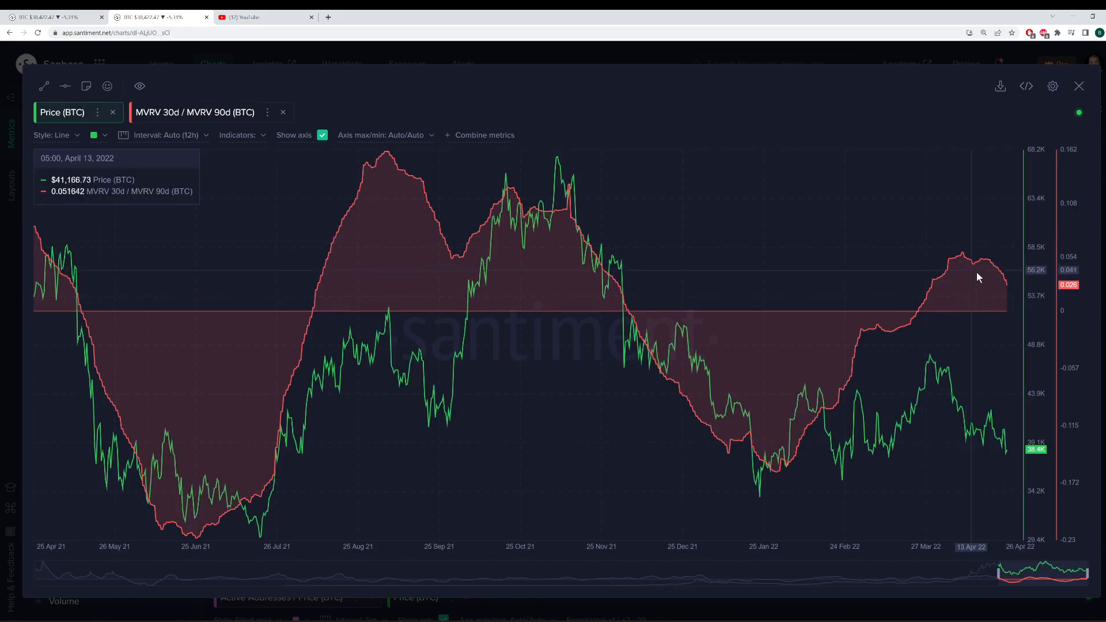
mouse_move(963, 267)
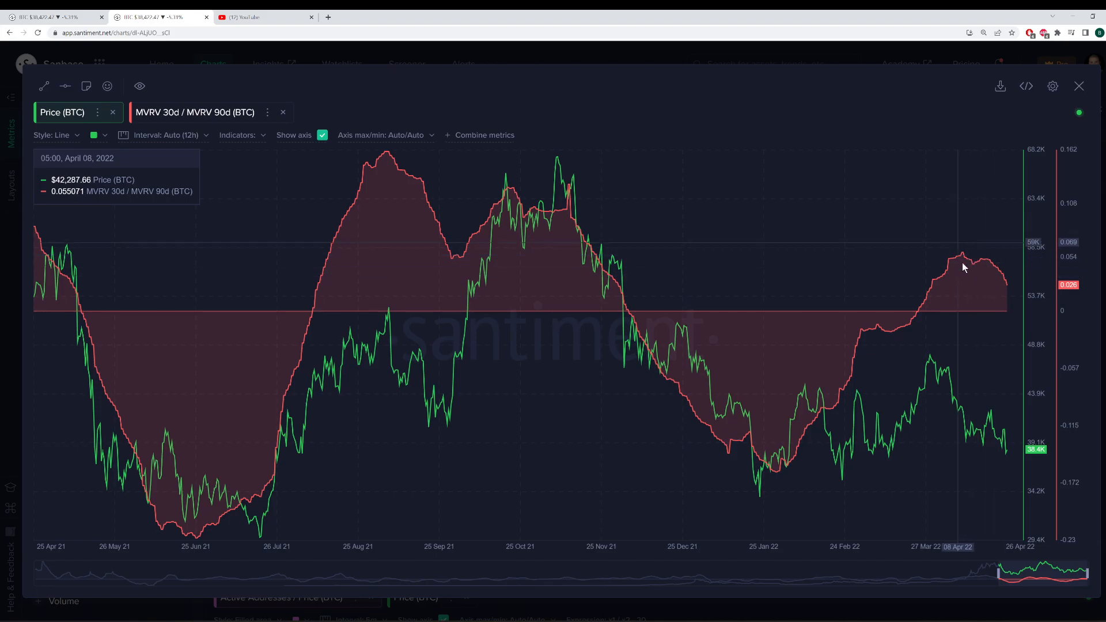
mouse_move(1016, 288)
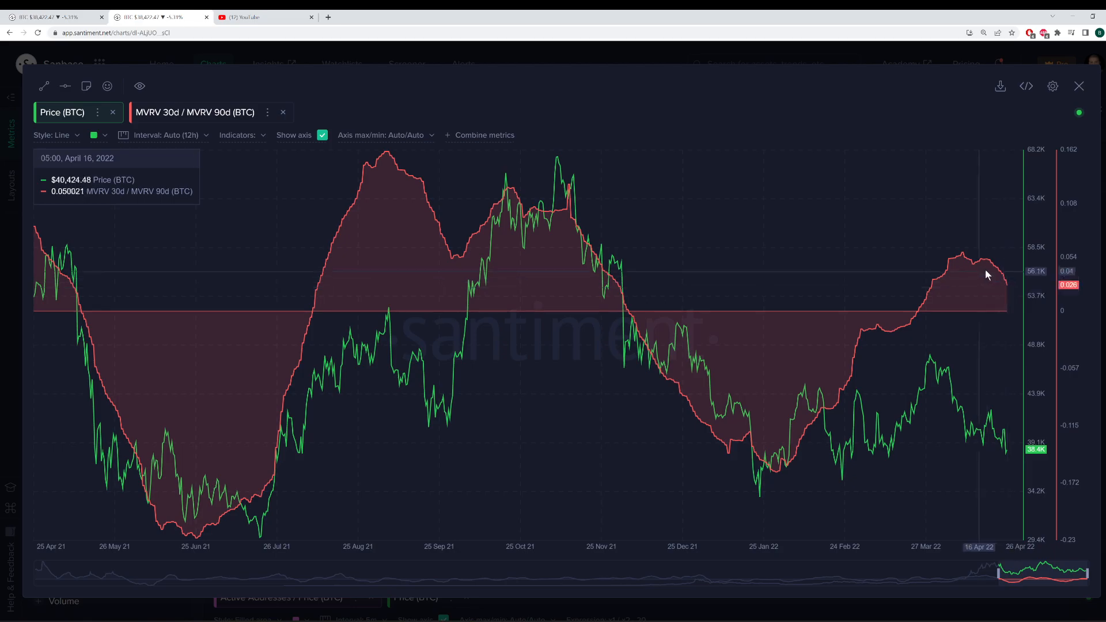
mouse_move(986, 343)
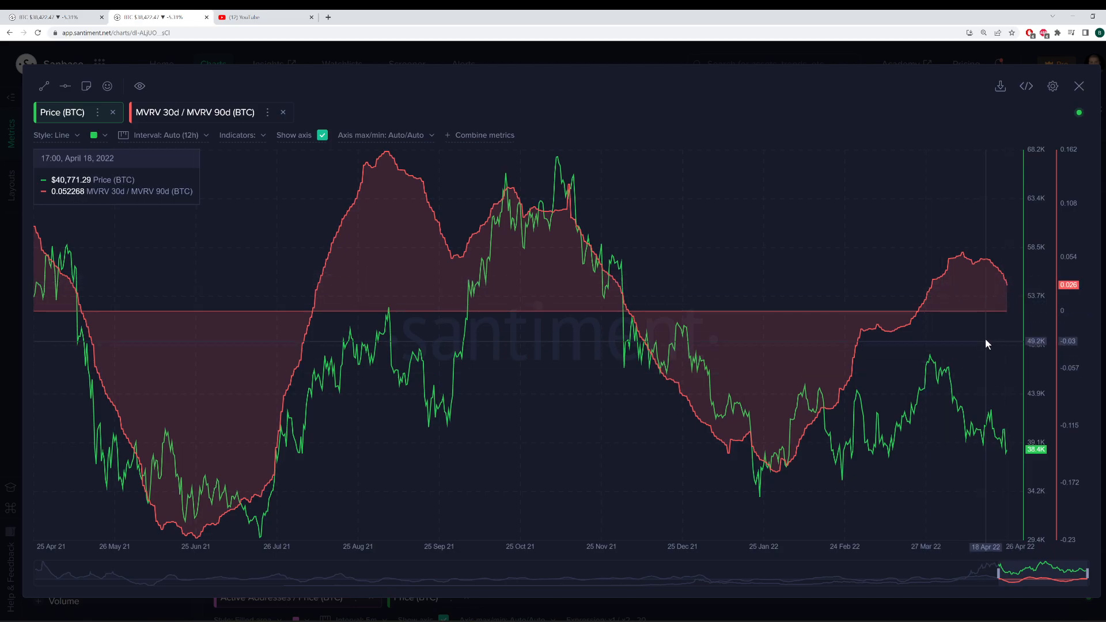
mouse_move(972, 353)
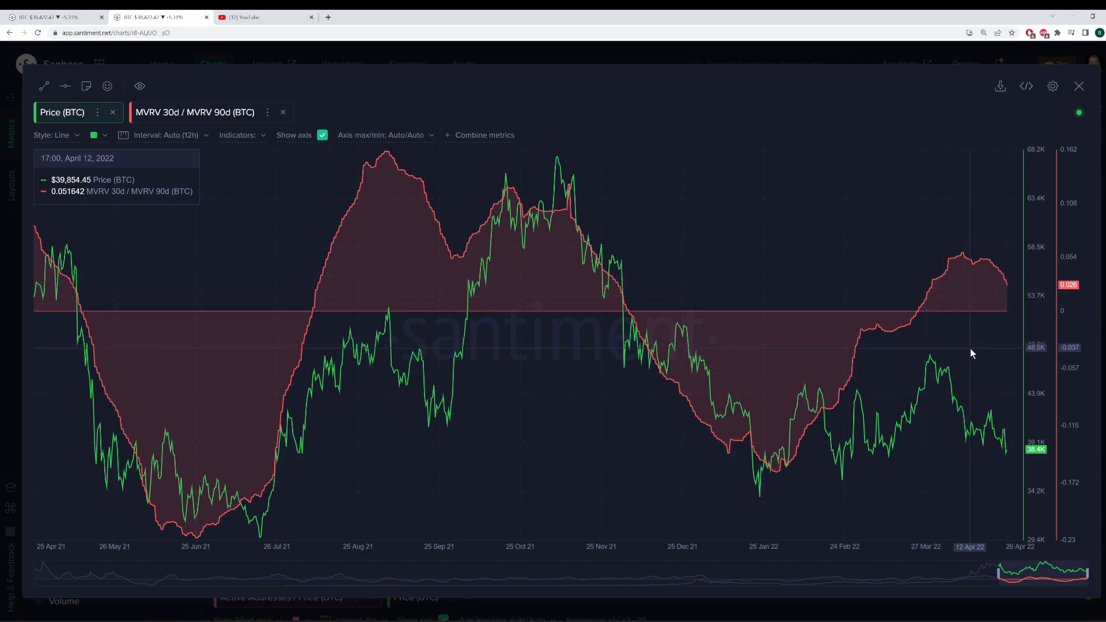
mouse_move(1006, 276)
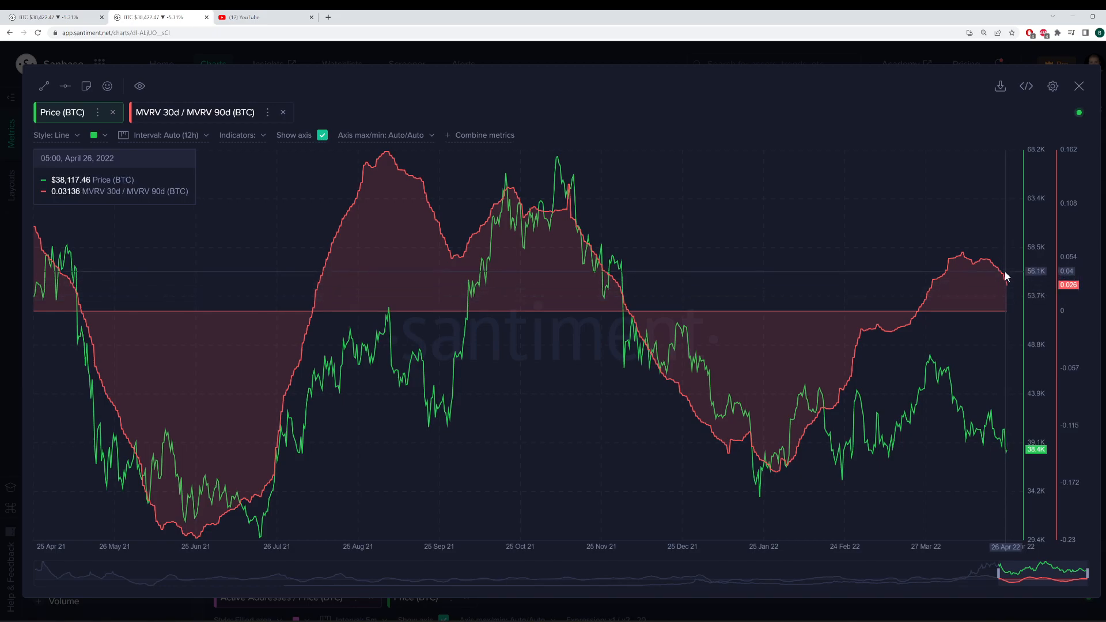
mouse_move(982, 358)
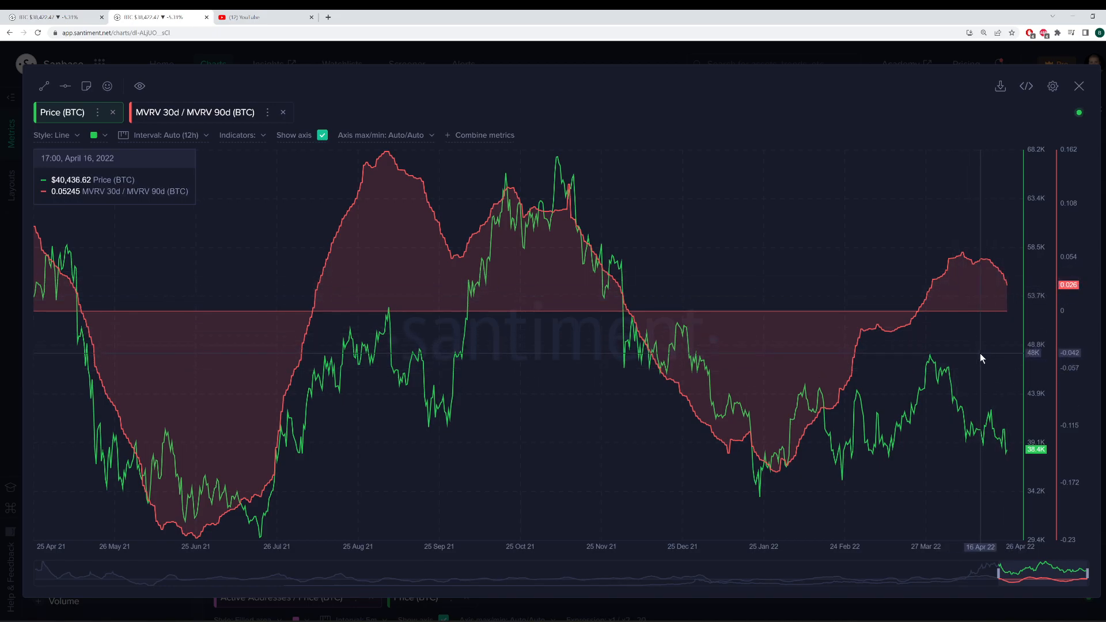
mouse_move(784, 474)
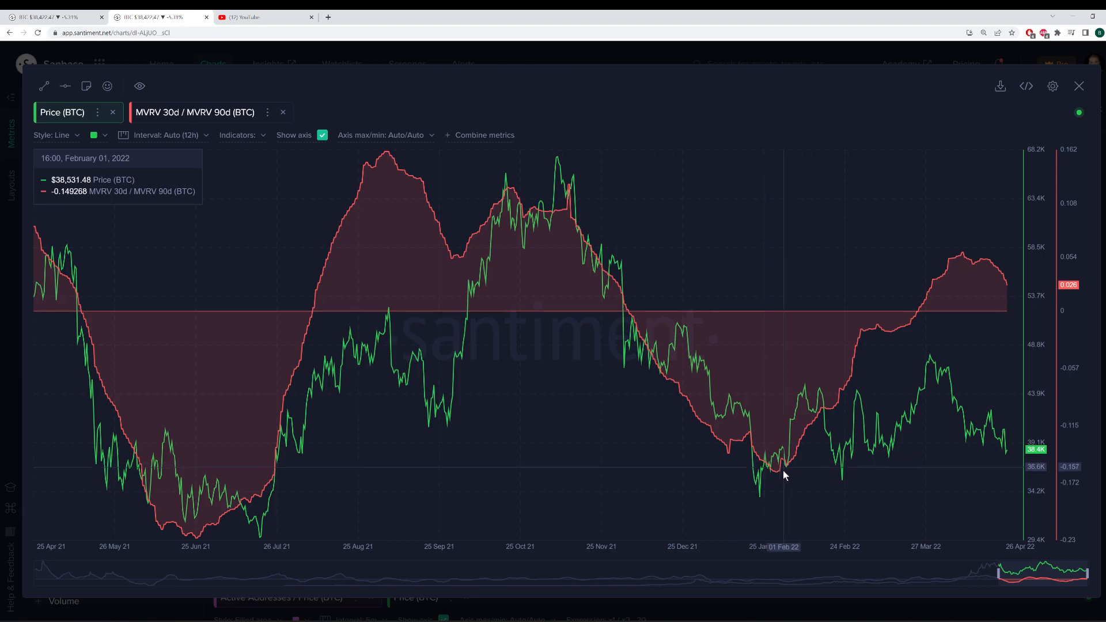
mouse_move(840, 391)
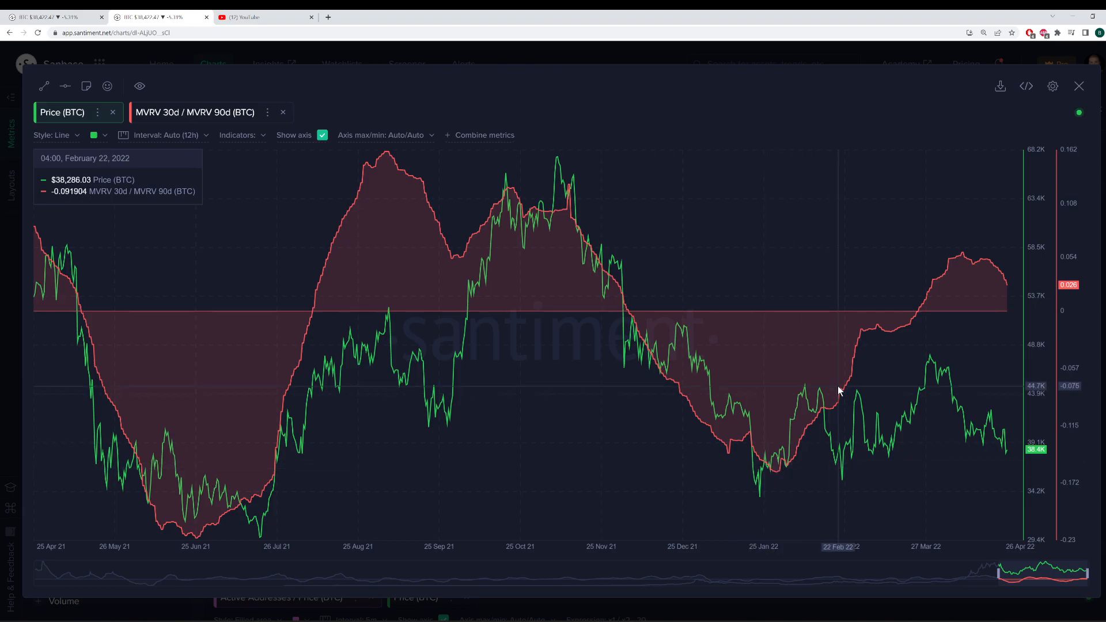
mouse_move(839, 415)
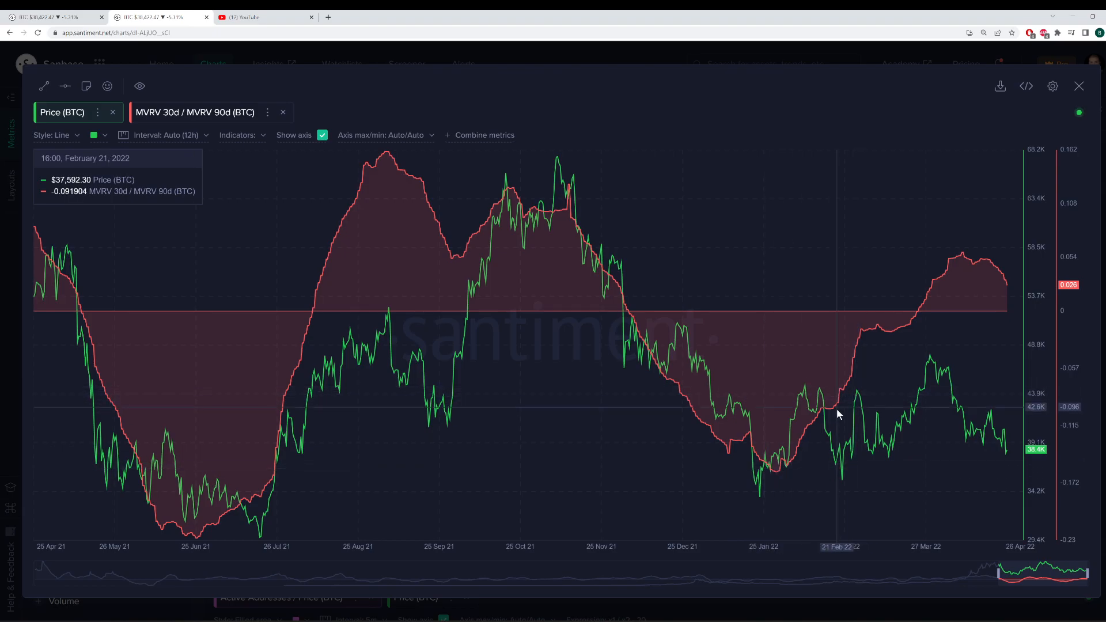
mouse_move(845, 458)
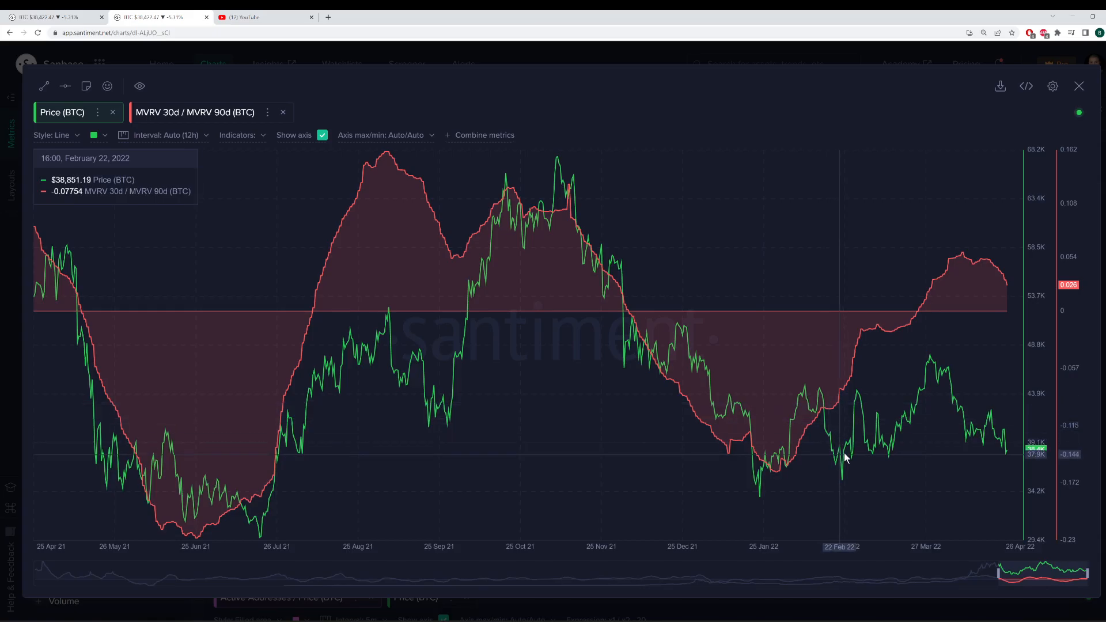
mouse_move(958, 399)
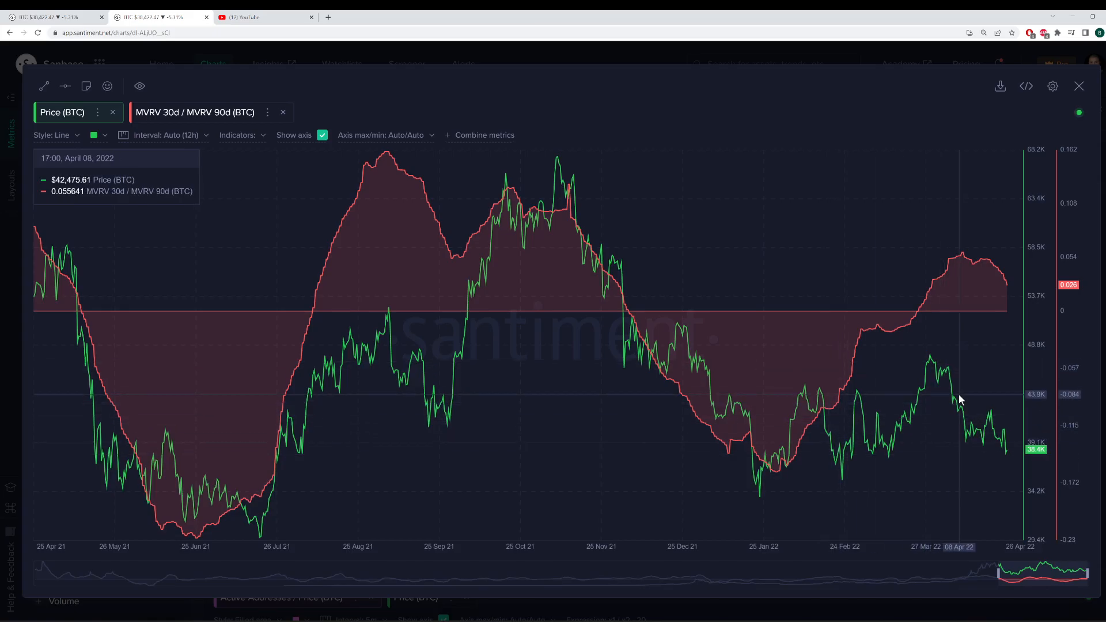
mouse_move(862, 152)
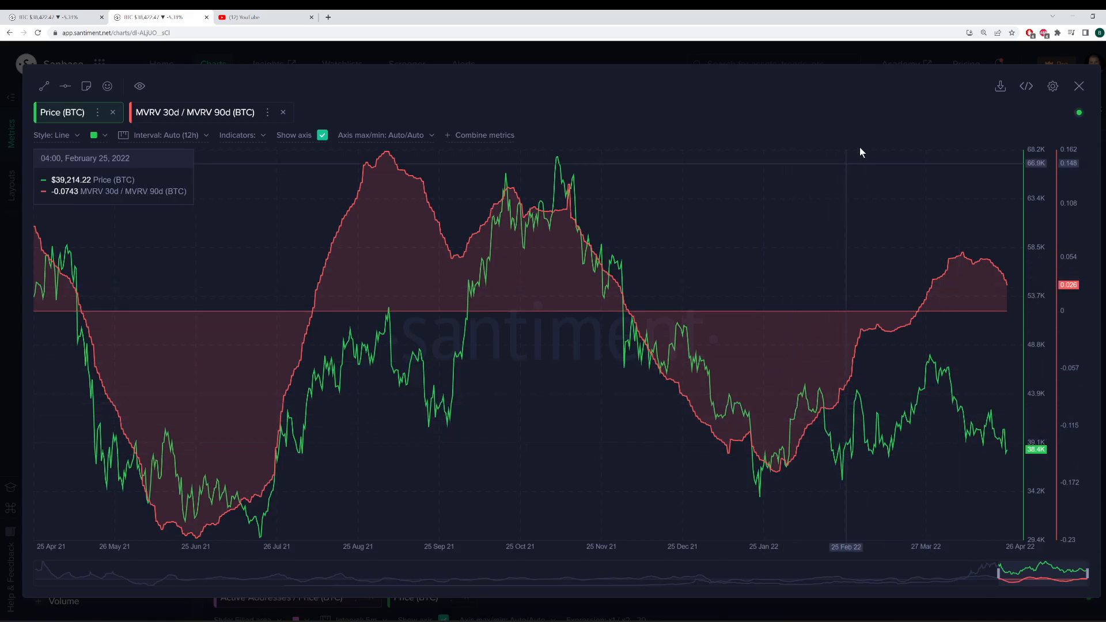
mouse_move(801, 173)
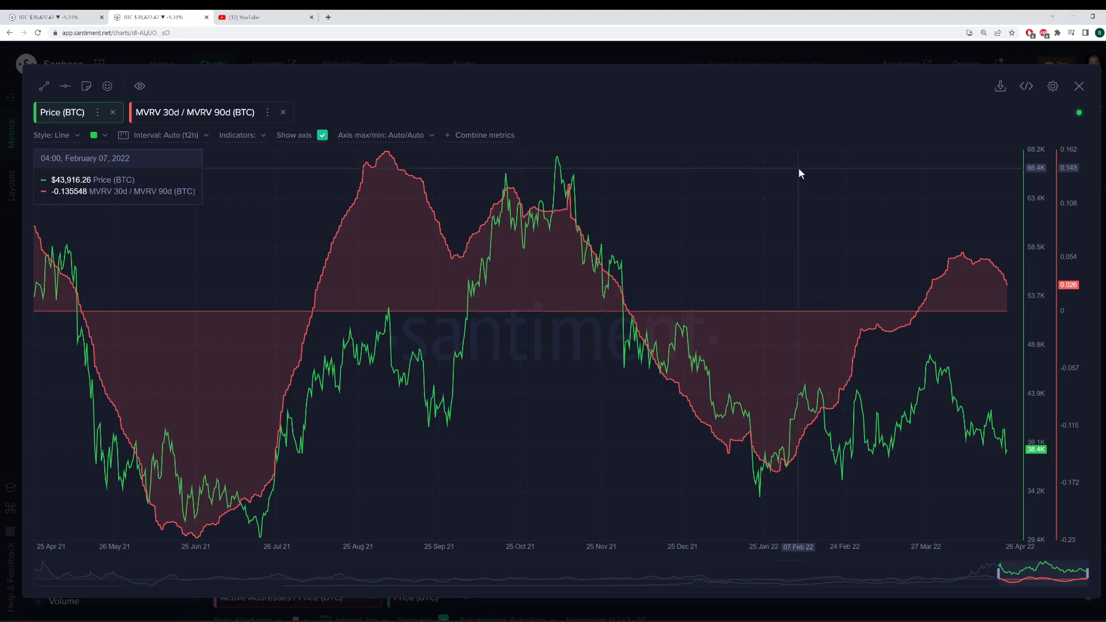
mouse_move(882, 143)
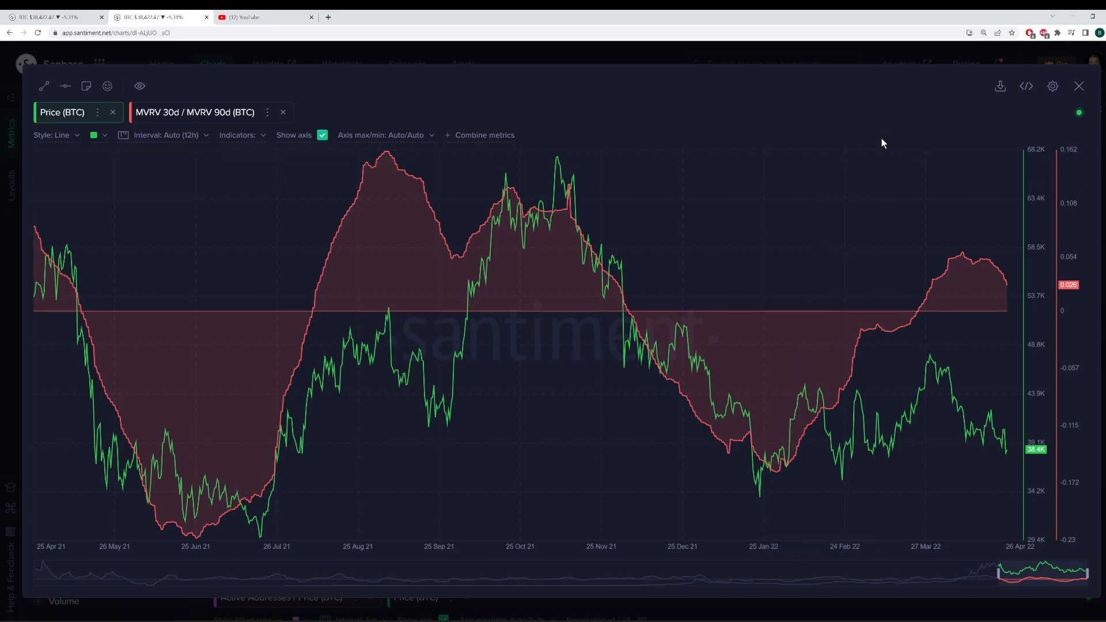
mouse_move(926, 208)
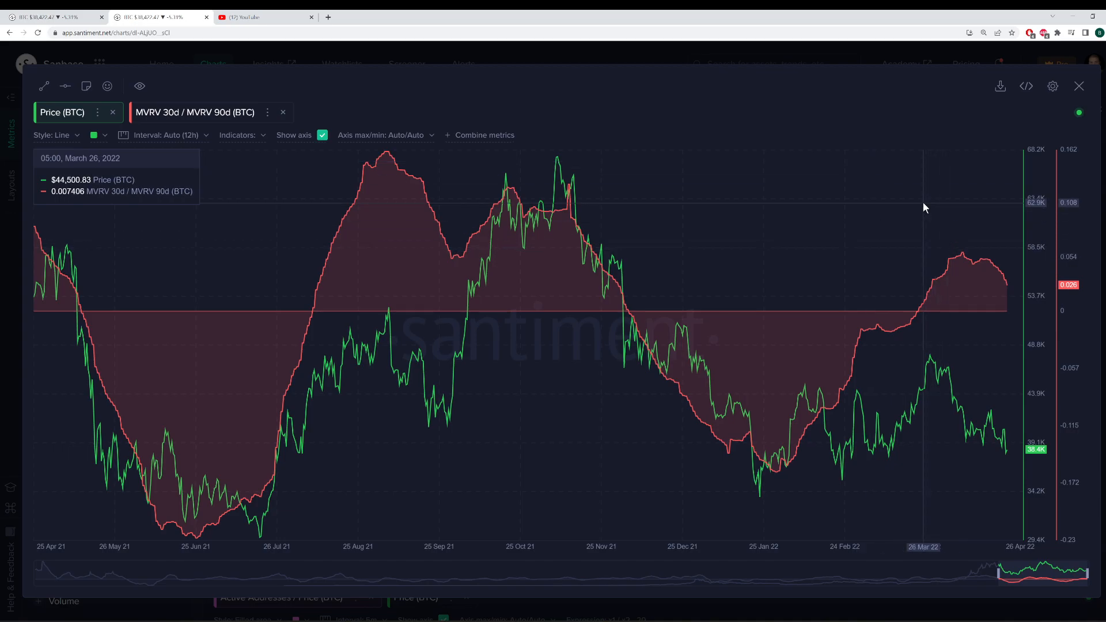
mouse_move(973, 148)
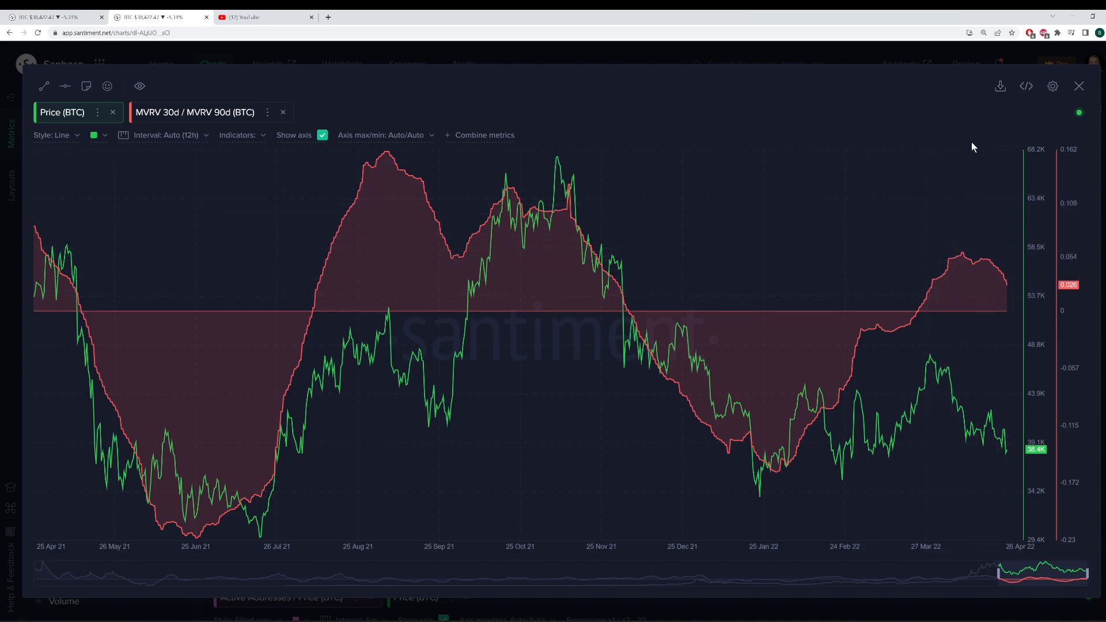
mouse_move(986, 294)
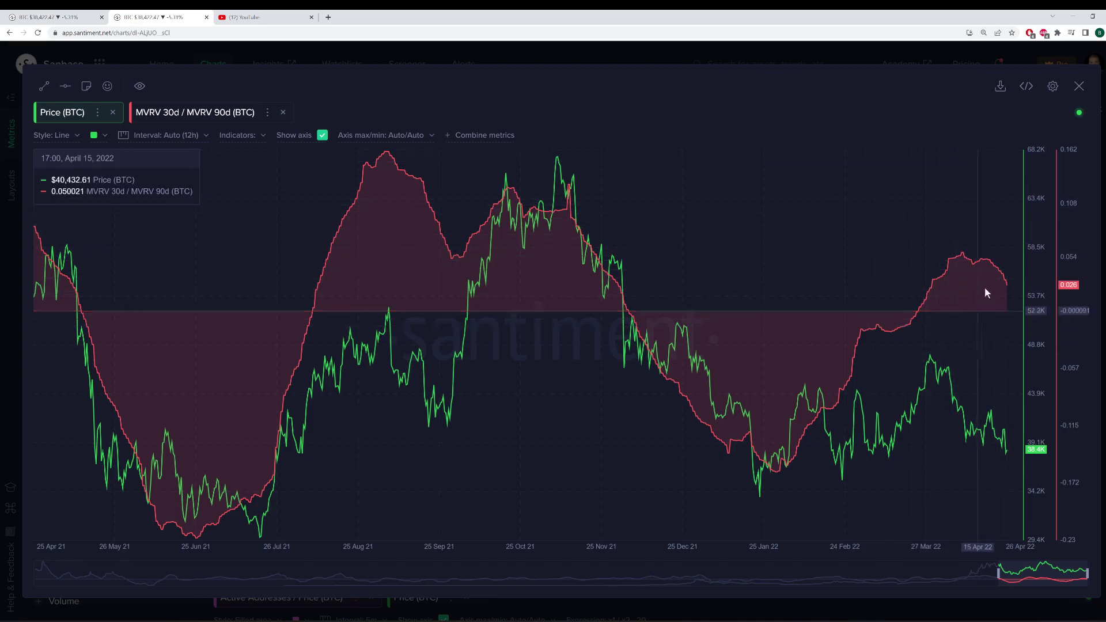
mouse_move(1005, 336)
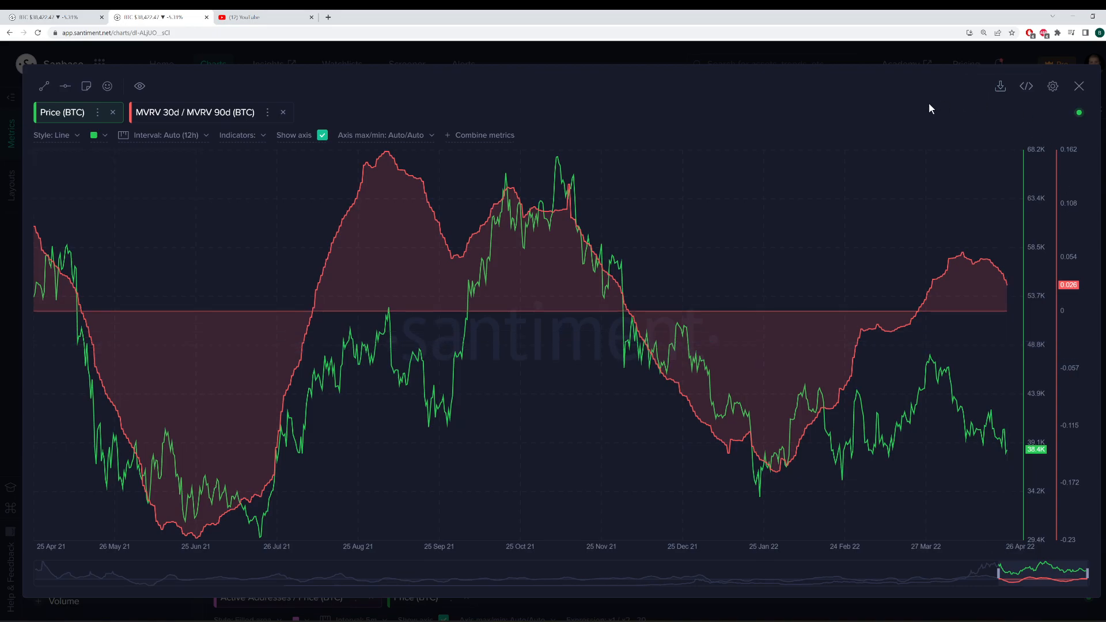
mouse_move(1049, 112)
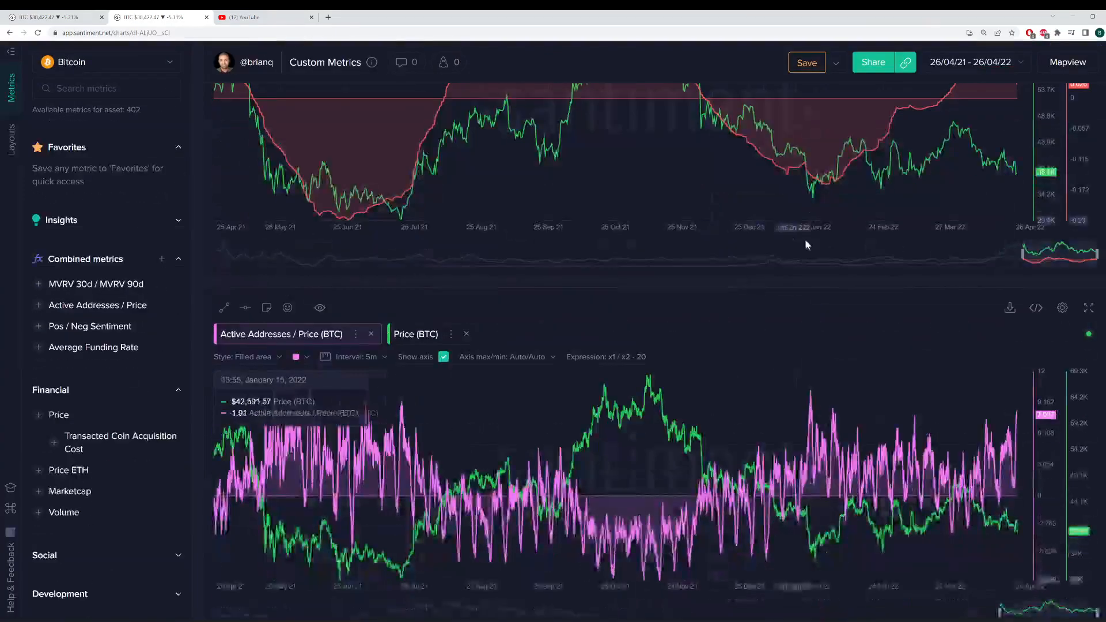
Expand the Active Addresses / Price versus BTC price chart to full screen.
left_click(1087, 307)
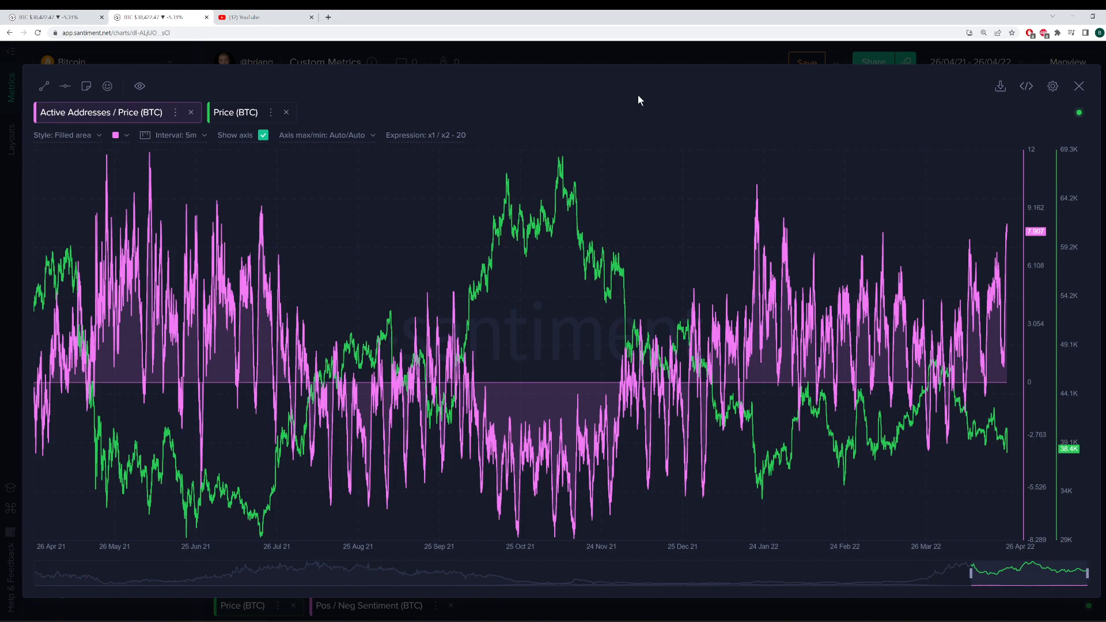
mouse_move(618, 116)
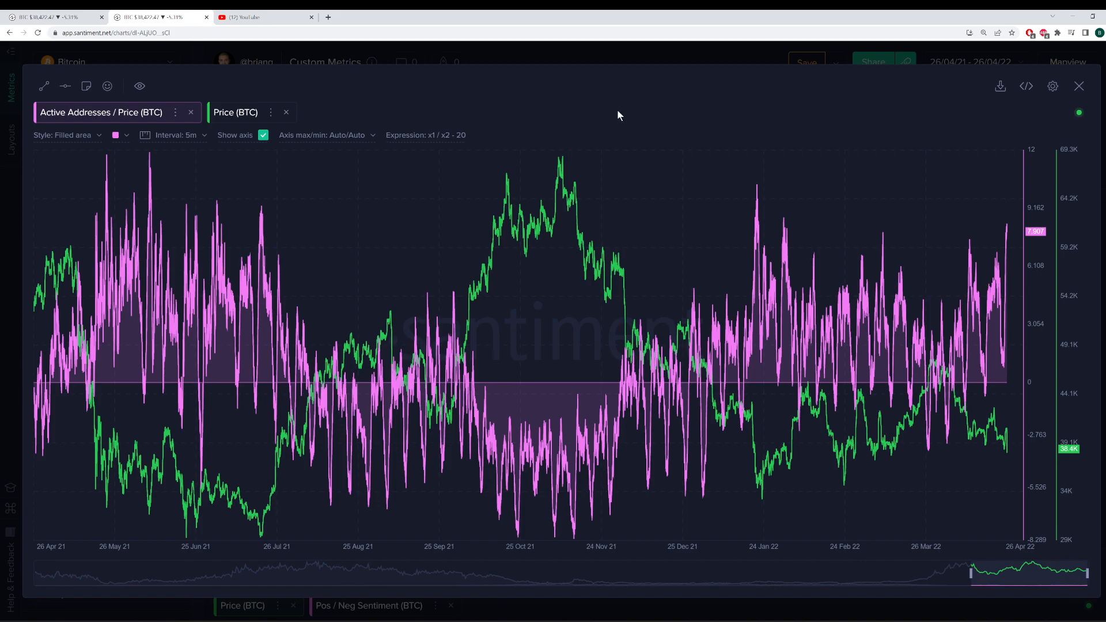
mouse_move(625, 106)
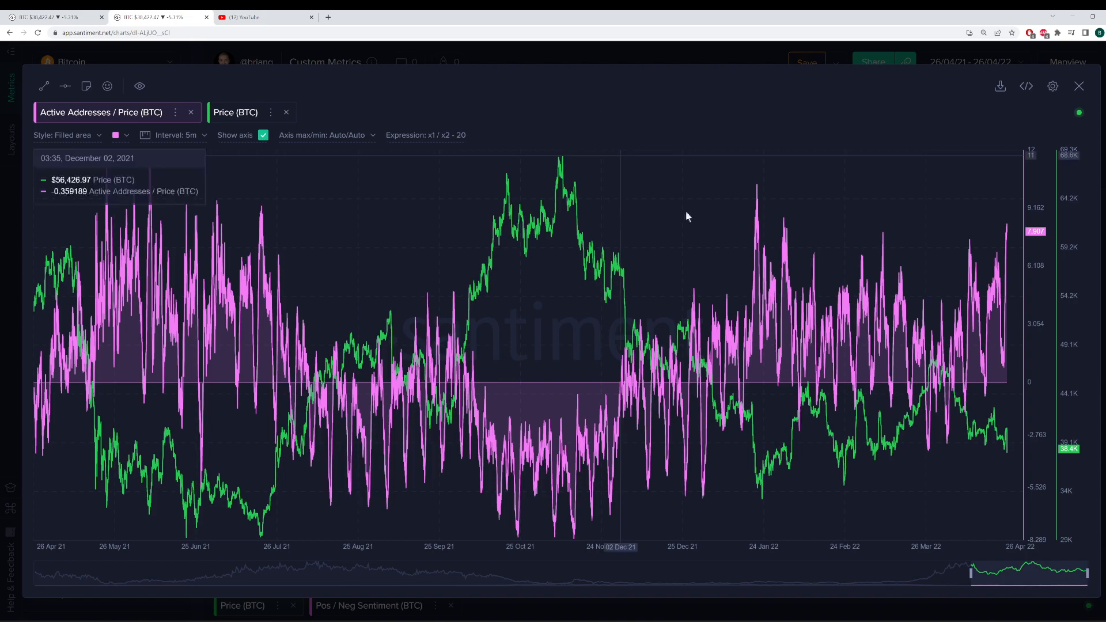
mouse_move(956, 315)
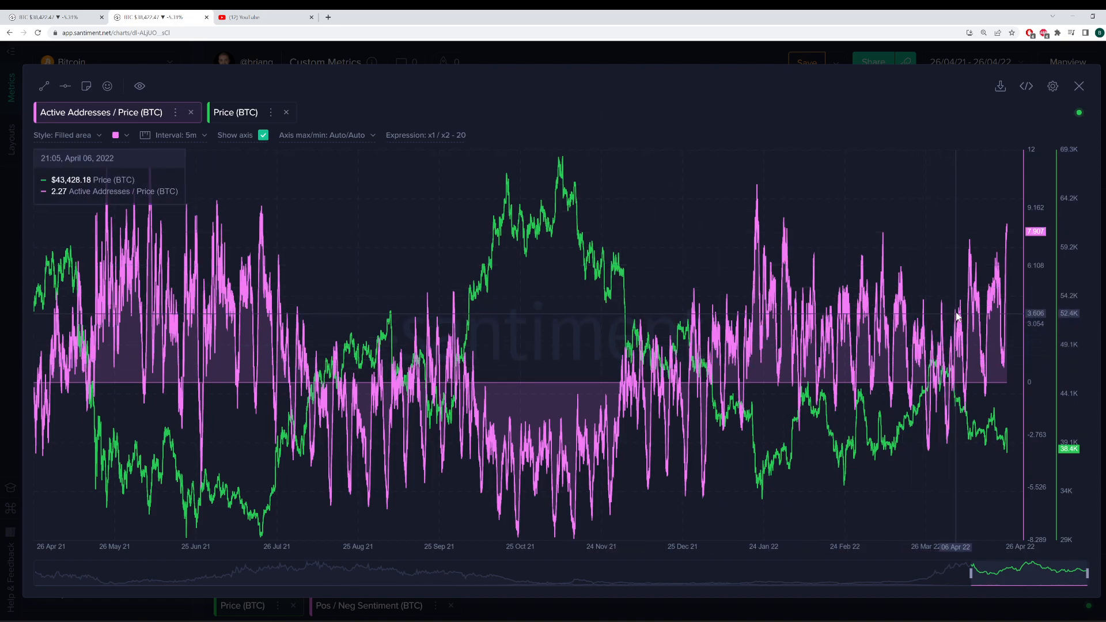
mouse_move(933, 375)
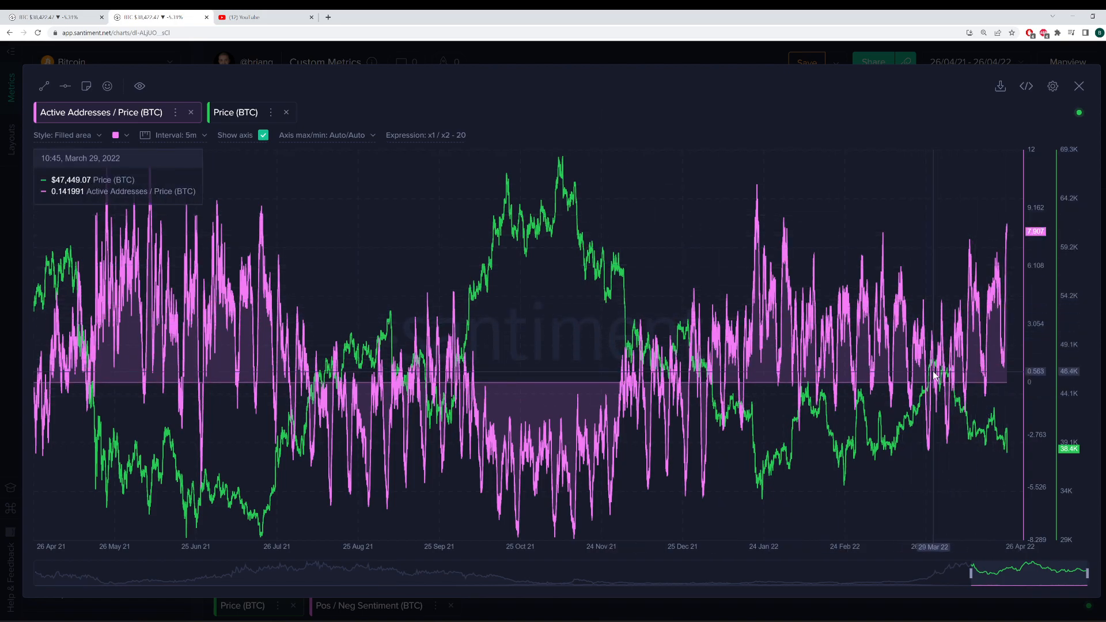
mouse_move(938, 375)
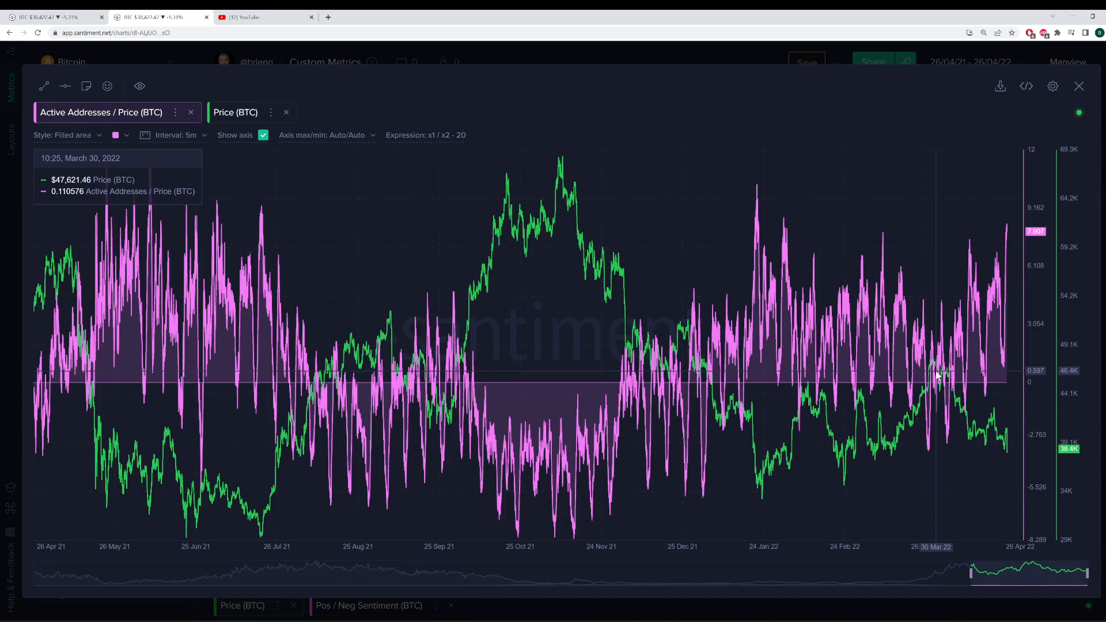
mouse_move(933, 371)
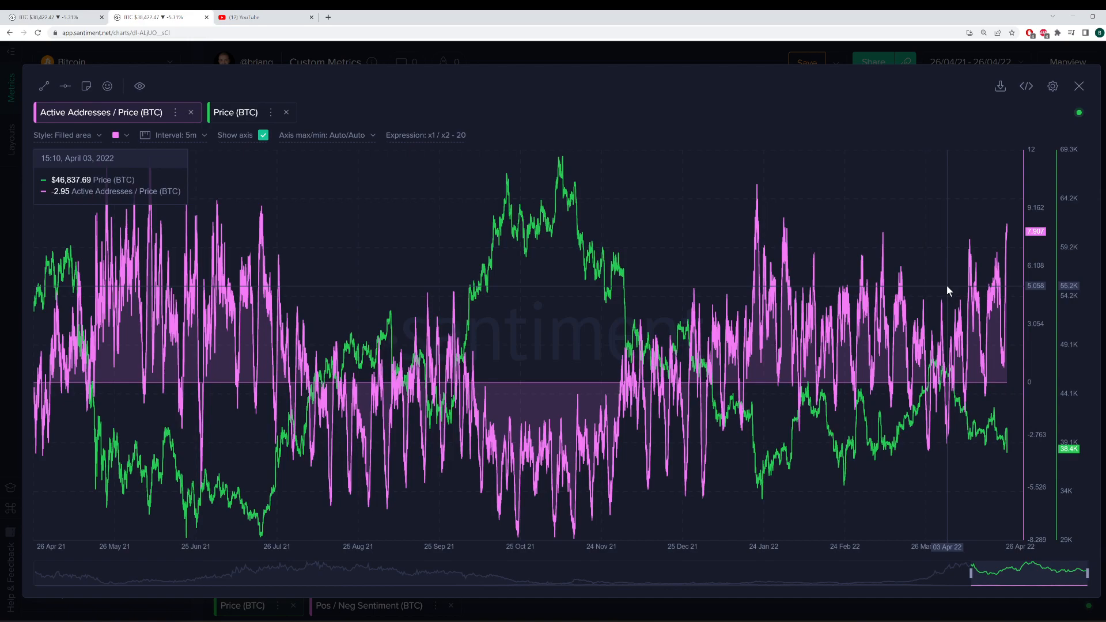
mouse_move(934, 360)
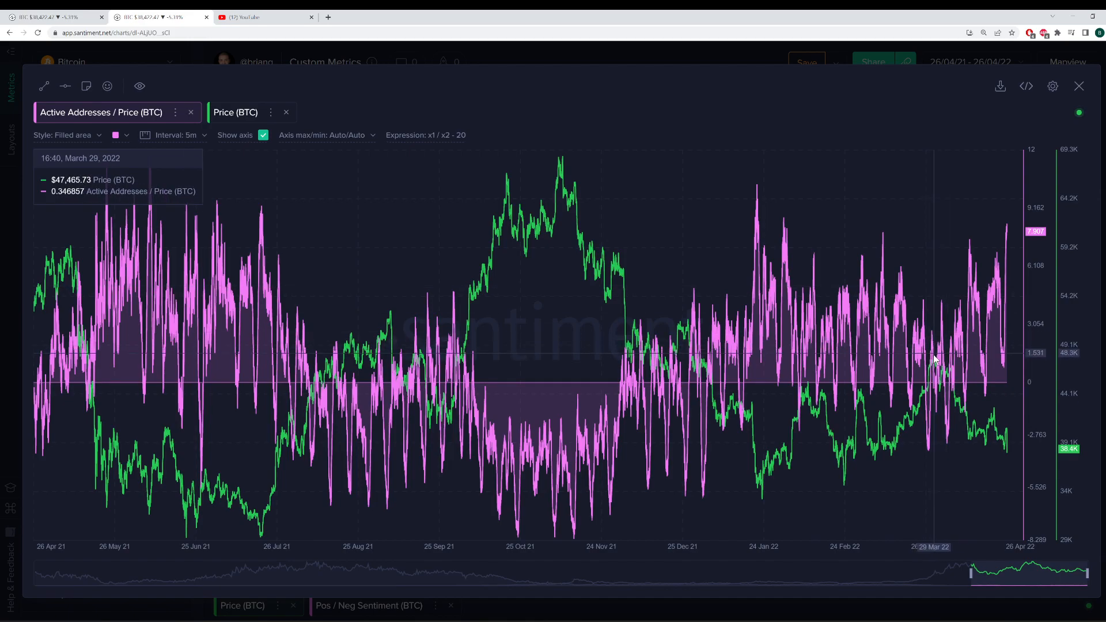
mouse_move(1000, 254)
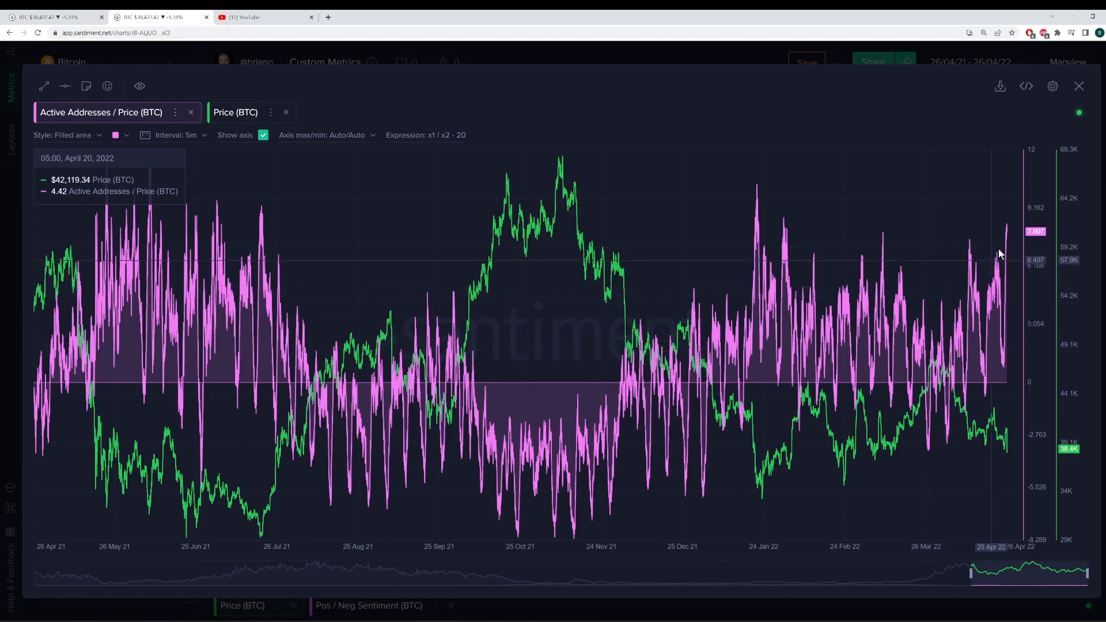
mouse_move(1009, 229)
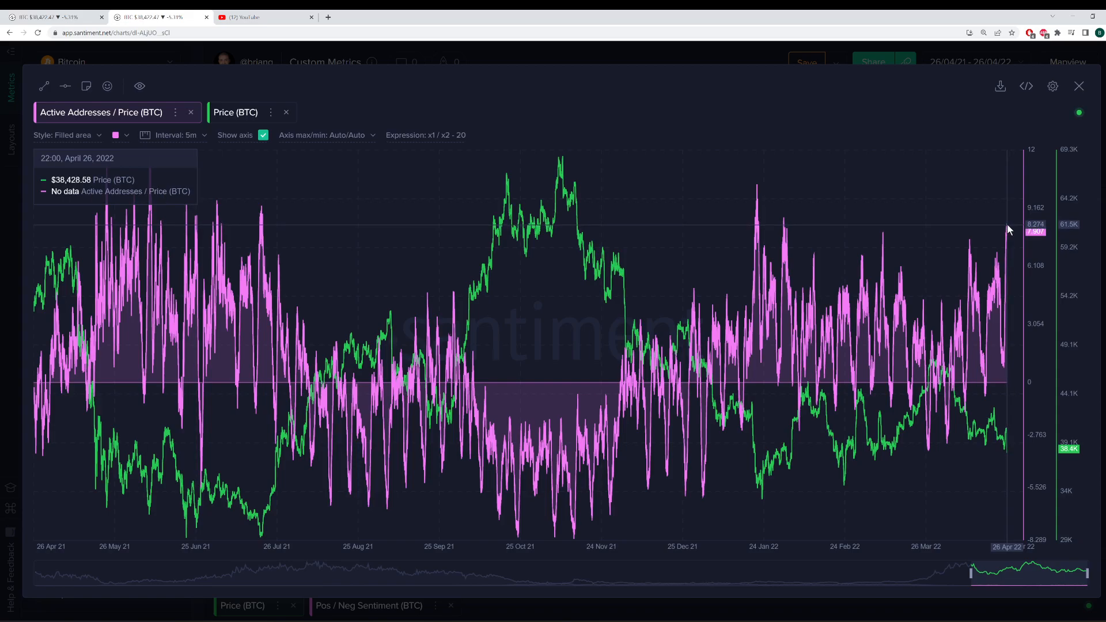
mouse_move(1005, 231)
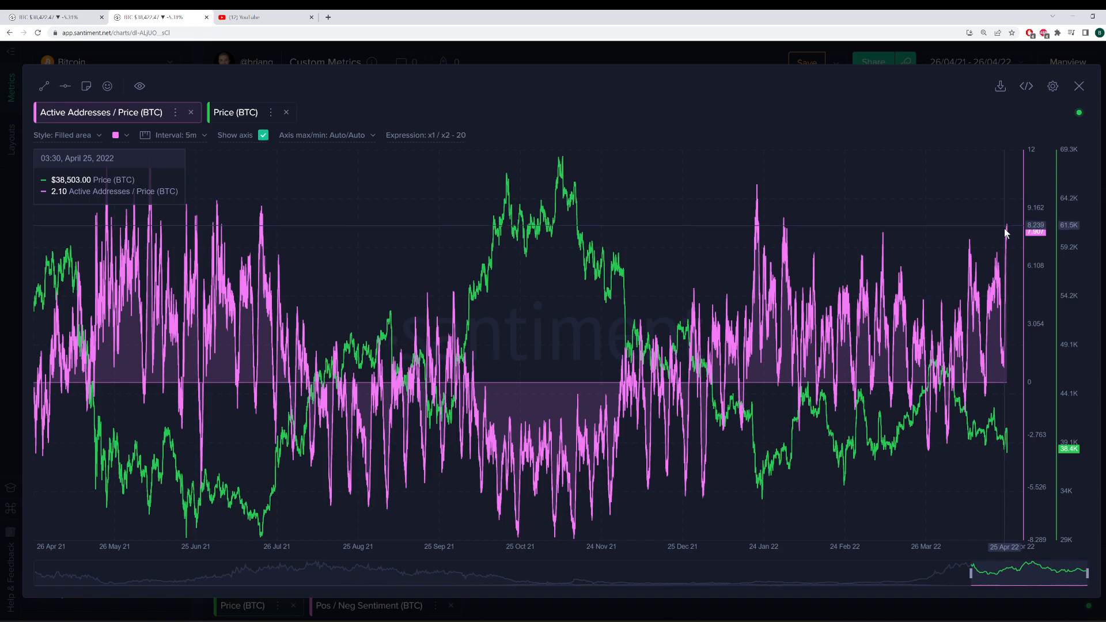
mouse_move(1008, 227)
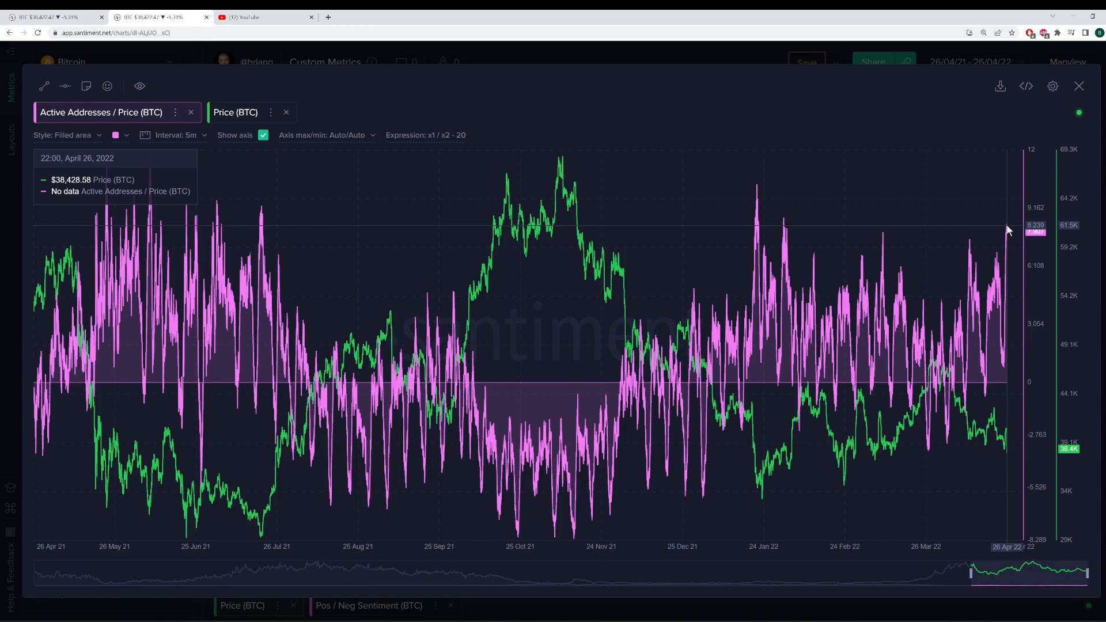
mouse_move(1016, 239)
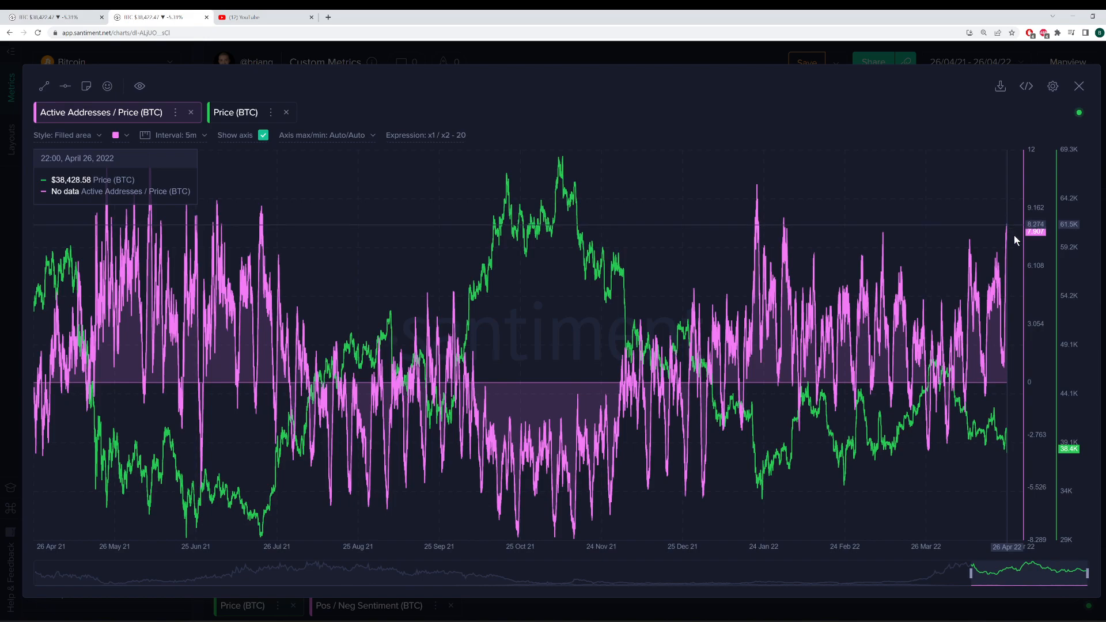
mouse_move(1080, 235)
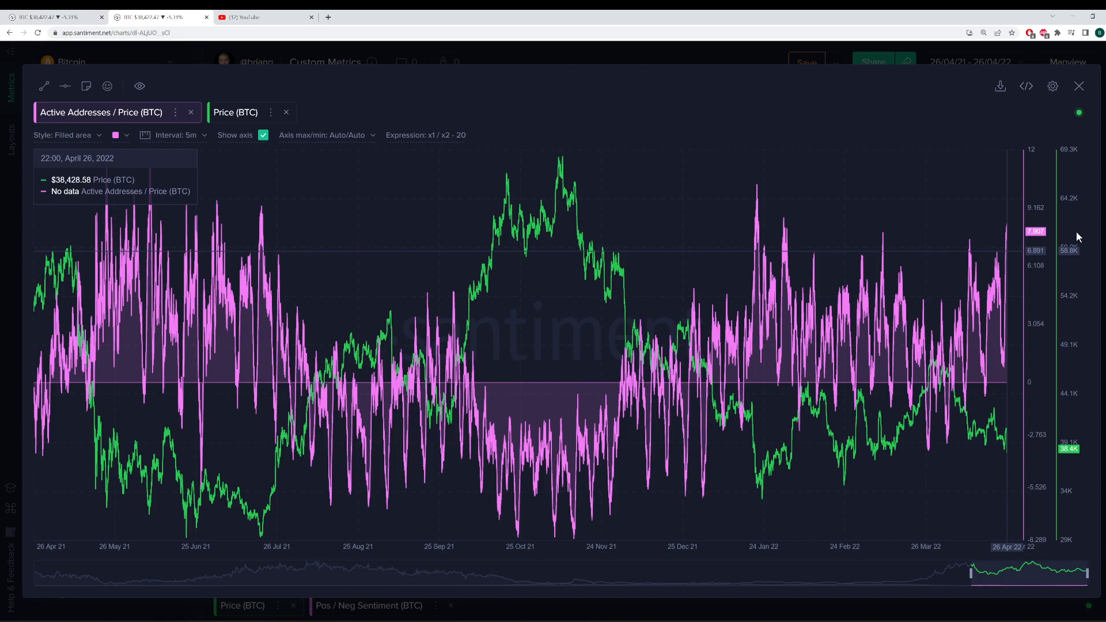
mouse_move(1053, 233)
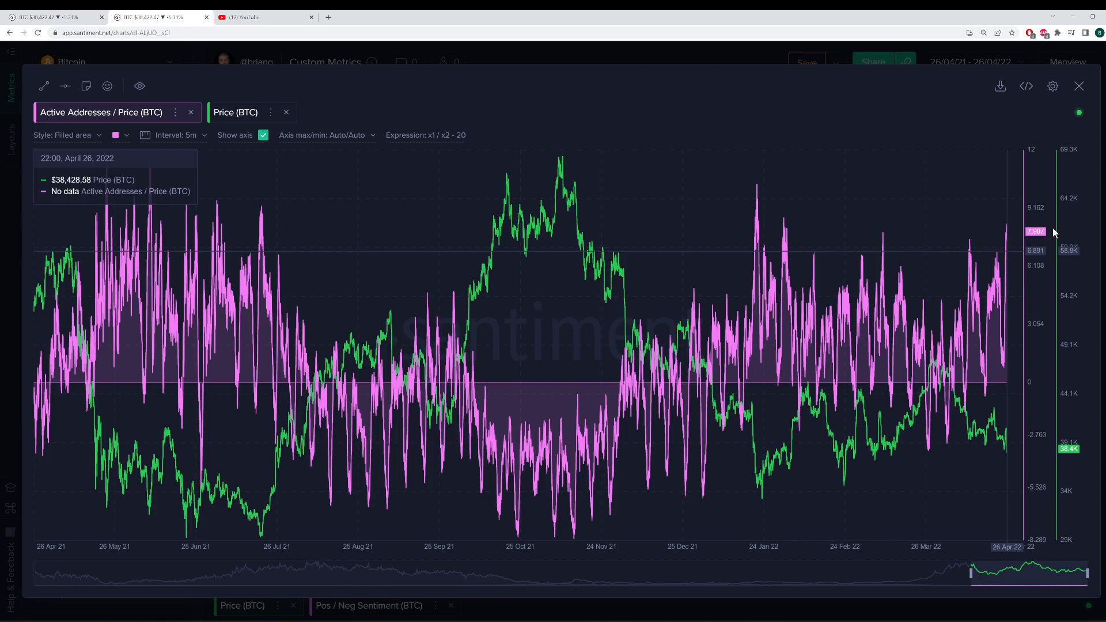
mouse_move(1036, 236)
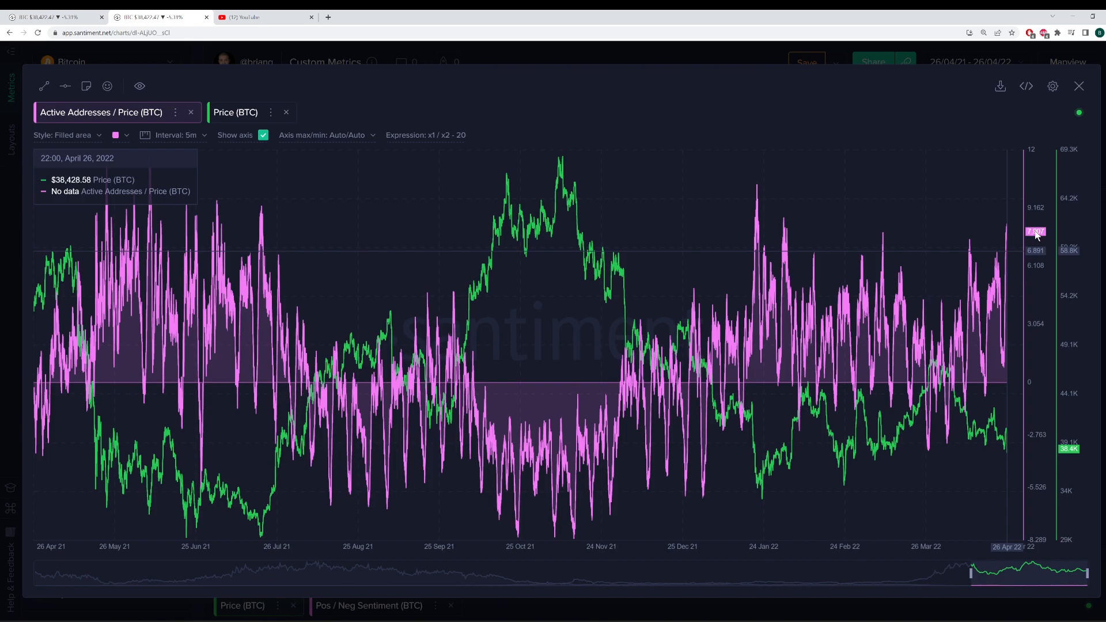
mouse_move(156, 130)
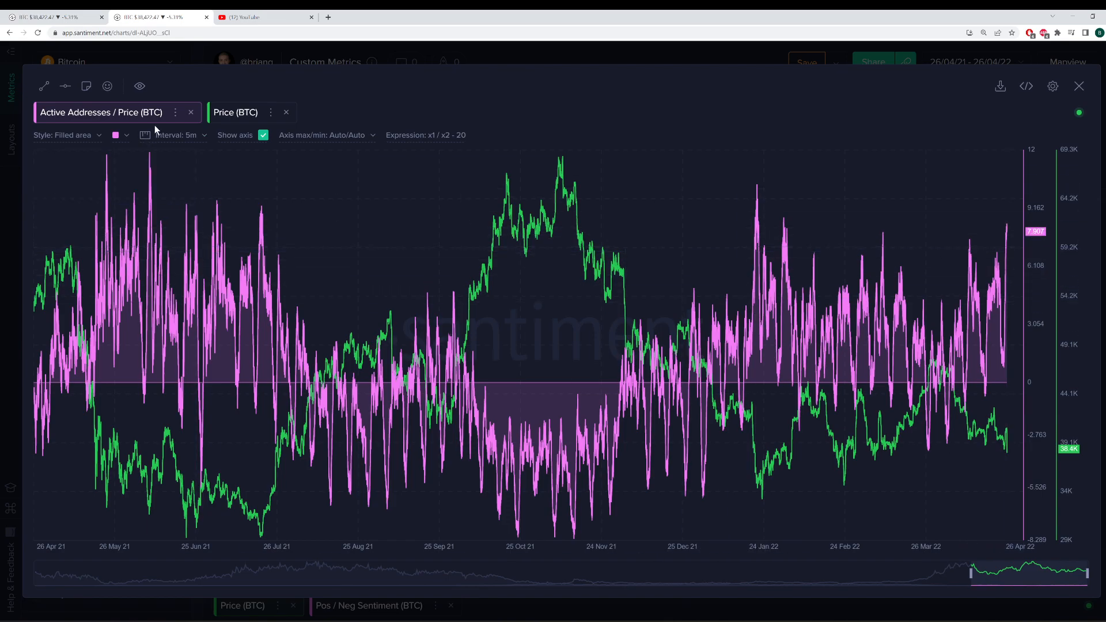
mouse_move(450, 139)
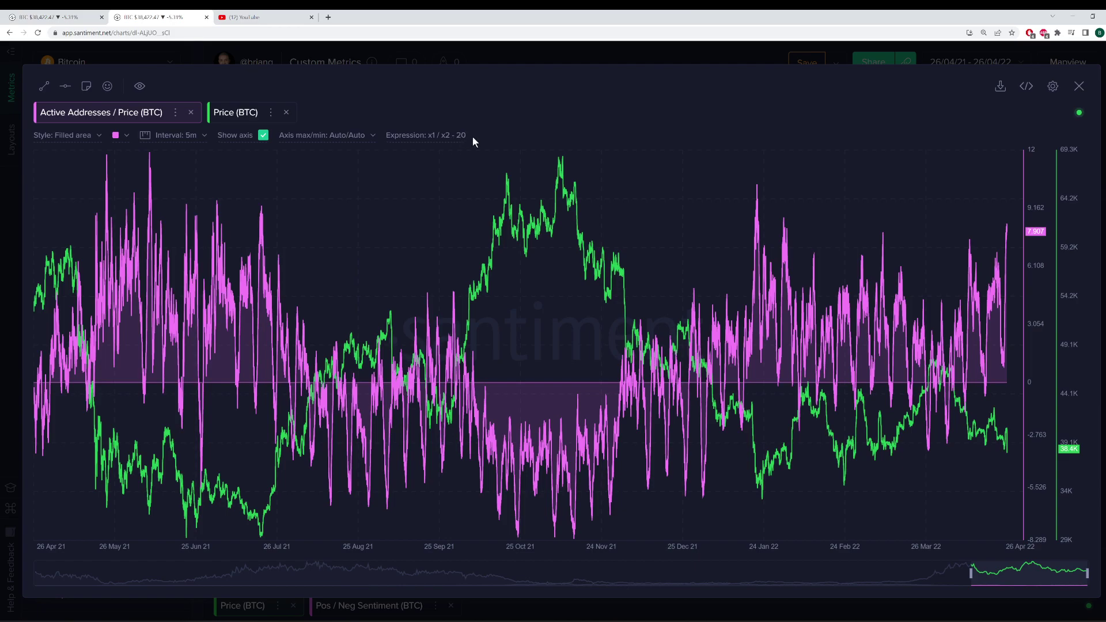
mouse_move(948, 391)
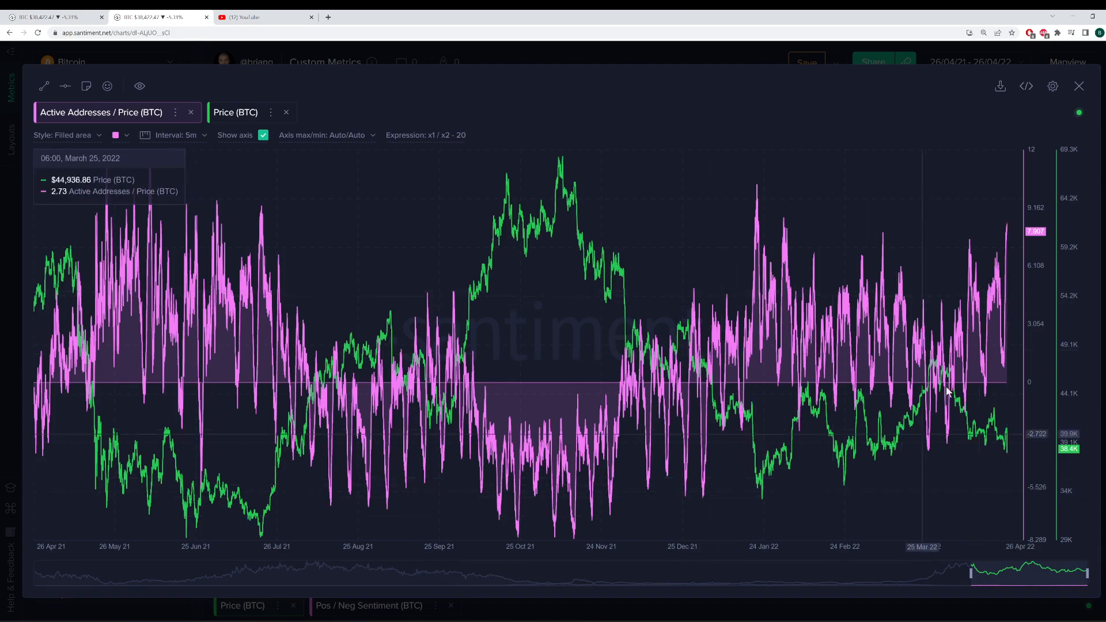
mouse_move(514, 270)
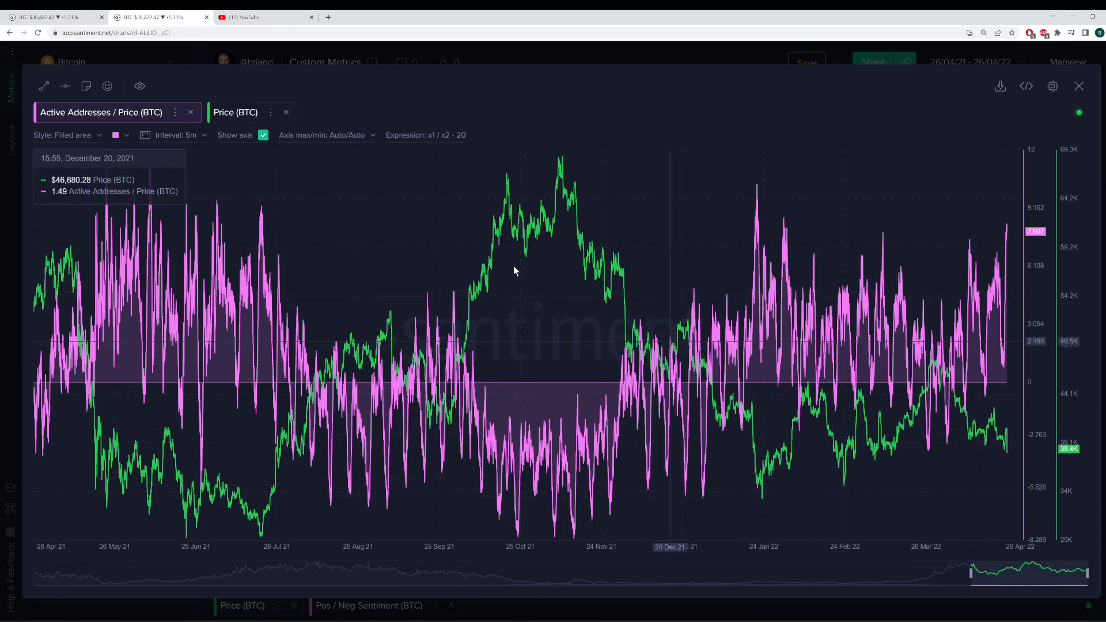
mouse_move(896, 260)
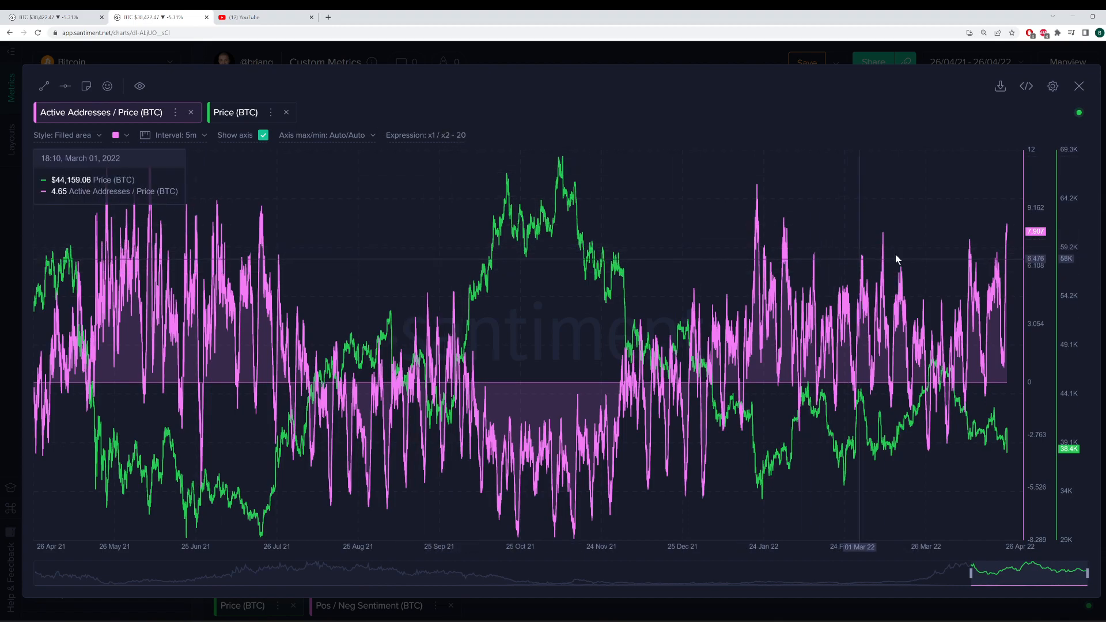
mouse_move(1009, 239)
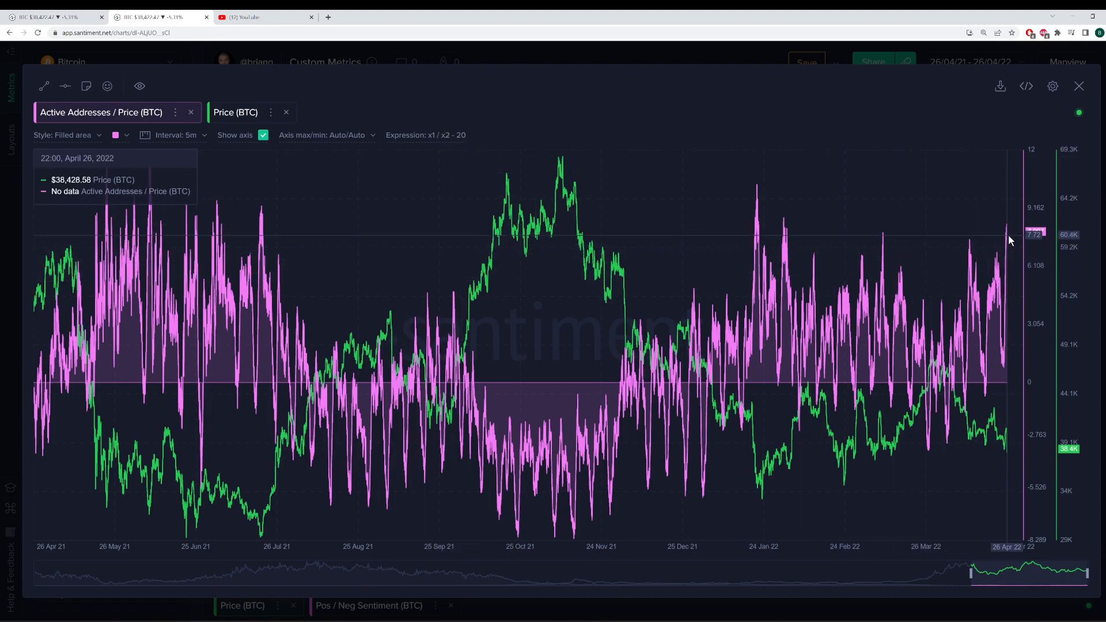
mouse_move(896, 458)
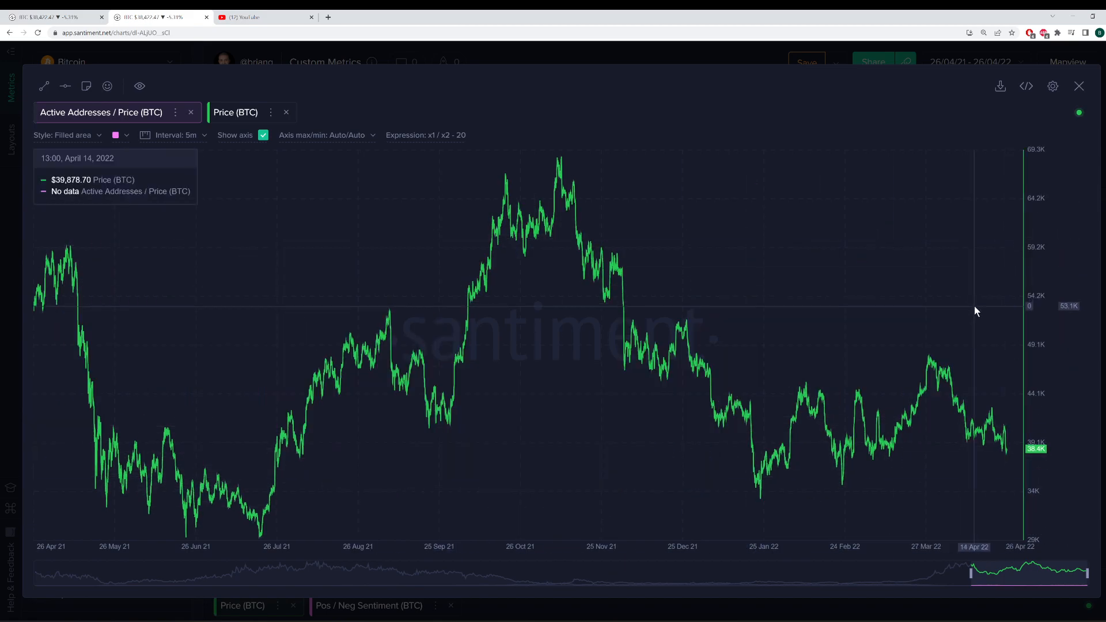
mouse_move(866, 285)
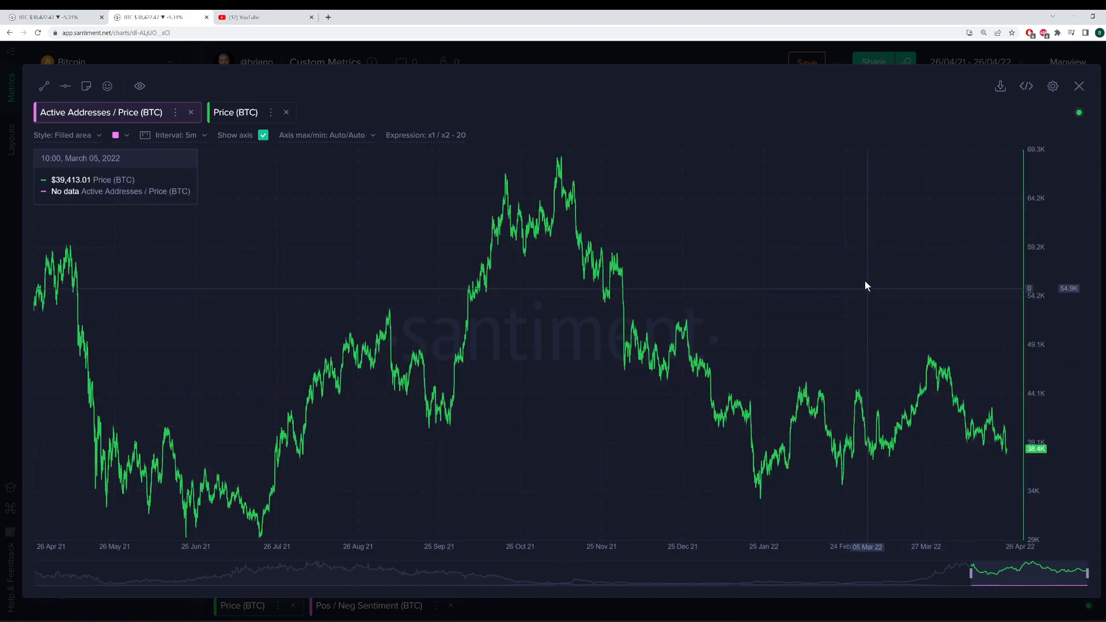
mouse_move(610, 182)
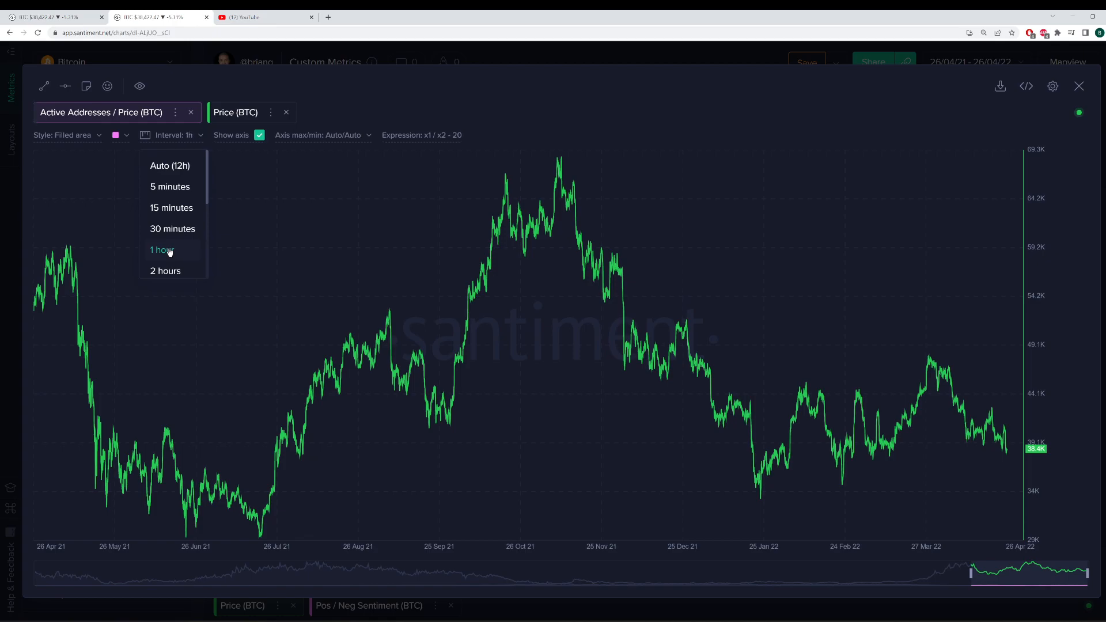
Set the Active Addresses / Price combined metric to a 1-hour interval.
left_click(161, 250)
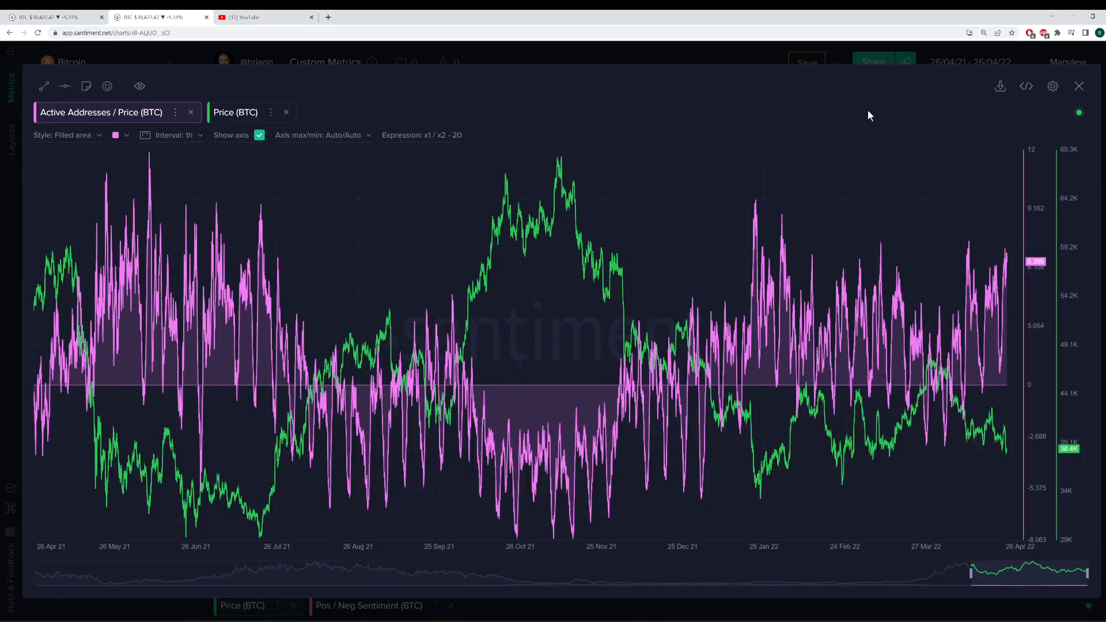
mouse_move(1007, 258)
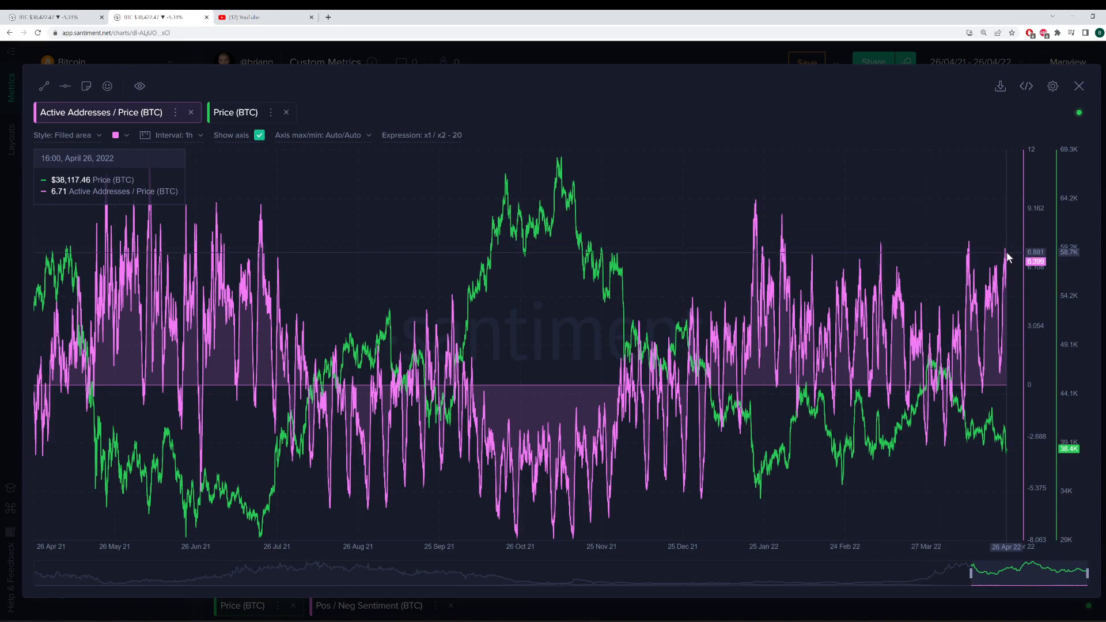
mouse_move(1009, 258)
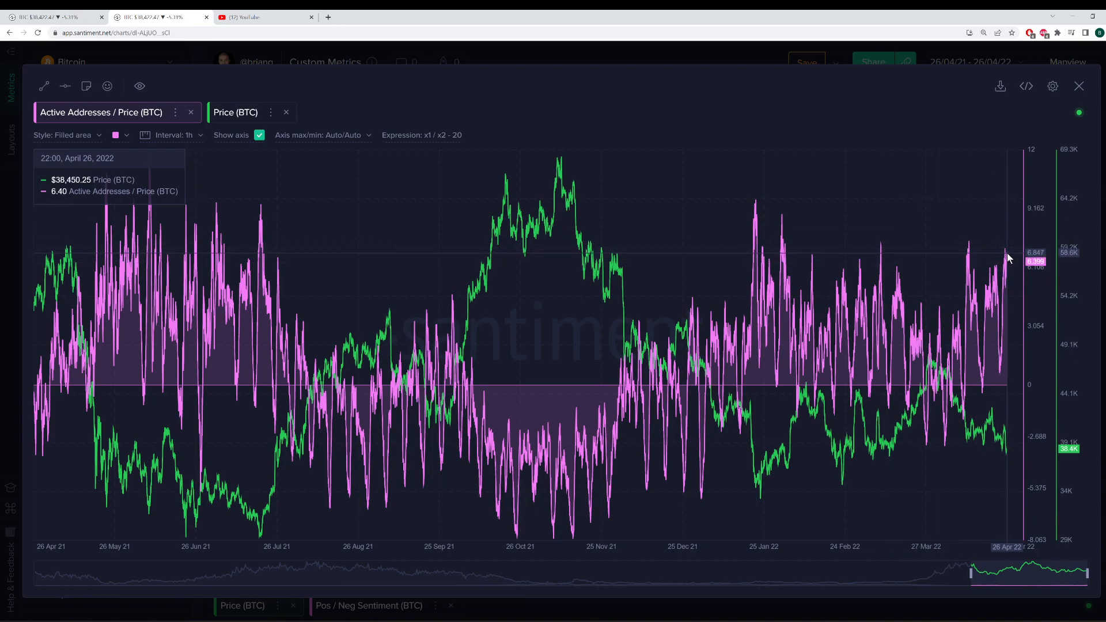
mouse_move(32, 419)
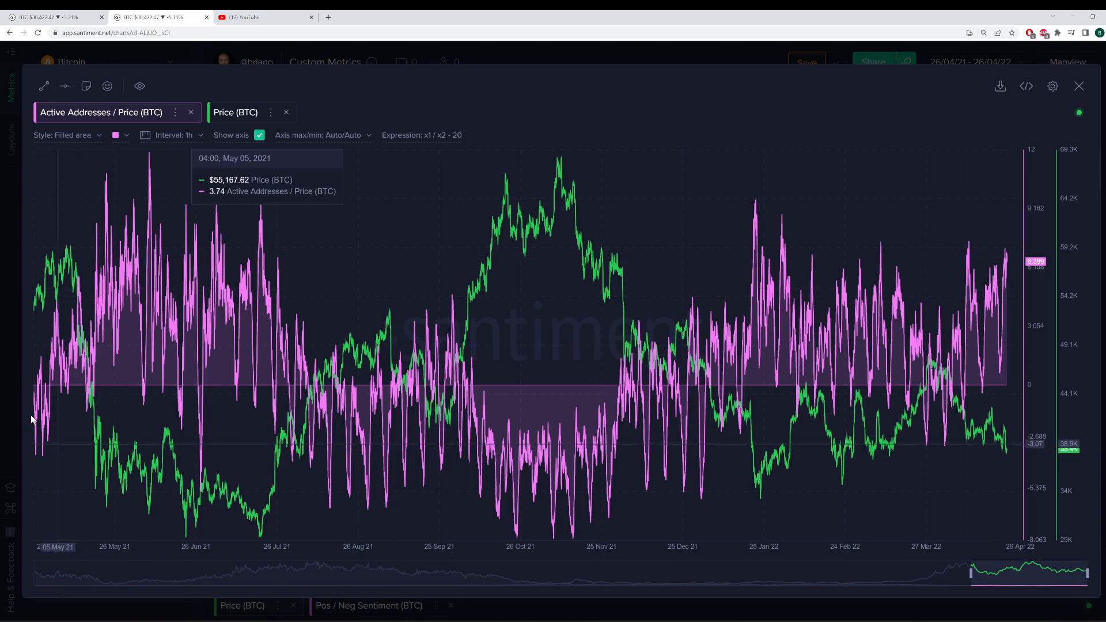
mouse_move(191, 210)
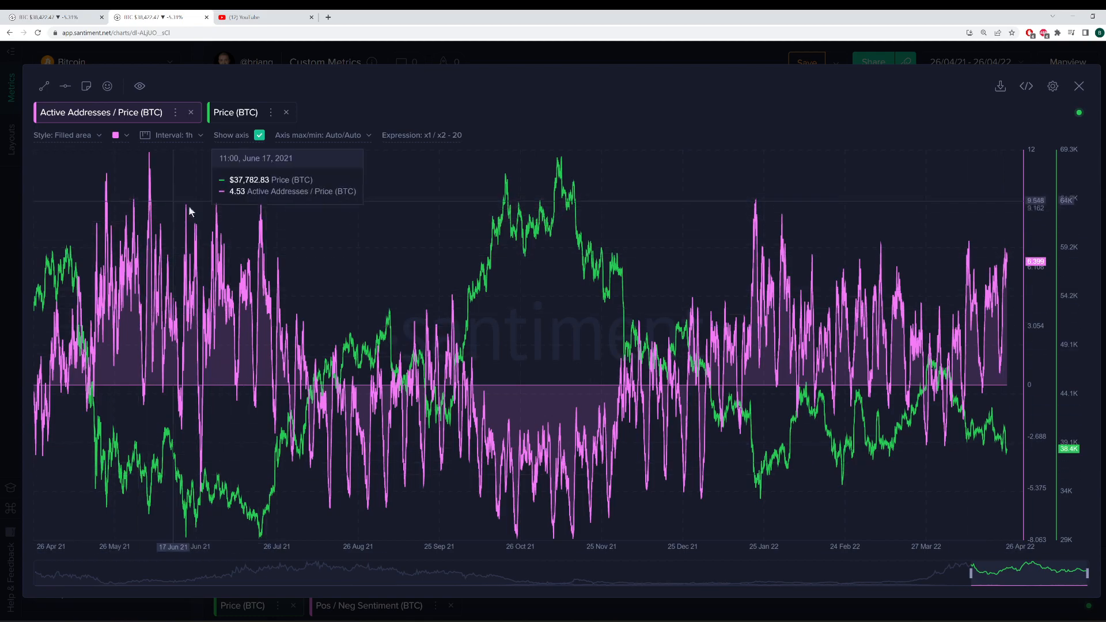
mouse_move(108, 205)
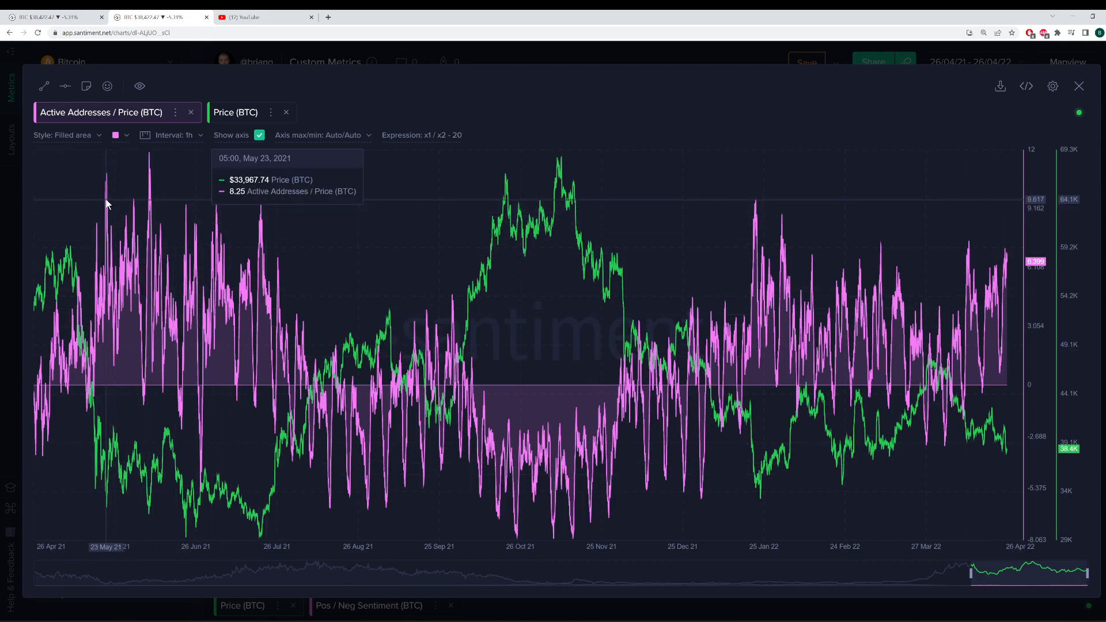
mouse_move(268, 512)
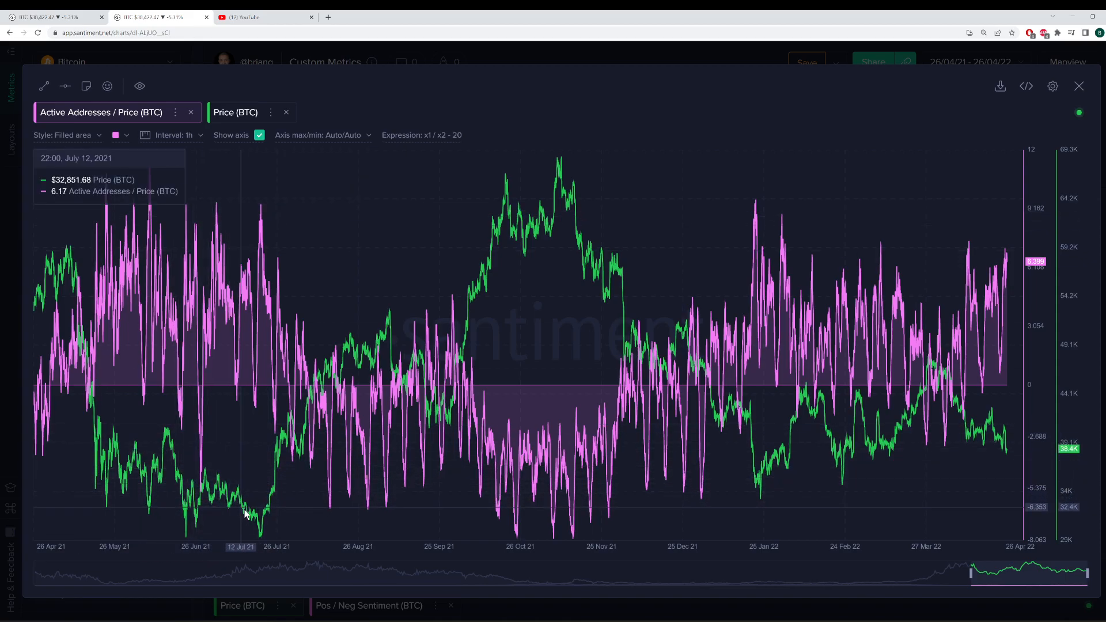
mouse_move(786, 228)
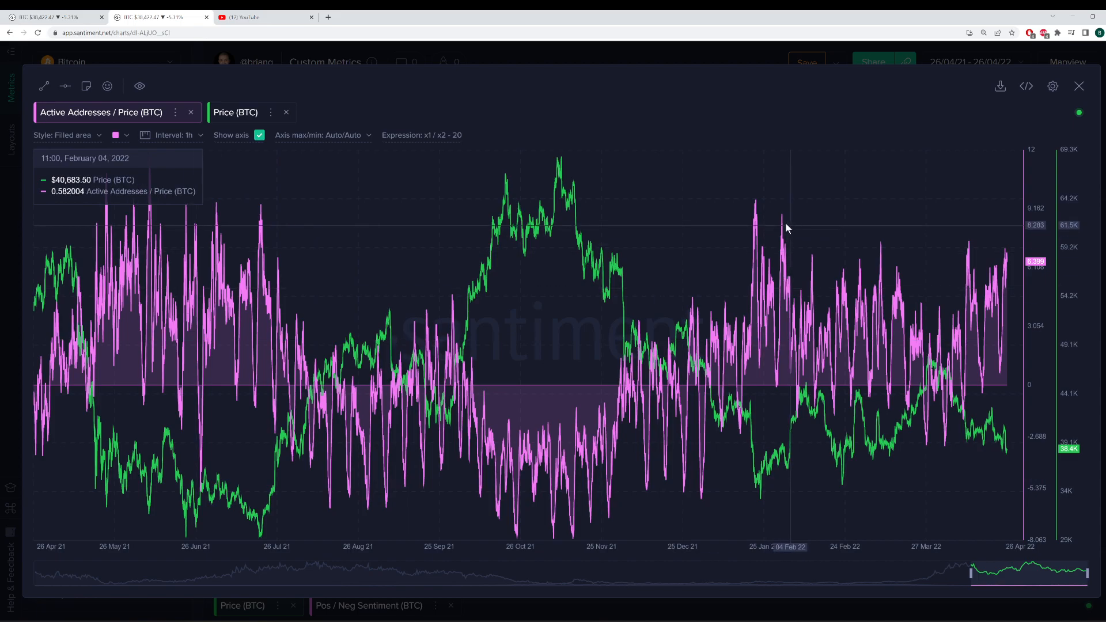
mouse_move(756, 205)
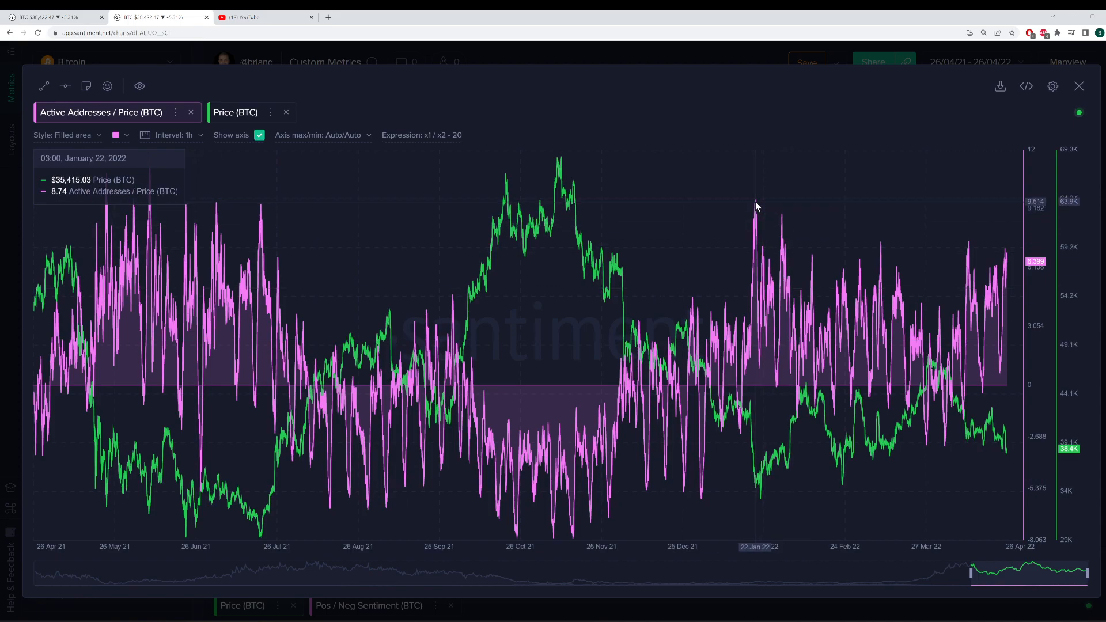
mouse_move(756, 484)
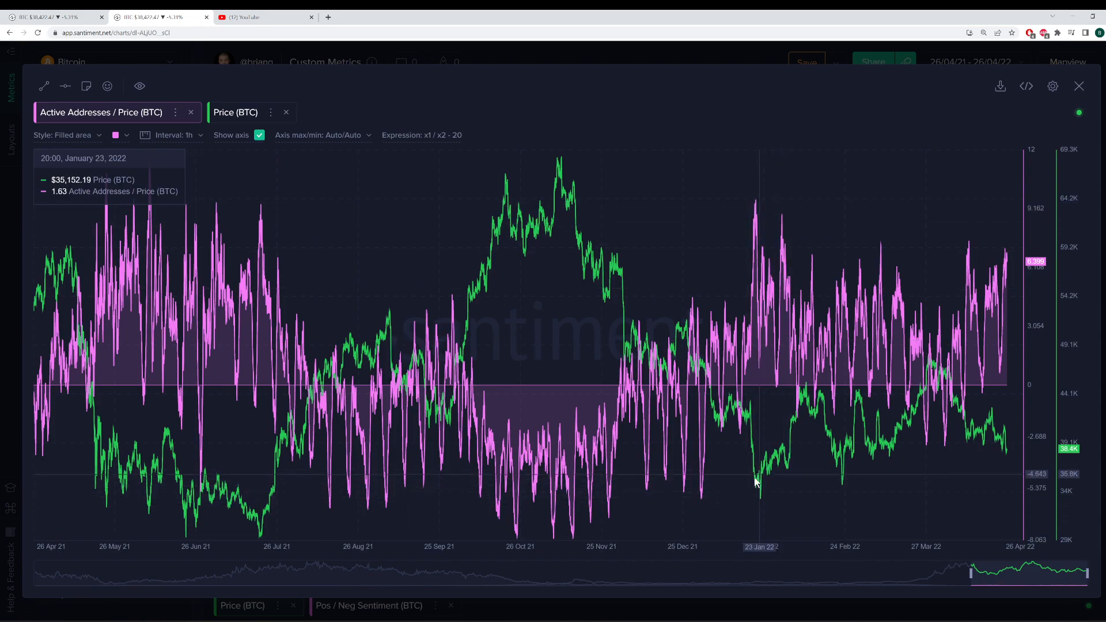
mouse_move(754, 205)
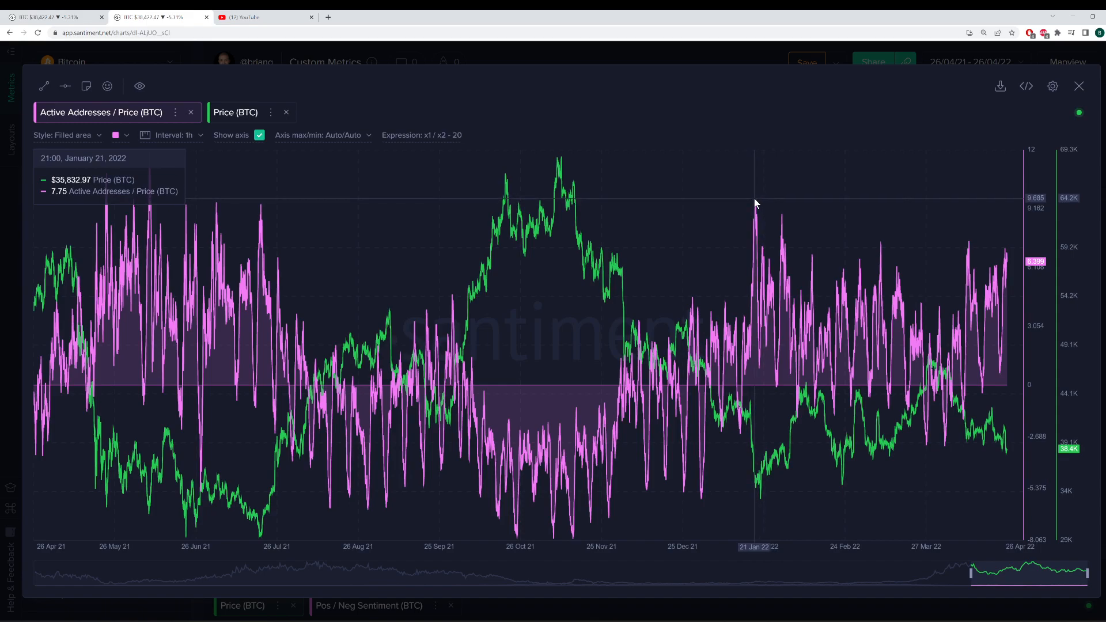
mouse_move(783, 226)
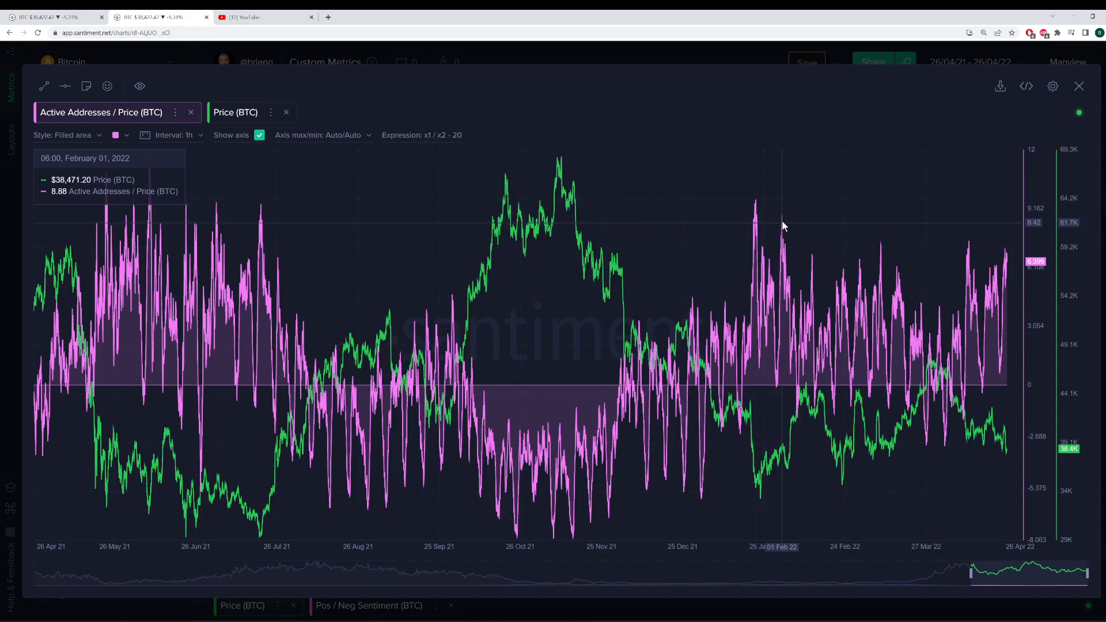
mouse_move(1001, 279)
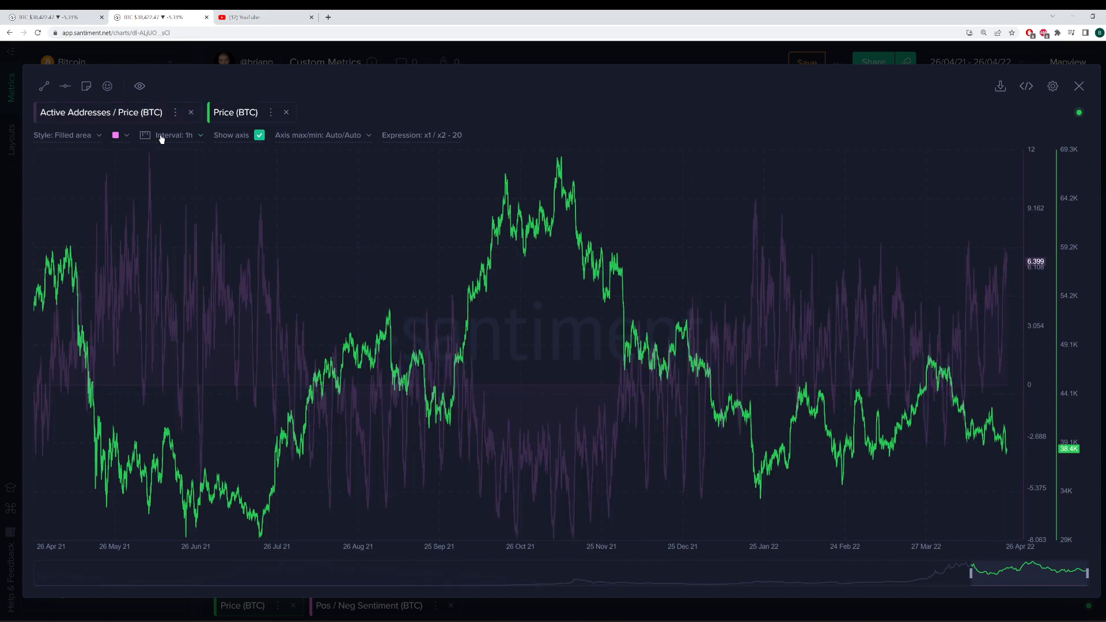
Set the BTC price series on the chart to a 1-day interval.
left_click(175, 135)
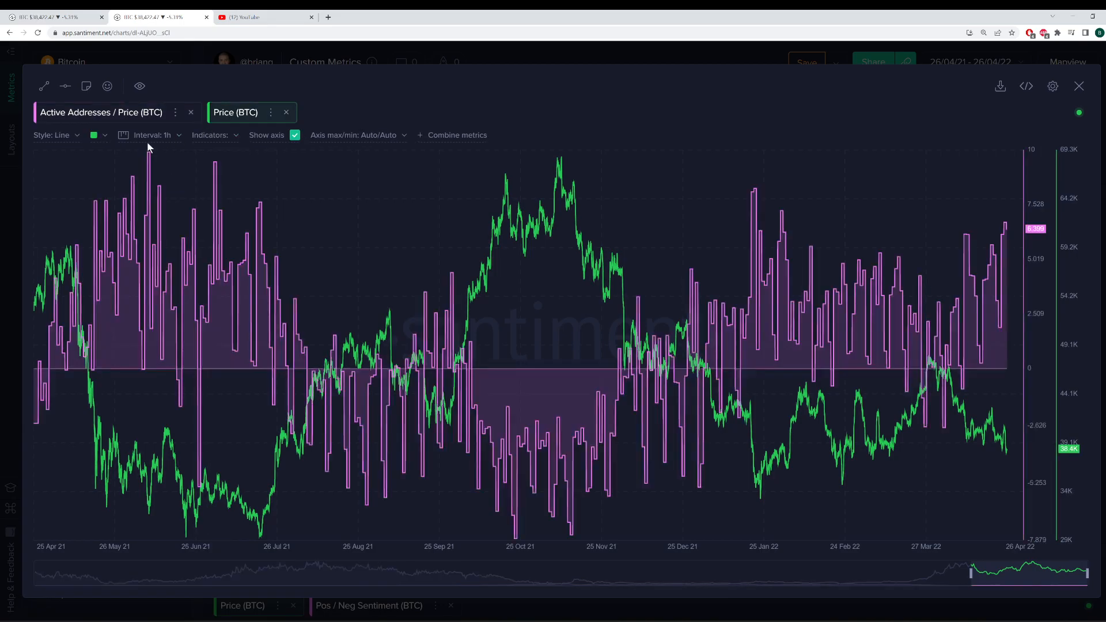
left_click(154, 135)
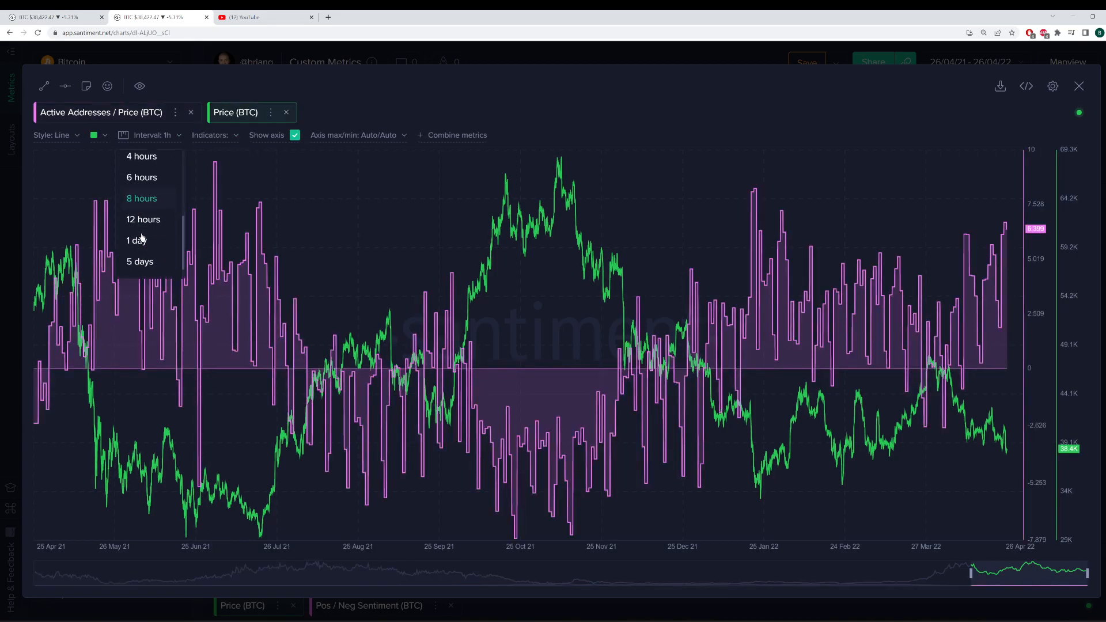
left_click(135, 239)
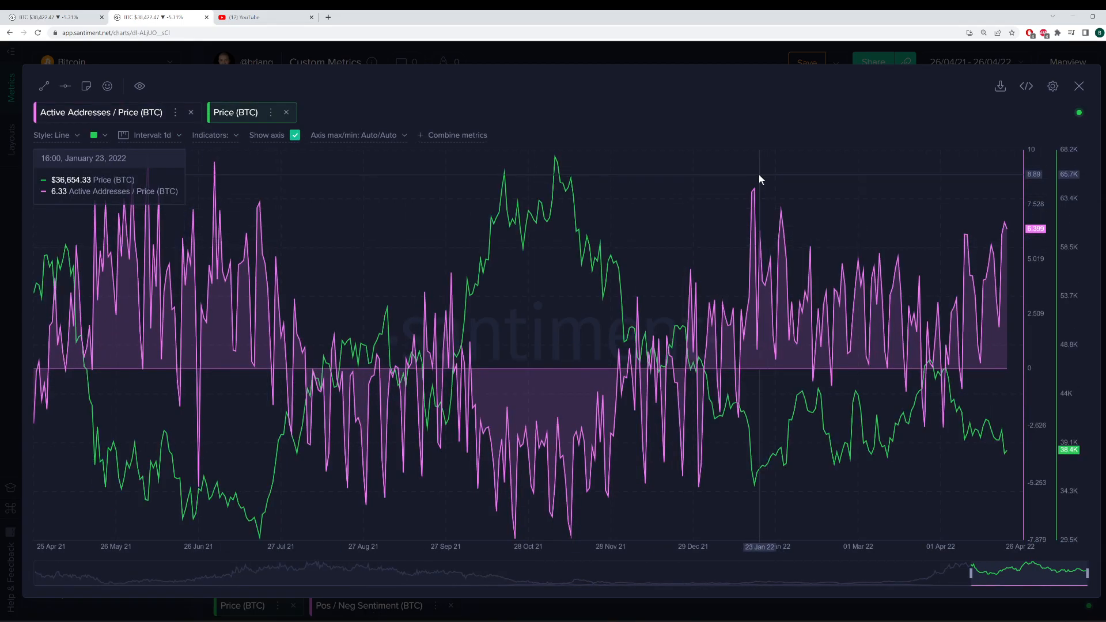
mouse_move(752, 202)
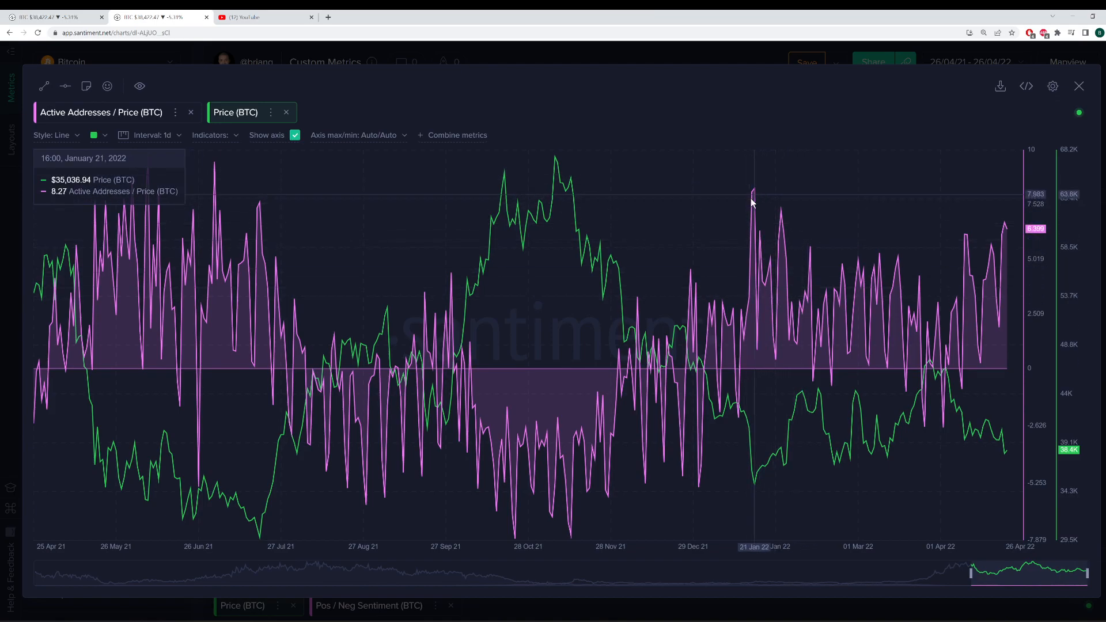
mouse_move(758, 198)
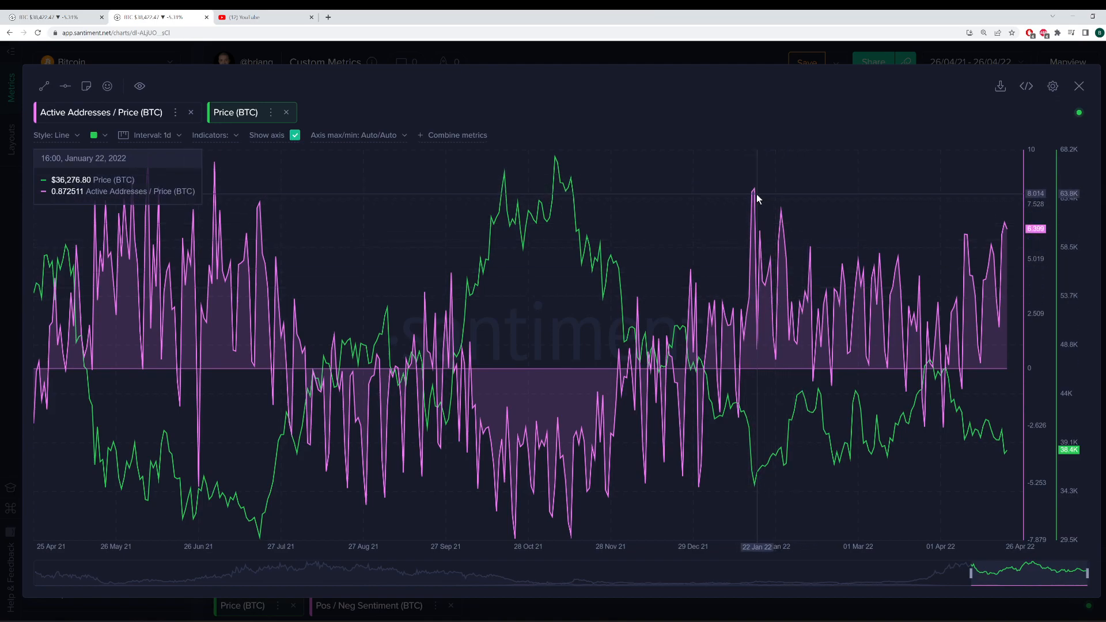
mouse_move(968, 244)
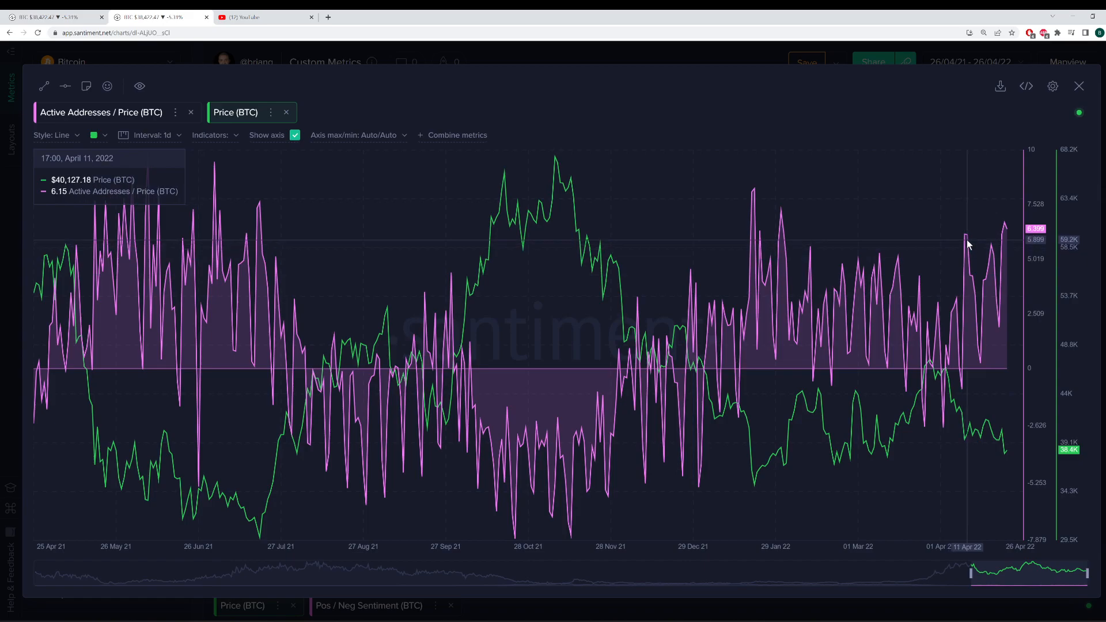
mouse_move(967, 244)
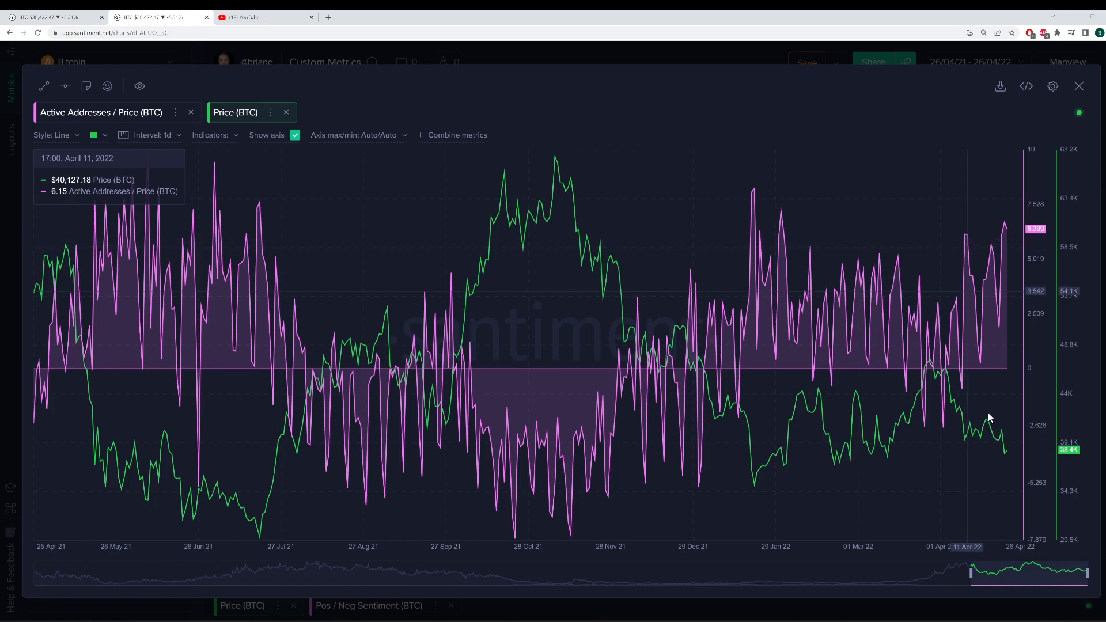
mouse_move(976, 420)
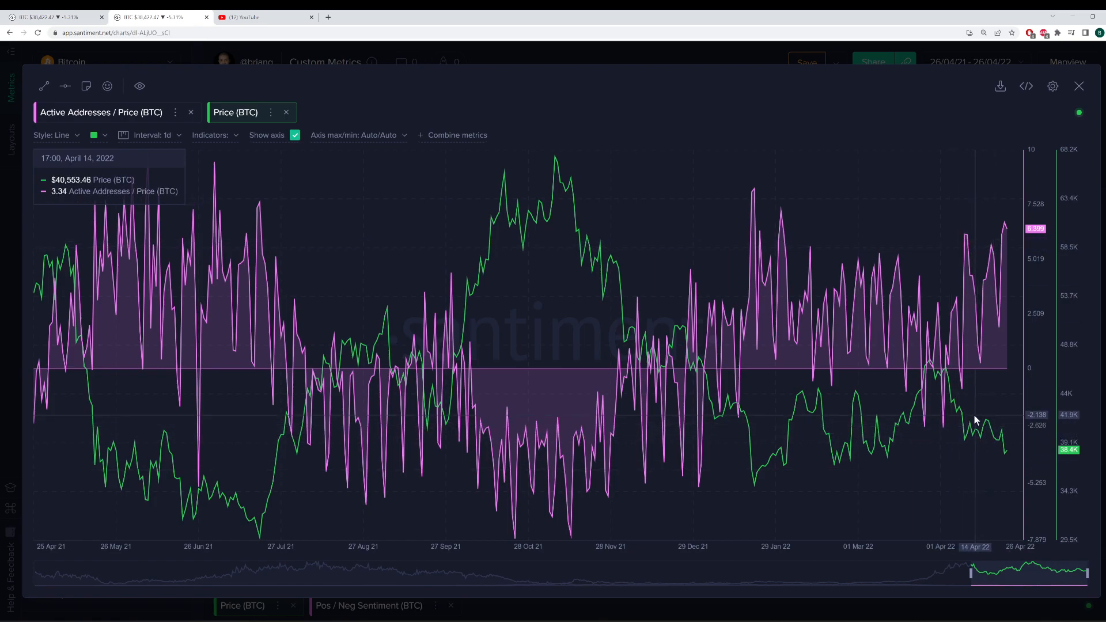
mouse_move(779, 219)
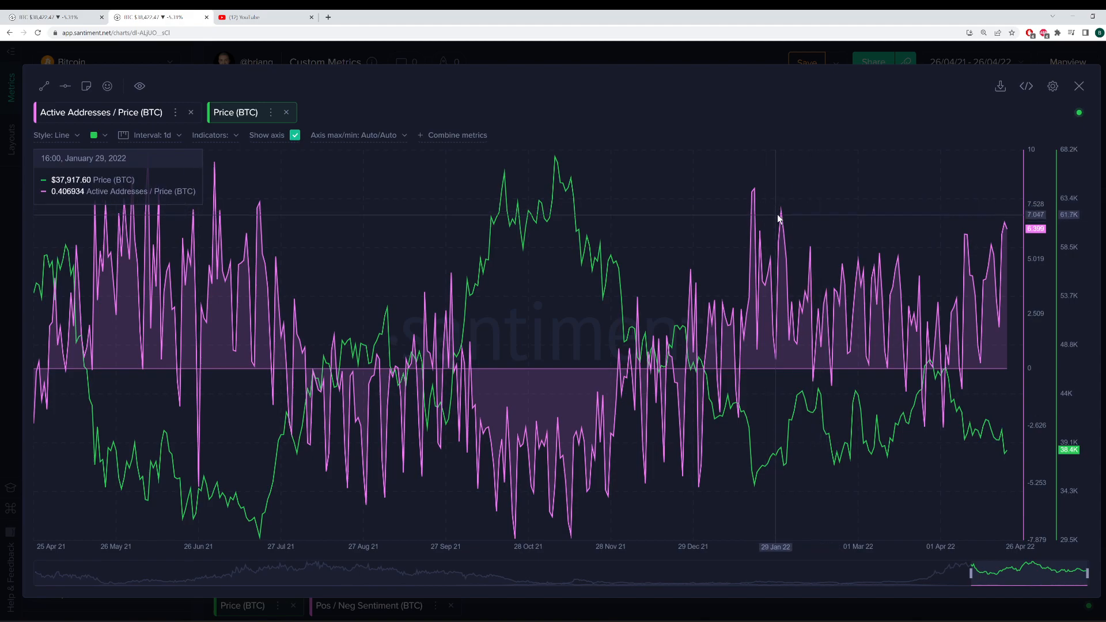
mouse_move(783, 216)
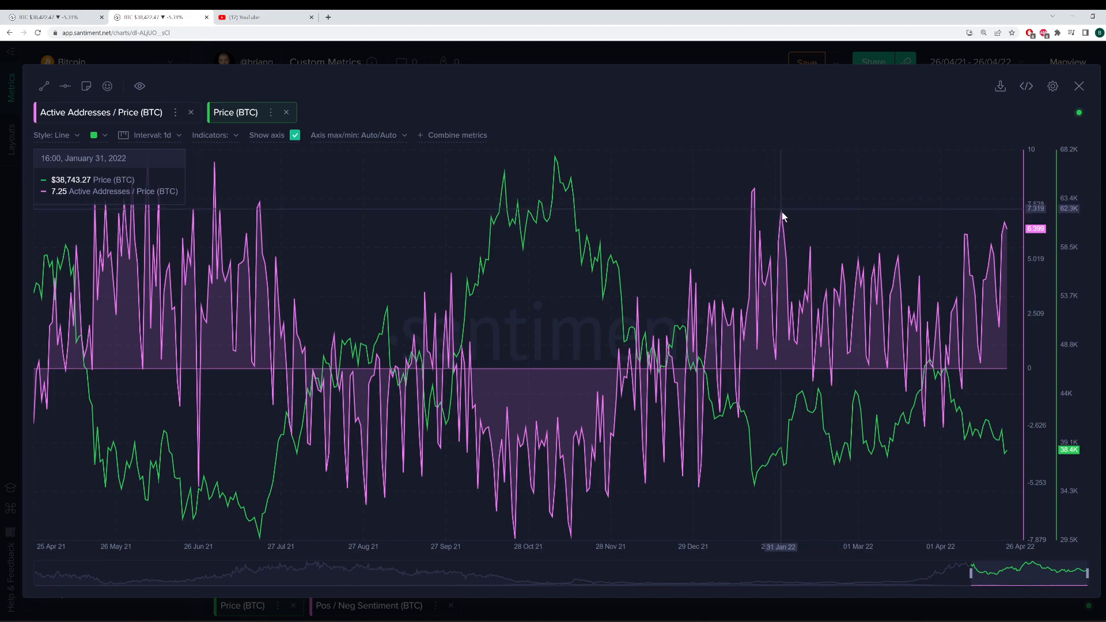
mouse_move(887, 411)
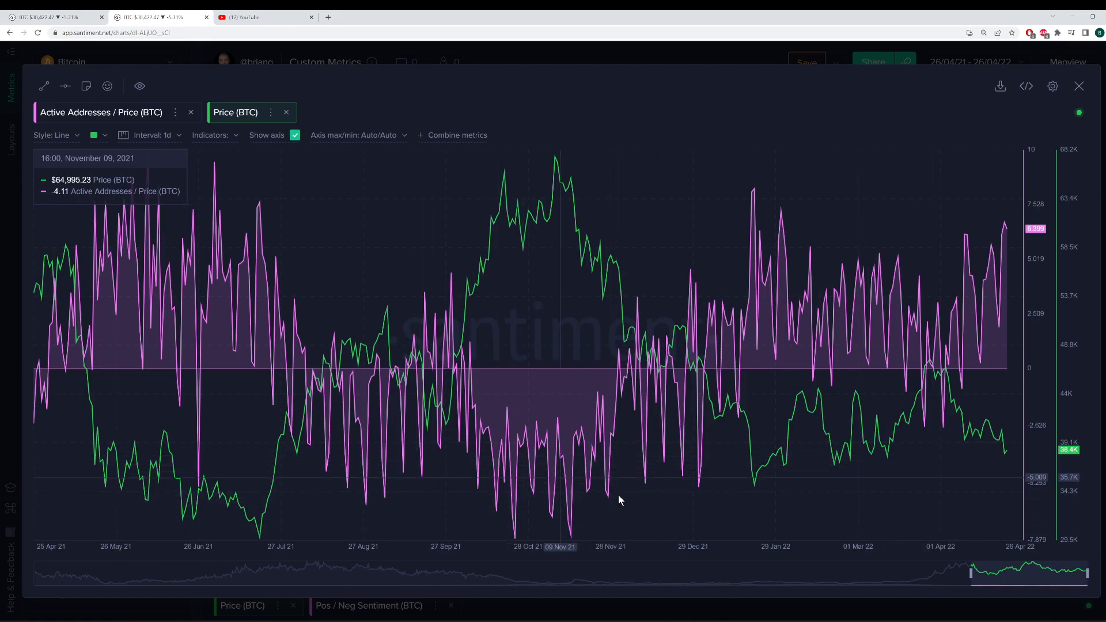
mouse_move(828, 190)
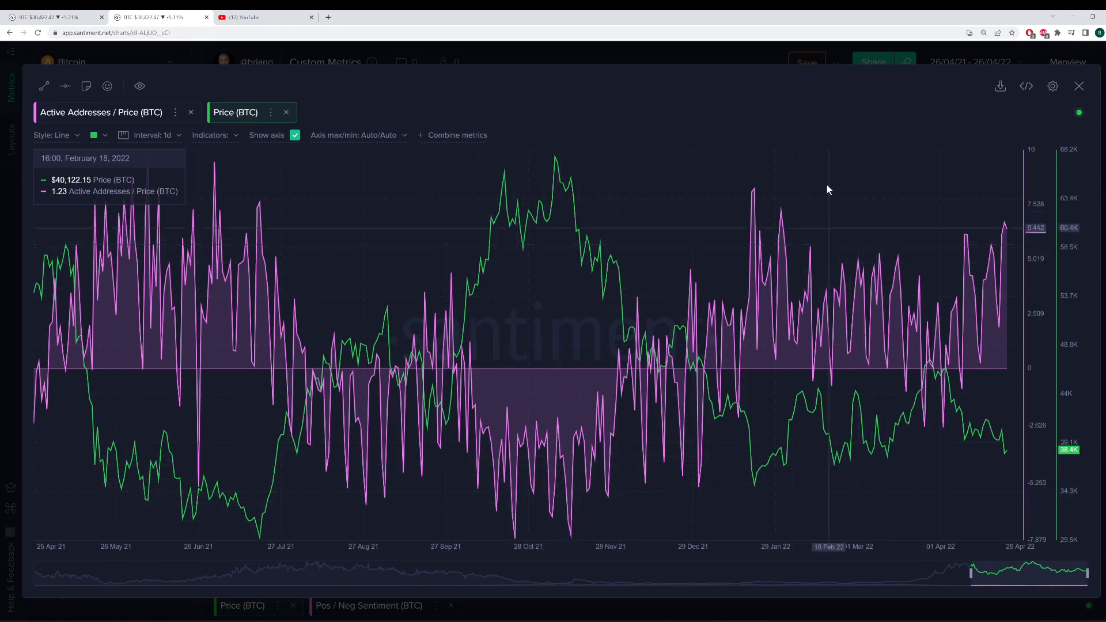
mouse_move(836, 216)
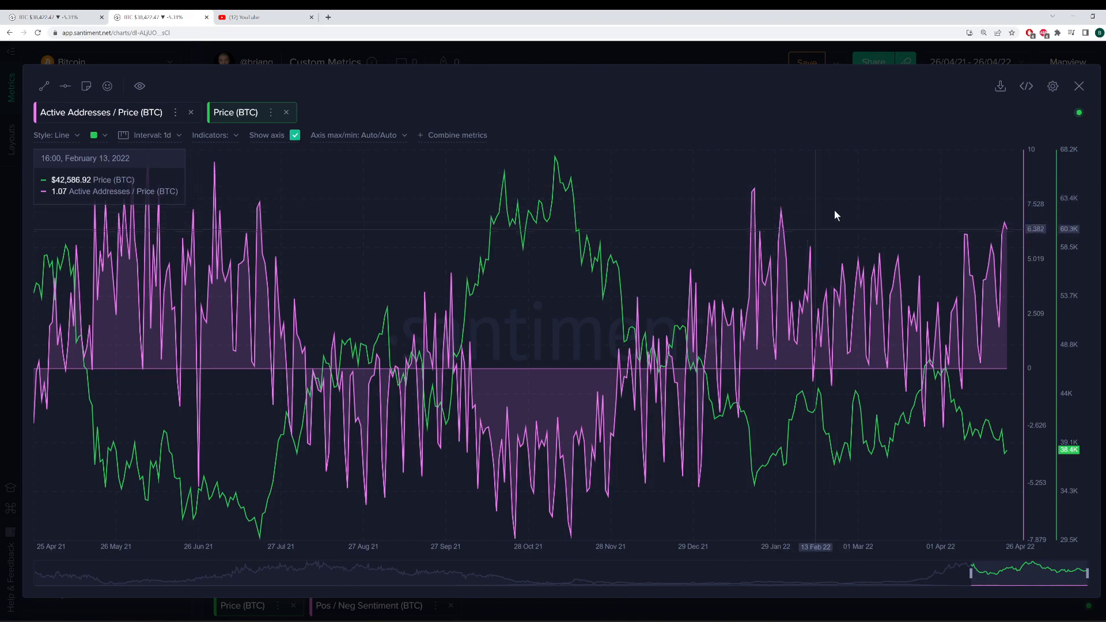
mouse_move(156, 128)
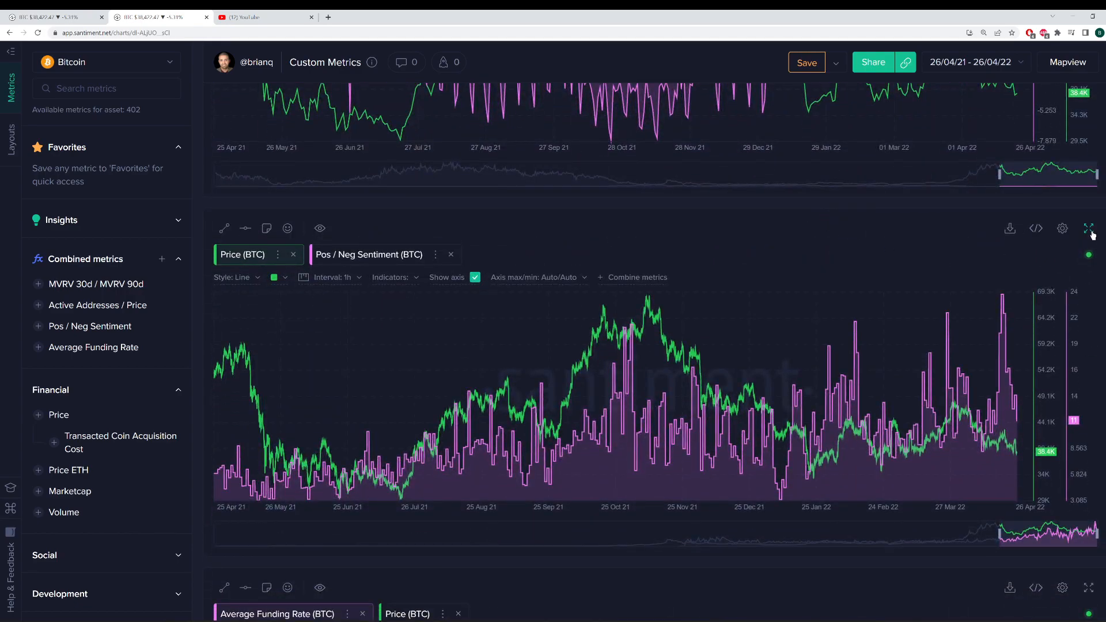
Expand the Price versus Pos / Neg Sentiment chart to full screen.
left_click(1087, 228)
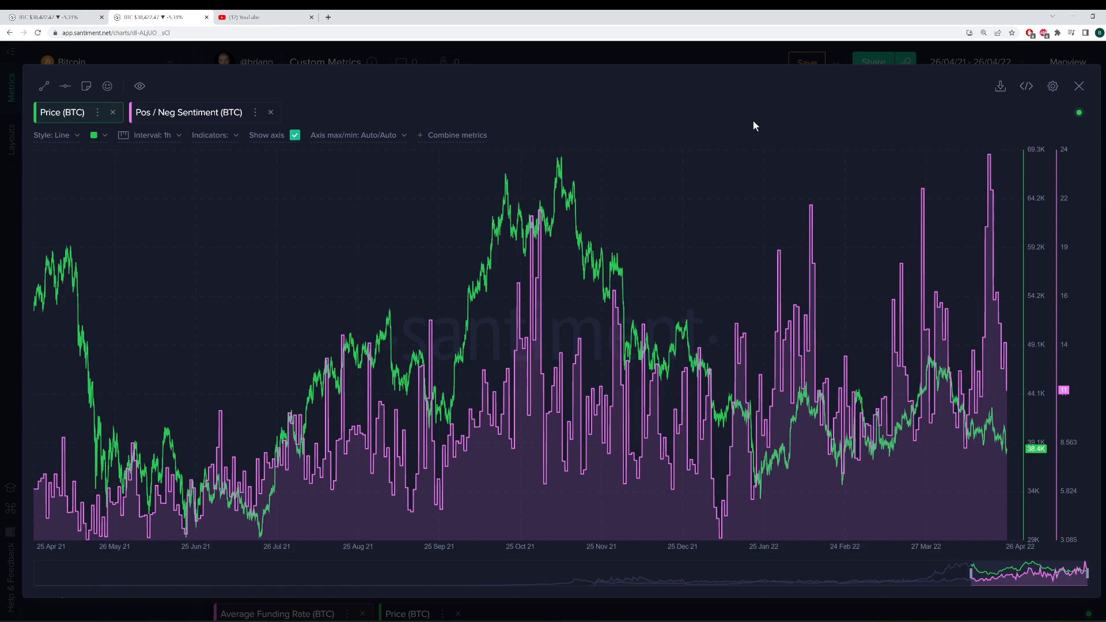
mouse_move(297, 375)
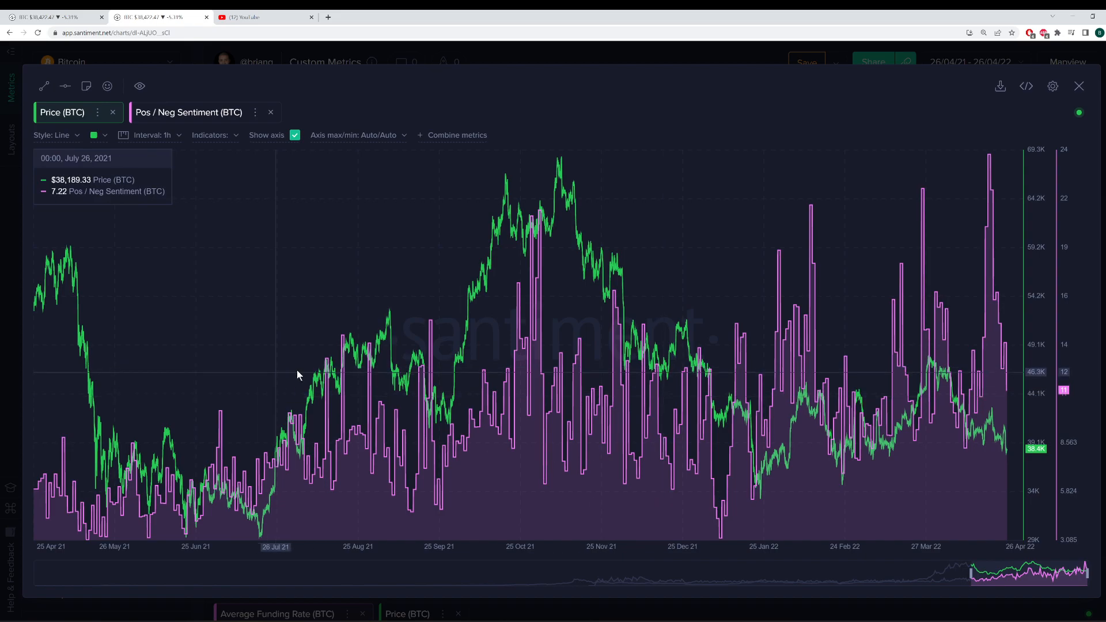
mouse_move(746, 122)
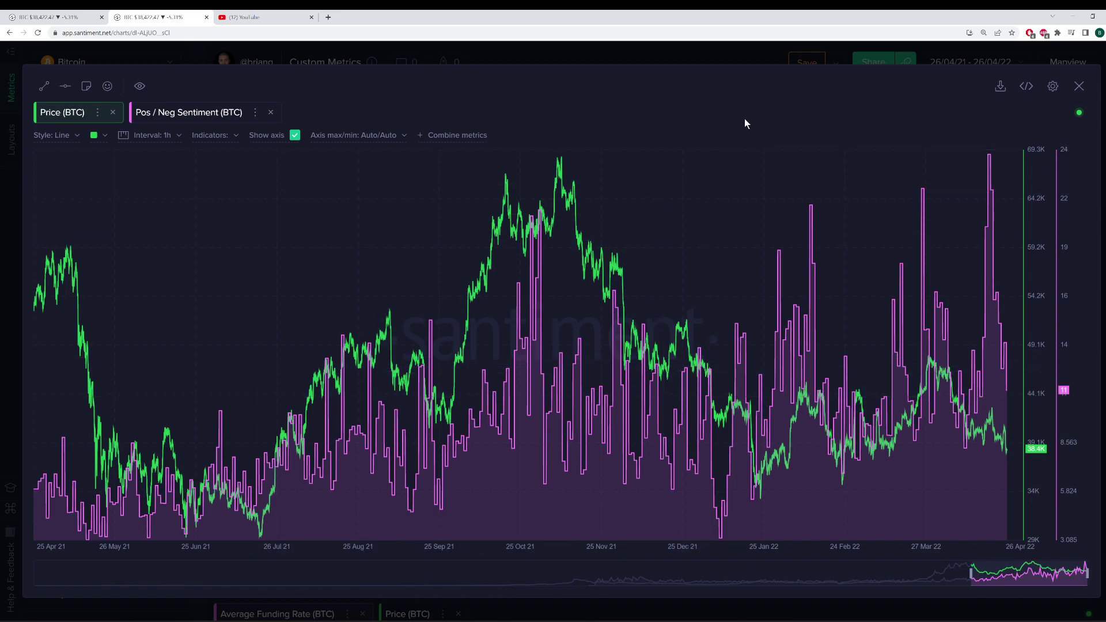
mouse_move(770, 108)
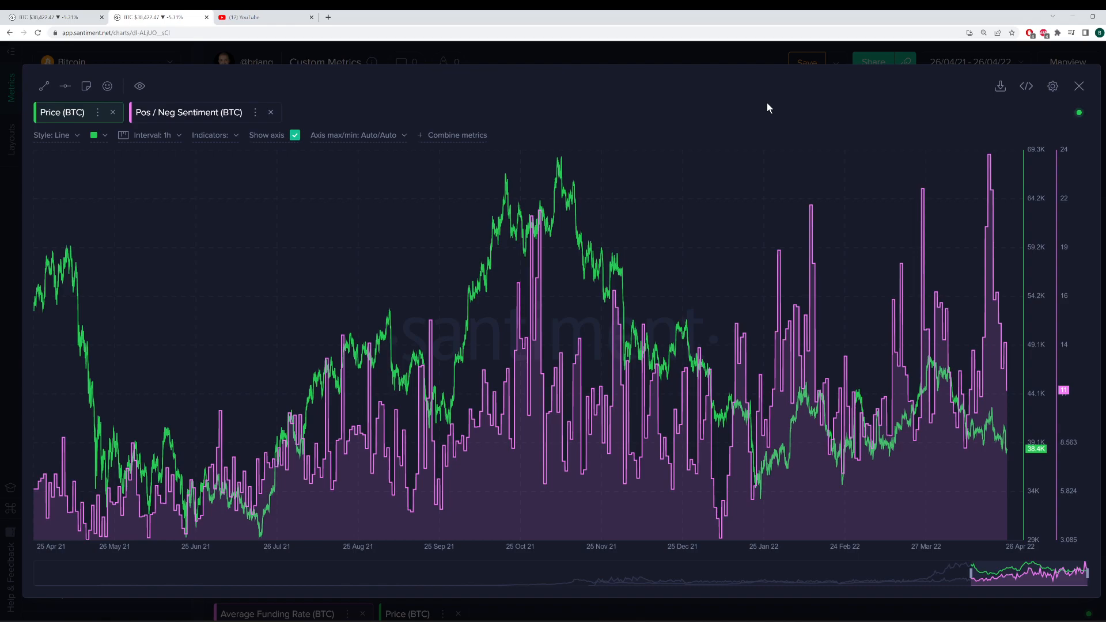
mouse_move(306, 440)
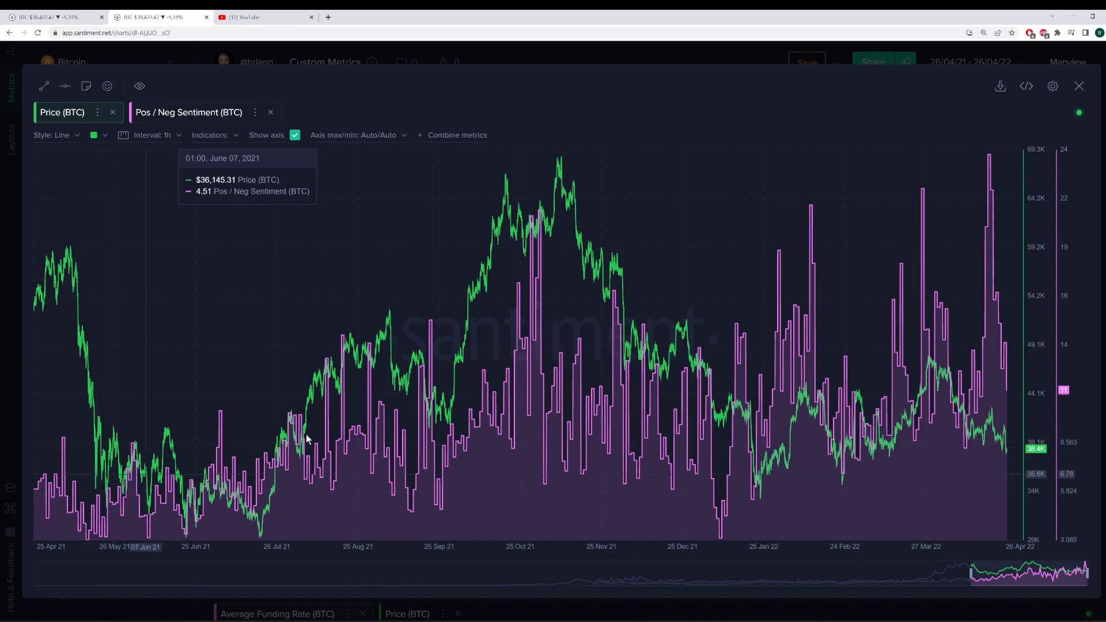
mouse_move(940, 155)
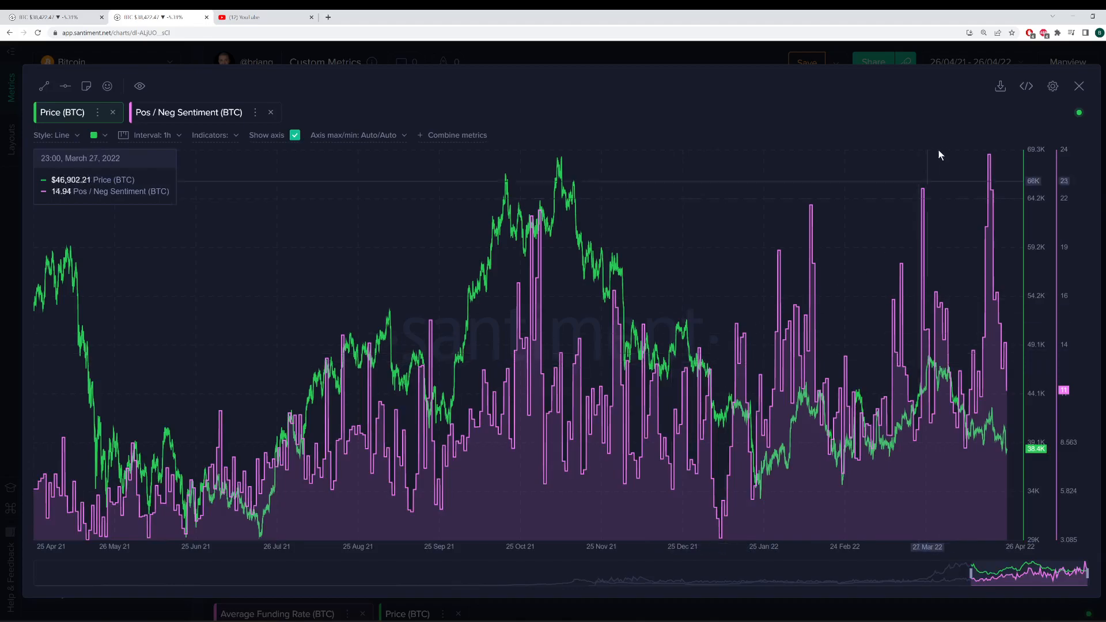
mouse_move(990, 166)
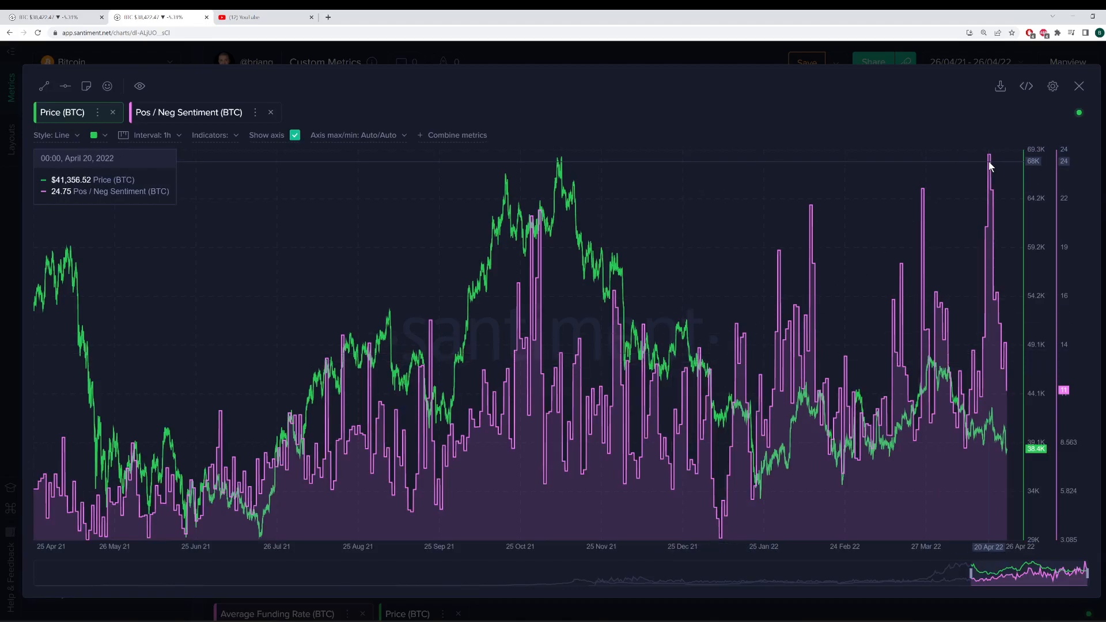
mouse_move(993, 168)
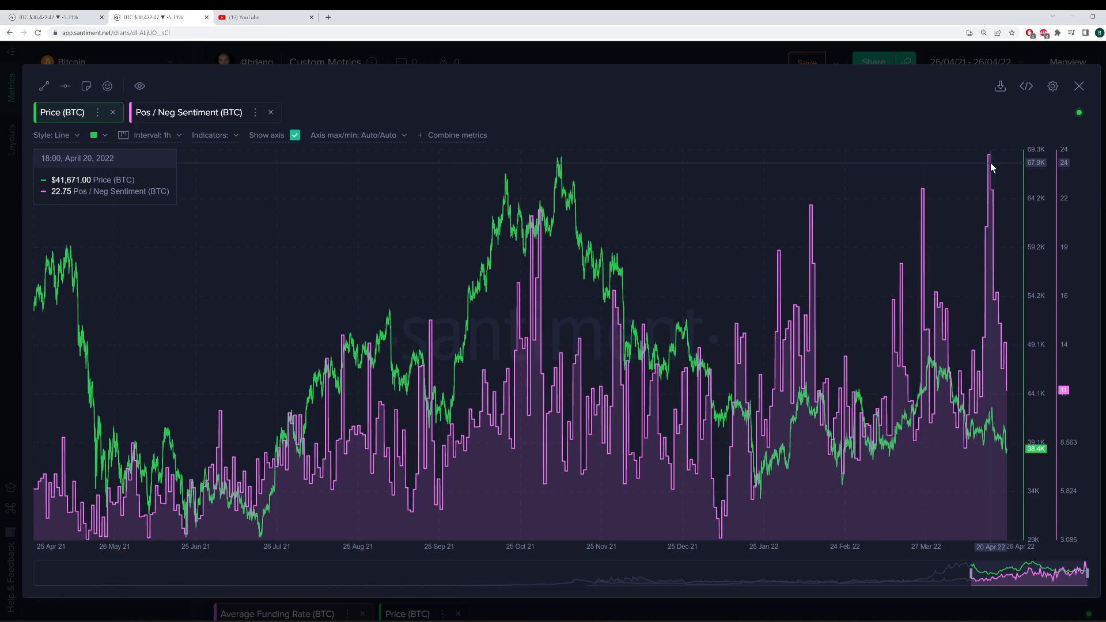
mouse_move(993, 167)
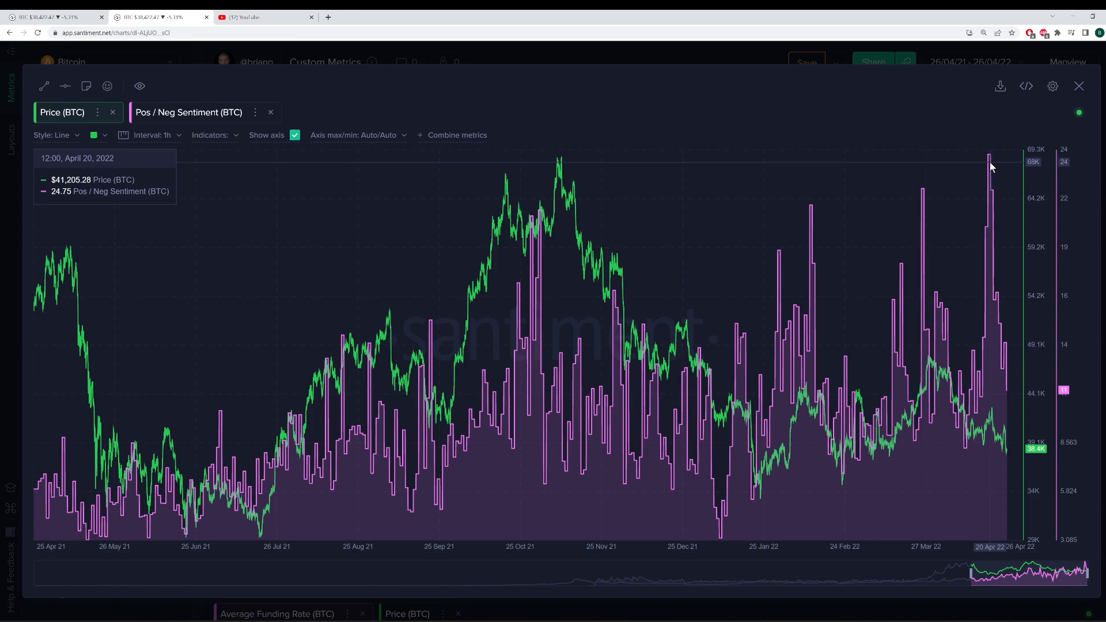
mouse_move(990, 168)
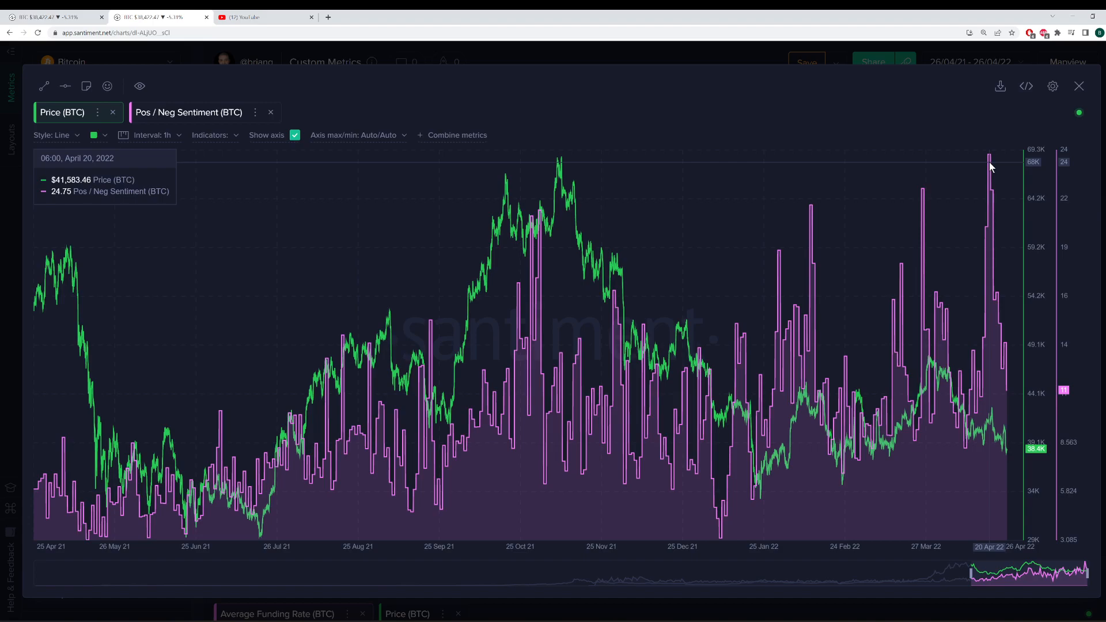
mouse_move(979, 350)
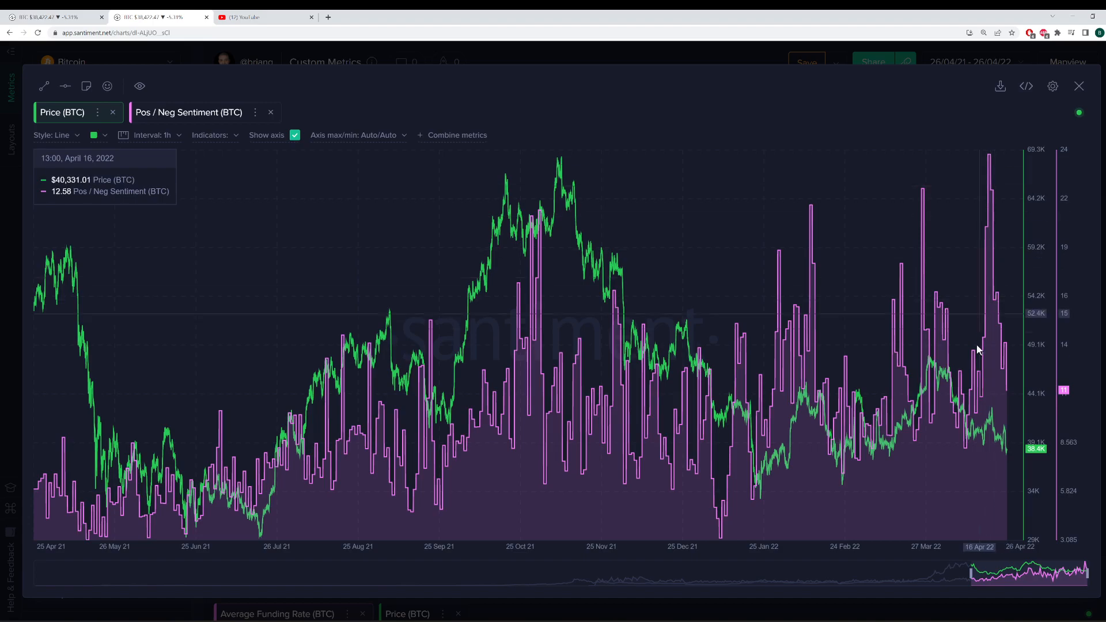
mouse_move(994, 170)
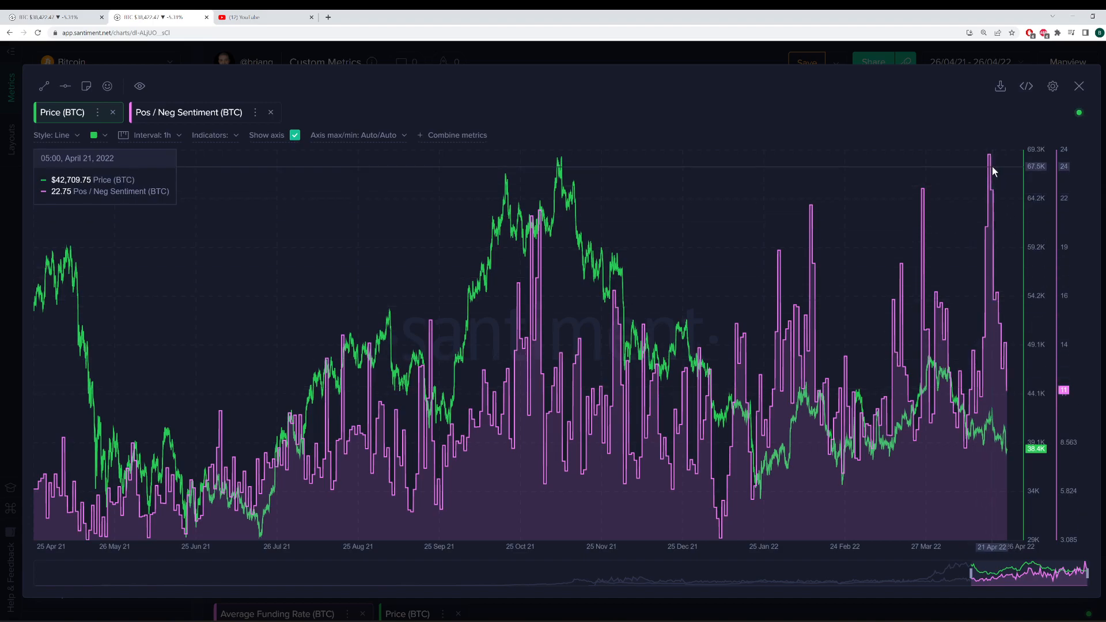
mouse_move(719, 549)
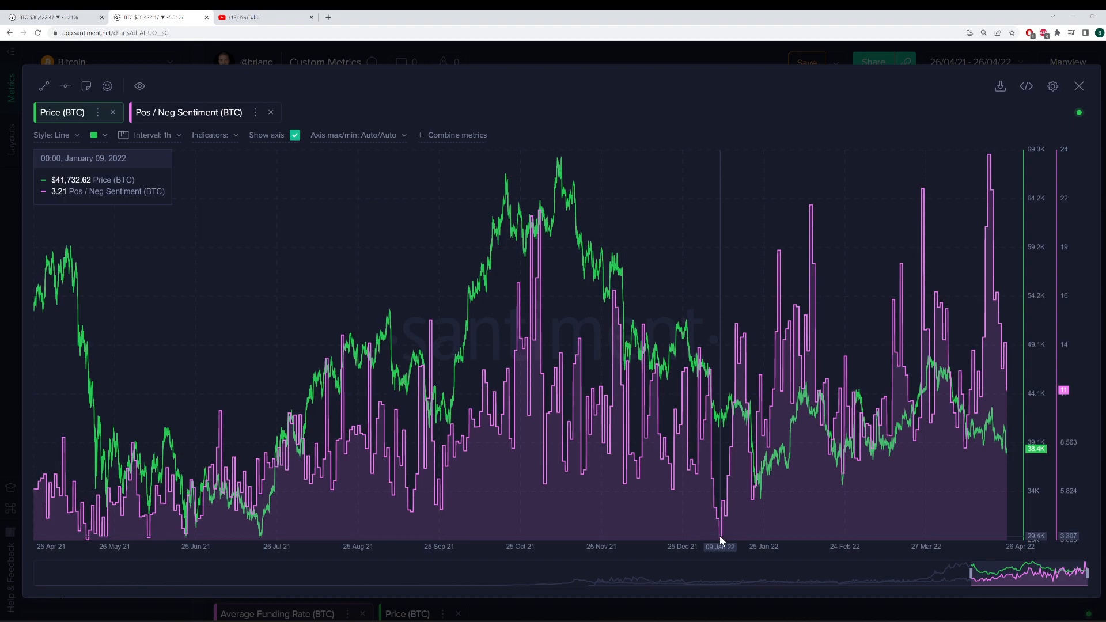
mouse_move(714, 542)
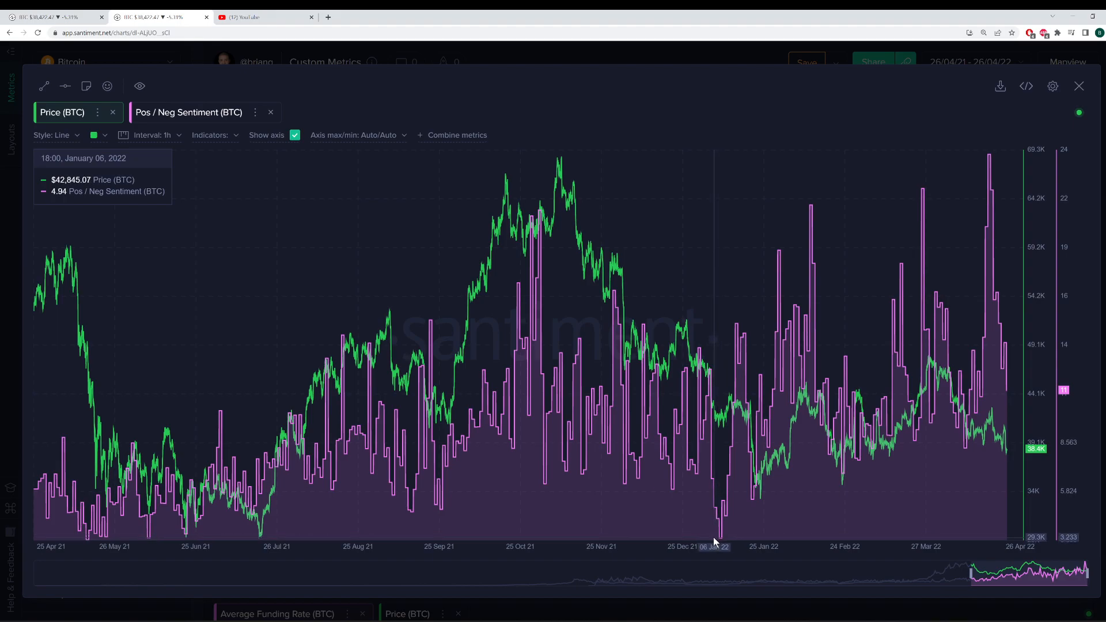
left_click(189, 113)
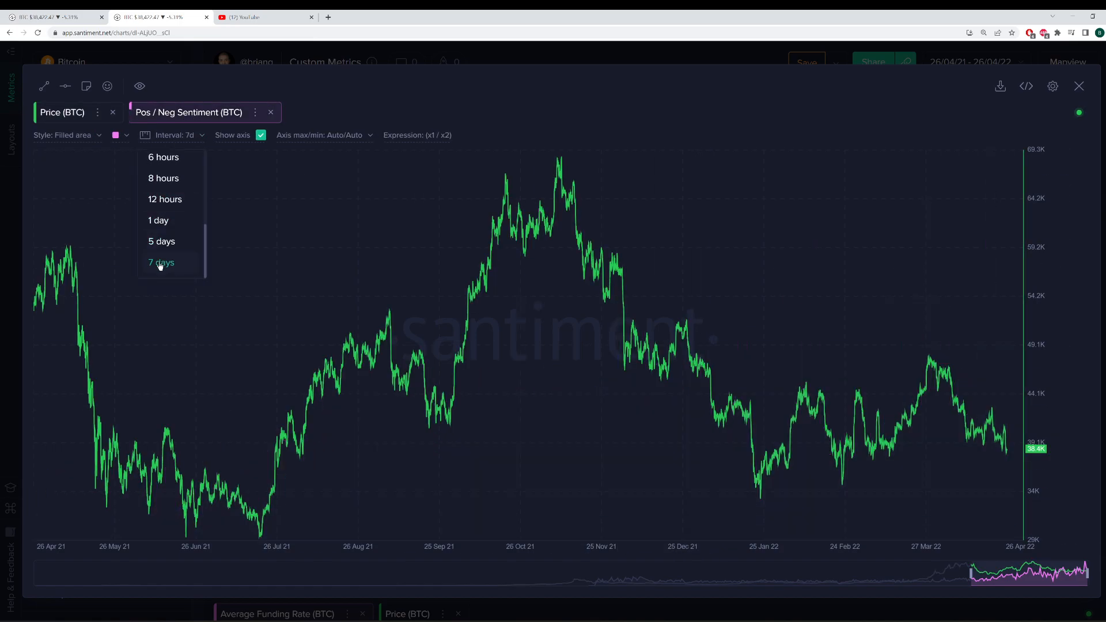
left_click(161, 262)
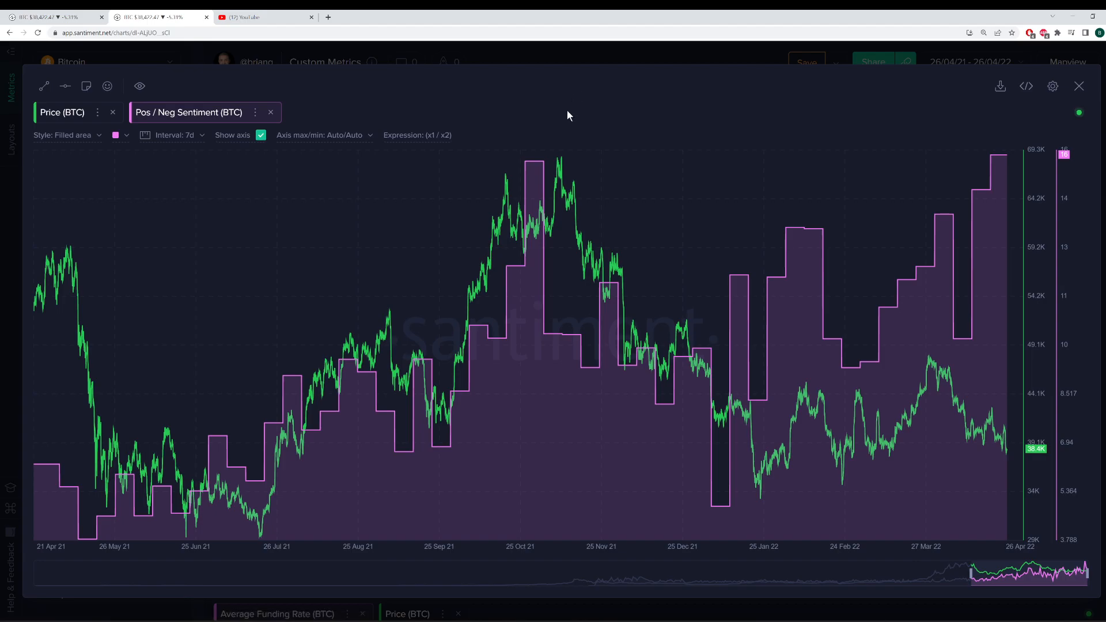
mouse_move(508, 182)
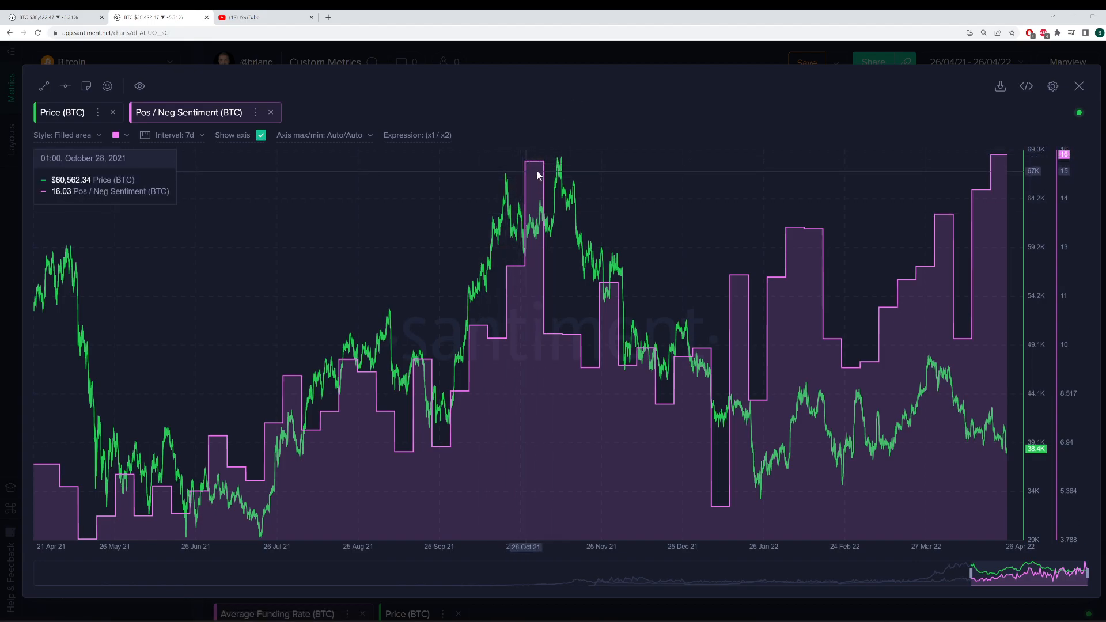
mouse_move(544, 169)
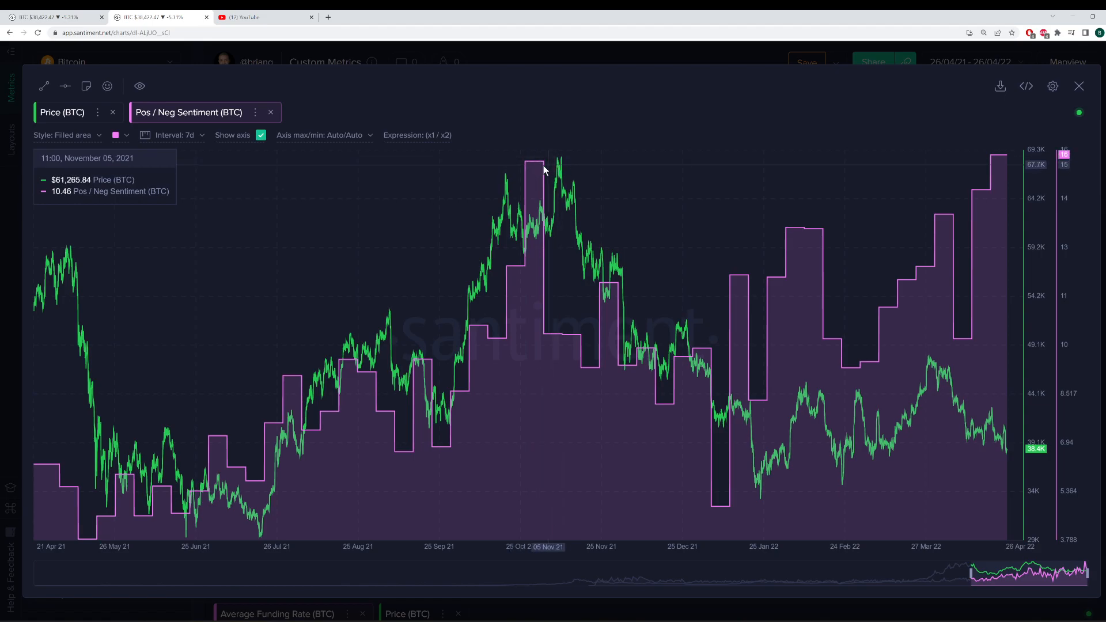
mouse_move(1000, 160)
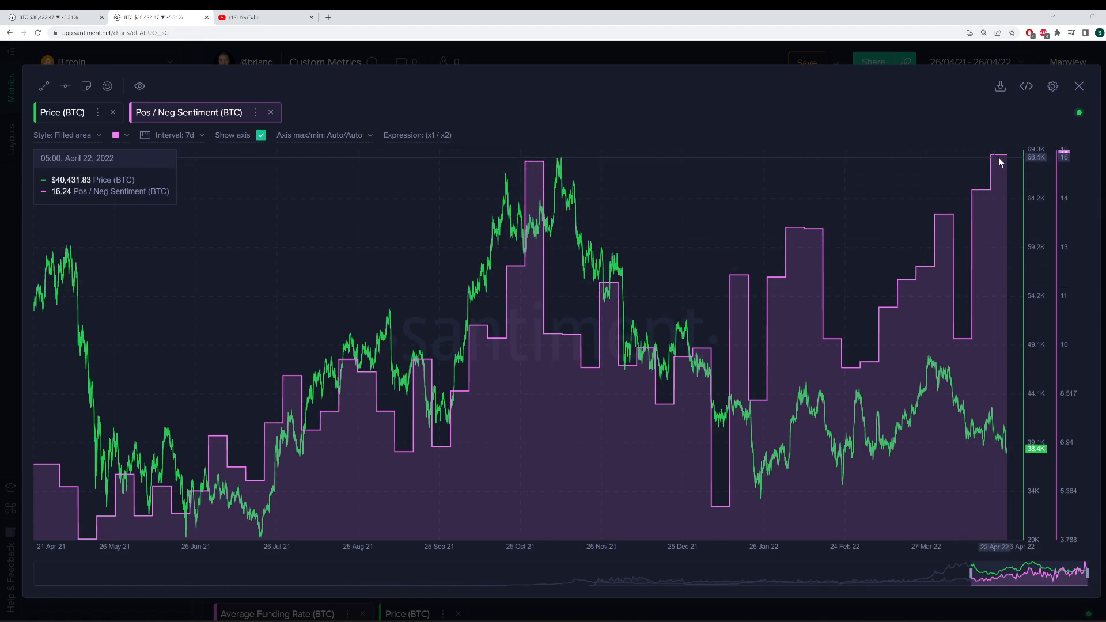
mouse_move(1012, 391)
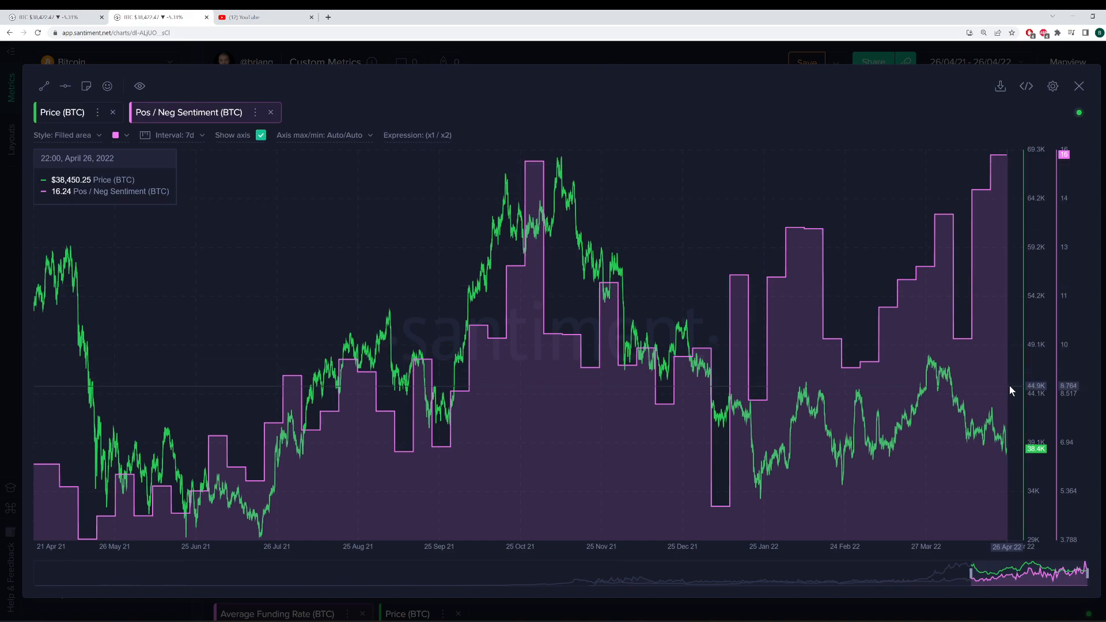
mouse_move(975, 394)
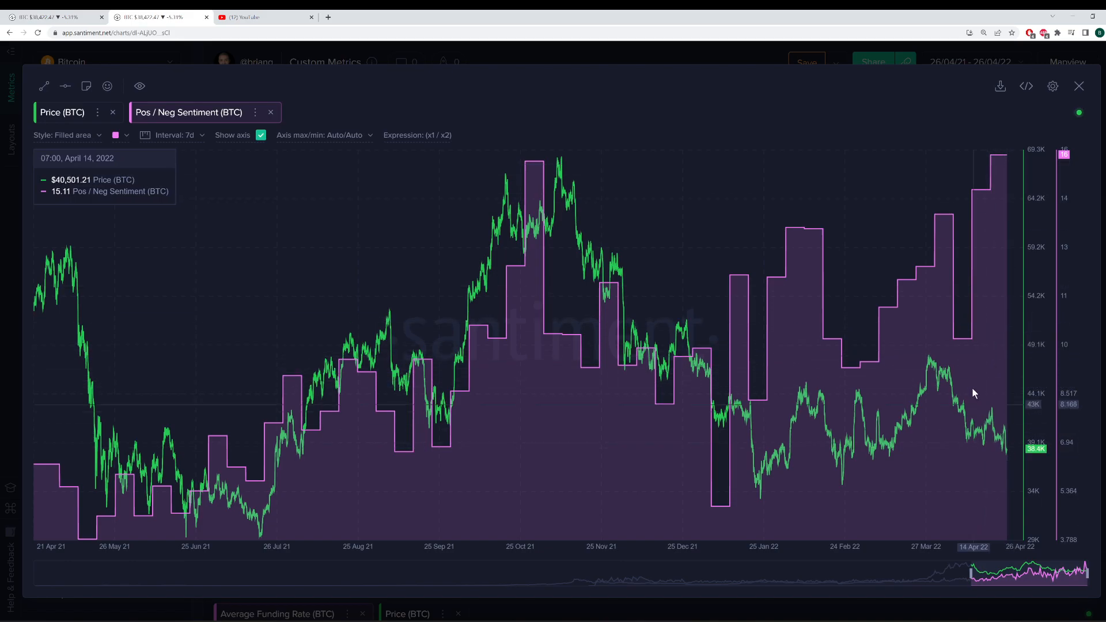
mouse_move(988, 432)
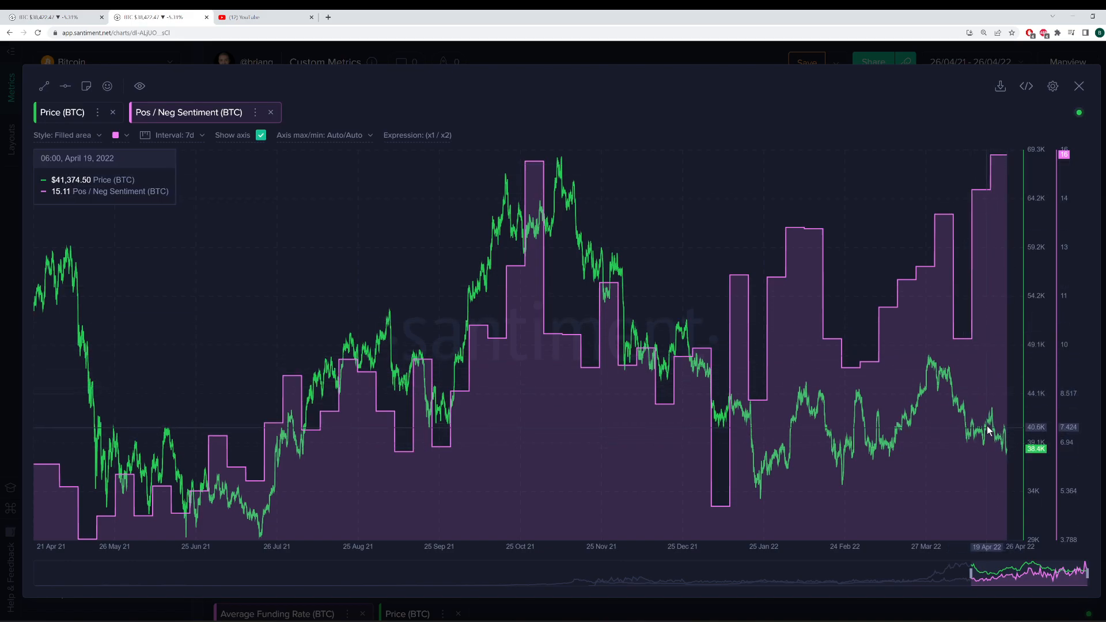
mouse_move(986, 410)
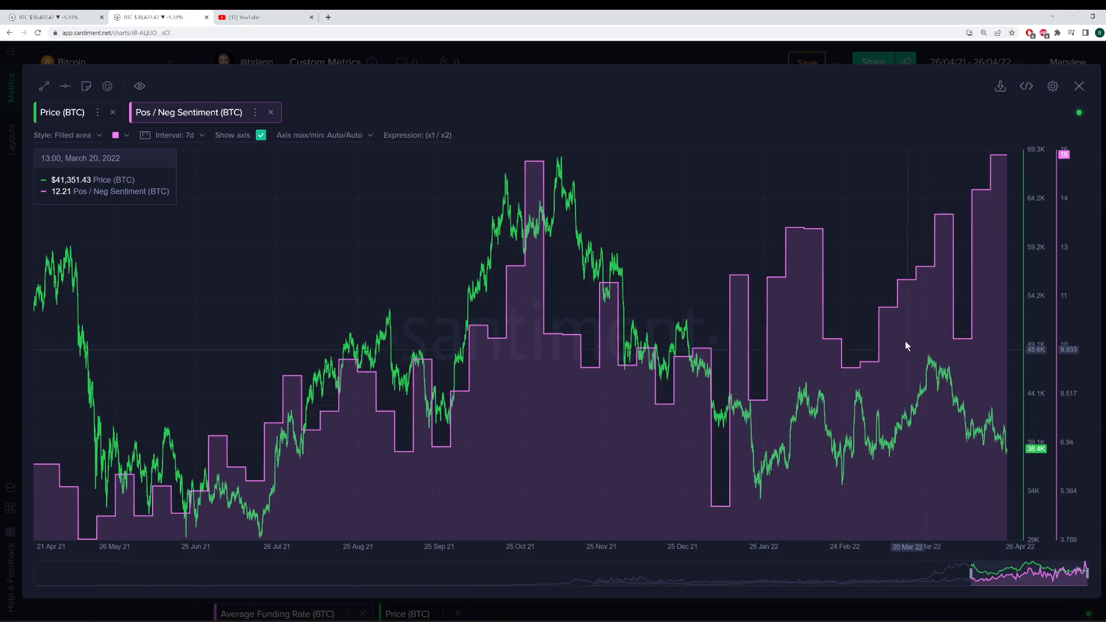
mouse_move(905, 340)
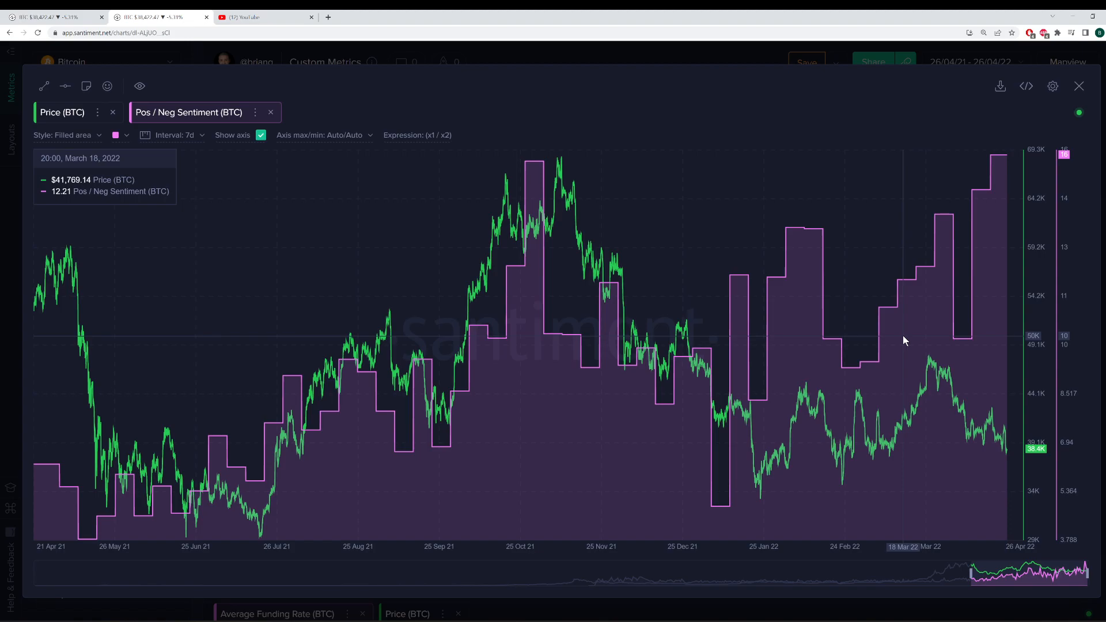
mouse_move(859, 102)
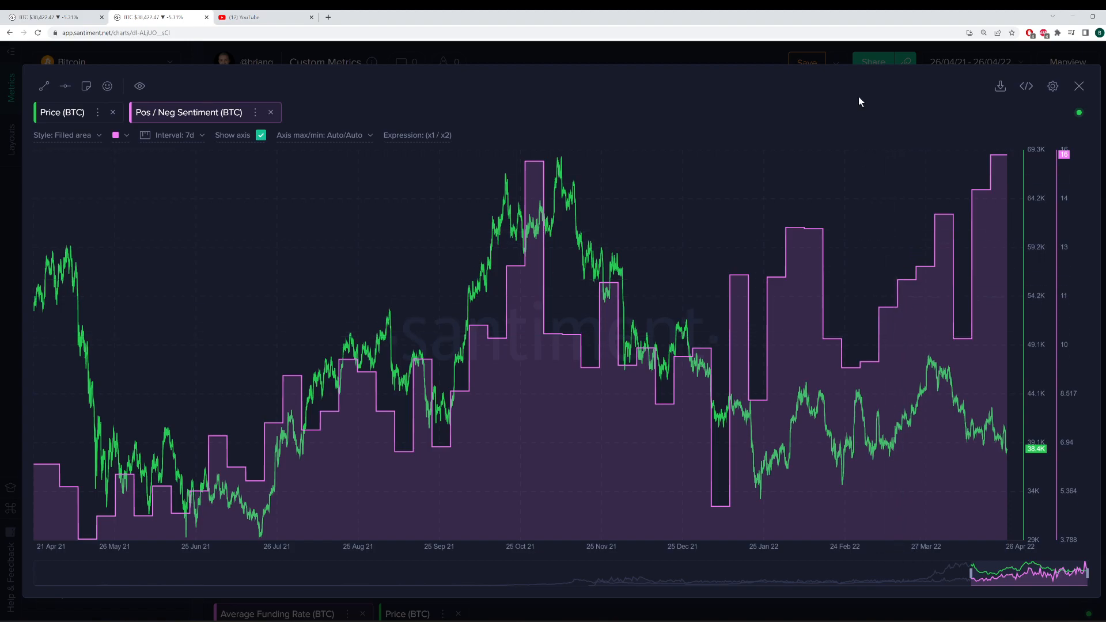
mouse_move(836, 95)
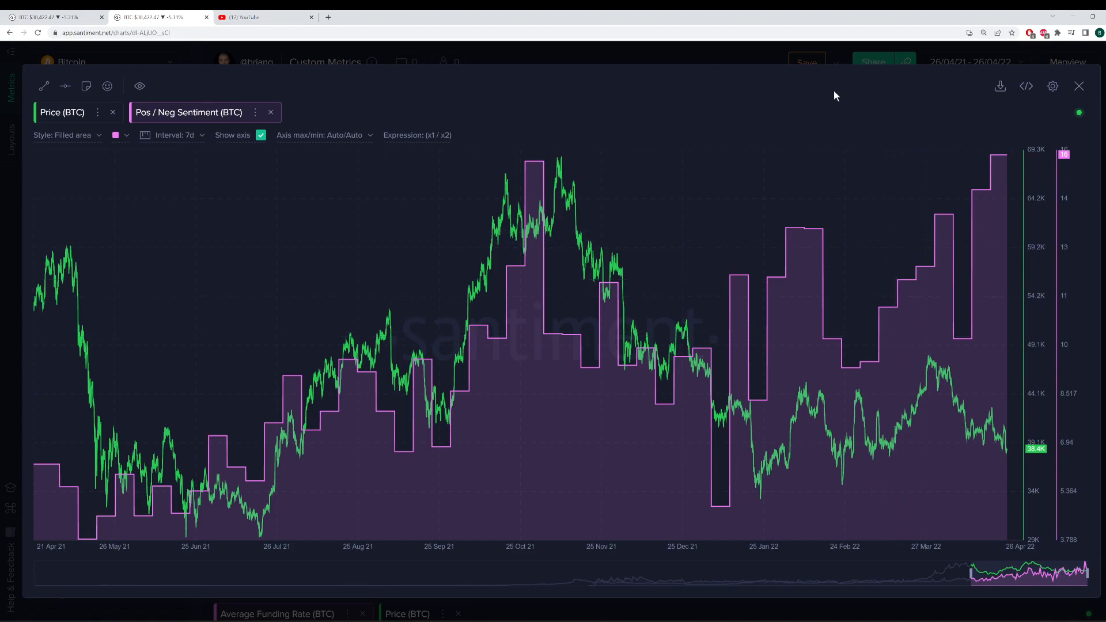
mouse_move(813, 76)
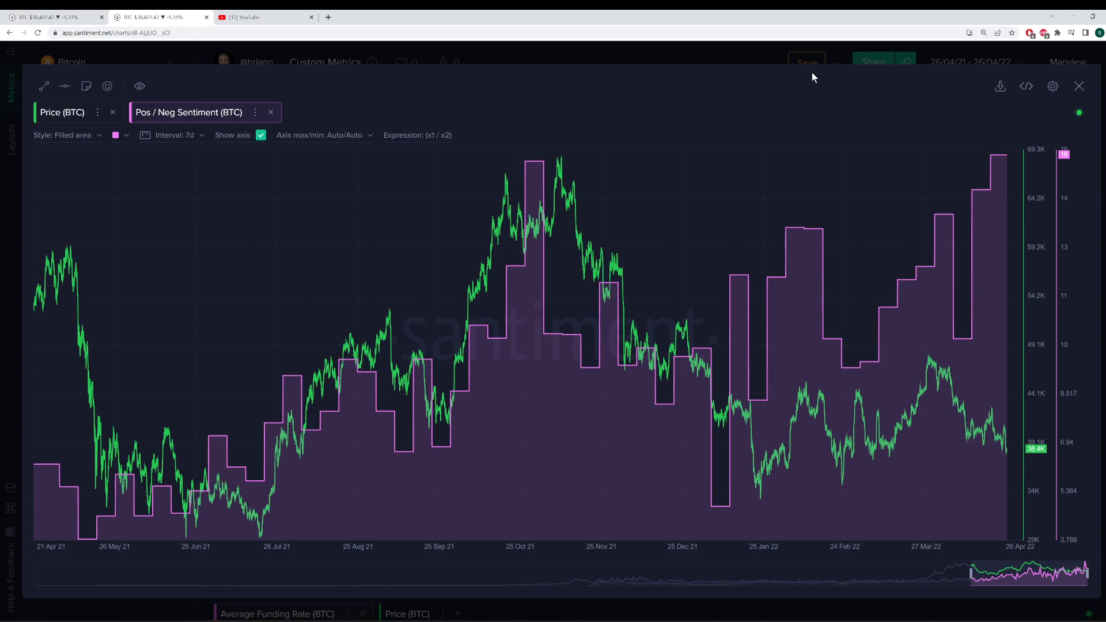
mouse_move(806, 86)
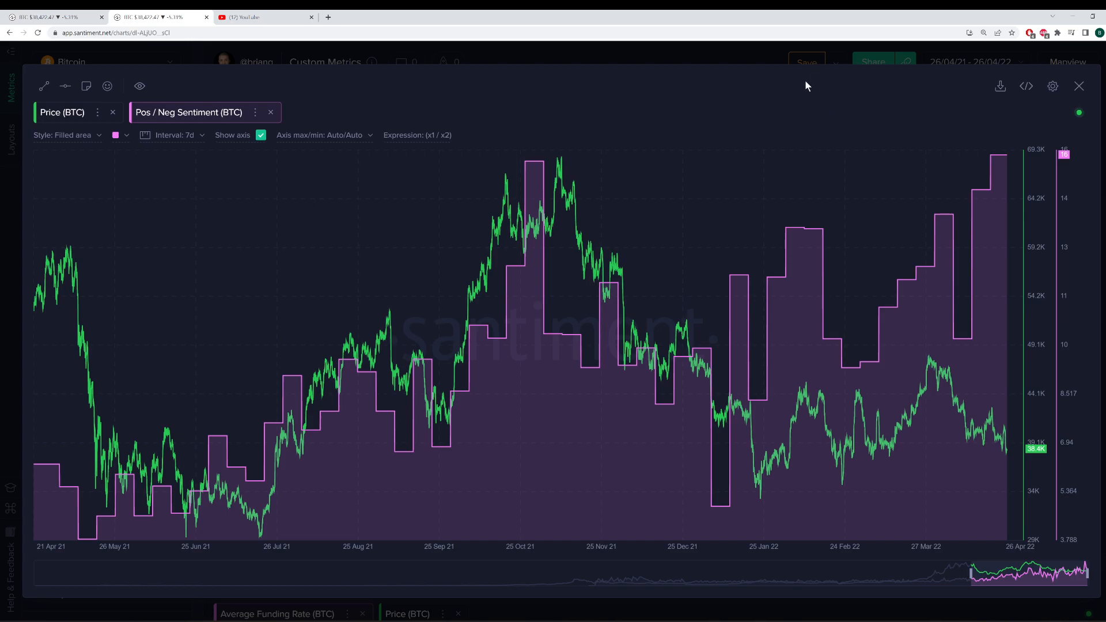
mouse_move(801, 106)
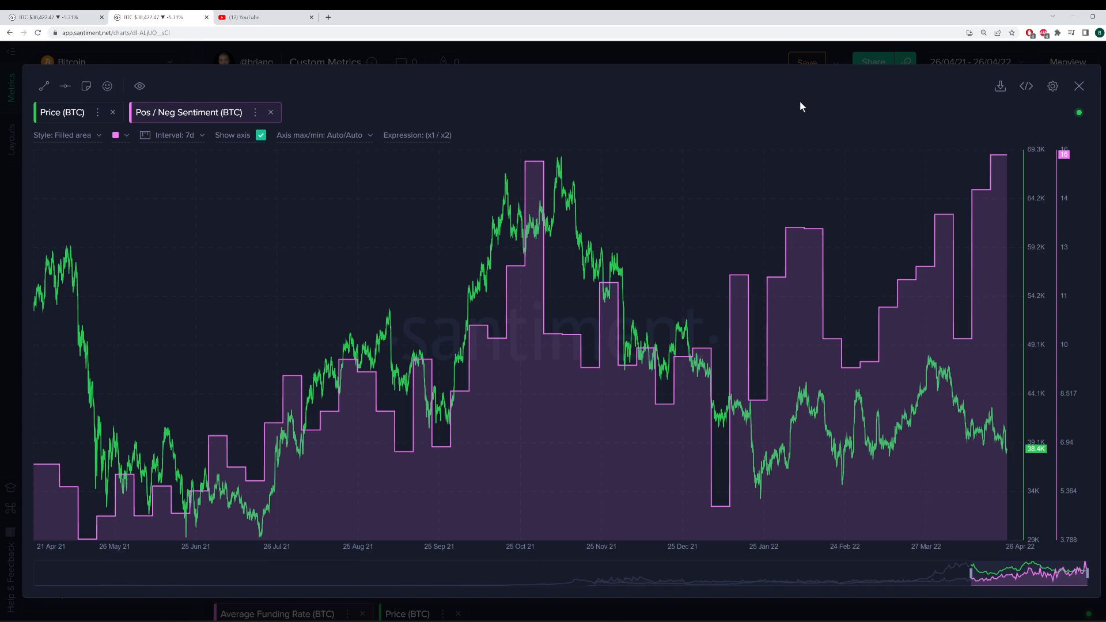
mouse_move(685, 269)
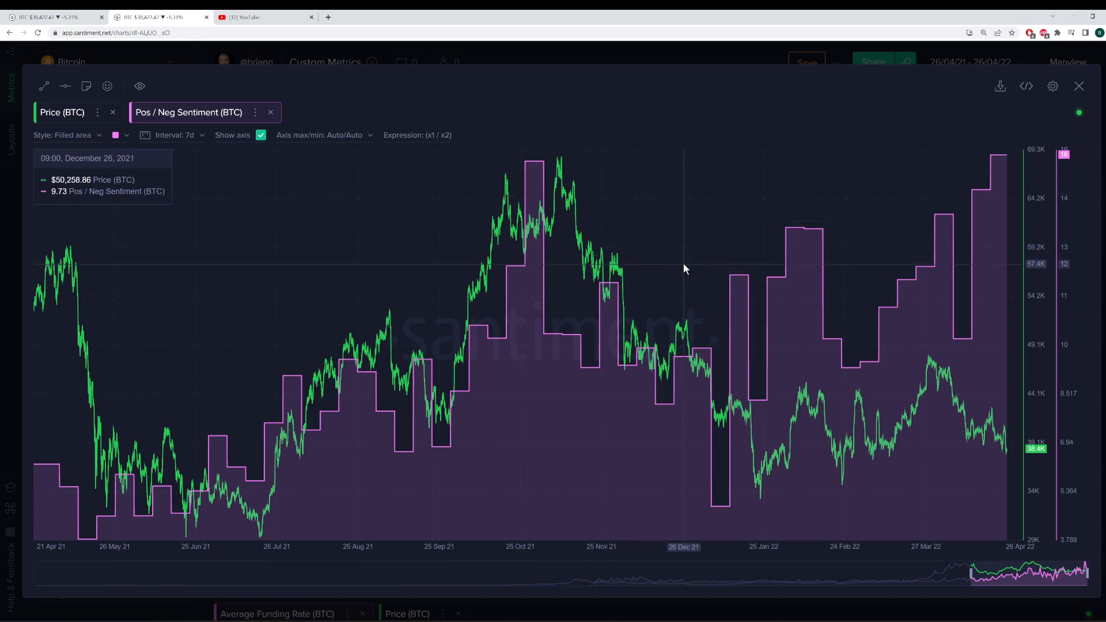
mouse_move(991, 209)
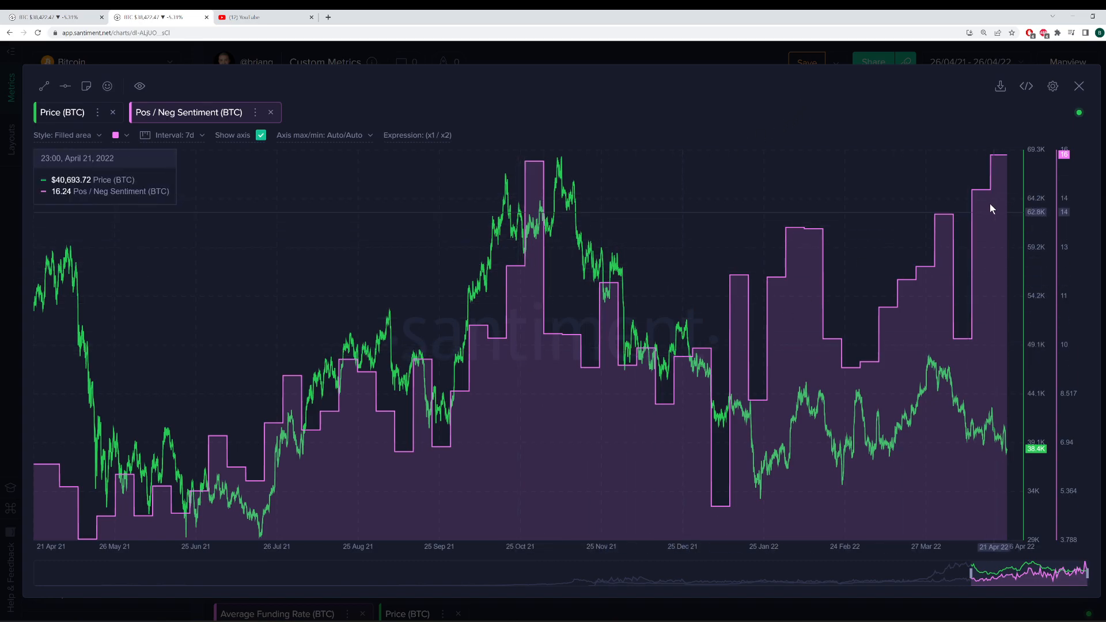
mouse_move(1009, 205)
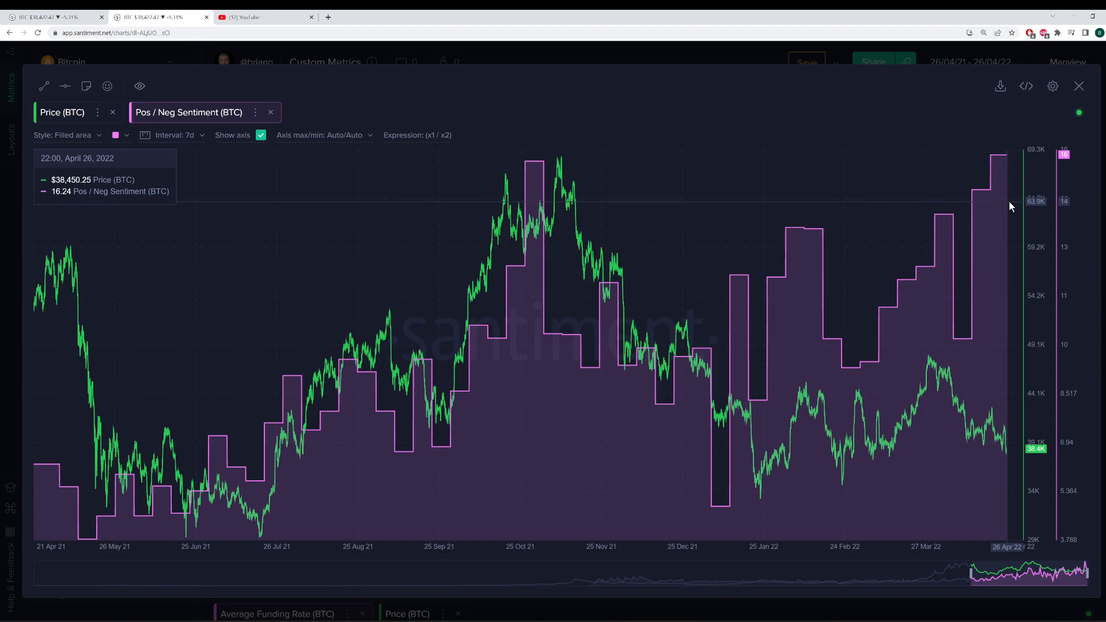
mouse_move(101, 518)
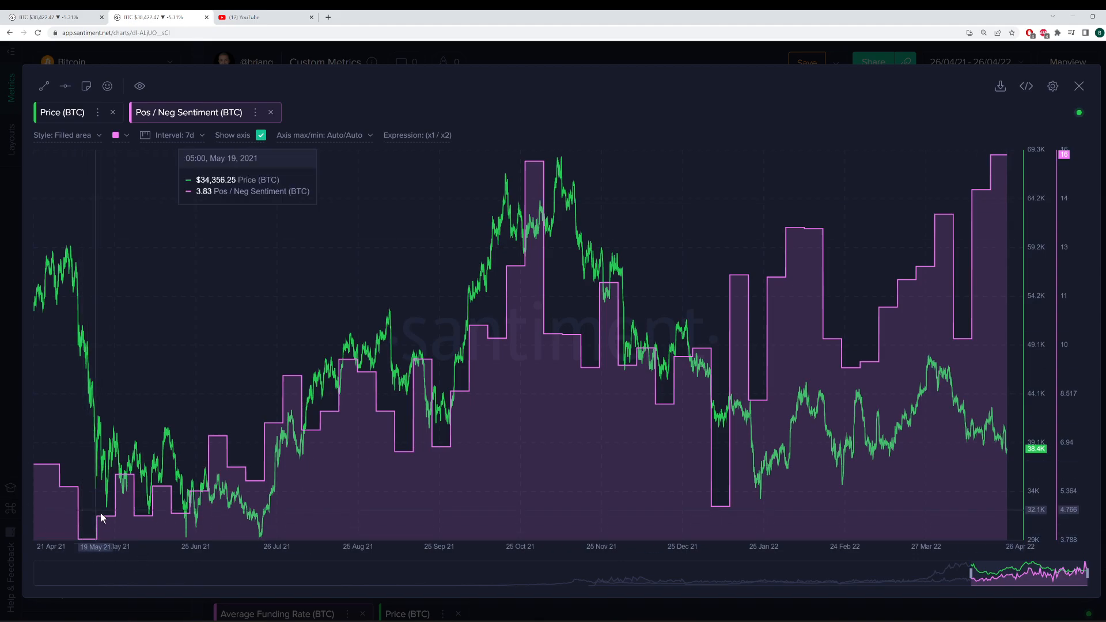
mouse_move(133, 528)
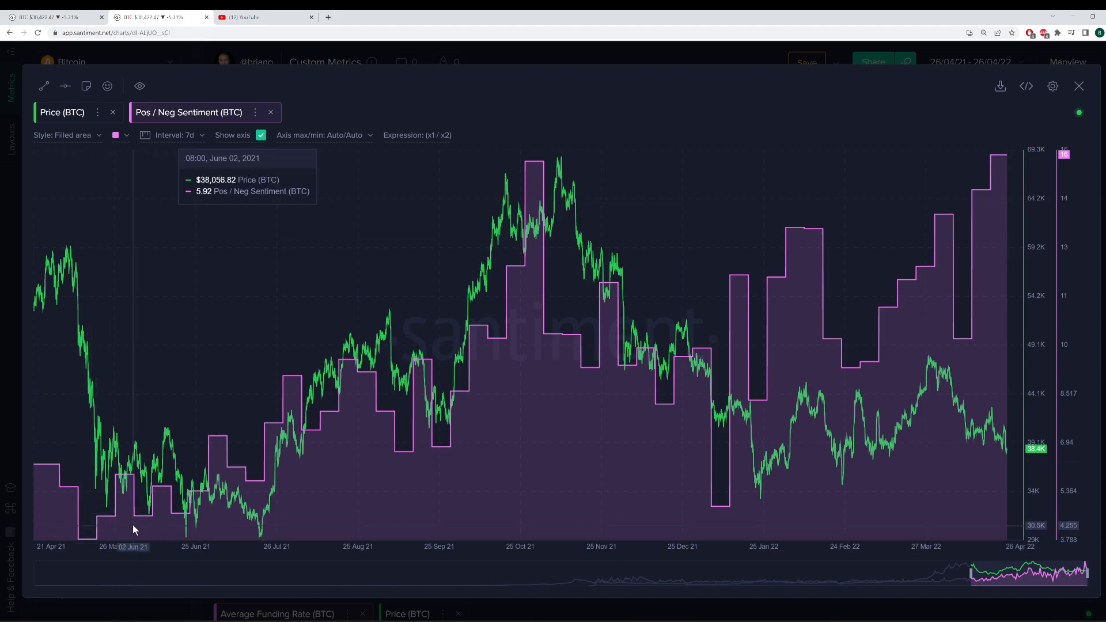
mouse_move(717, 508)
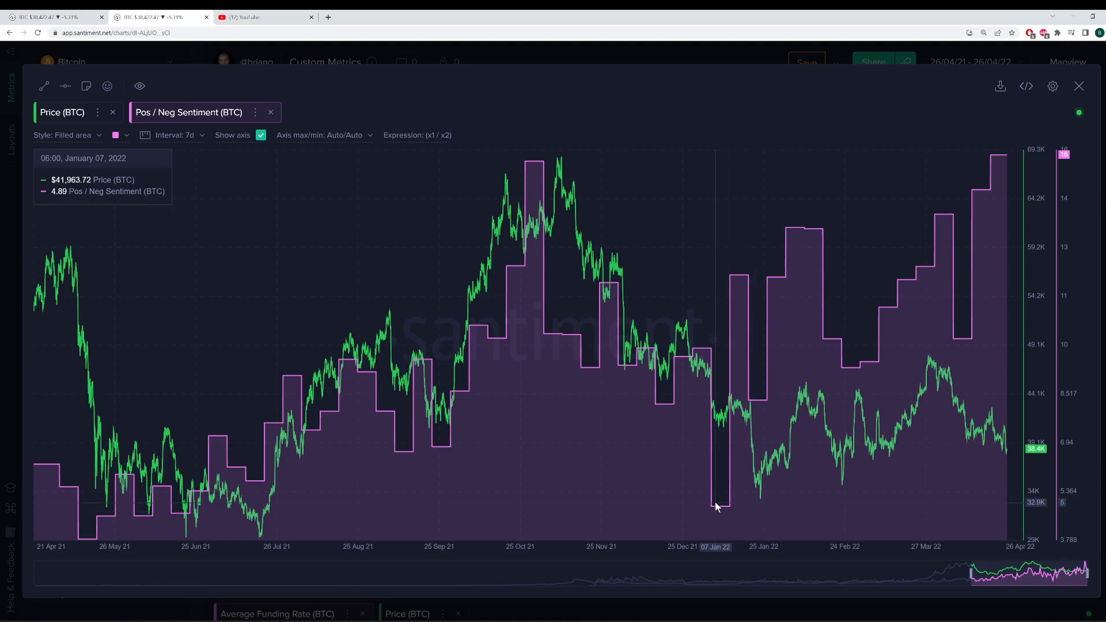
mouse_move(702, 484)
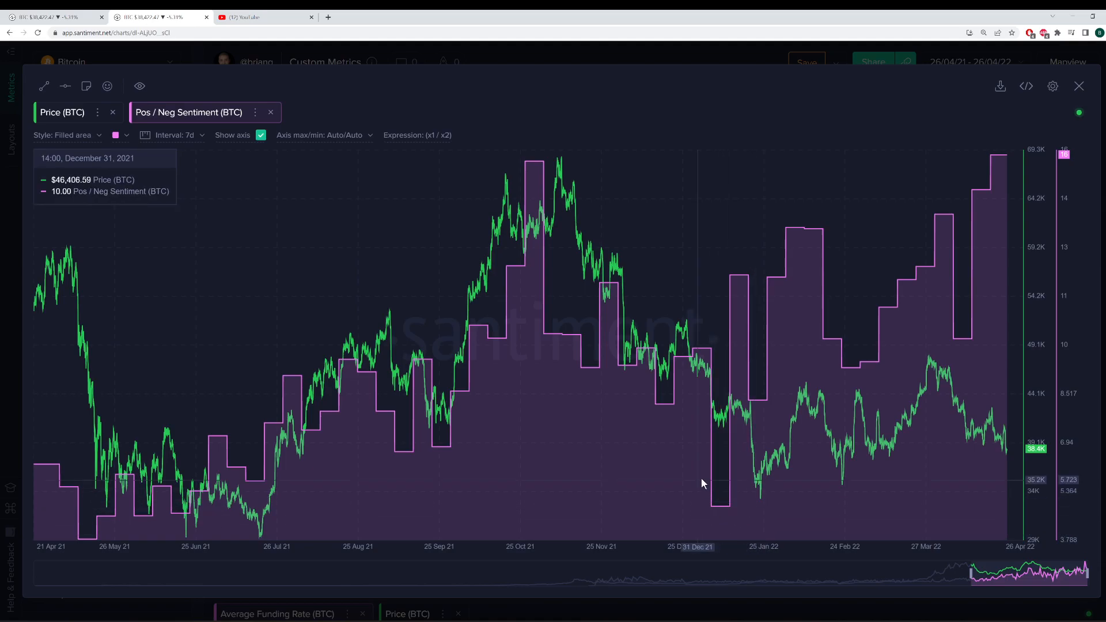
mouse_move(702, 490)
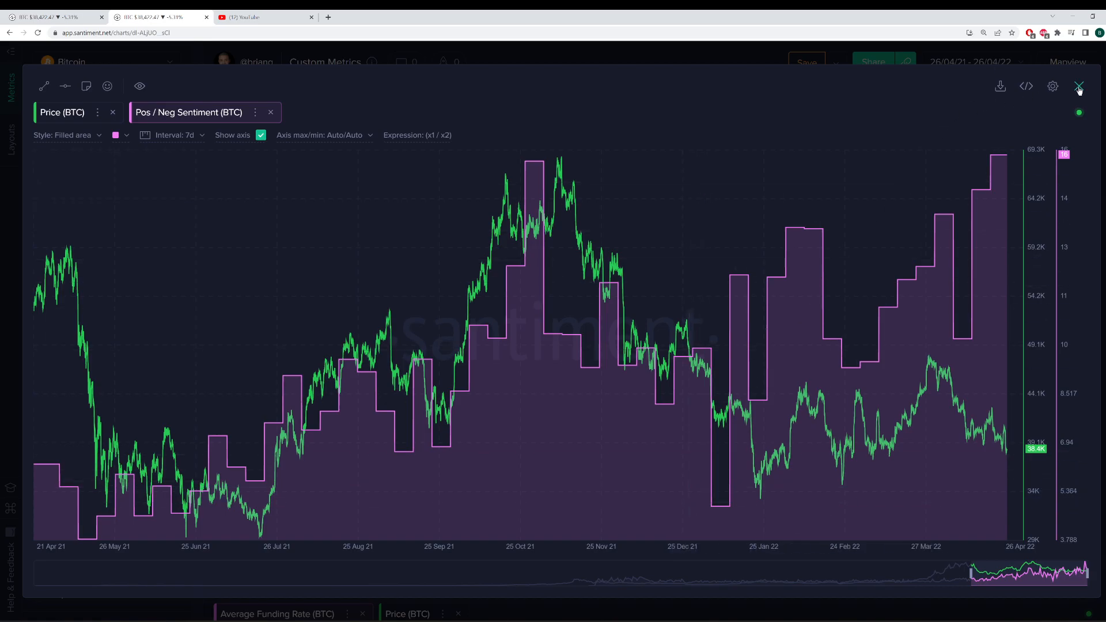
Close the sentiment chart, inspect Average Funding Rate versus BTC price full screen, then return to the dashboard.
left_click(1078, 86)
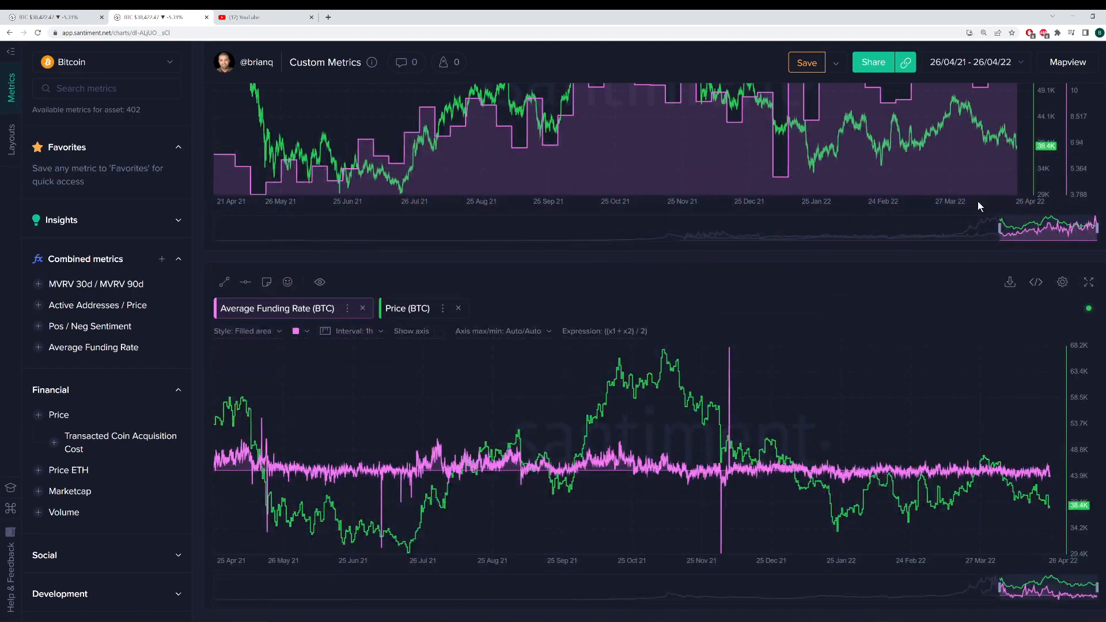
mouse_move(939, 301)
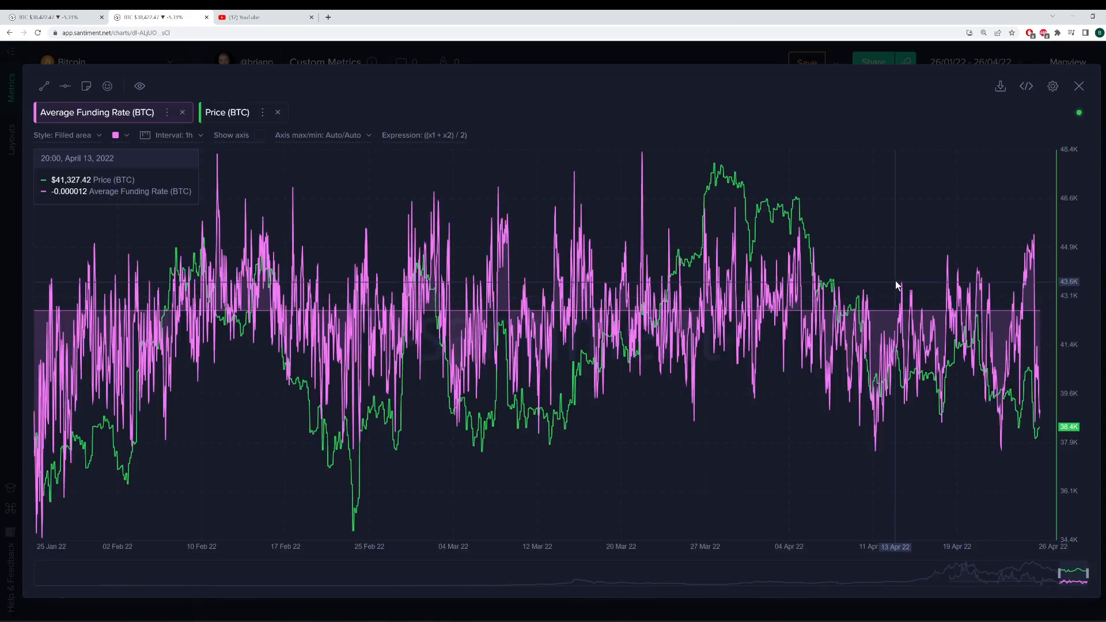
mouse_move(935, 348)
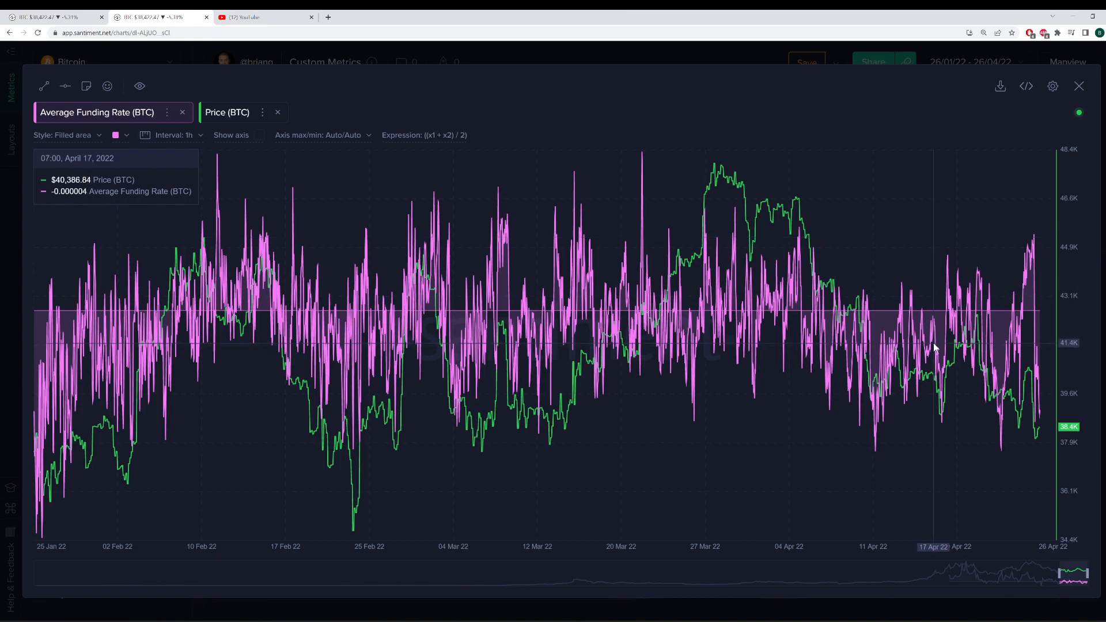
left_click(970, 62)
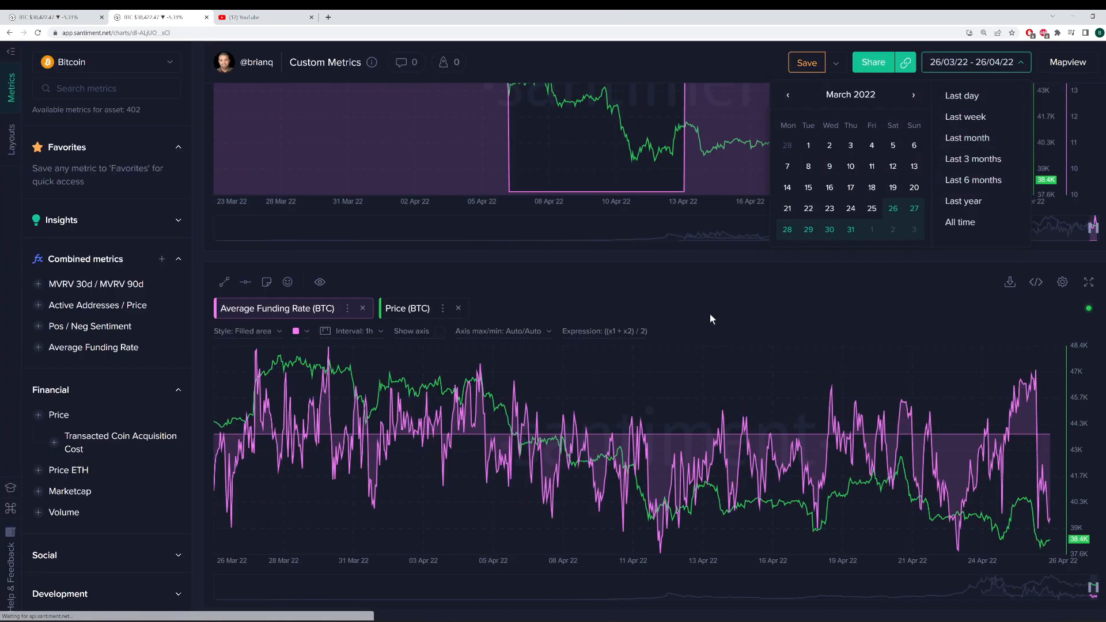
mouse_move(815, 360)
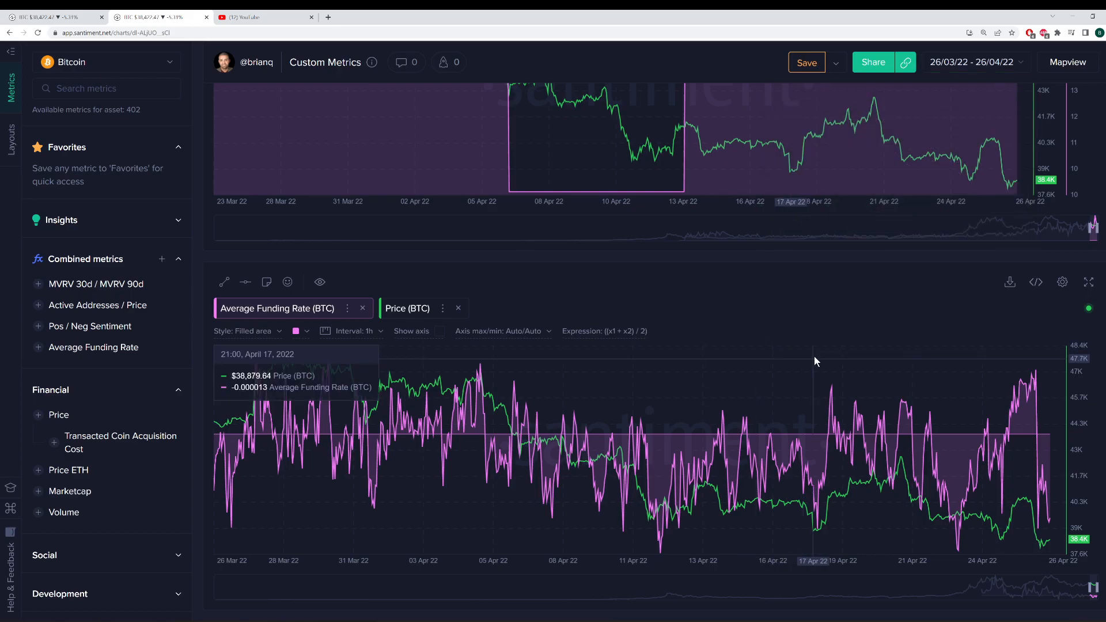
left_click(1087, 281)
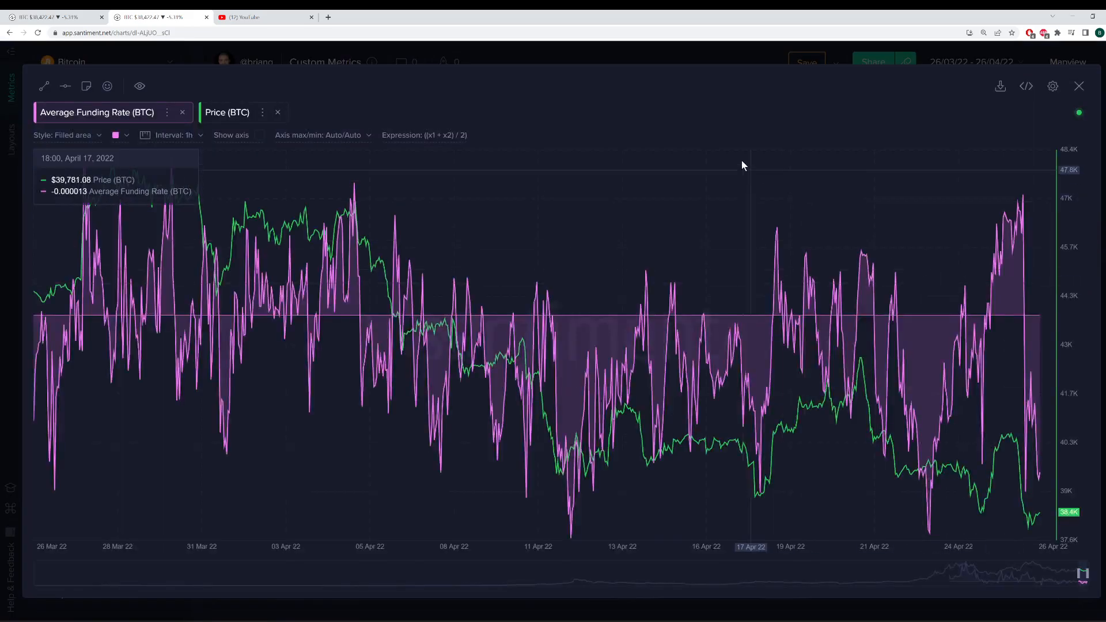
mouse_move(404, 112)
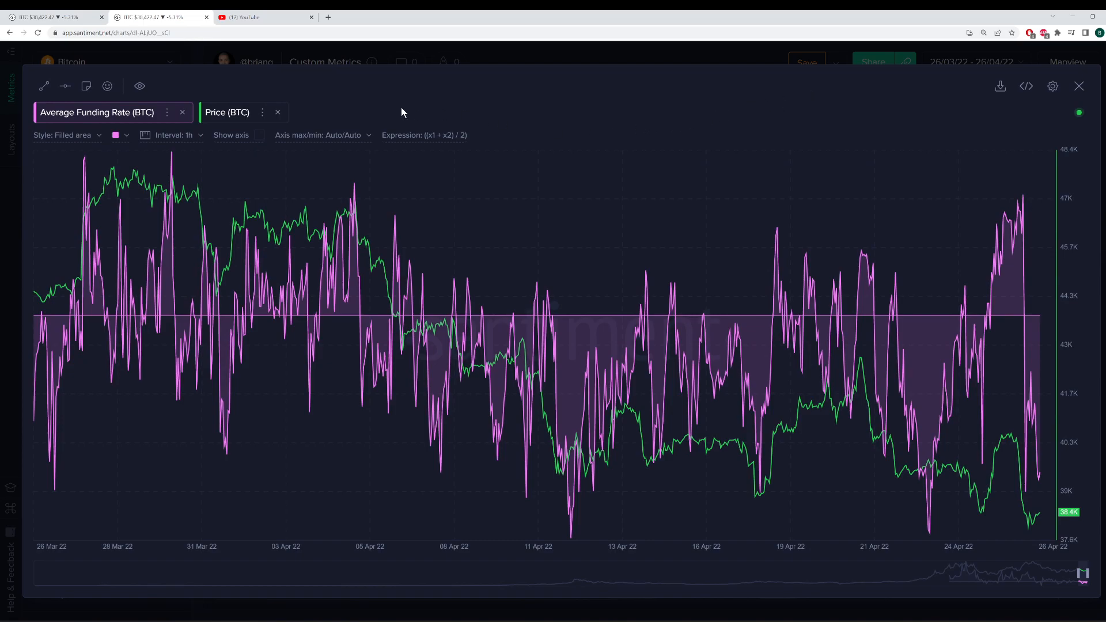
mouse_move(507, 99)
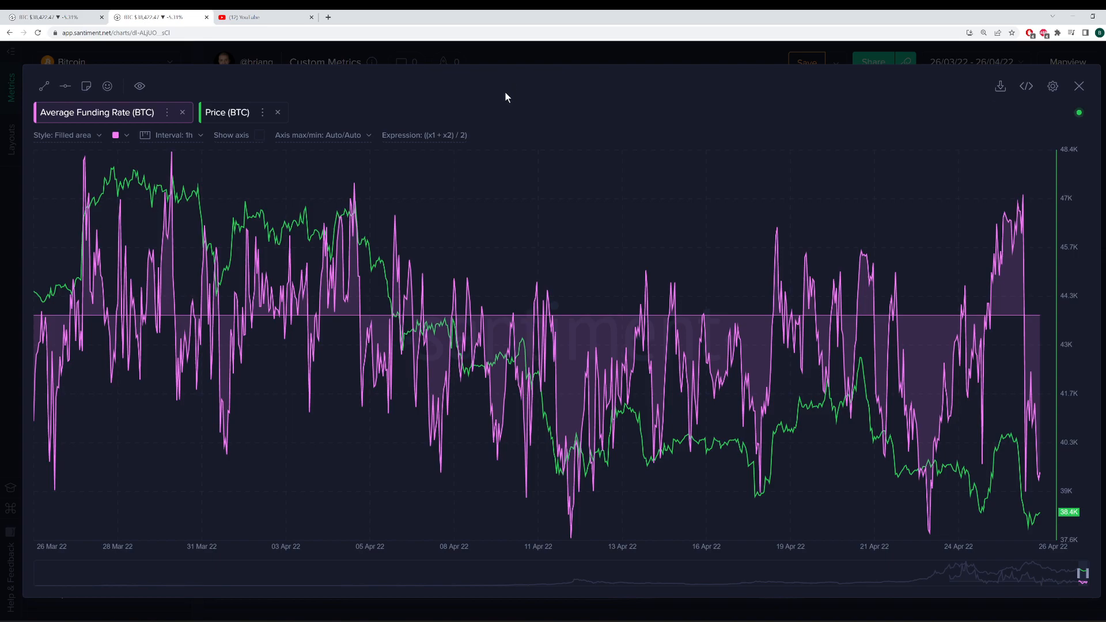
mouse_move(173, 229)
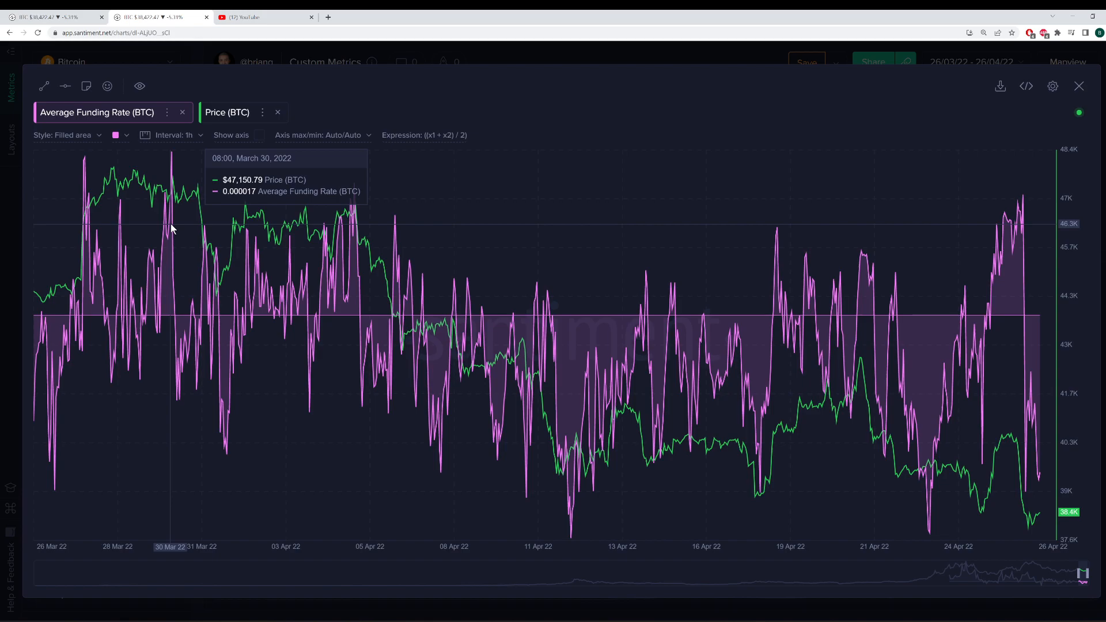
mouse_move(155, 254)
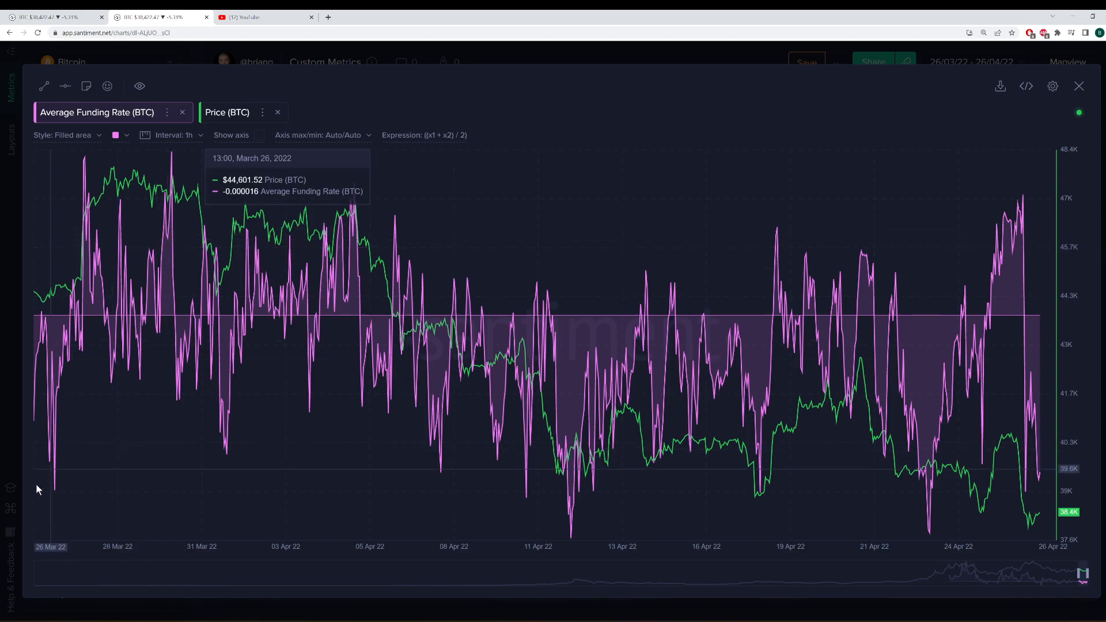
mouse_move(763, 489)
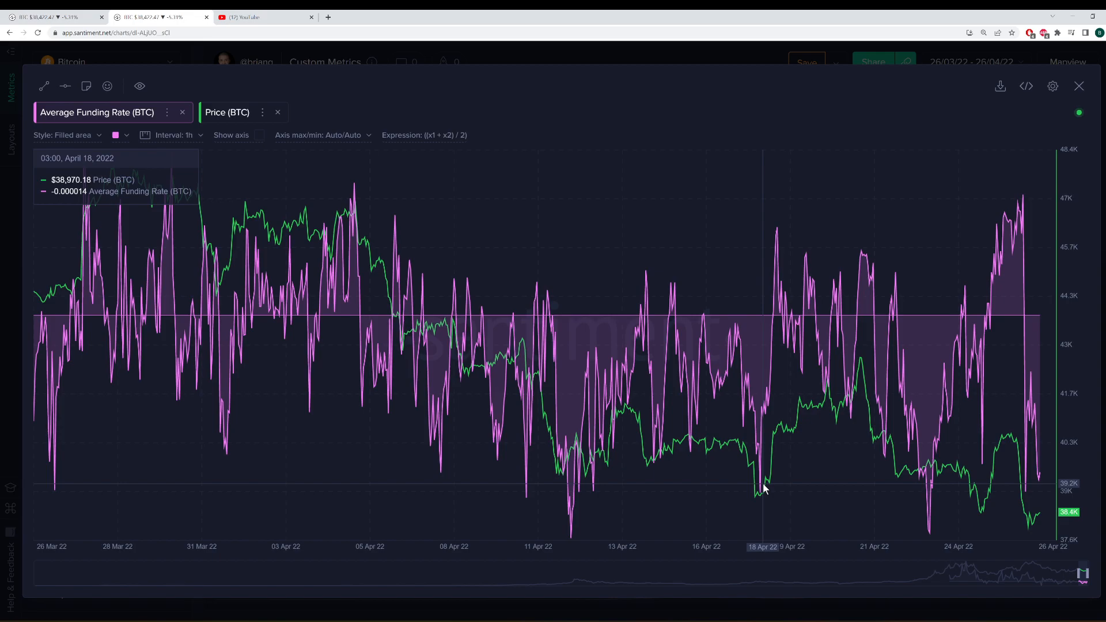
mouse_move(762, 496)
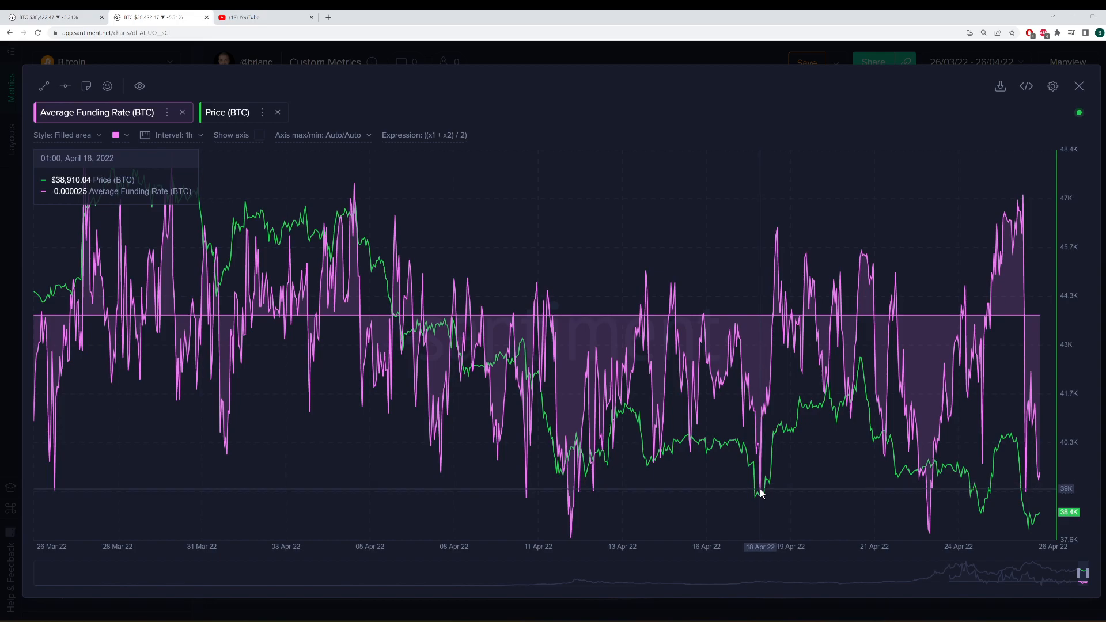
mouse_move(763, 516)
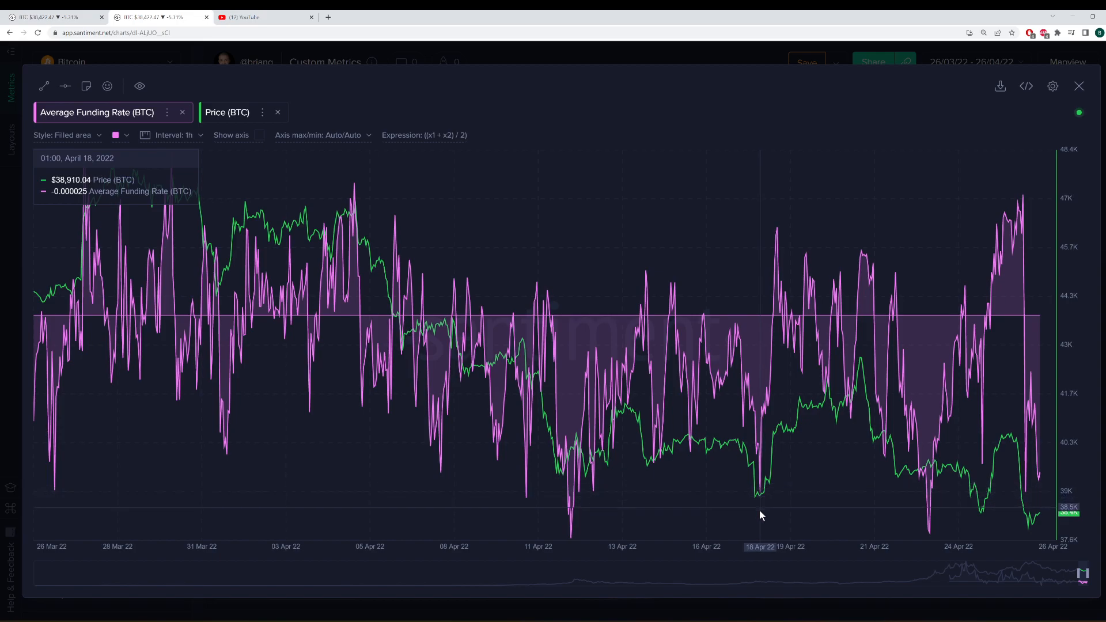
mouse_move(806, 398)
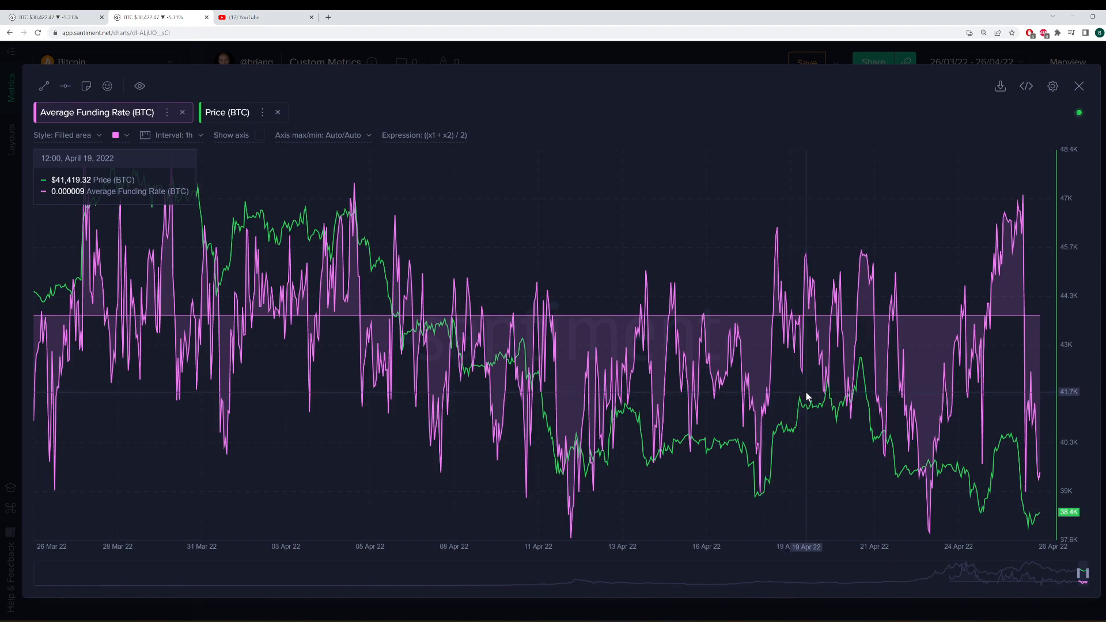
mouse_move(769, 444)
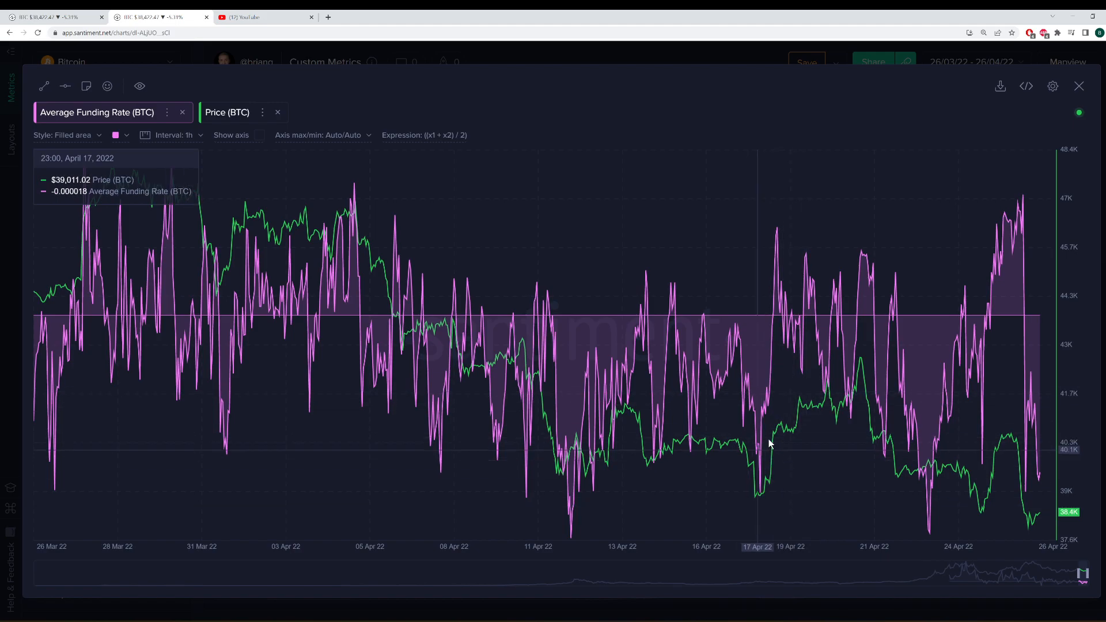
mouse_move(754, 465)
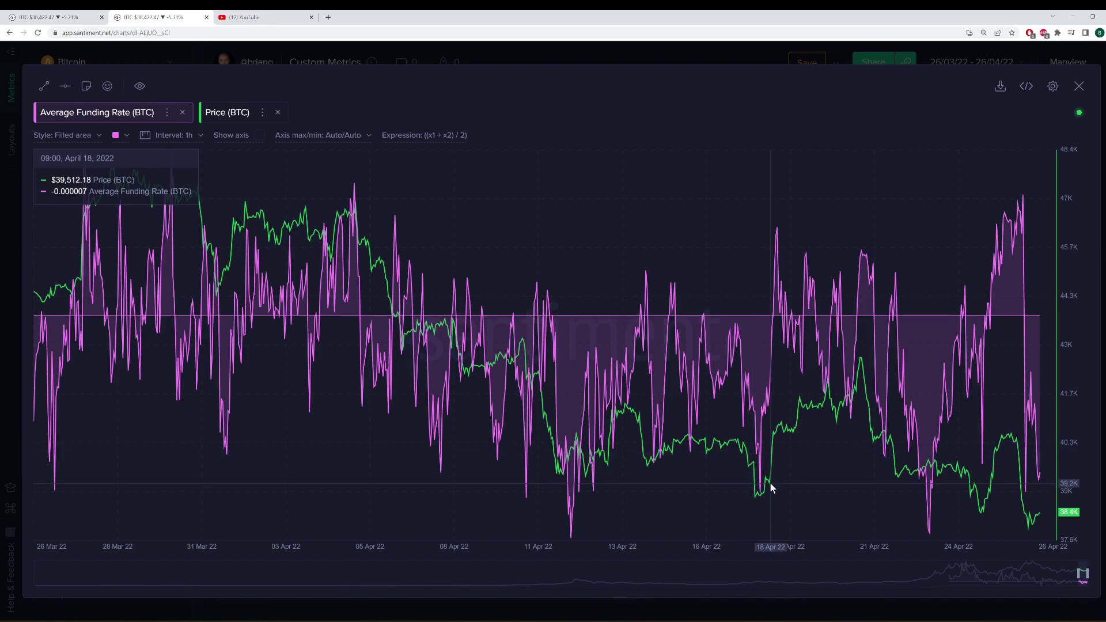
mouse_move(929, 527)
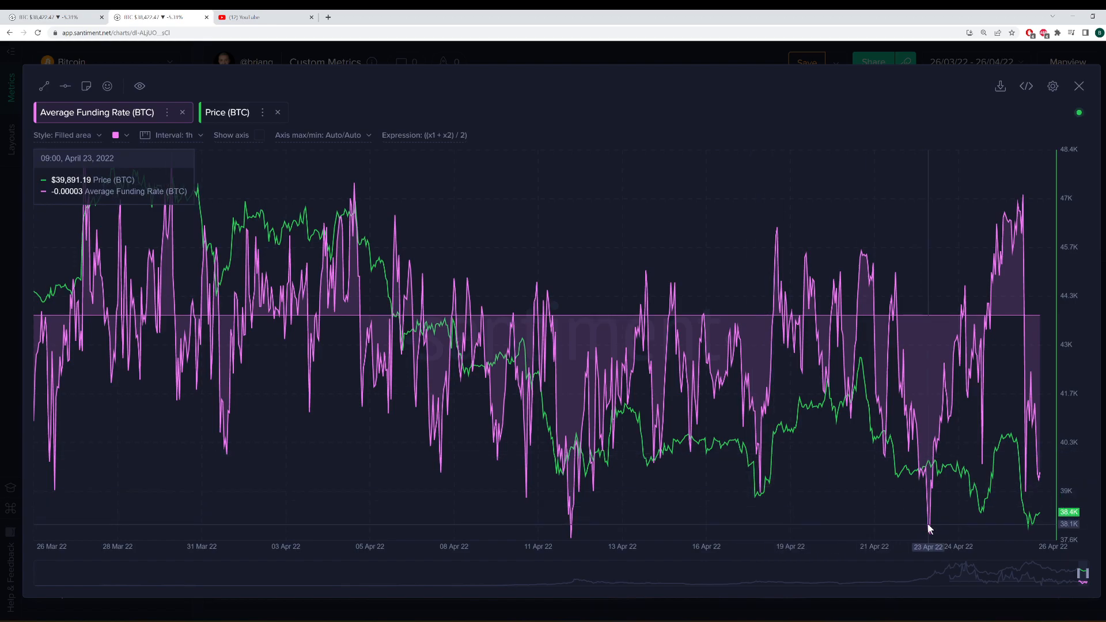
mouse_move(928, 525)
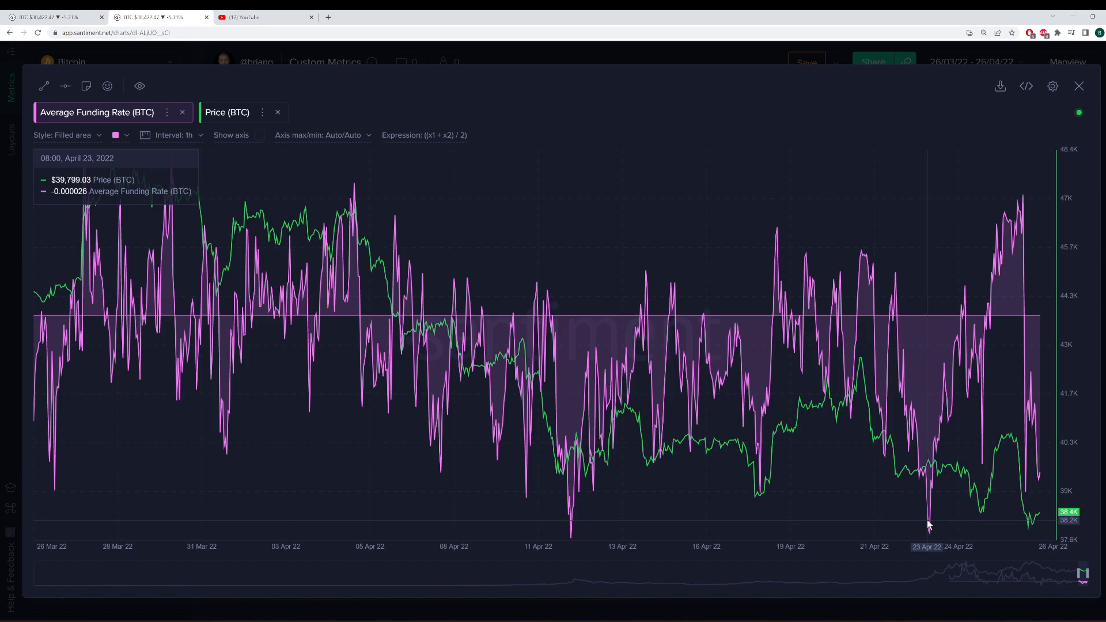
mouse_move(914, 486)
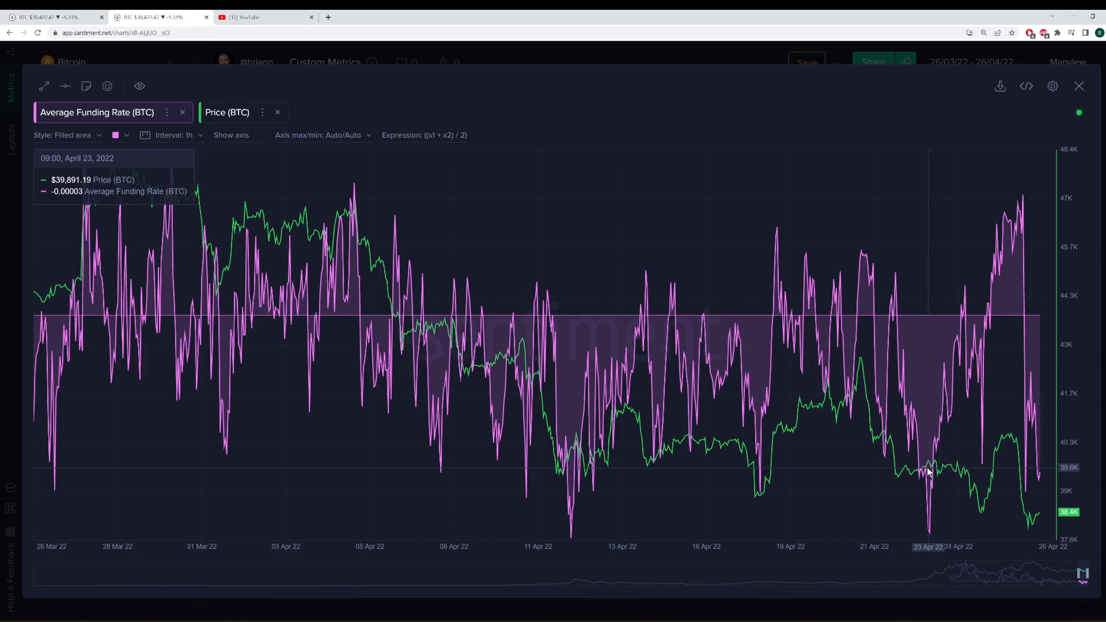
mouse_move(933, 499)
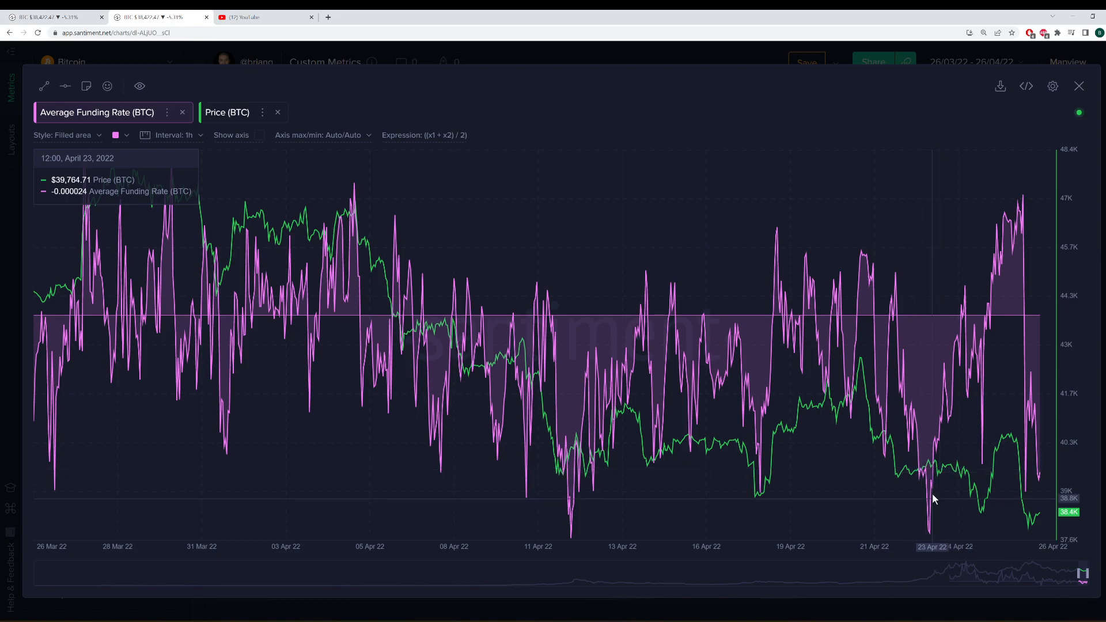
mouse_move(940, 466)
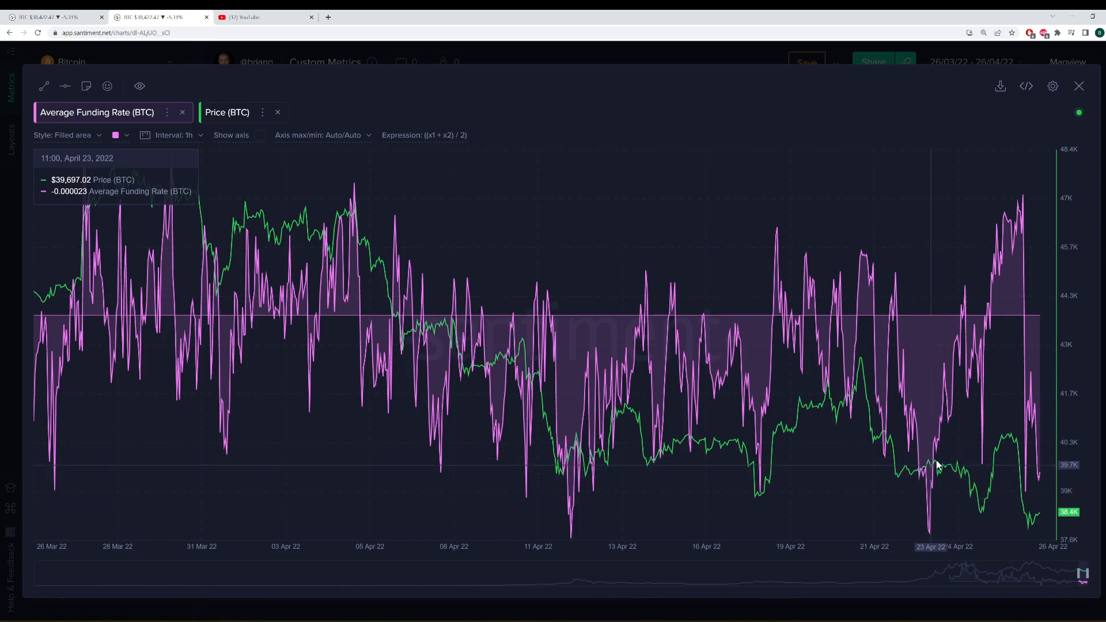
mouse_move(986, 502)
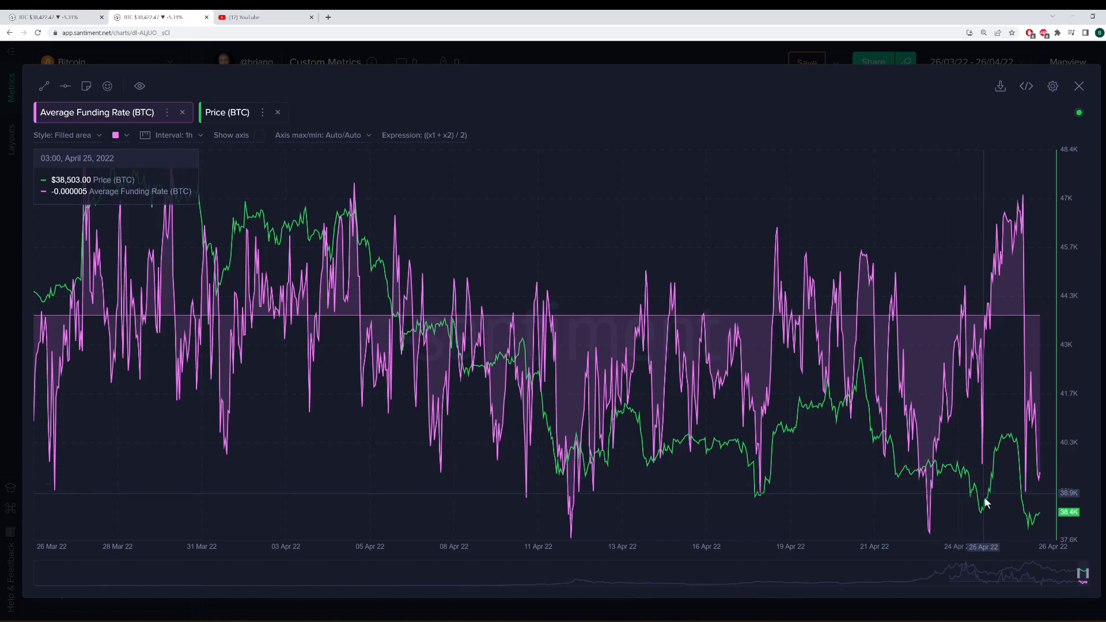
mouse_move(945, 507)
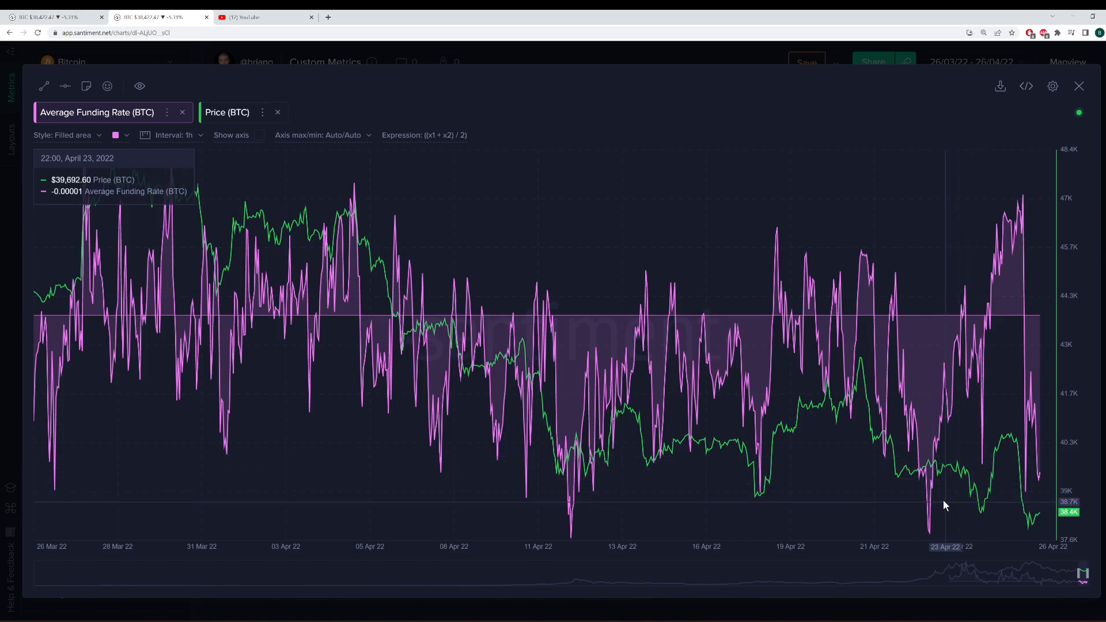
mouse_move(430, 449)
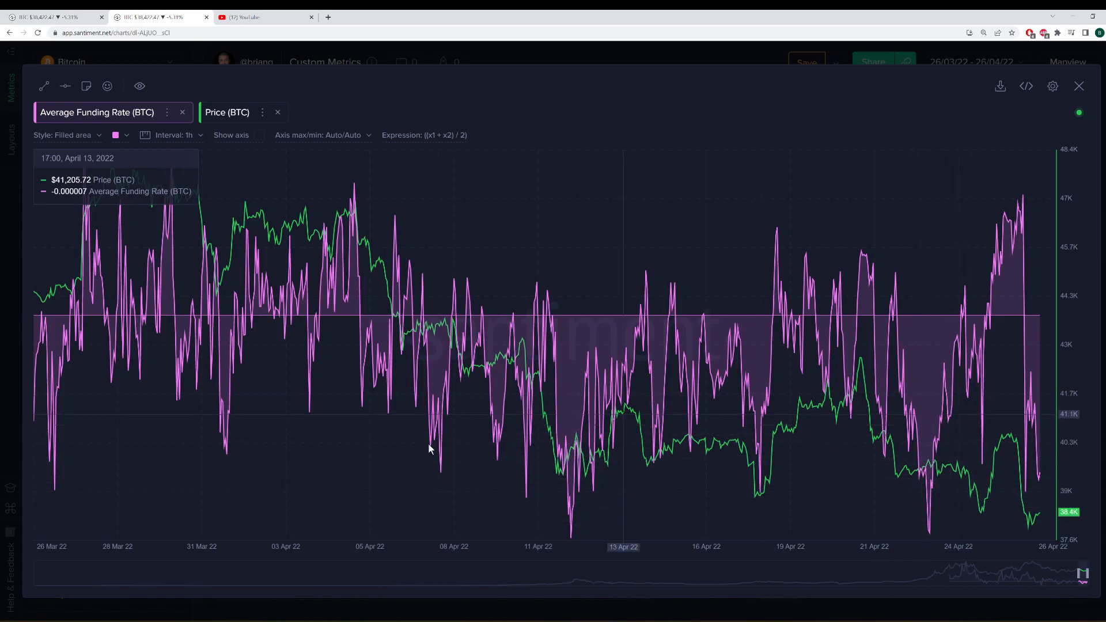
mouse_move(701, 497)
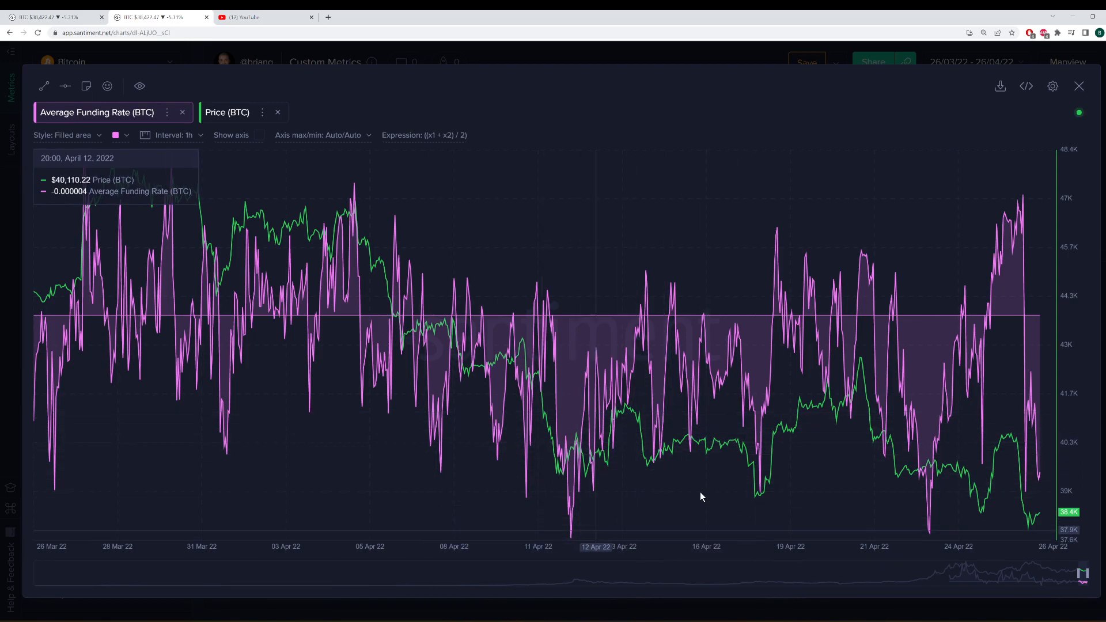
mouse_move(636, 519)
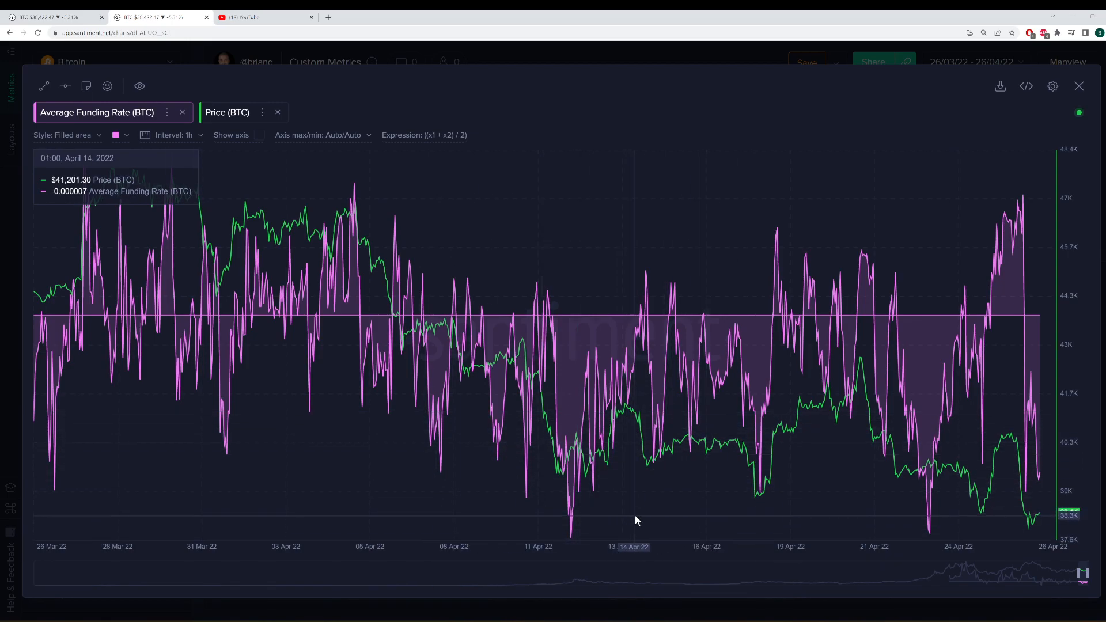
mouse_move(785, 555)
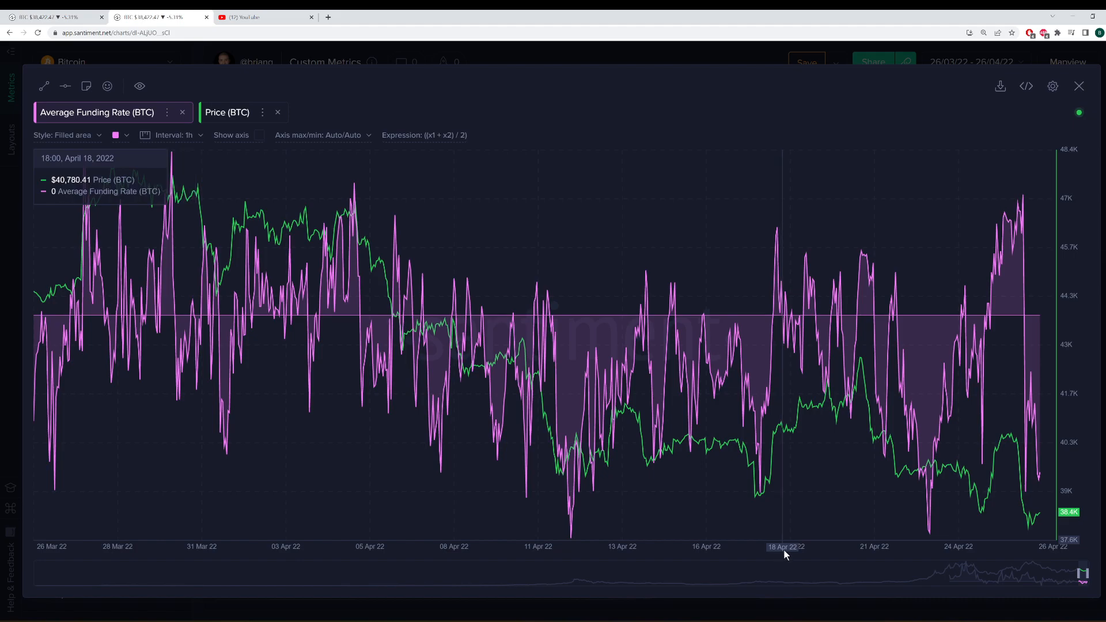
mouse_move(1001, 444)
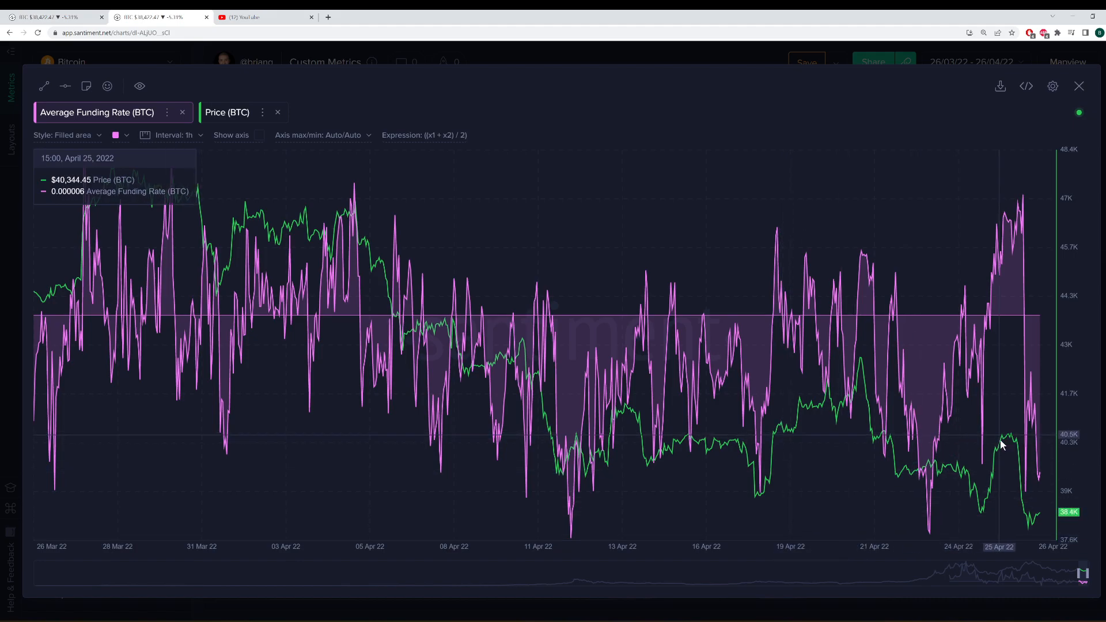
mouse_move(1037, 479)
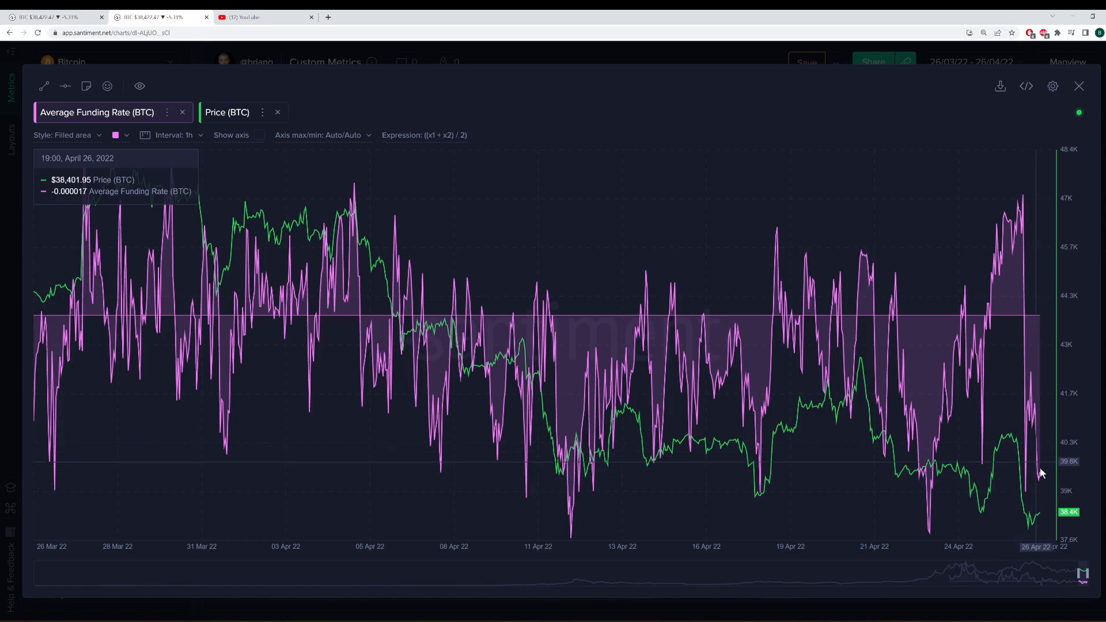
mouse_move(1031, 488)
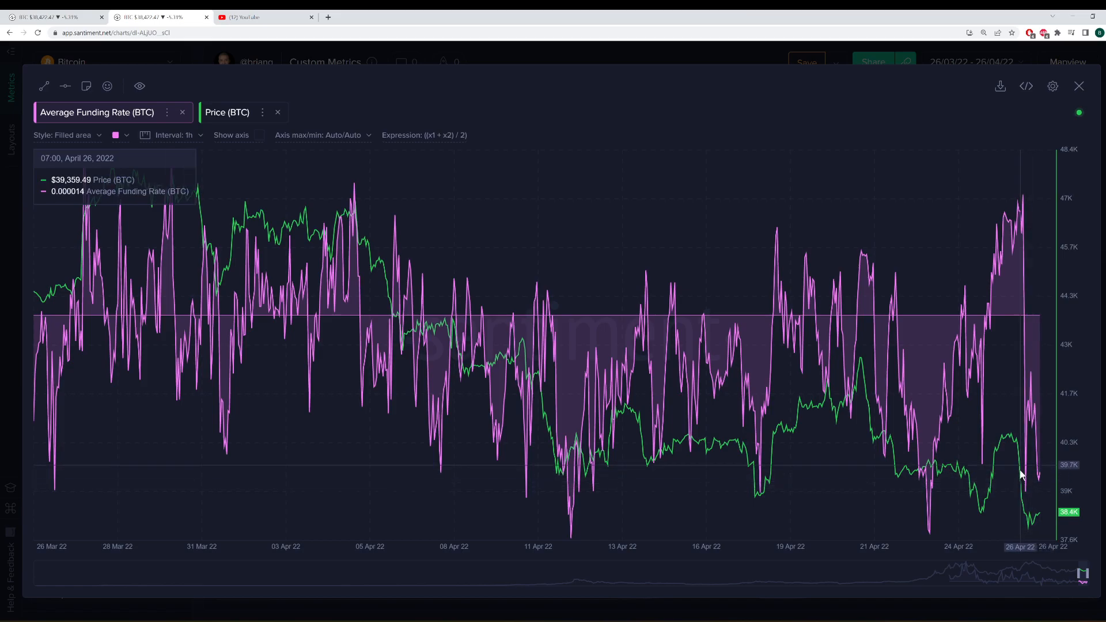
mouse_move(1035, 523)
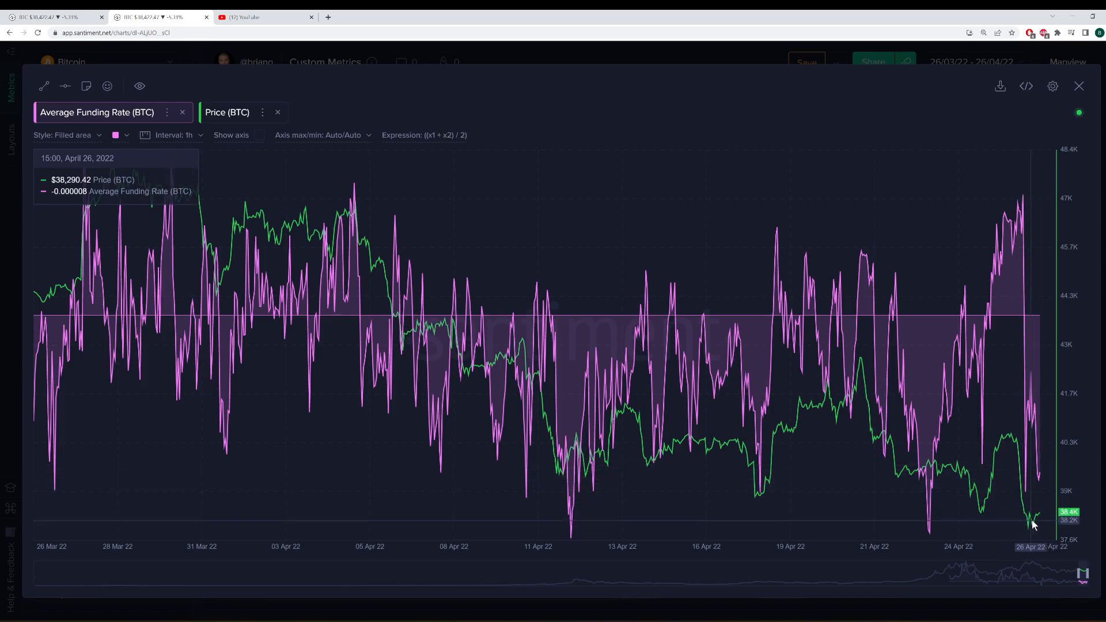
mouse_move(1031, 512)
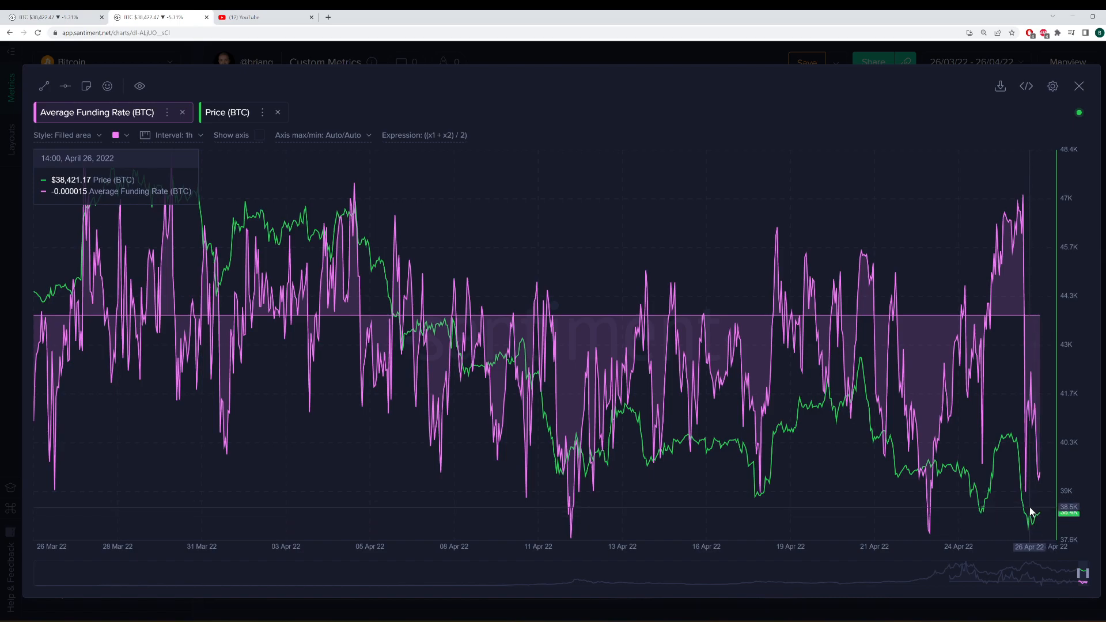
mouse_move(1044, 443)
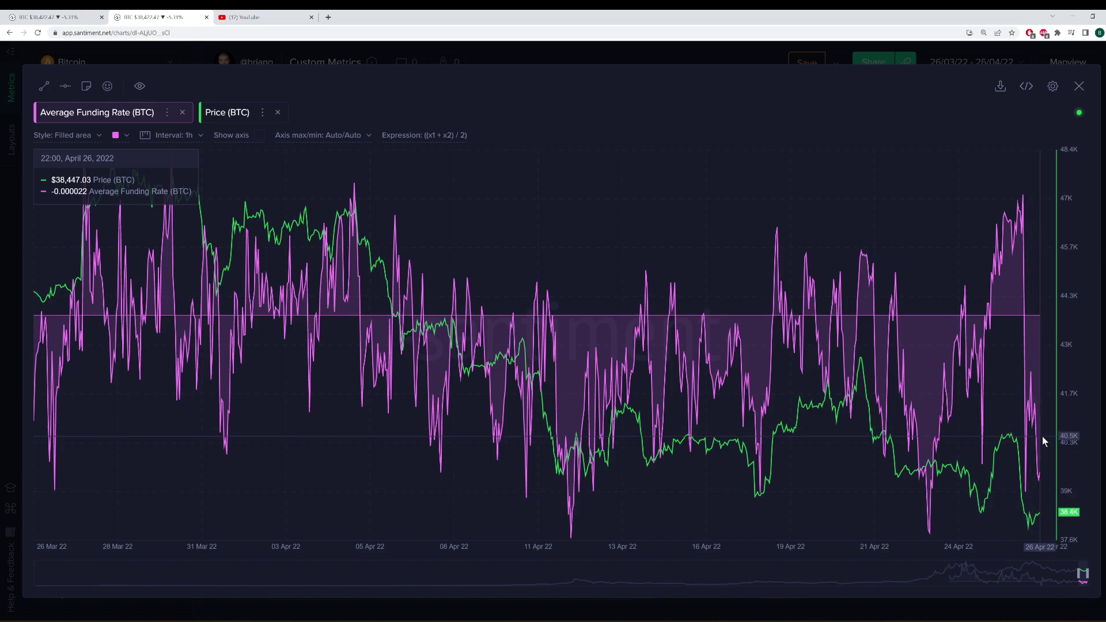
mouse_move(1001, 397)
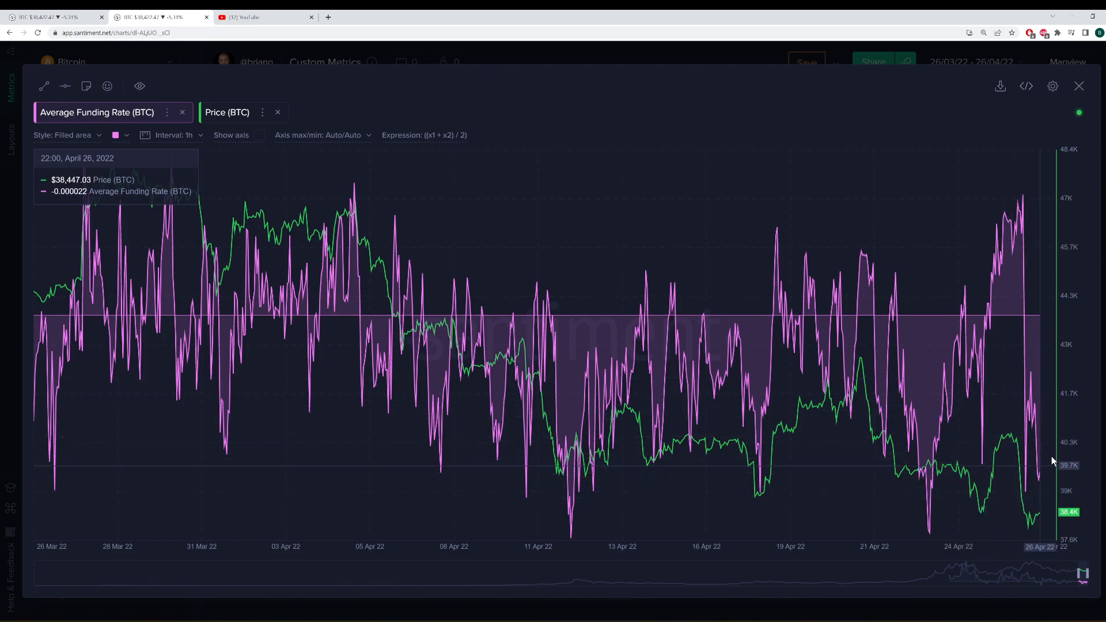
mouse_move(1027, 481)
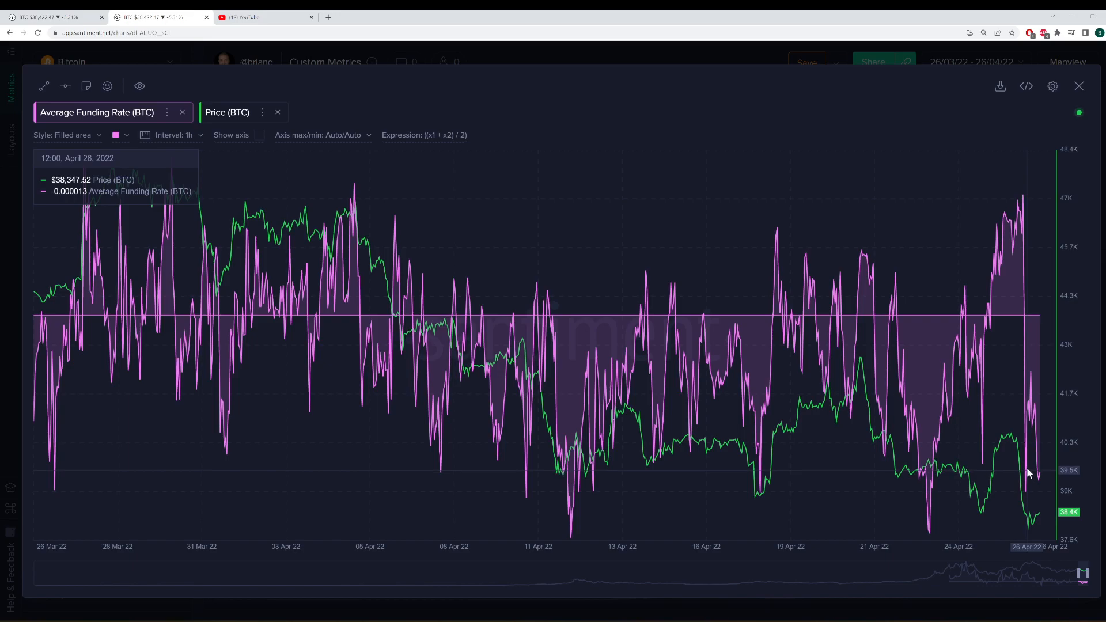
mouse_move(1027, 475)
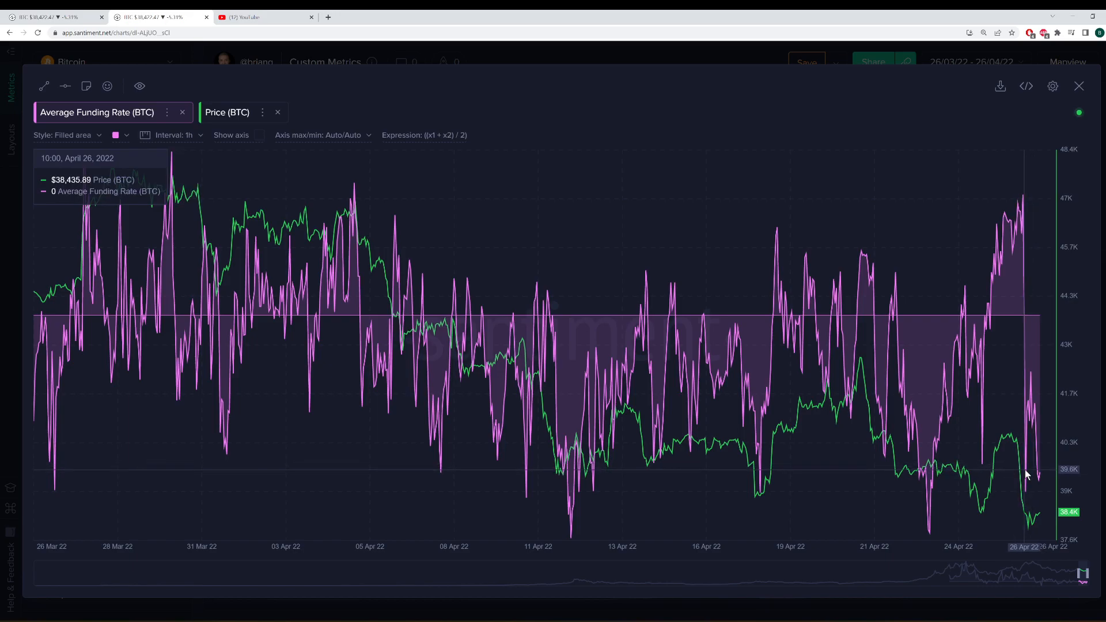
mouse_move(1032, 477)
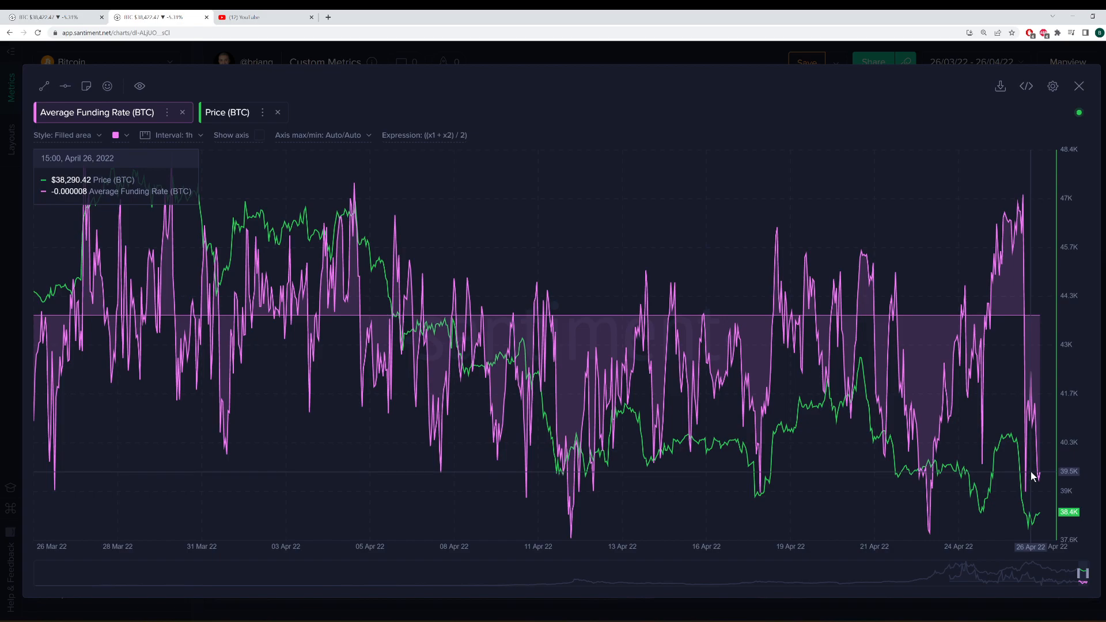
mouse_move(1025, 490)
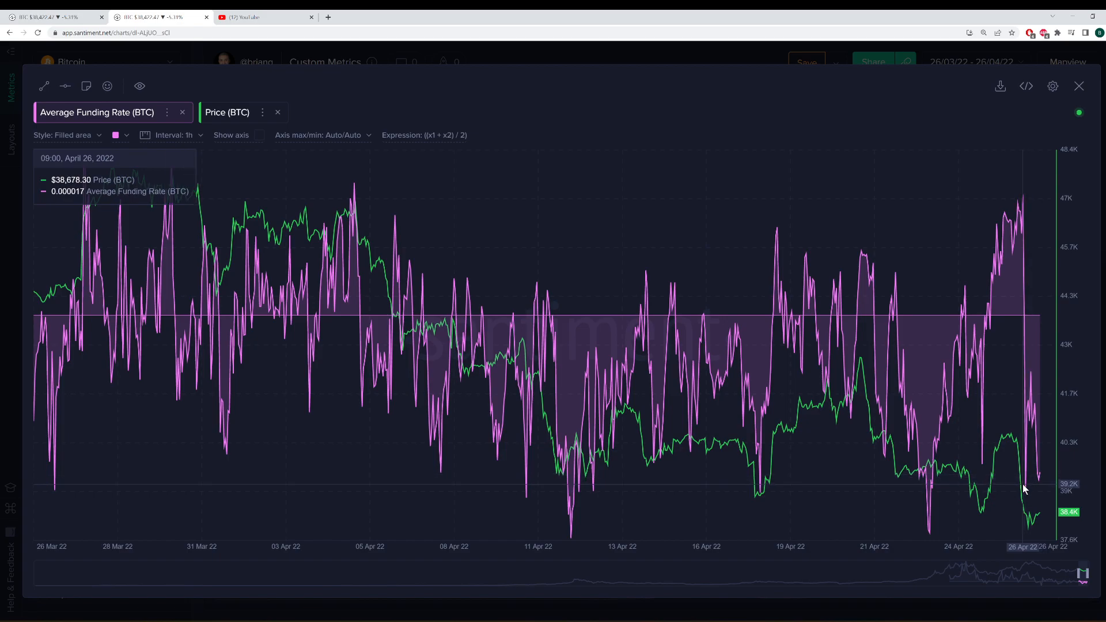
mouse_move(1034, 495)
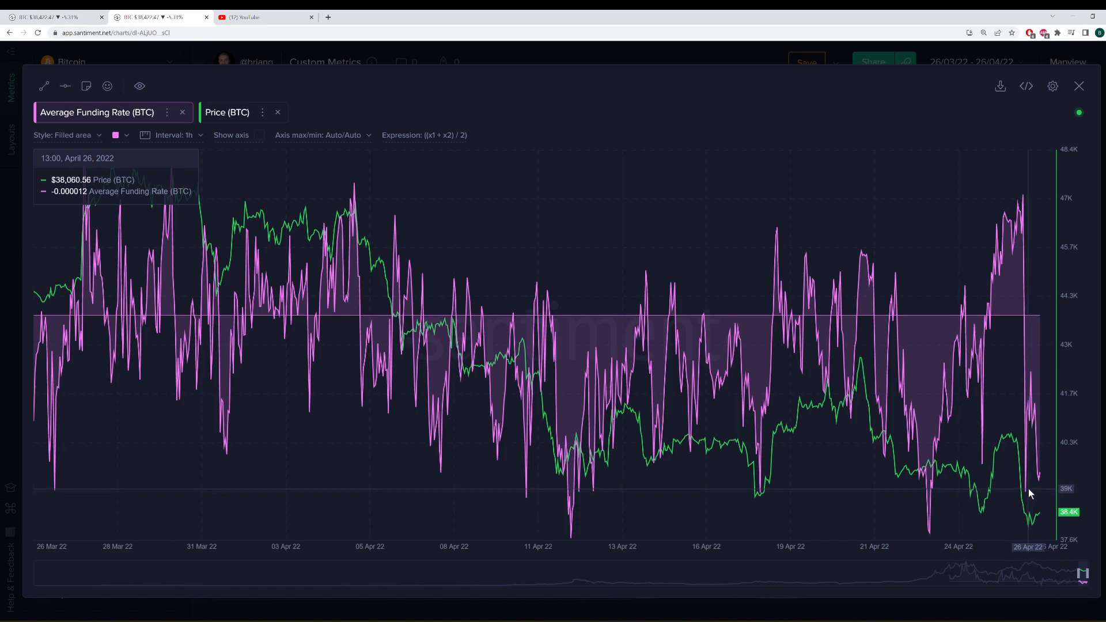
mouse_move(1029, 493)
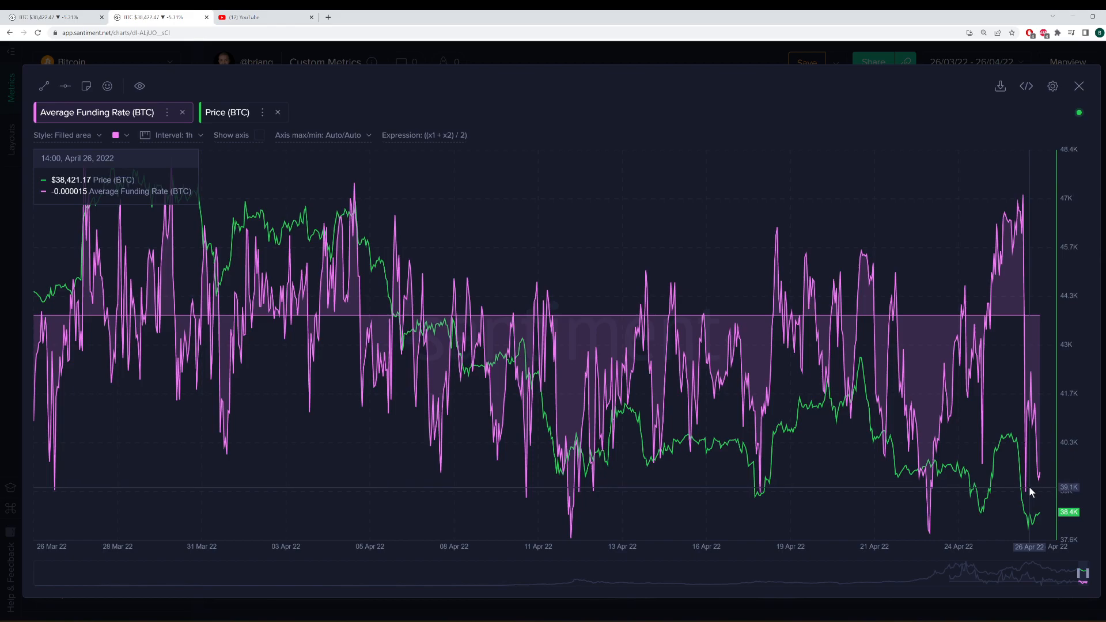
mouse_move(1030, 509)
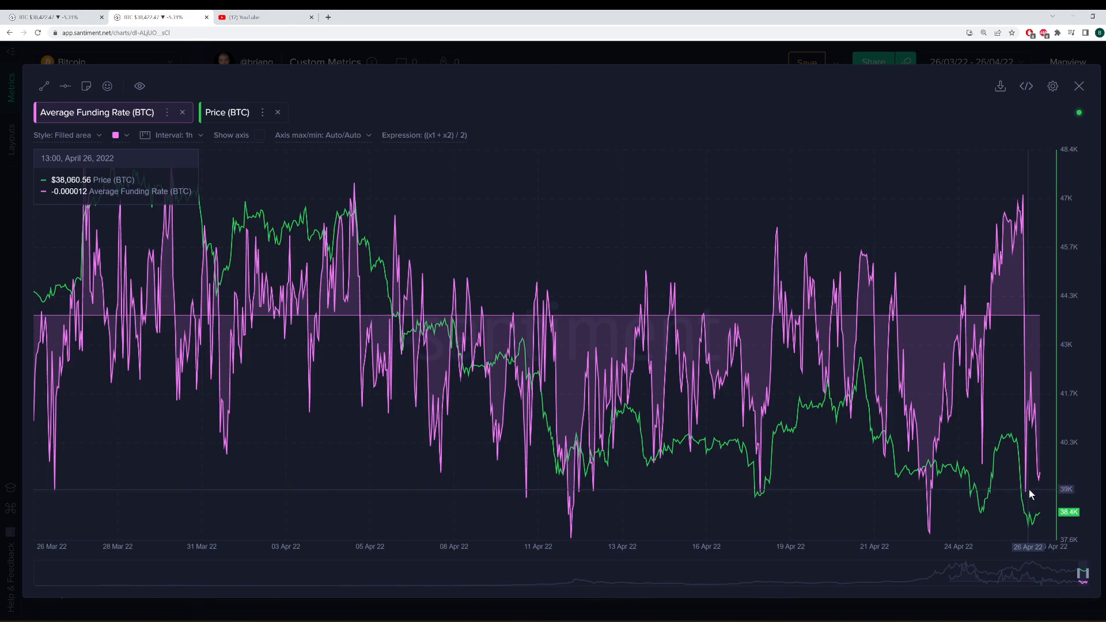
mouse_move(770, 308)
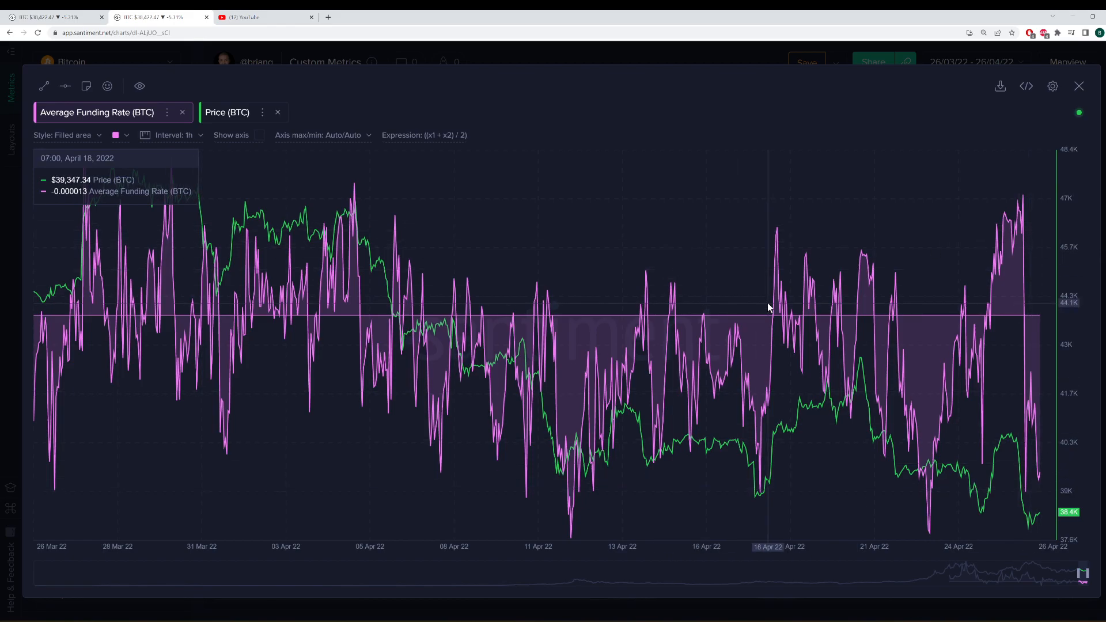
mouse_move(766, 310)
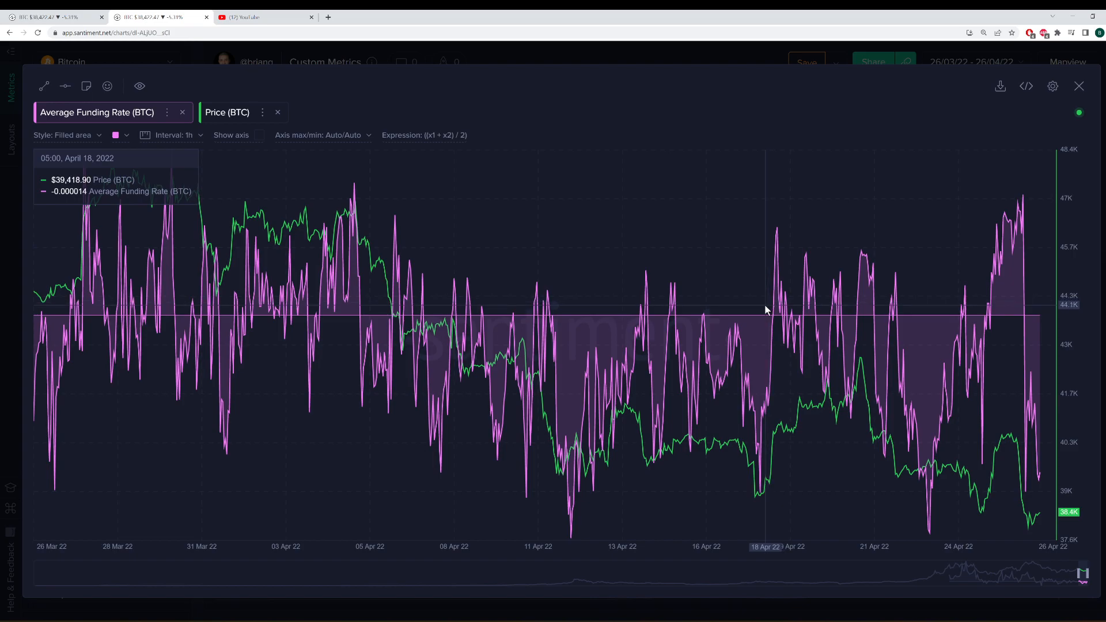
mouse_move(762, 314)
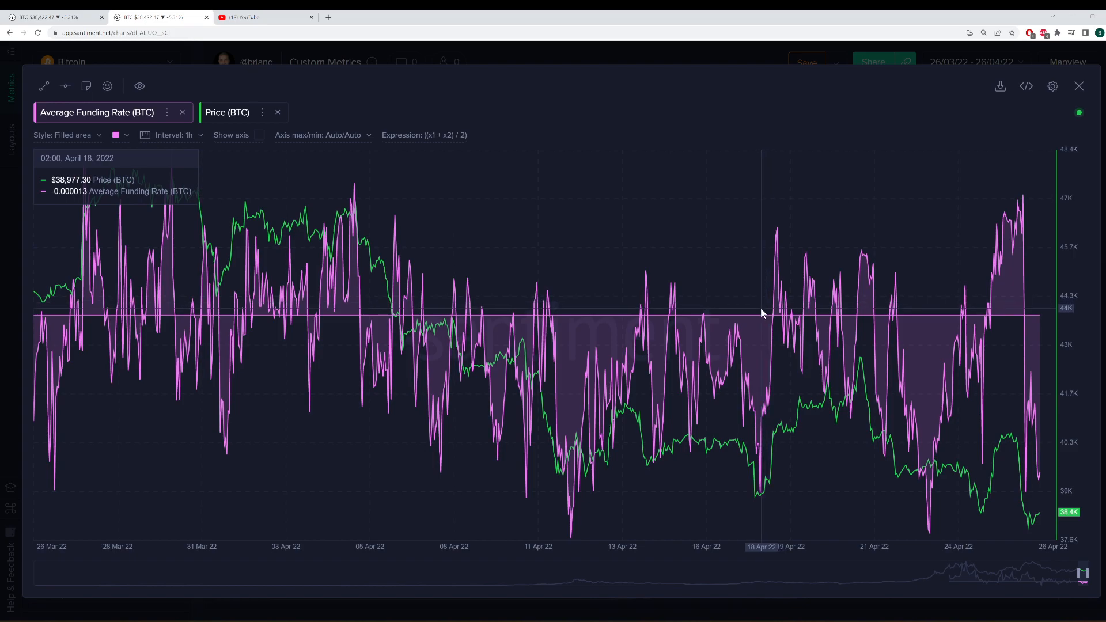
mouse_move(1092, 100)
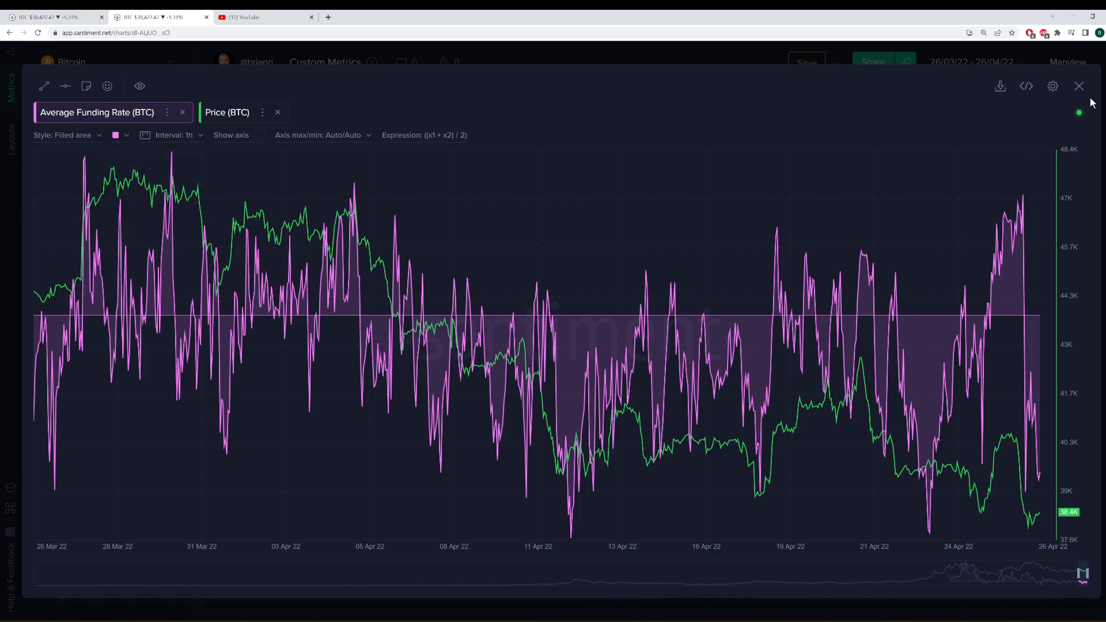
left_click(1078, 85)
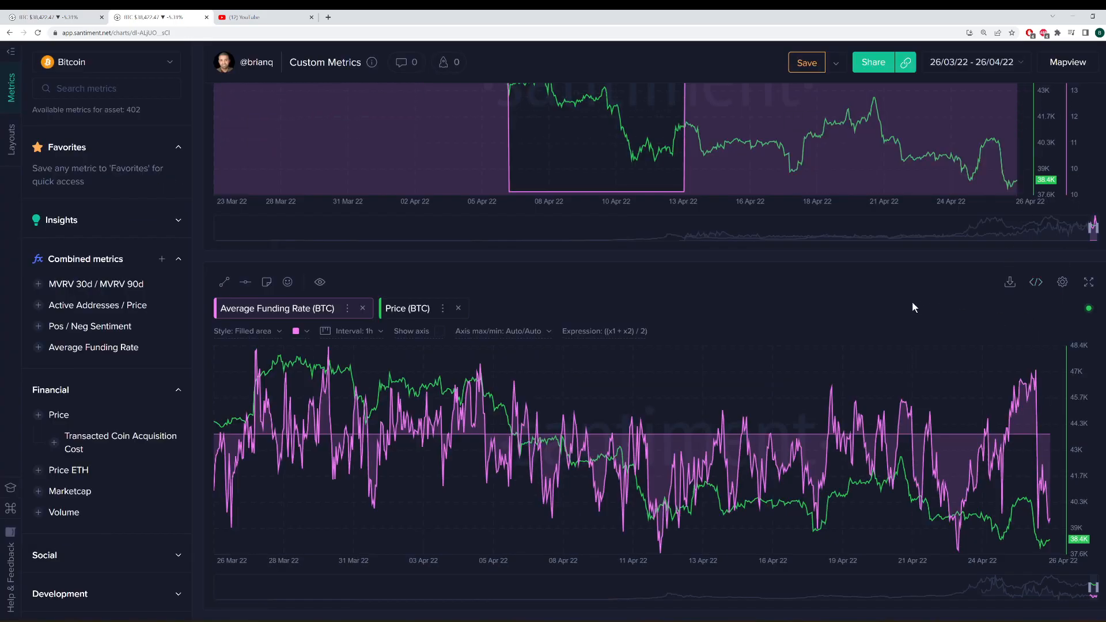